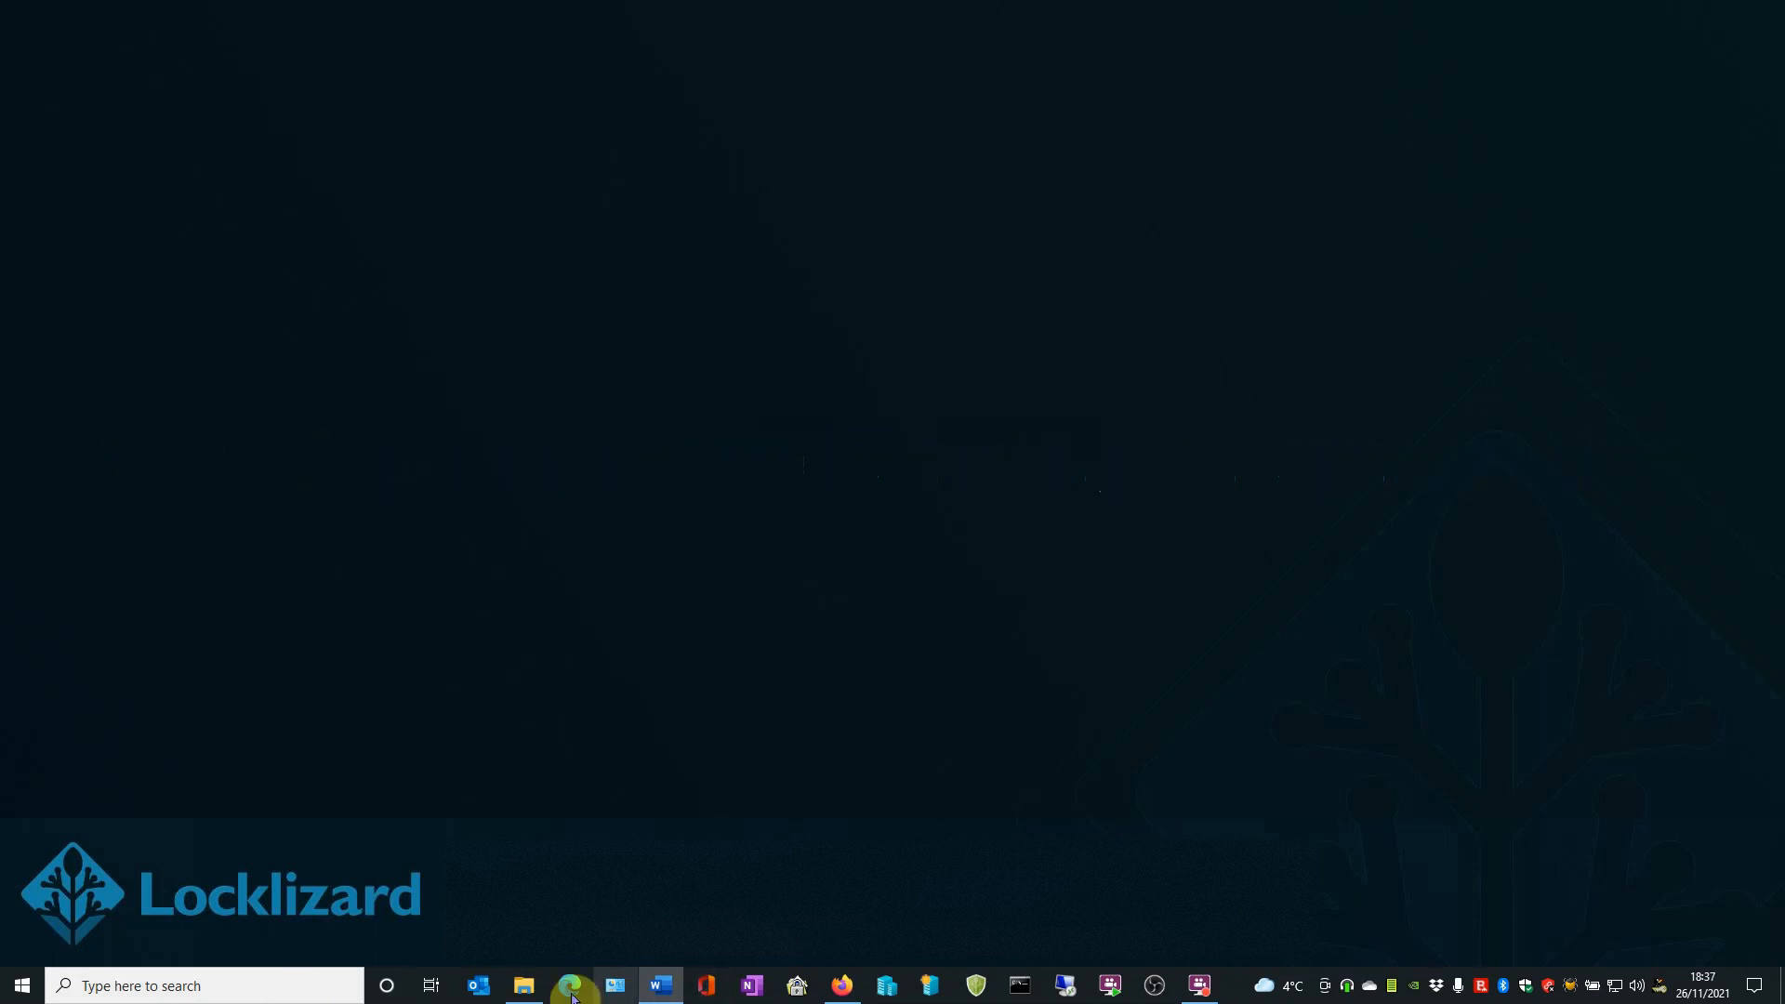
Select Land Registry Letter - Track Views.pdf in _1Demo Files and bring up its context actions
click(523, 985)
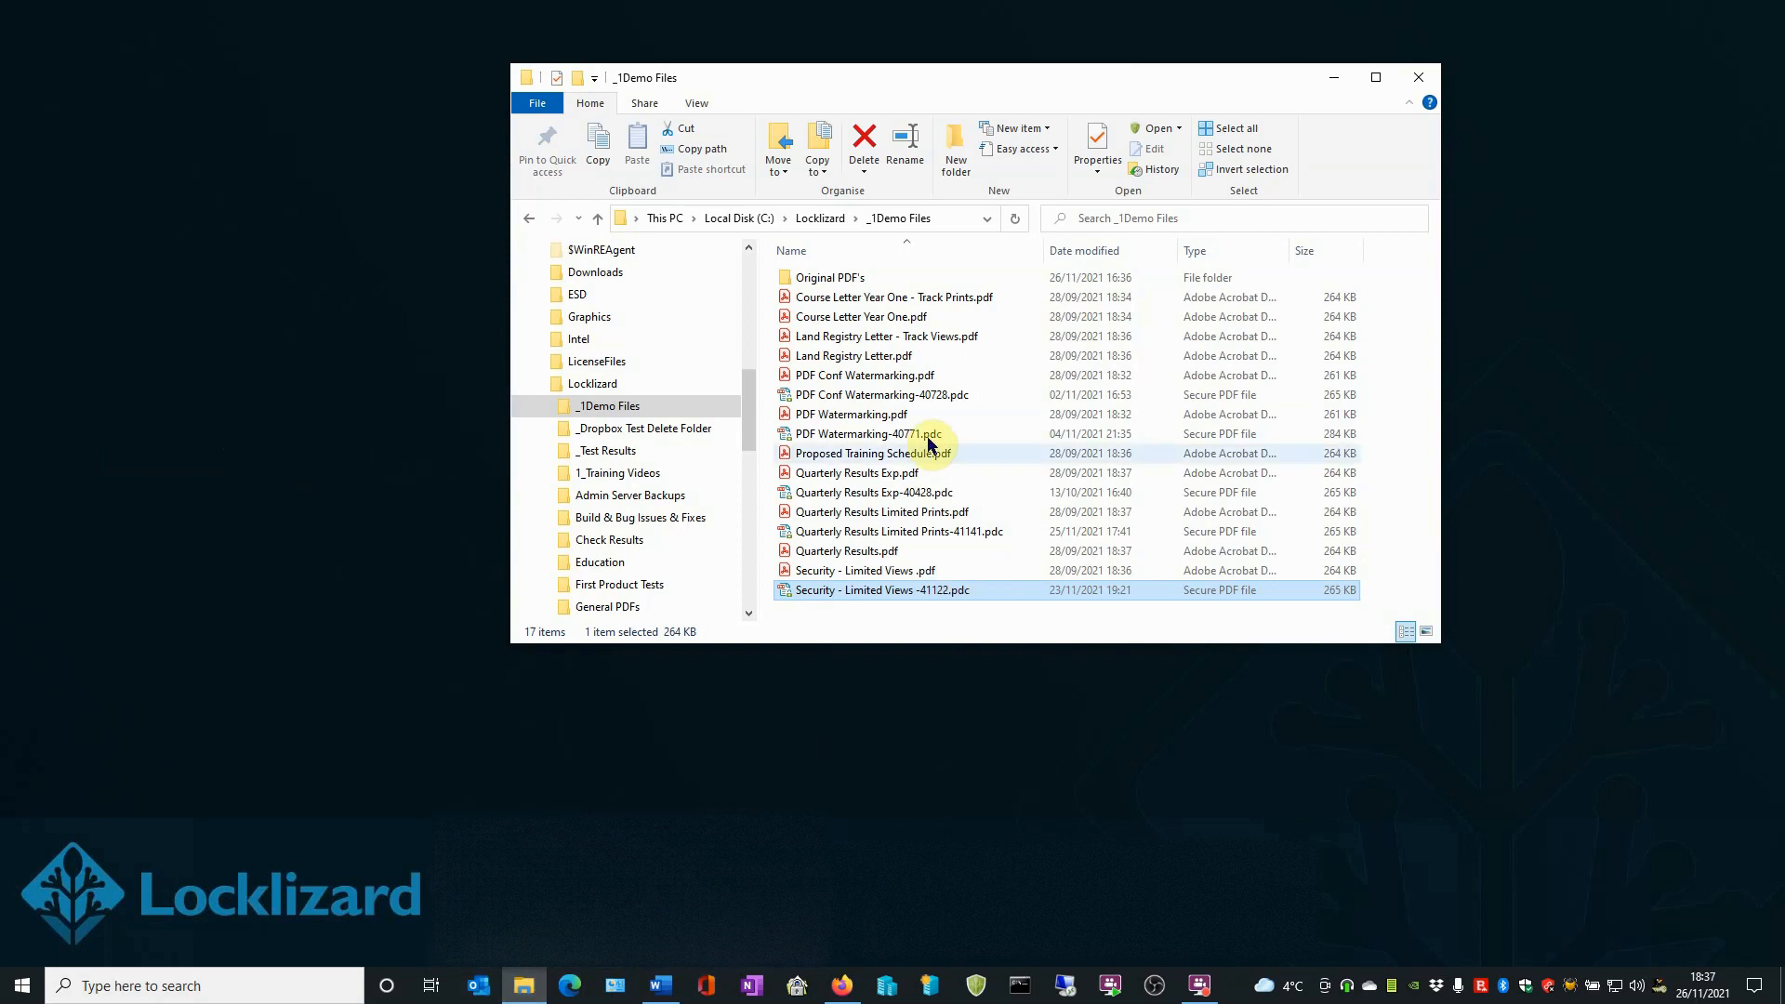
click(885, 337)
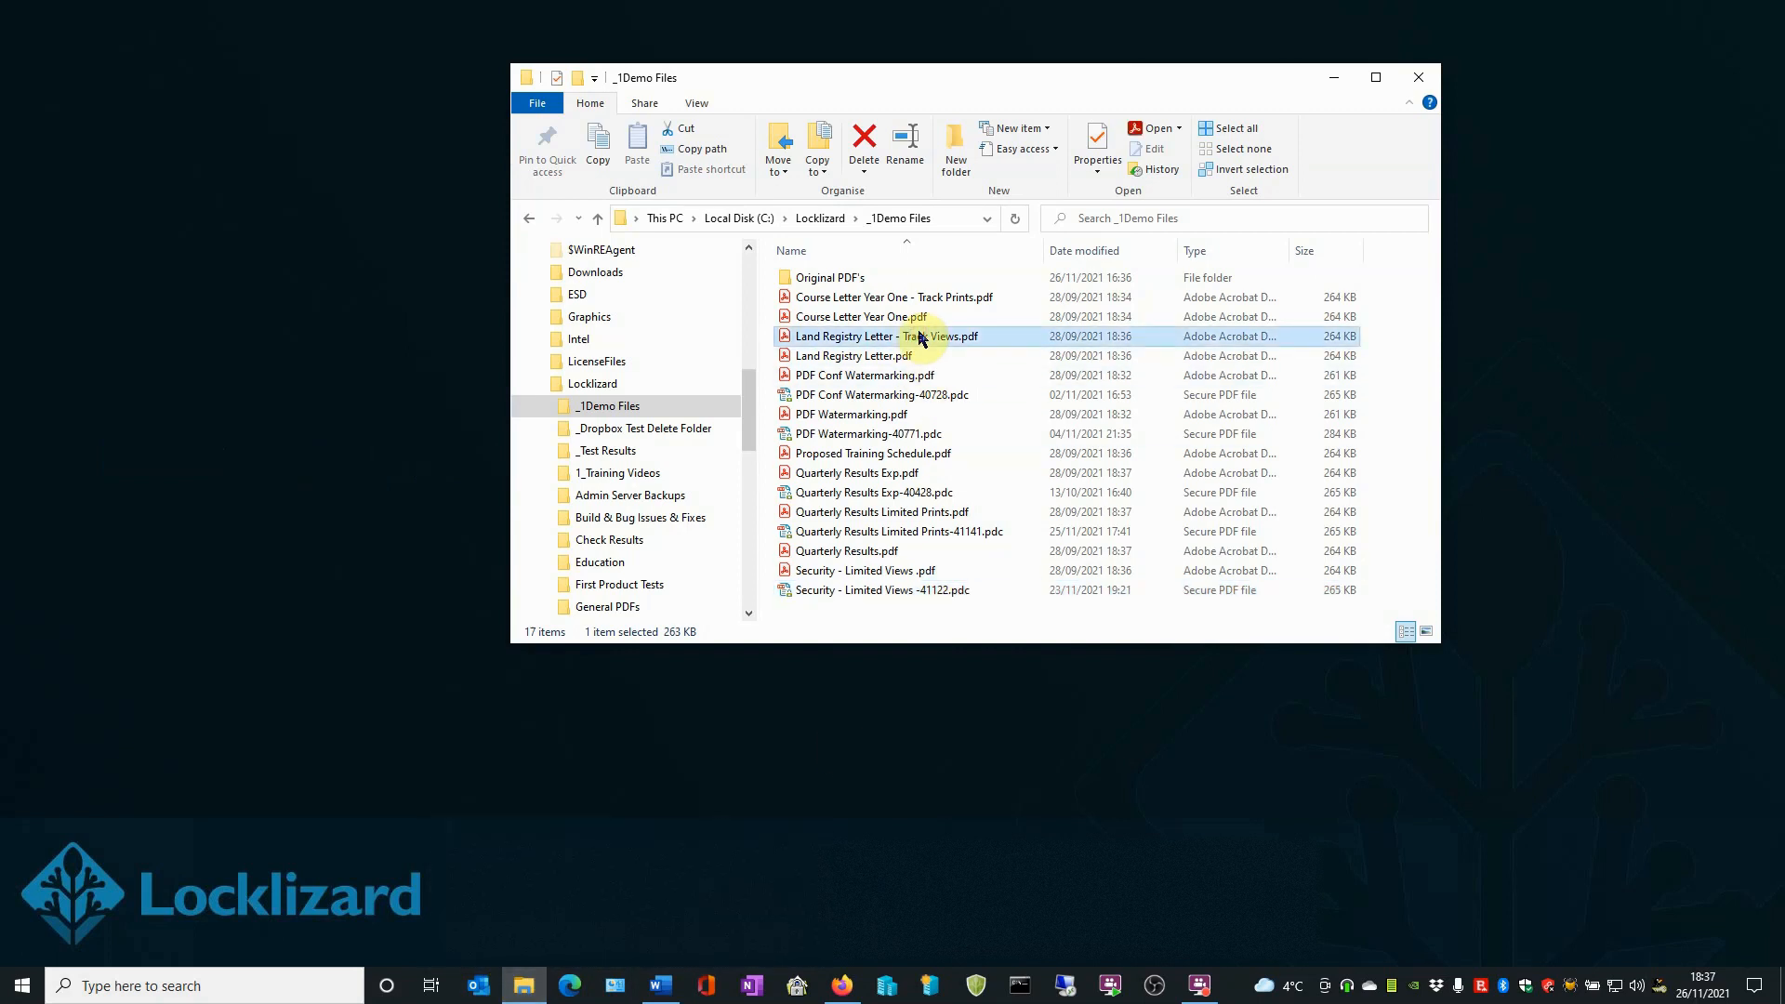
right_click(887, 336)
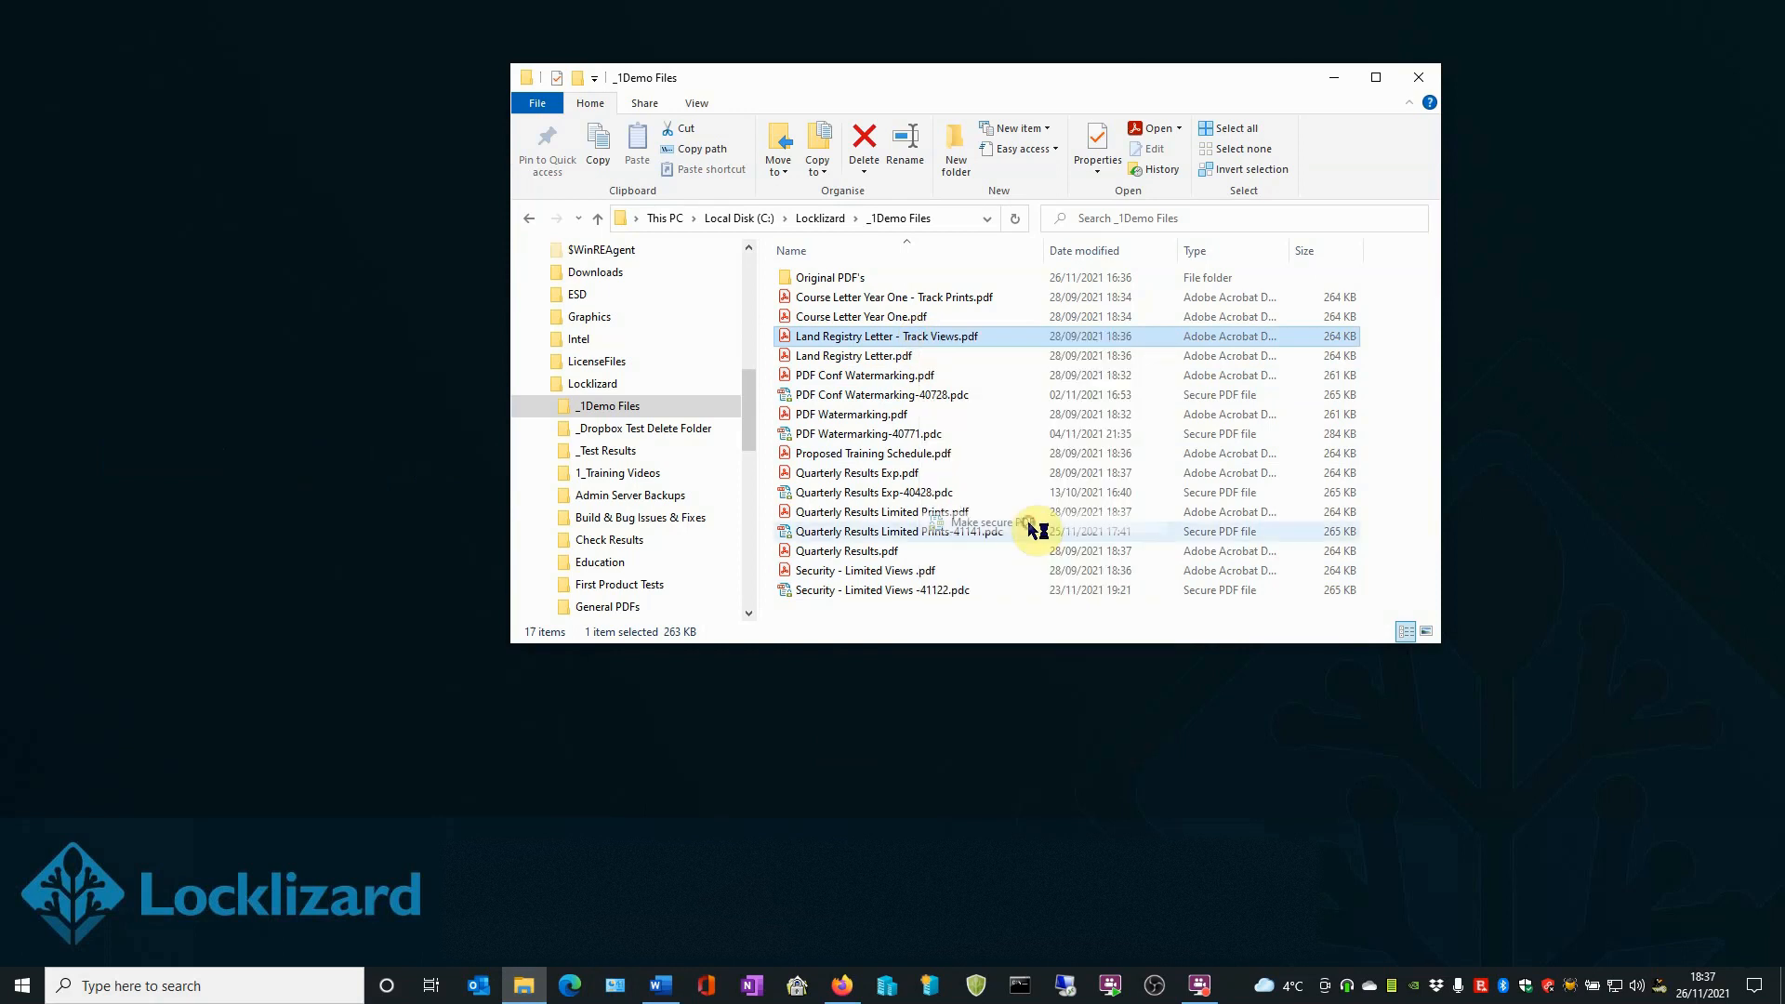
mouse_move(1028, 530)
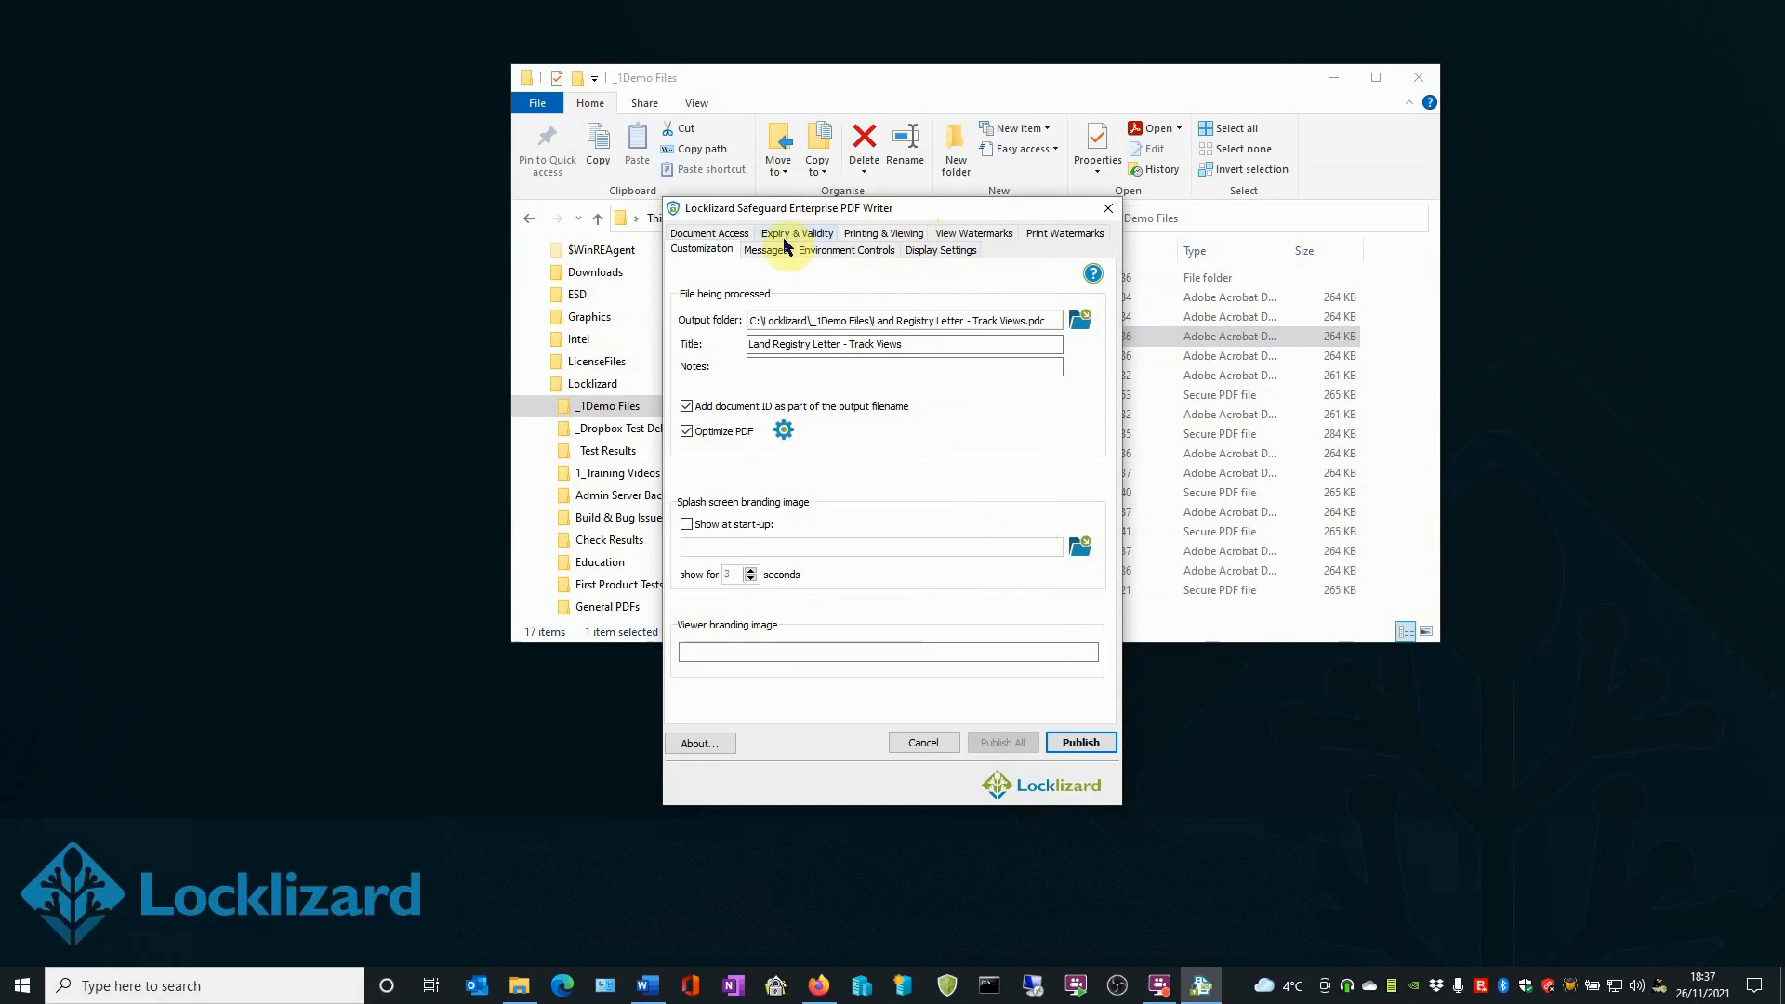
Under Expiry & Validity, require access verification each time the document is opened
click(796, 234)
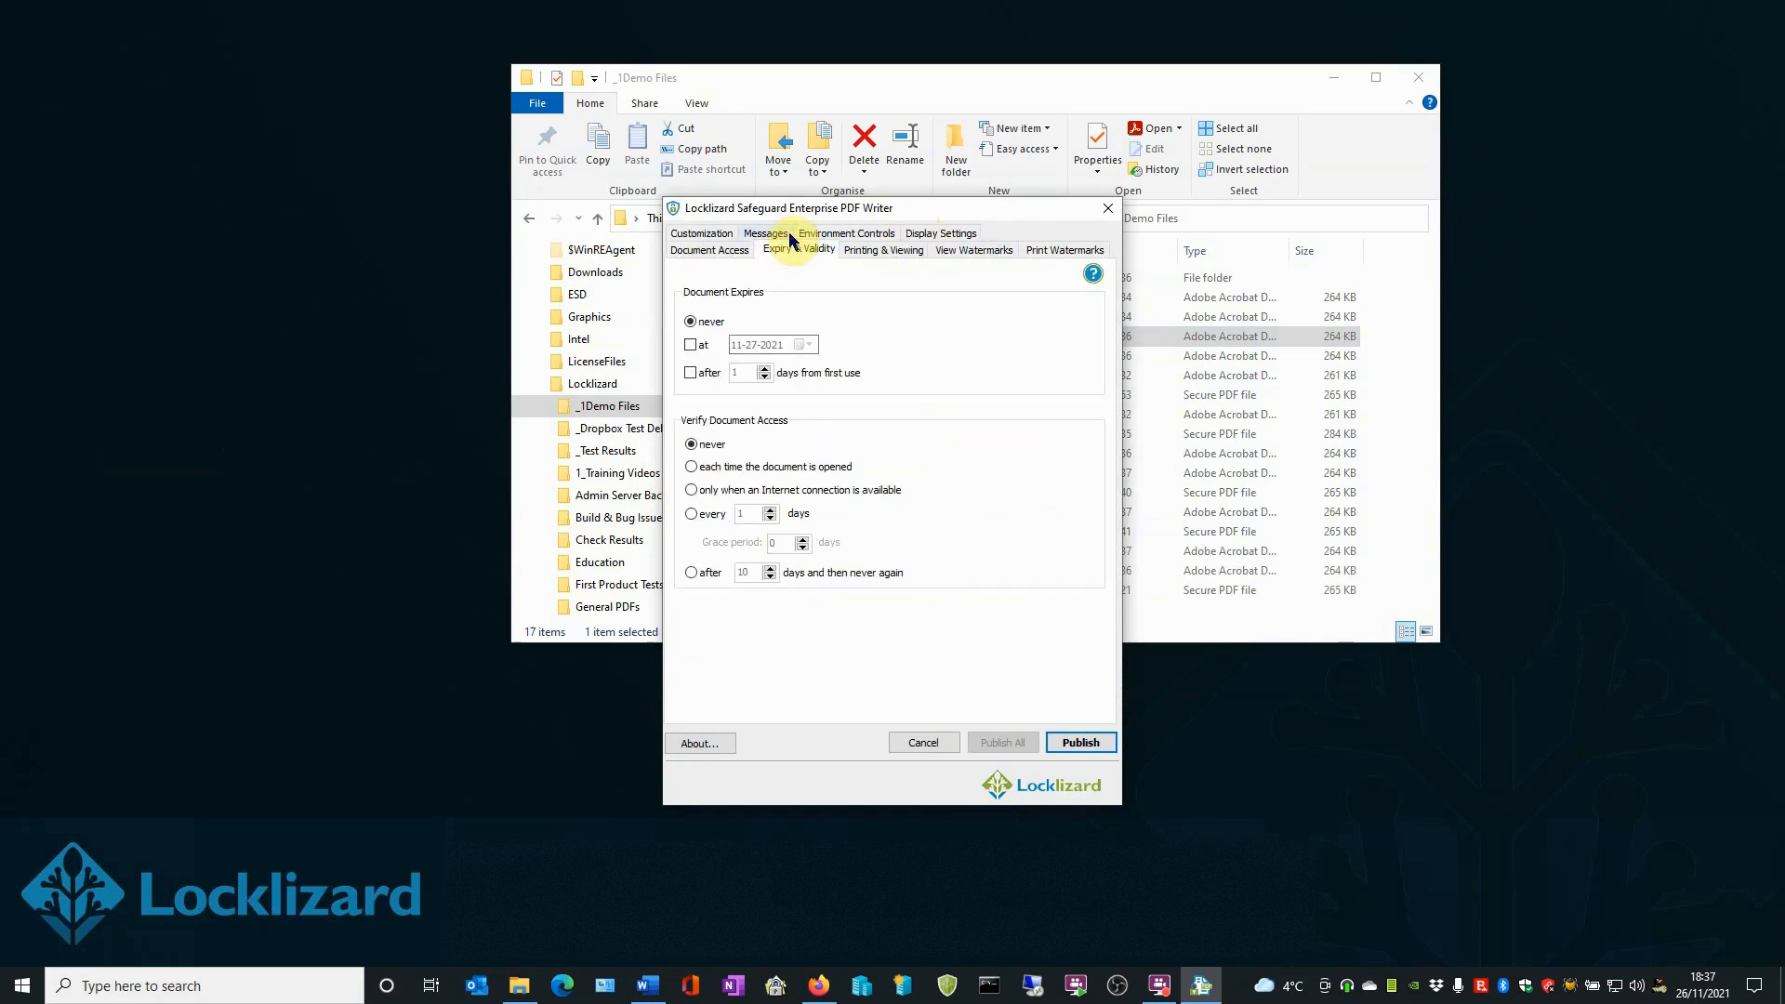
mouse_move(751, 424)
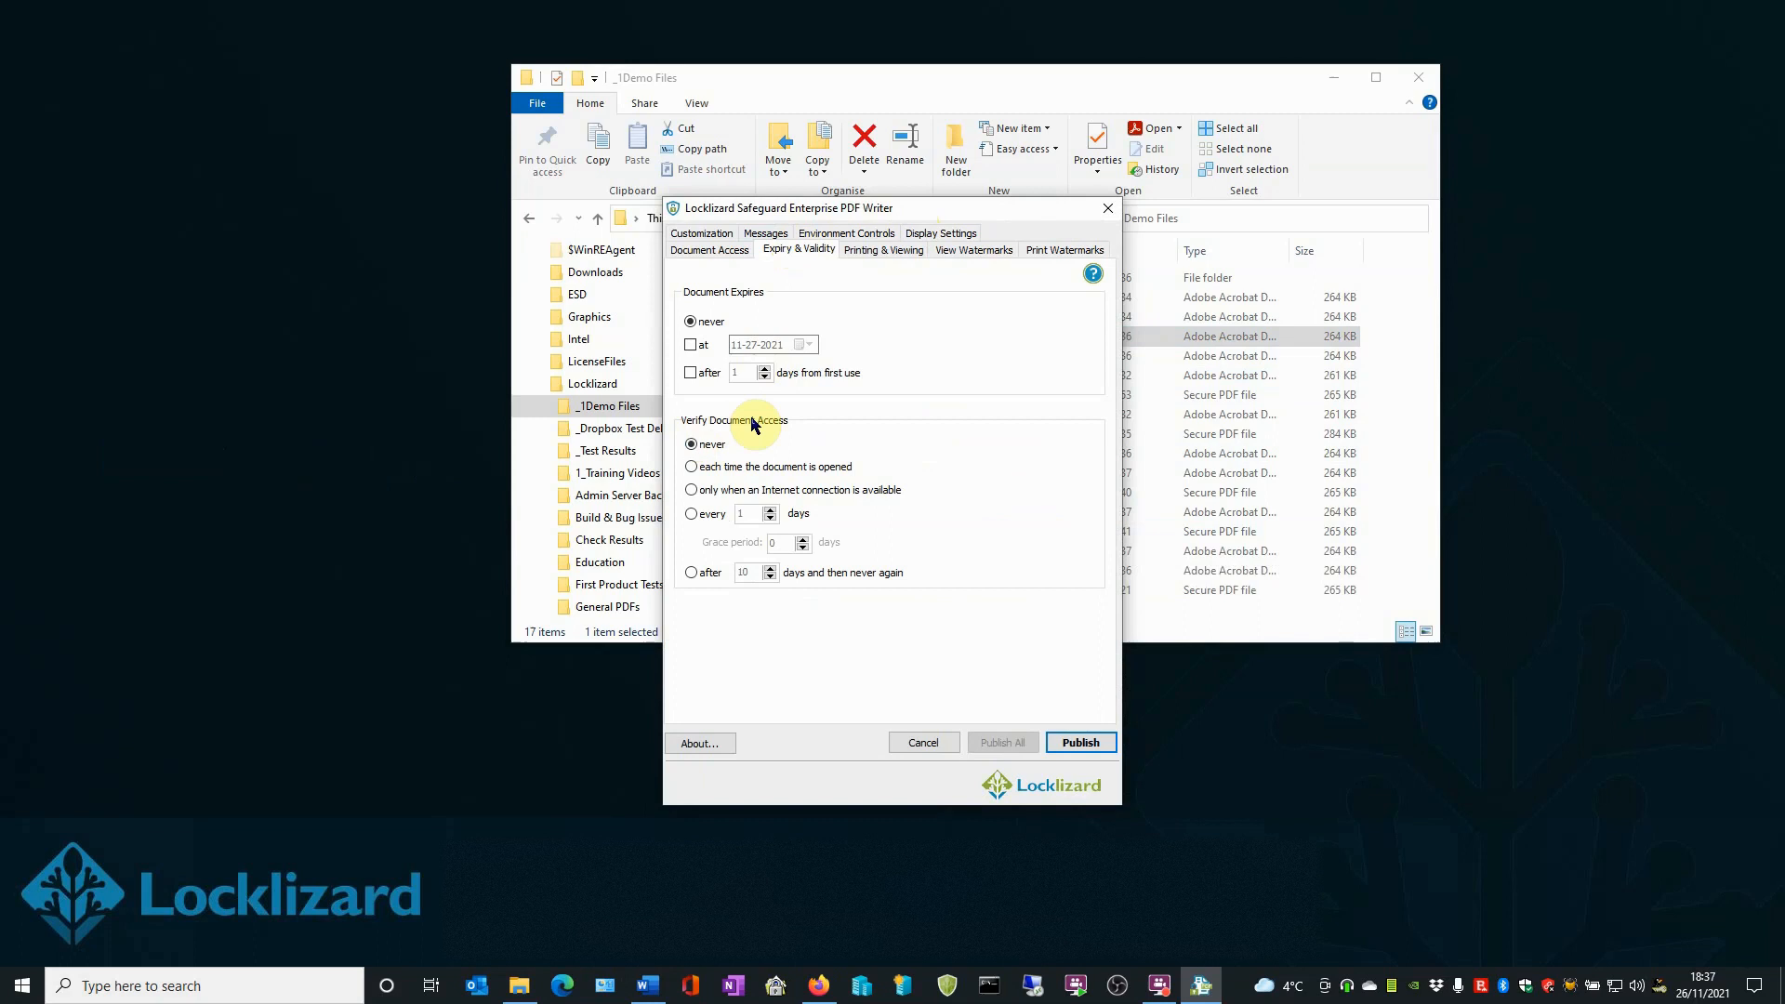
mouse_move(714, 478)
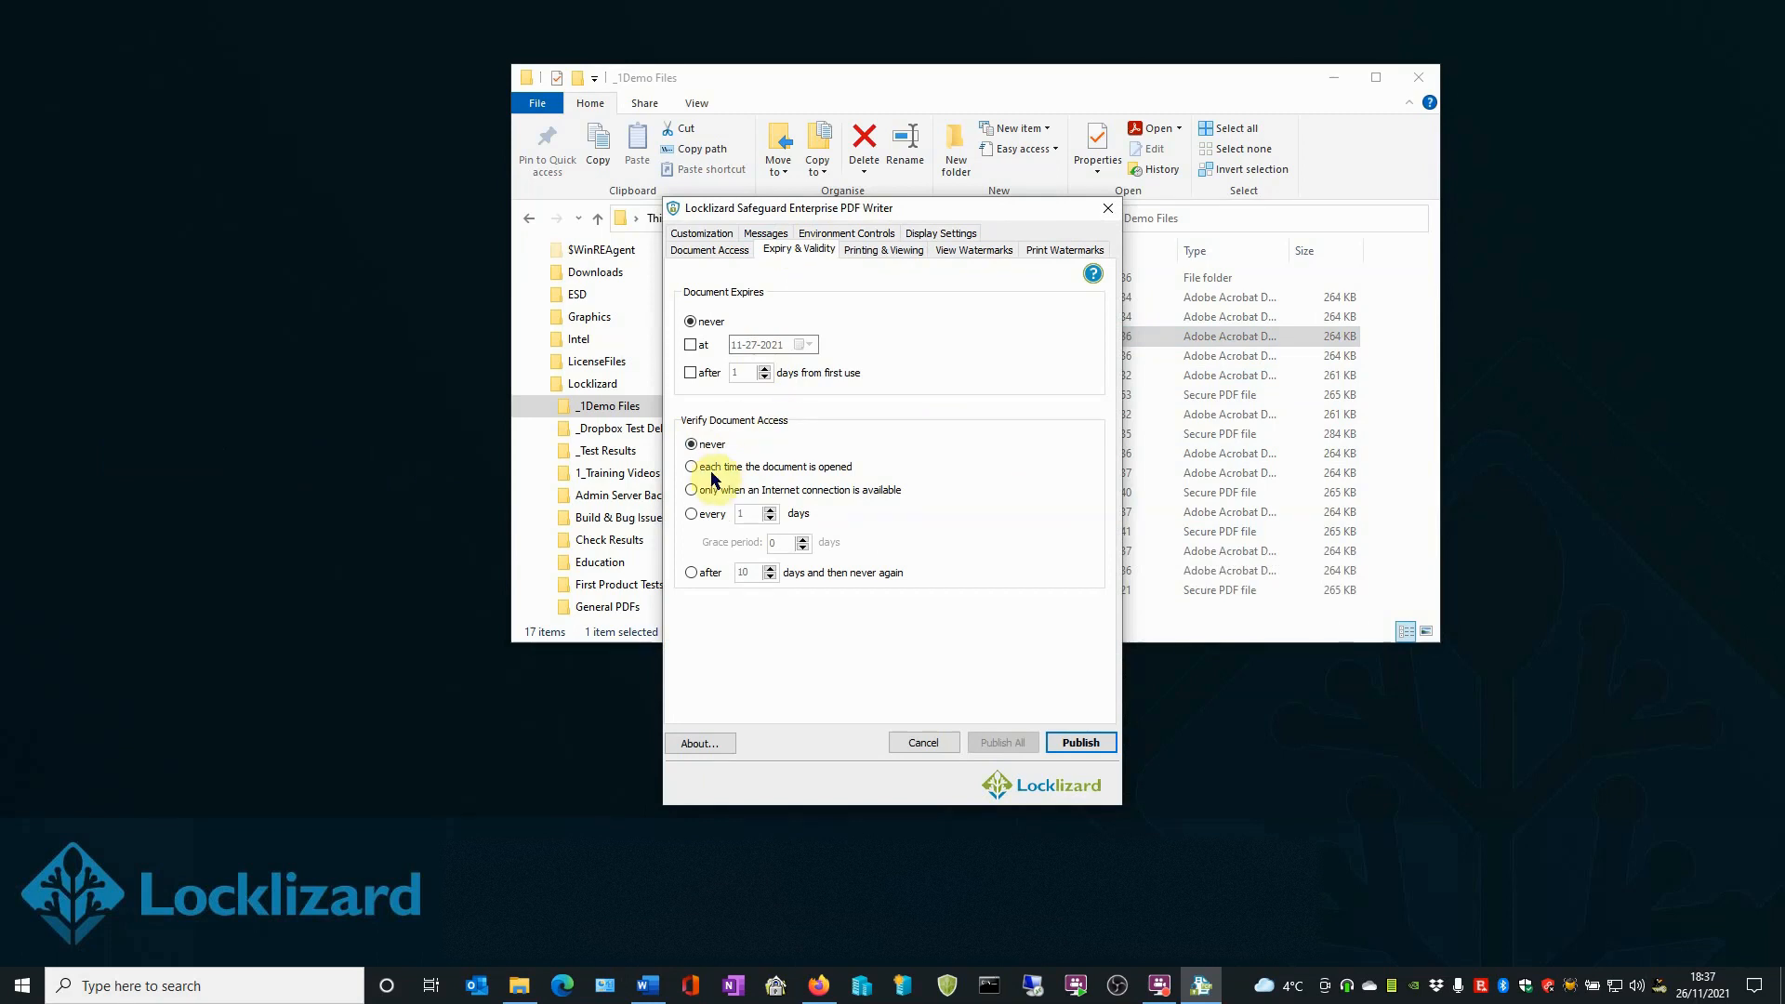
click(692, 465)
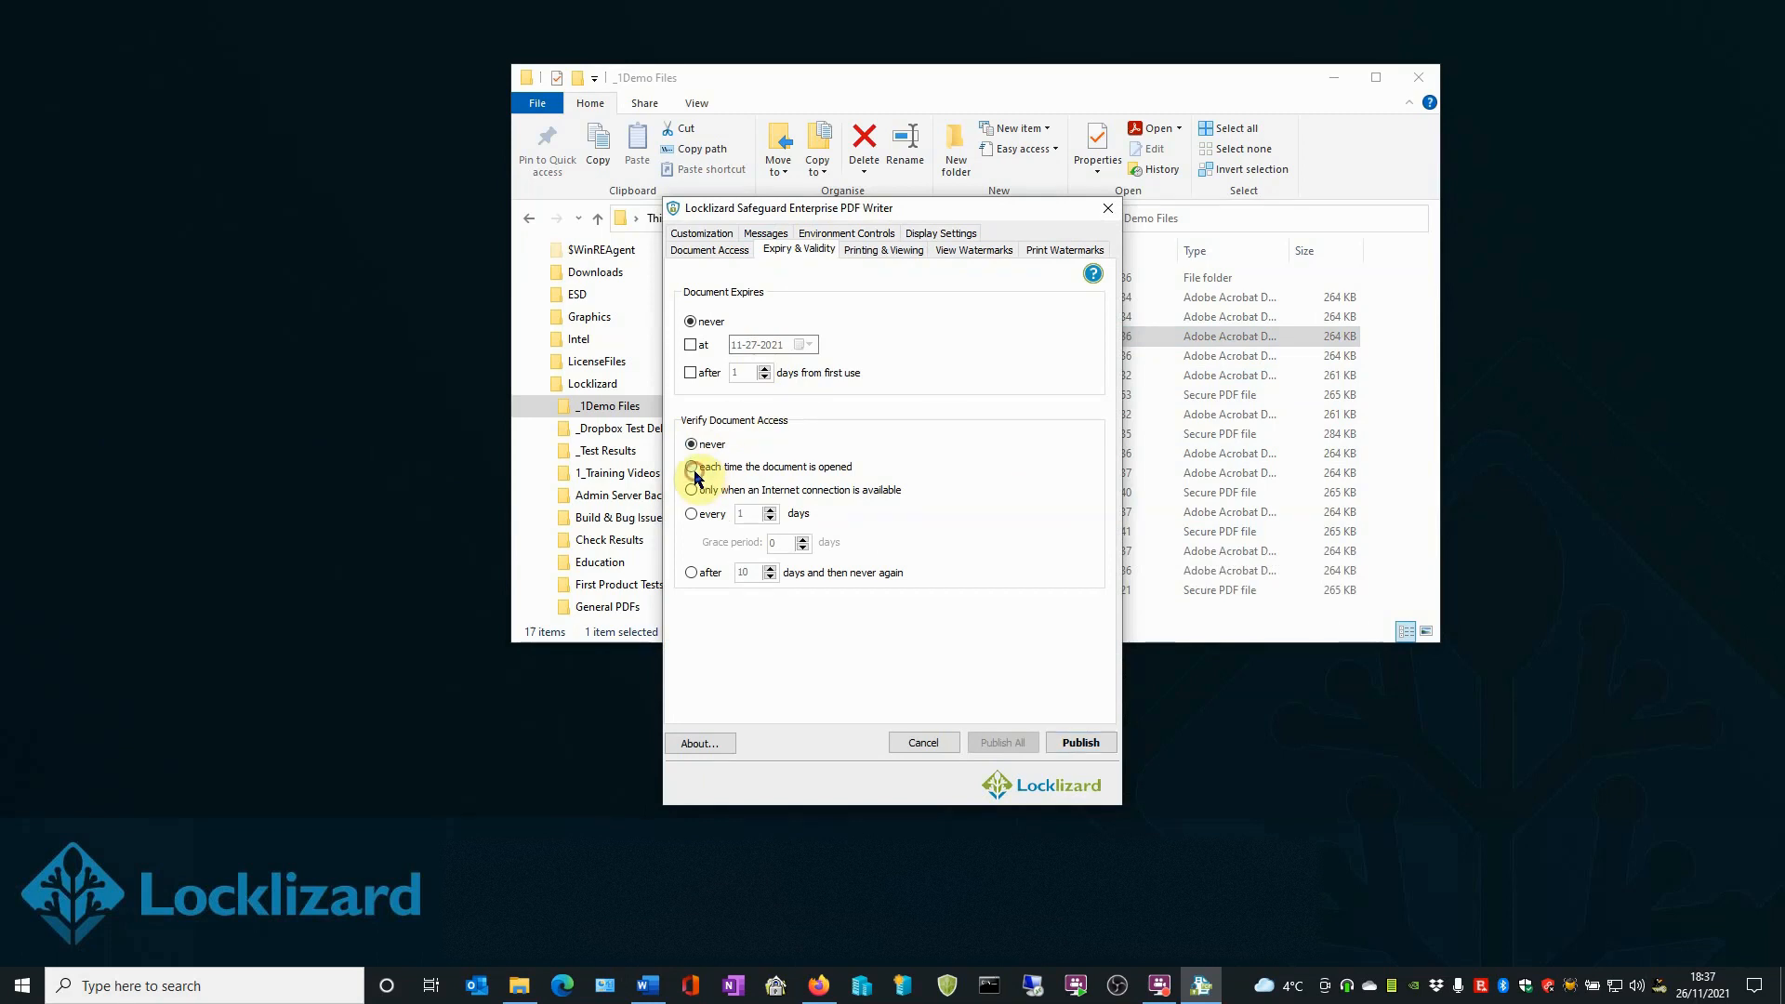
click(692, 465)
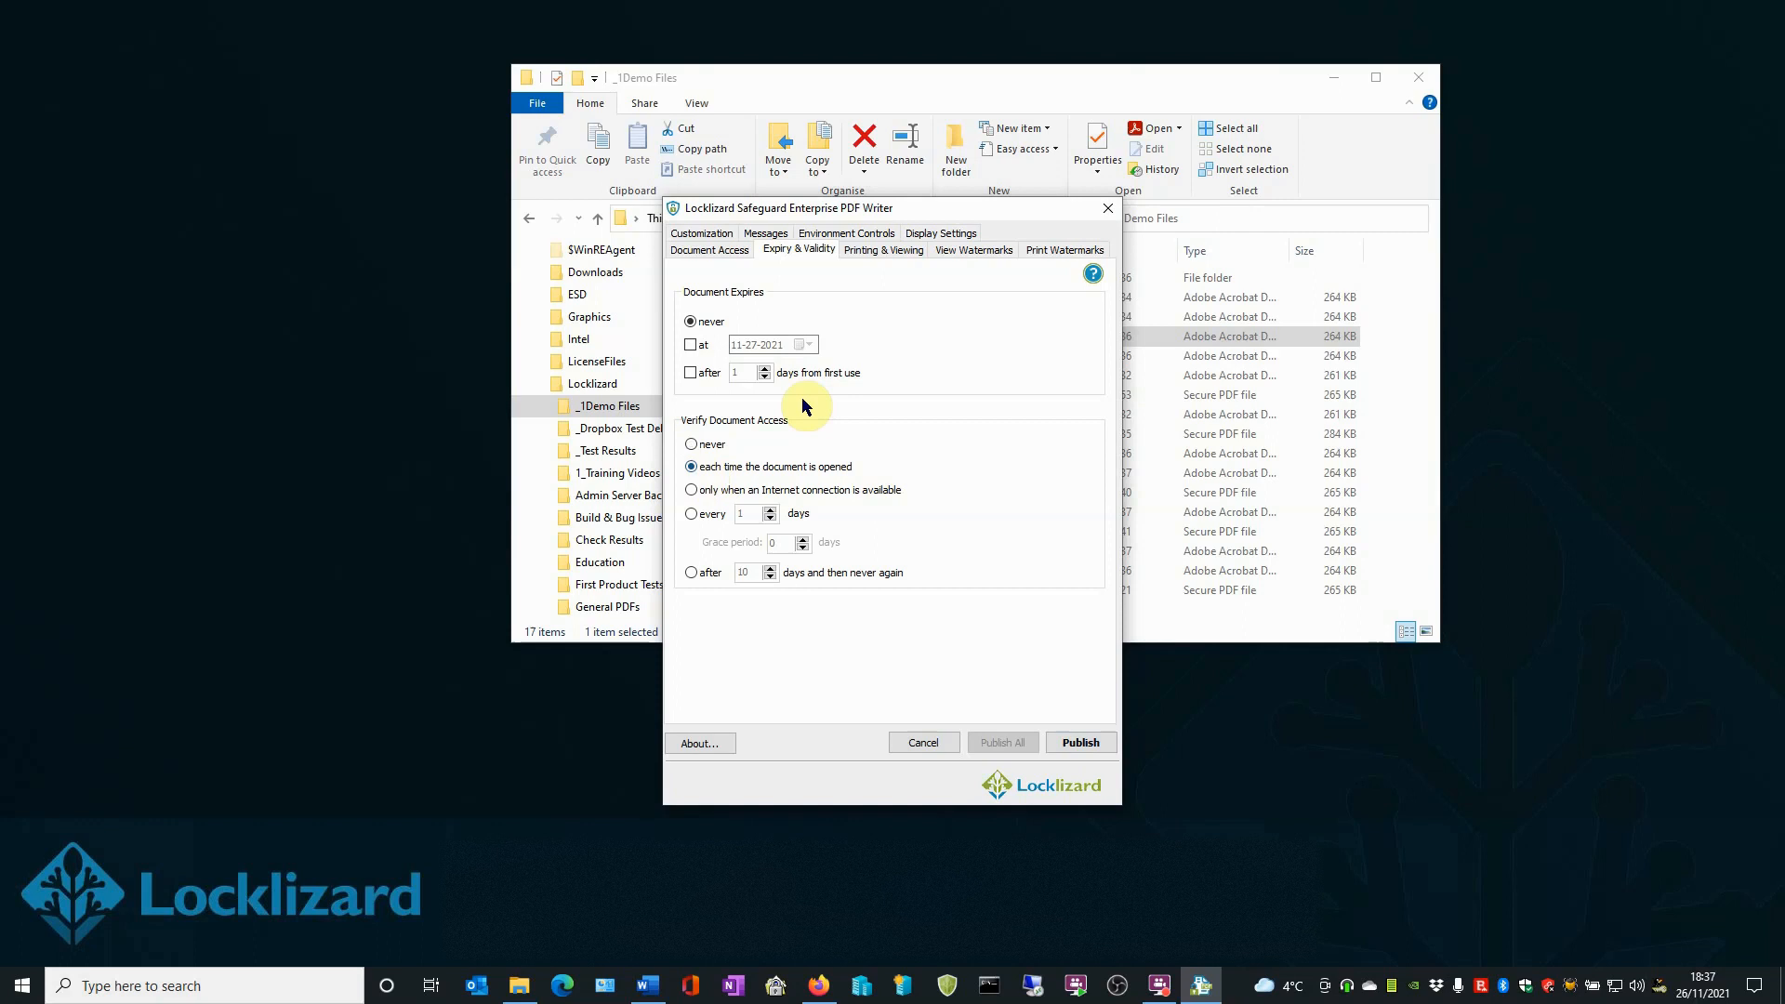
Under Printing & Viewing, enable logging of document views and publish the protected PDF
click(881, 249)
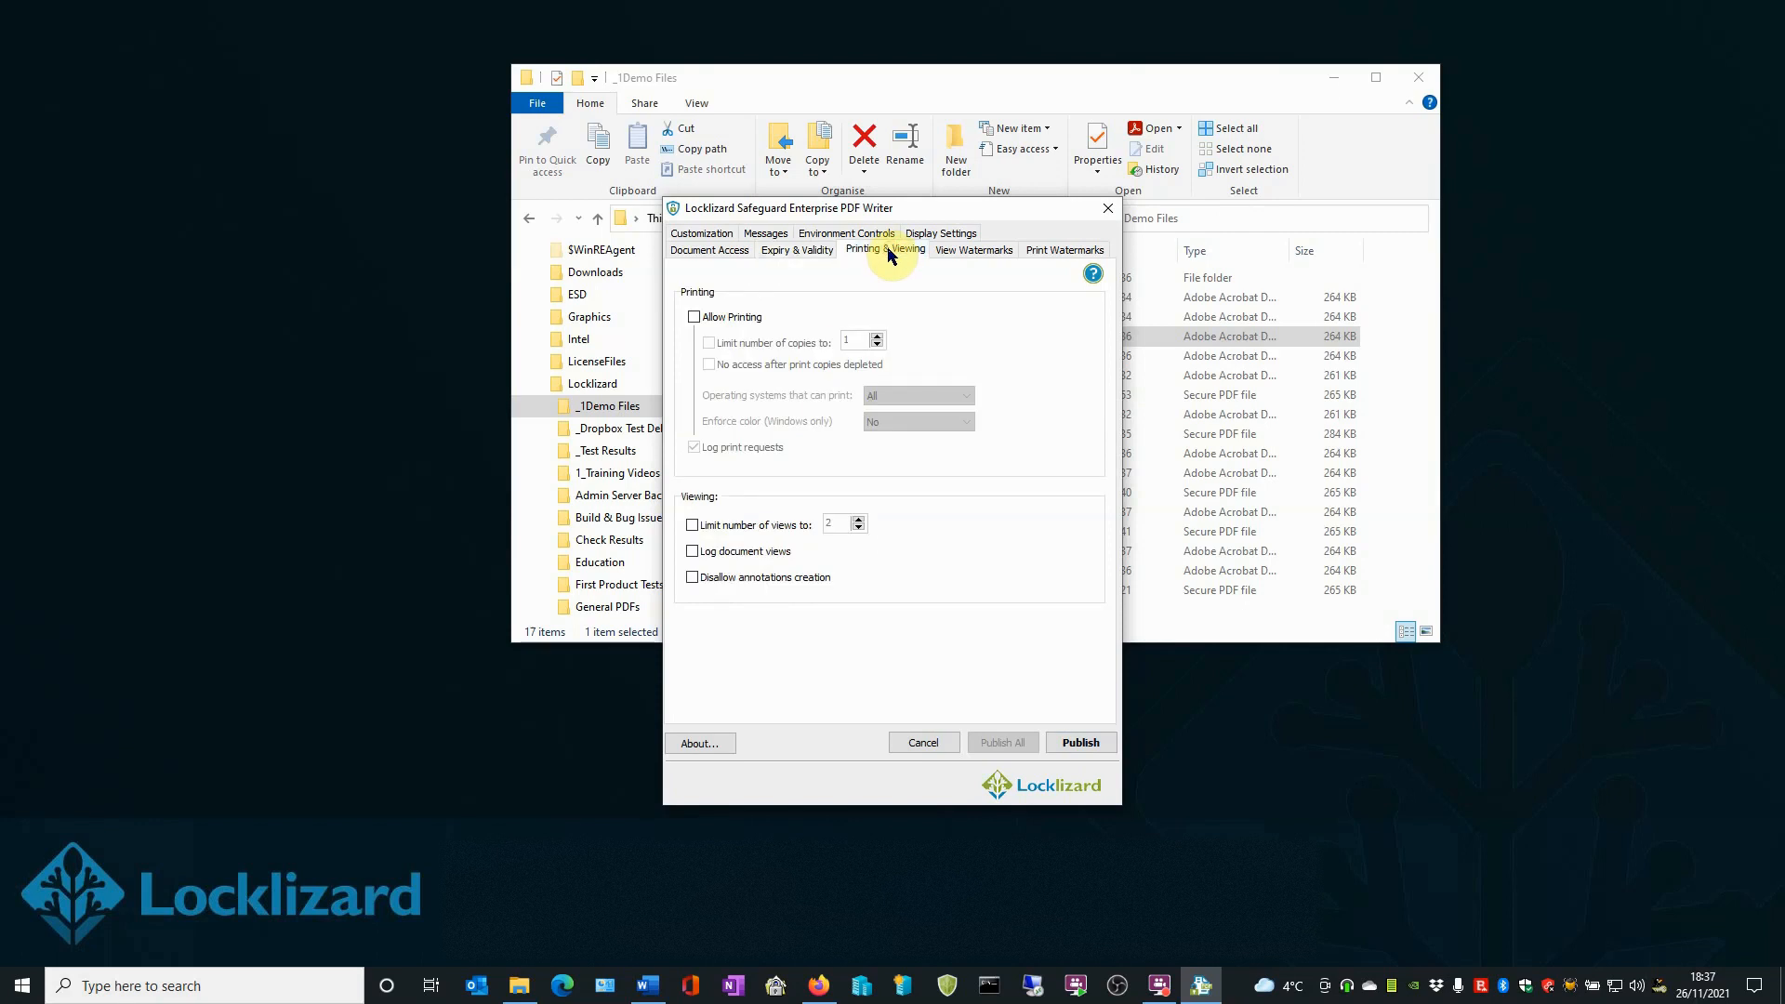
mouse_move(694, 531)
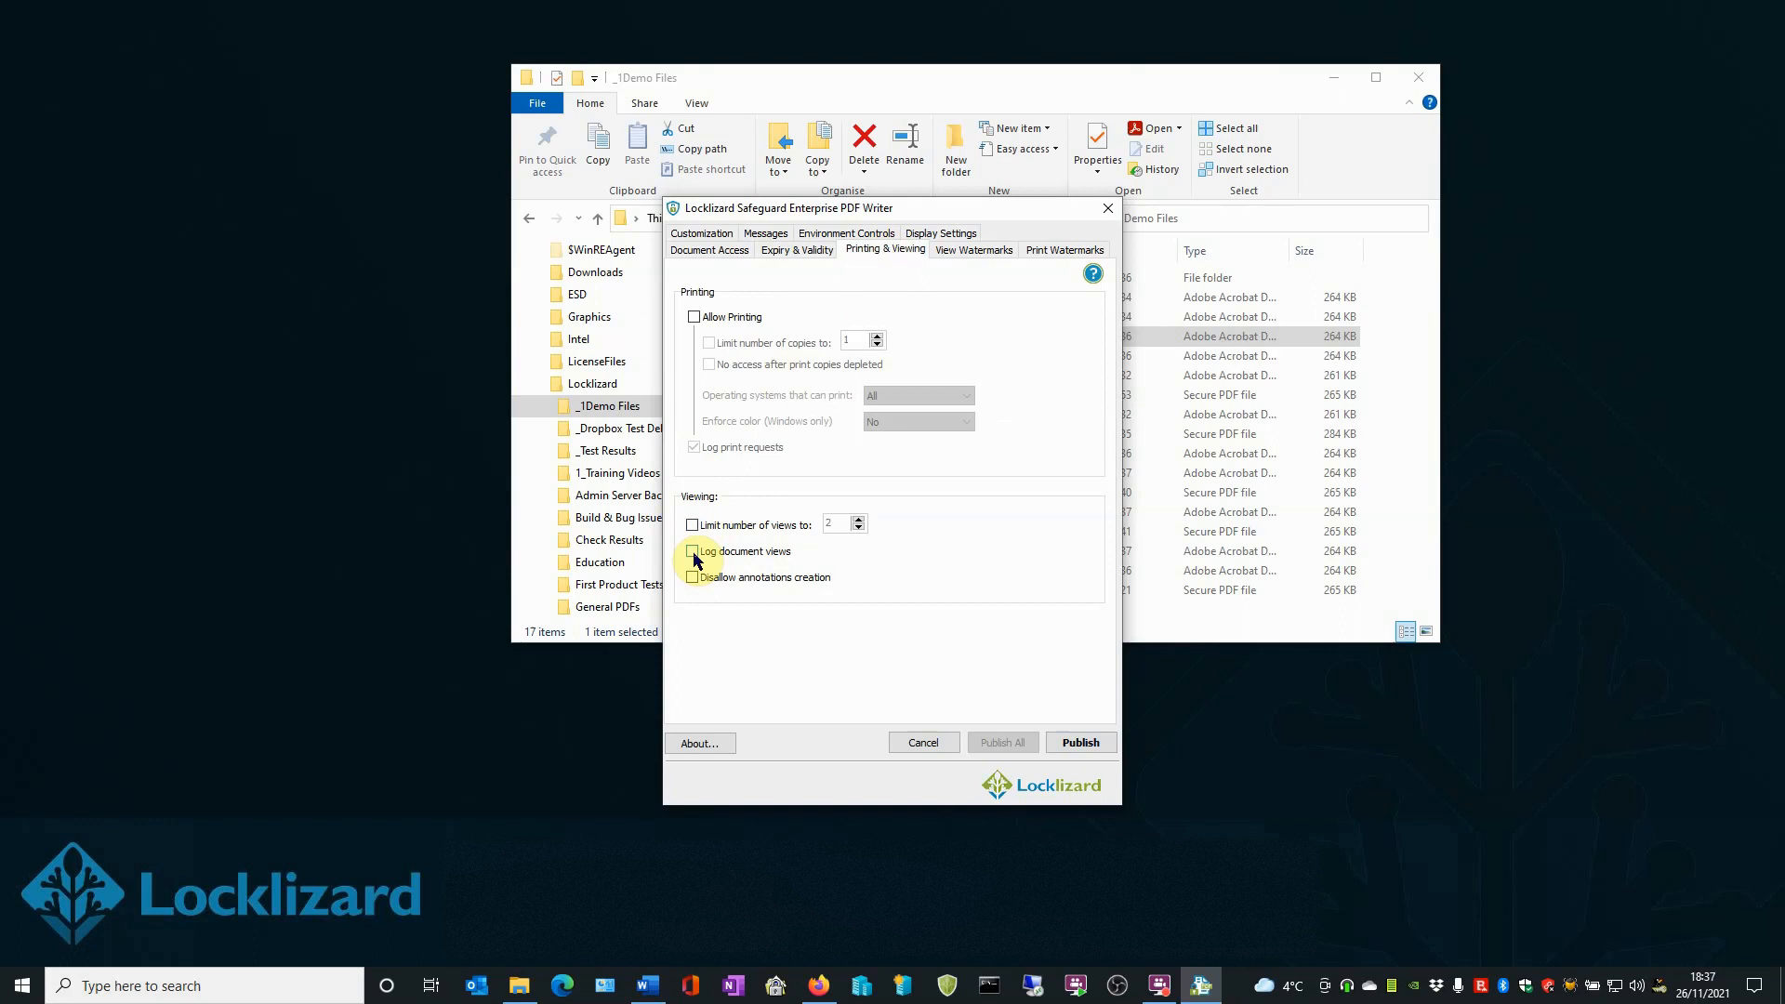
click(693, 551)
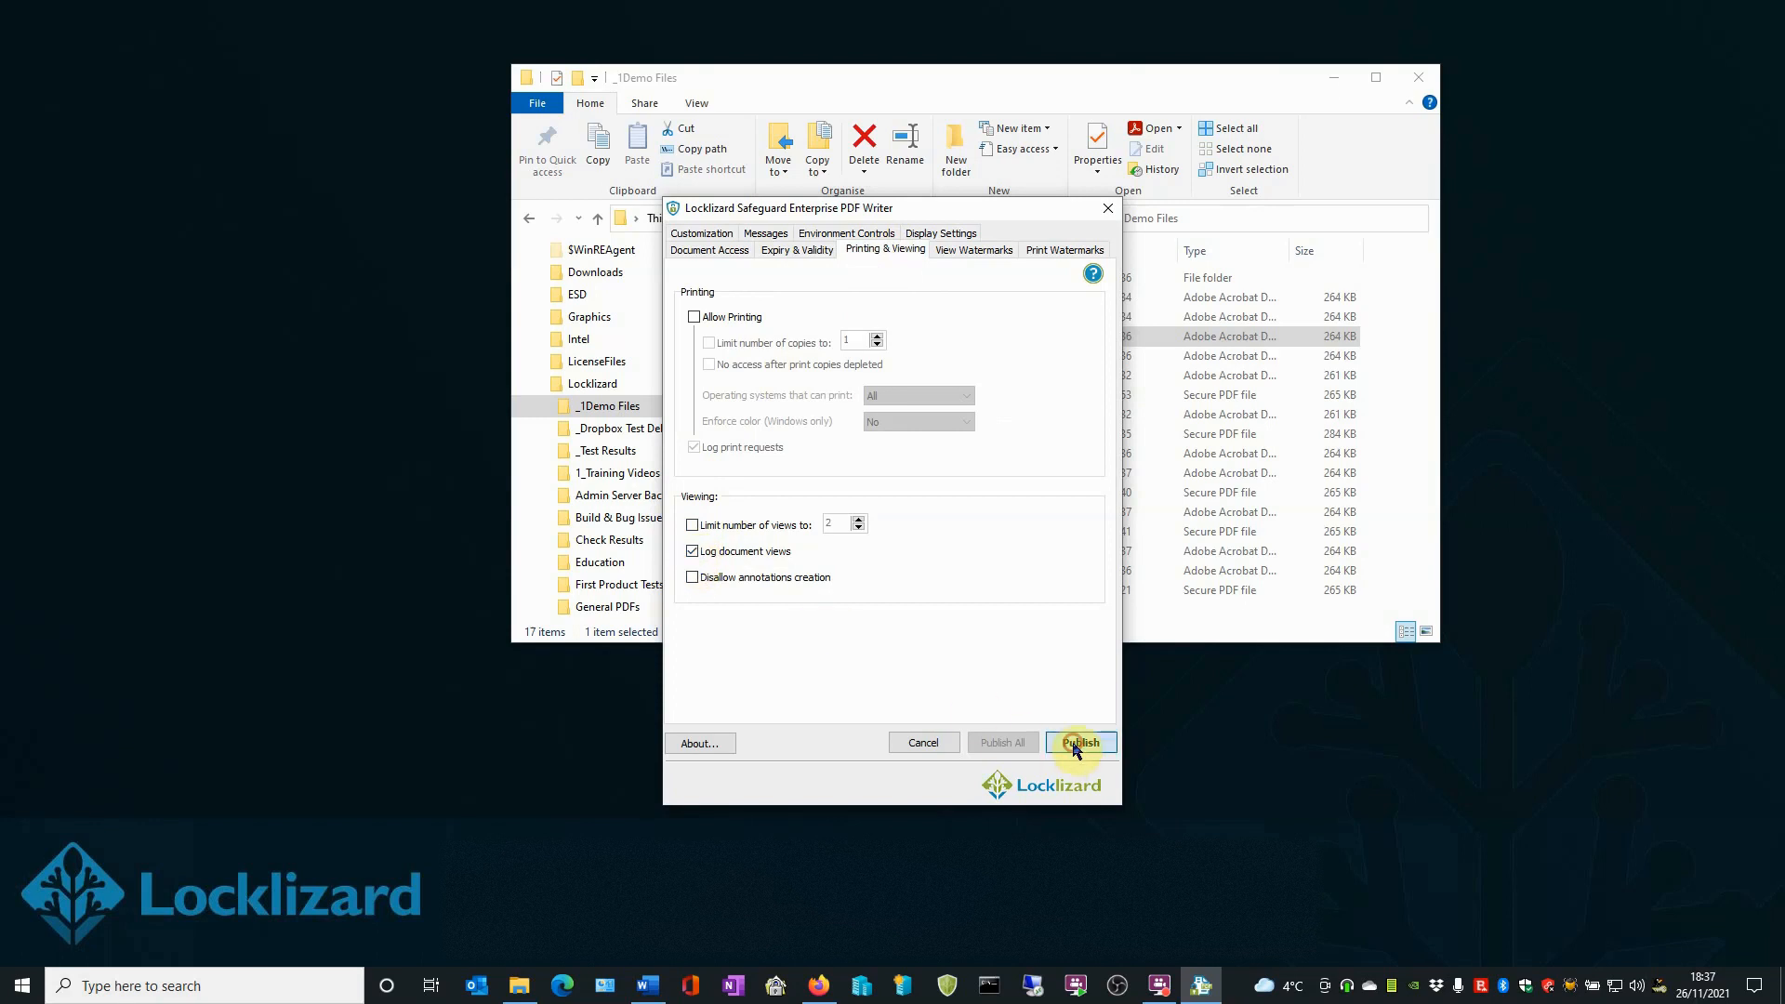
click(1079, 742)
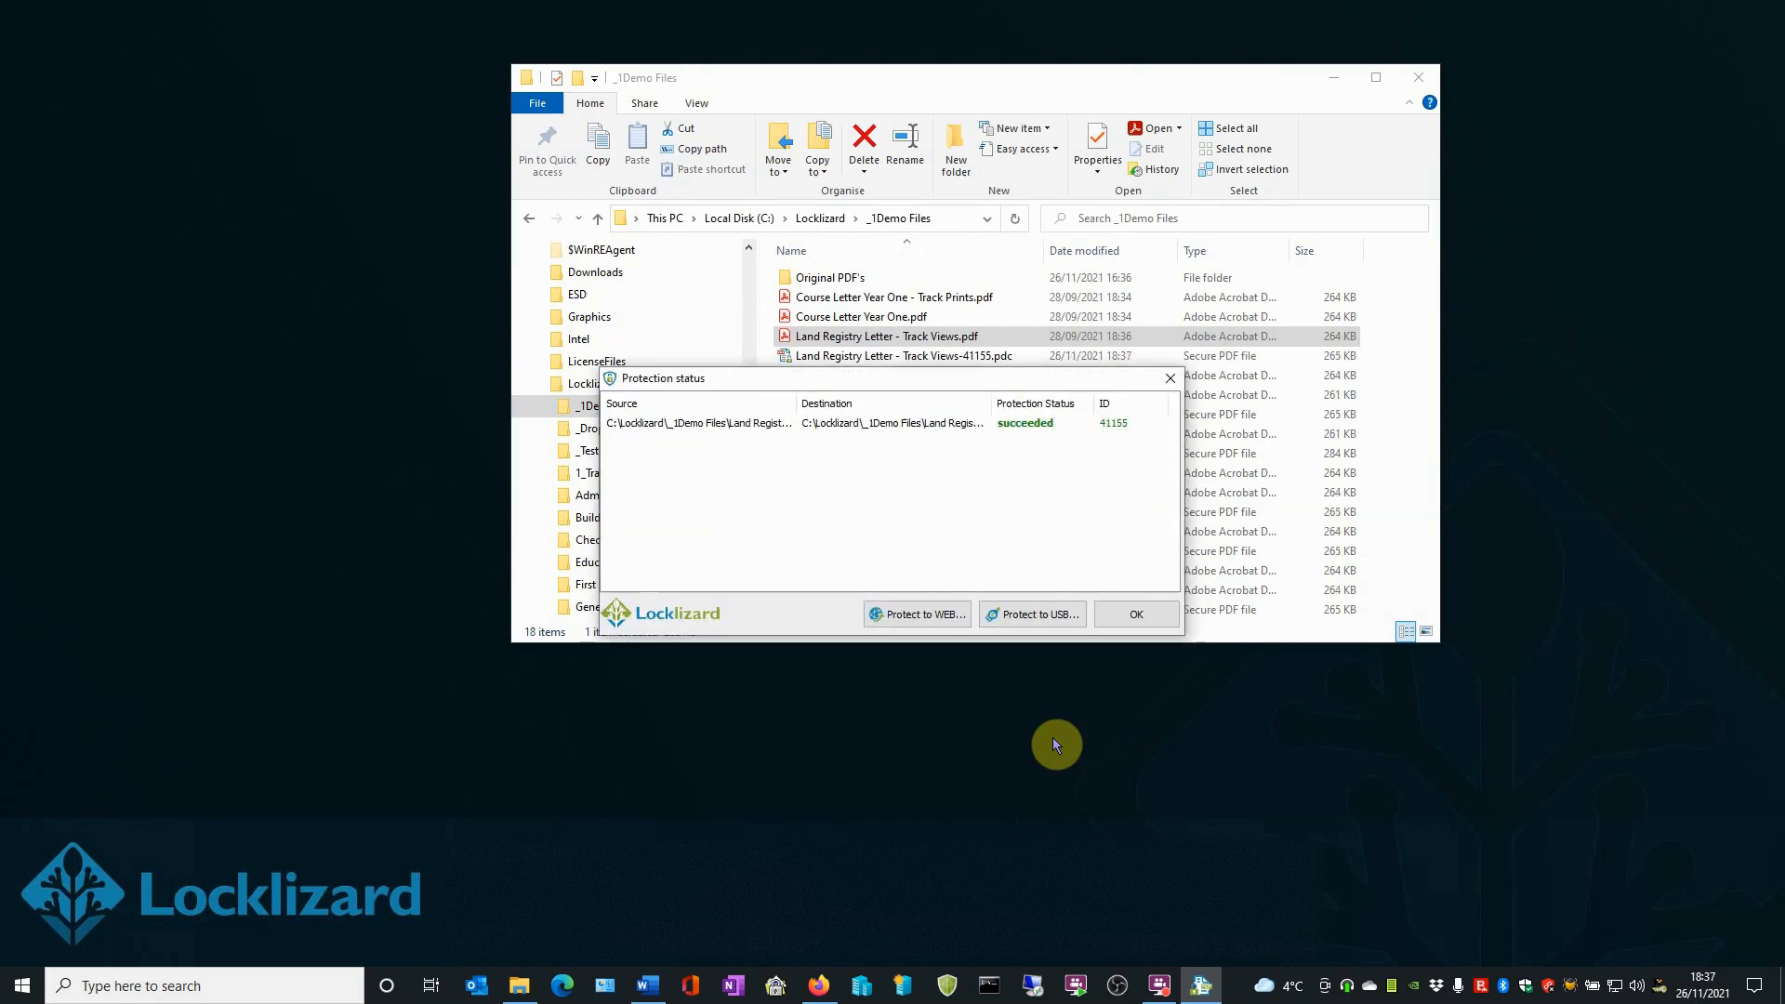
mouse_move(701, 394)
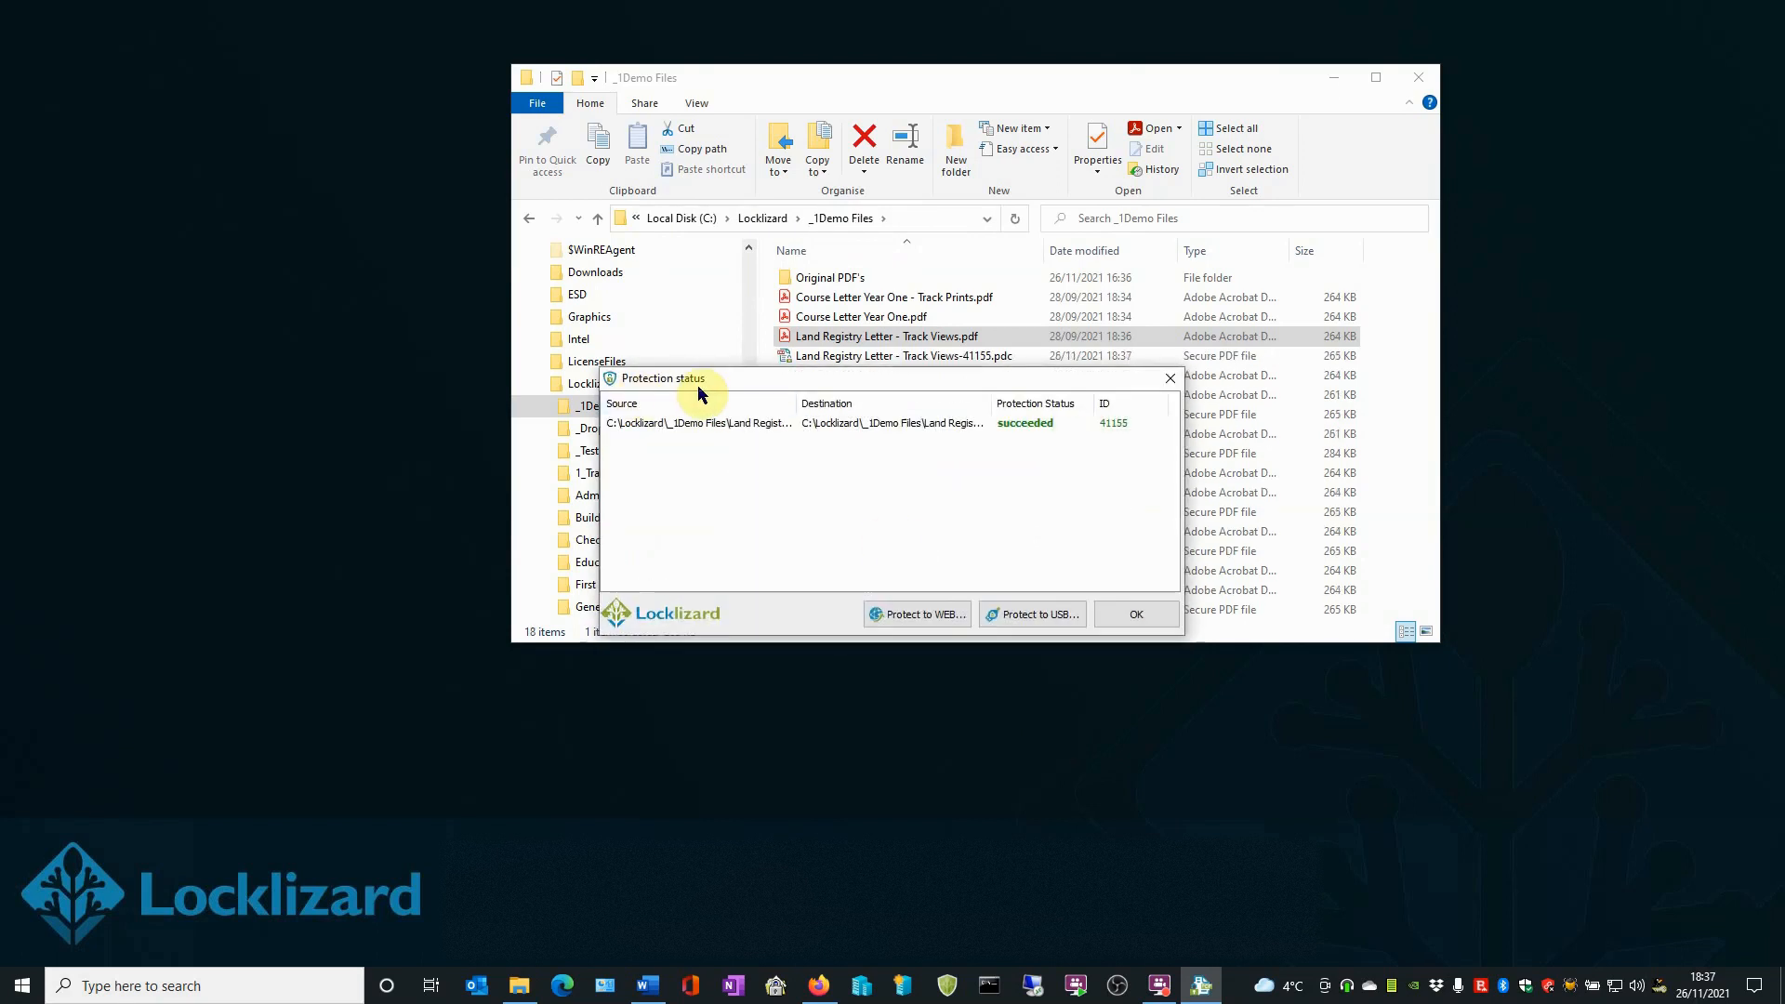
mouse_move(1053, 429)
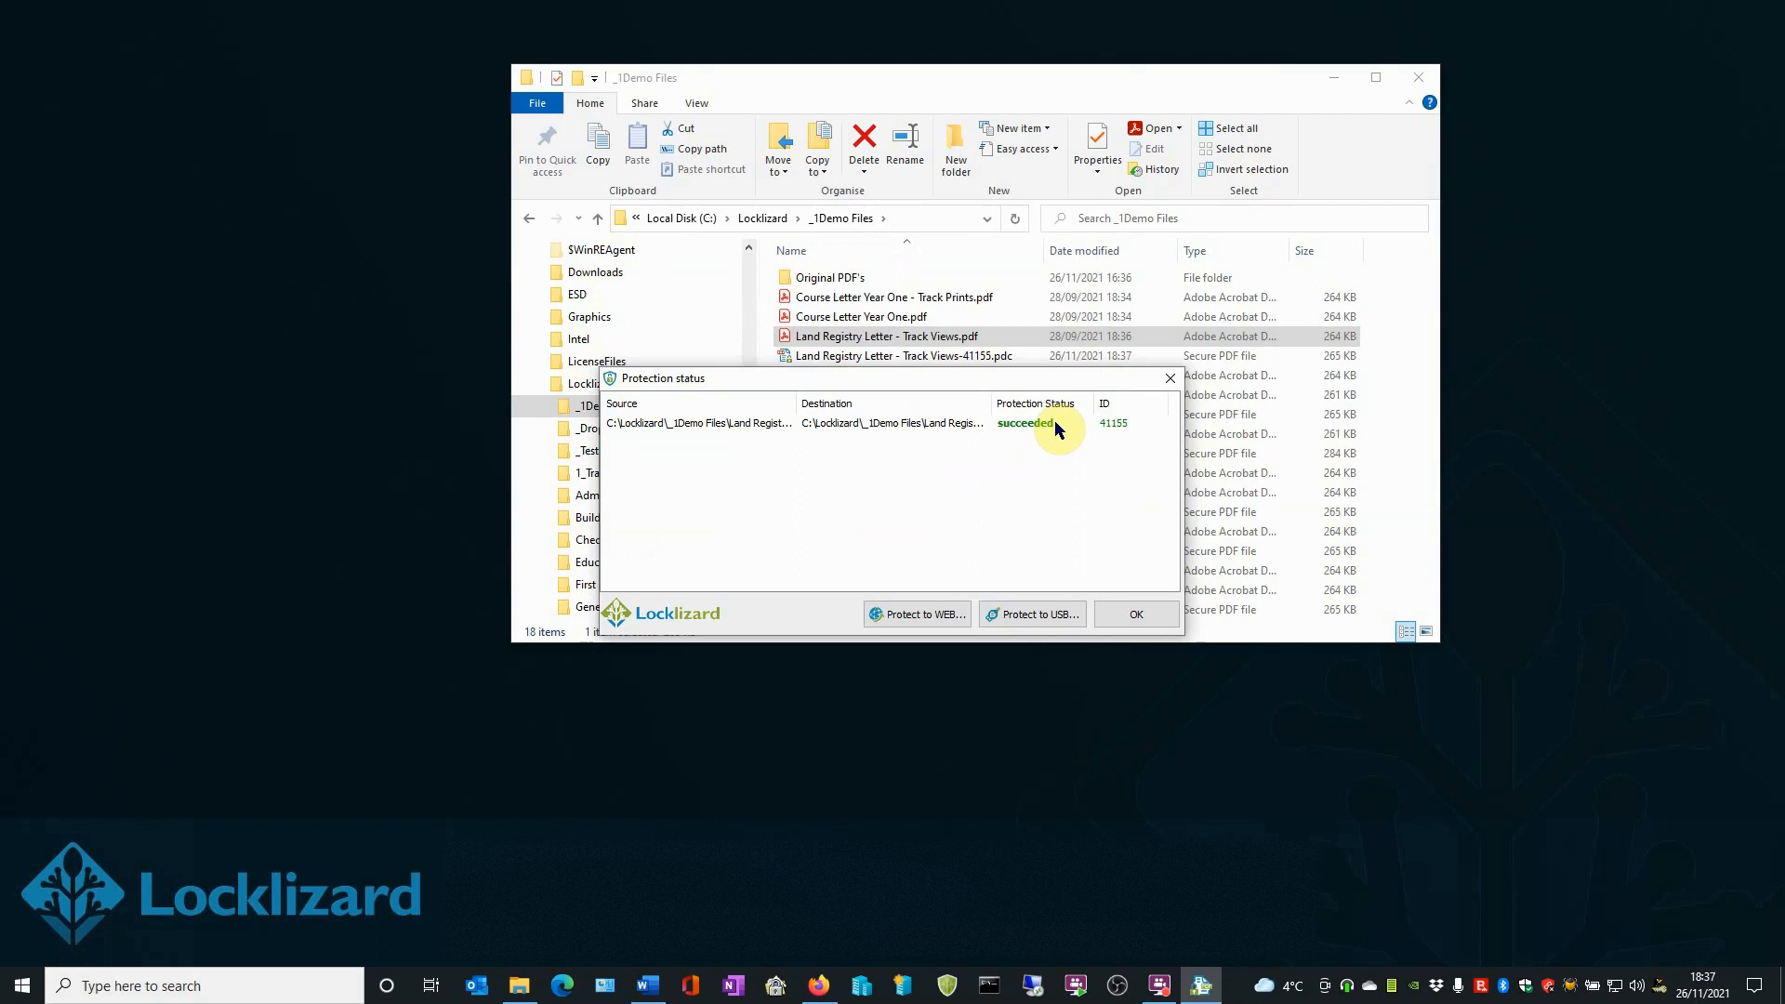
mouse_move(1042, 435)
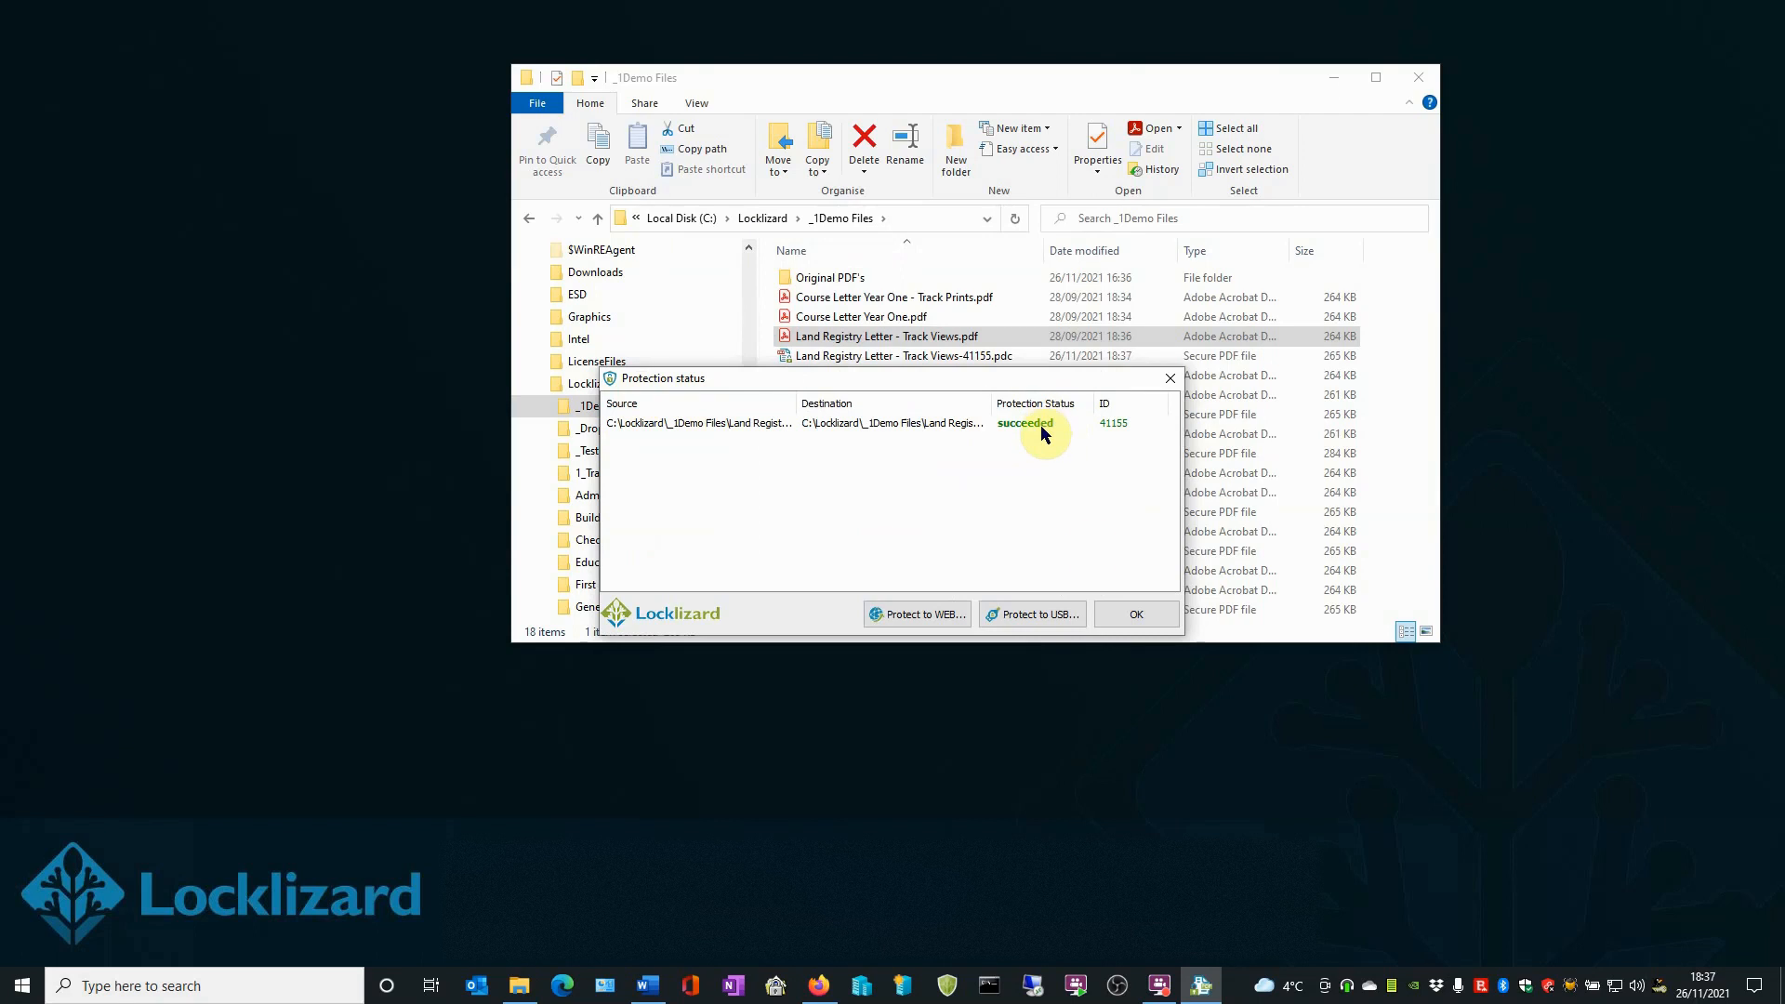
Dismiss the protection status report and select the new Land Registry Letter - Track Views-41155.pdc
click(1134, 613)
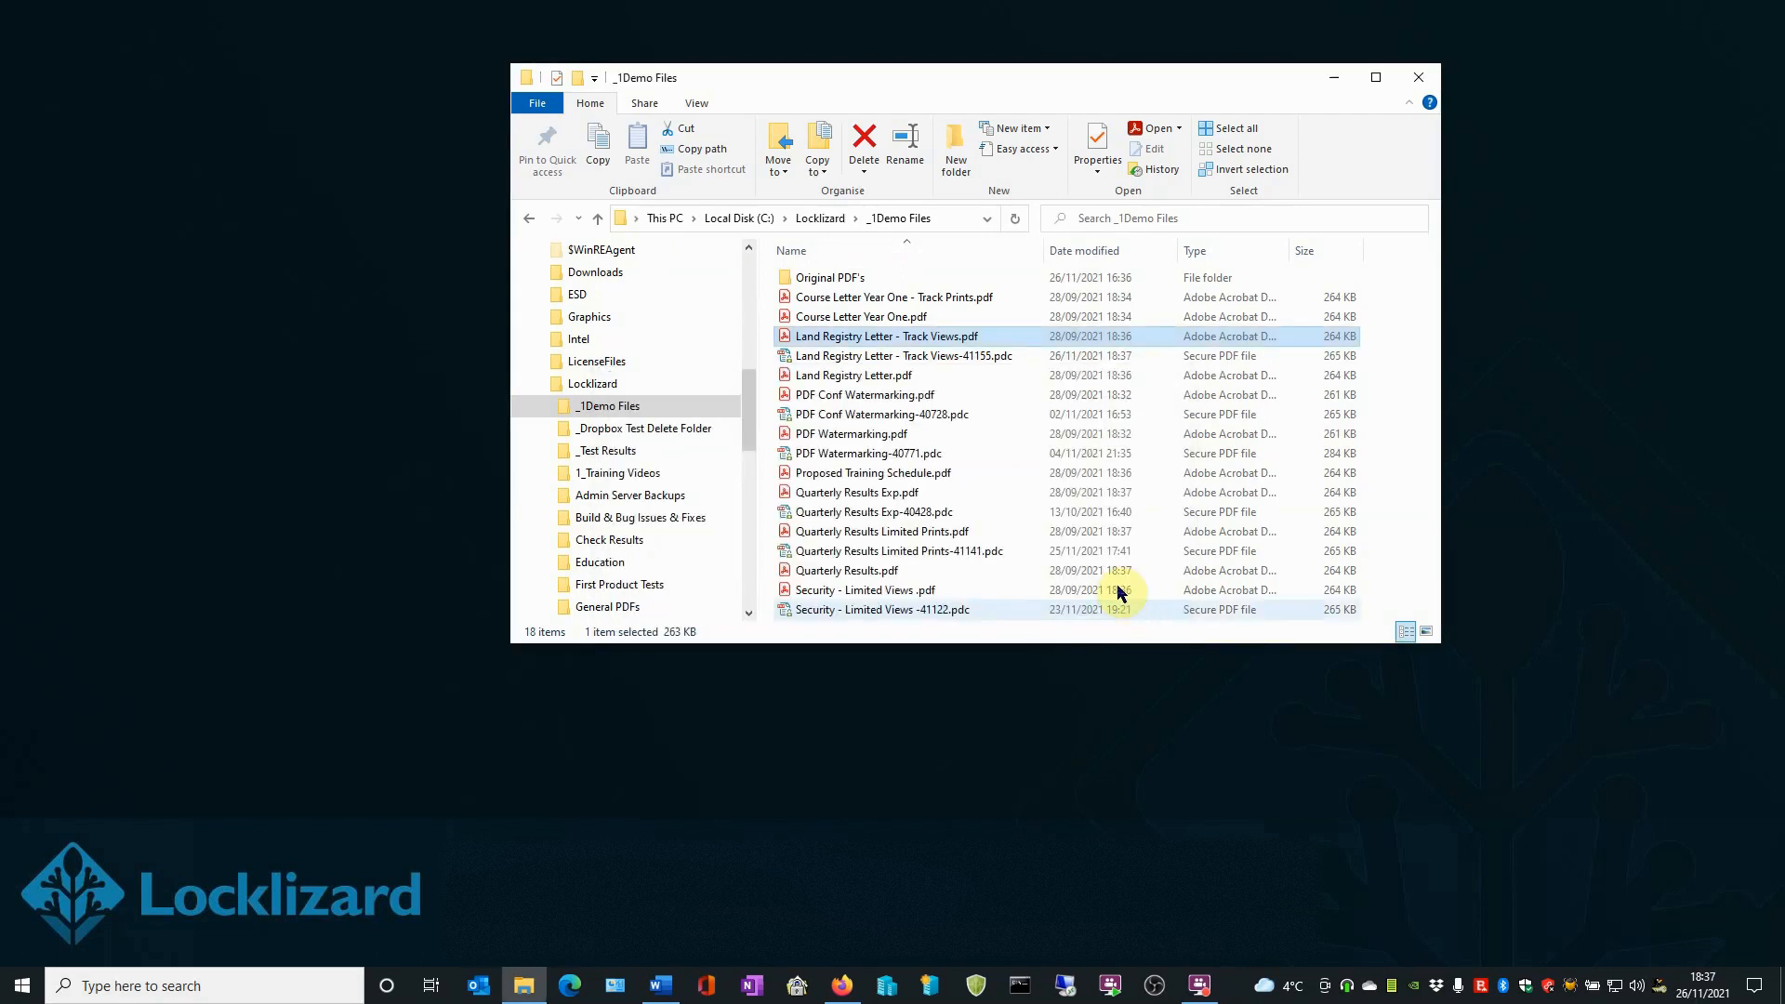
click(904, 355)
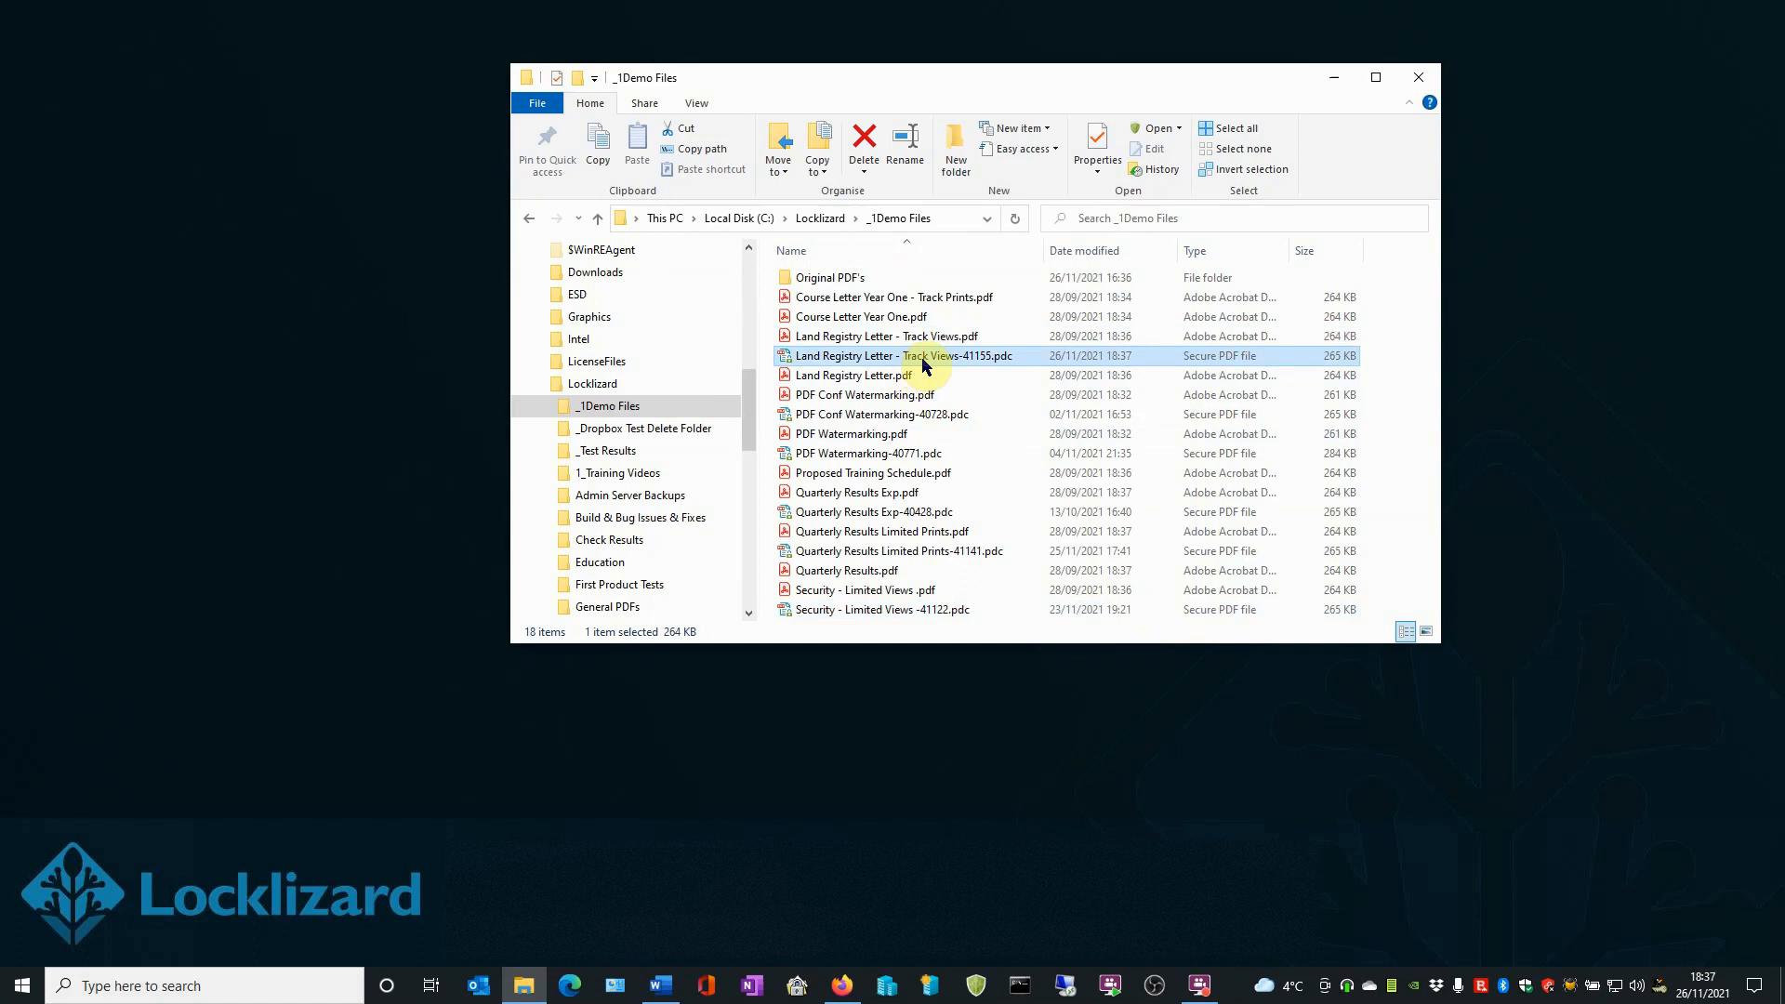
mouse_move(922, 336)
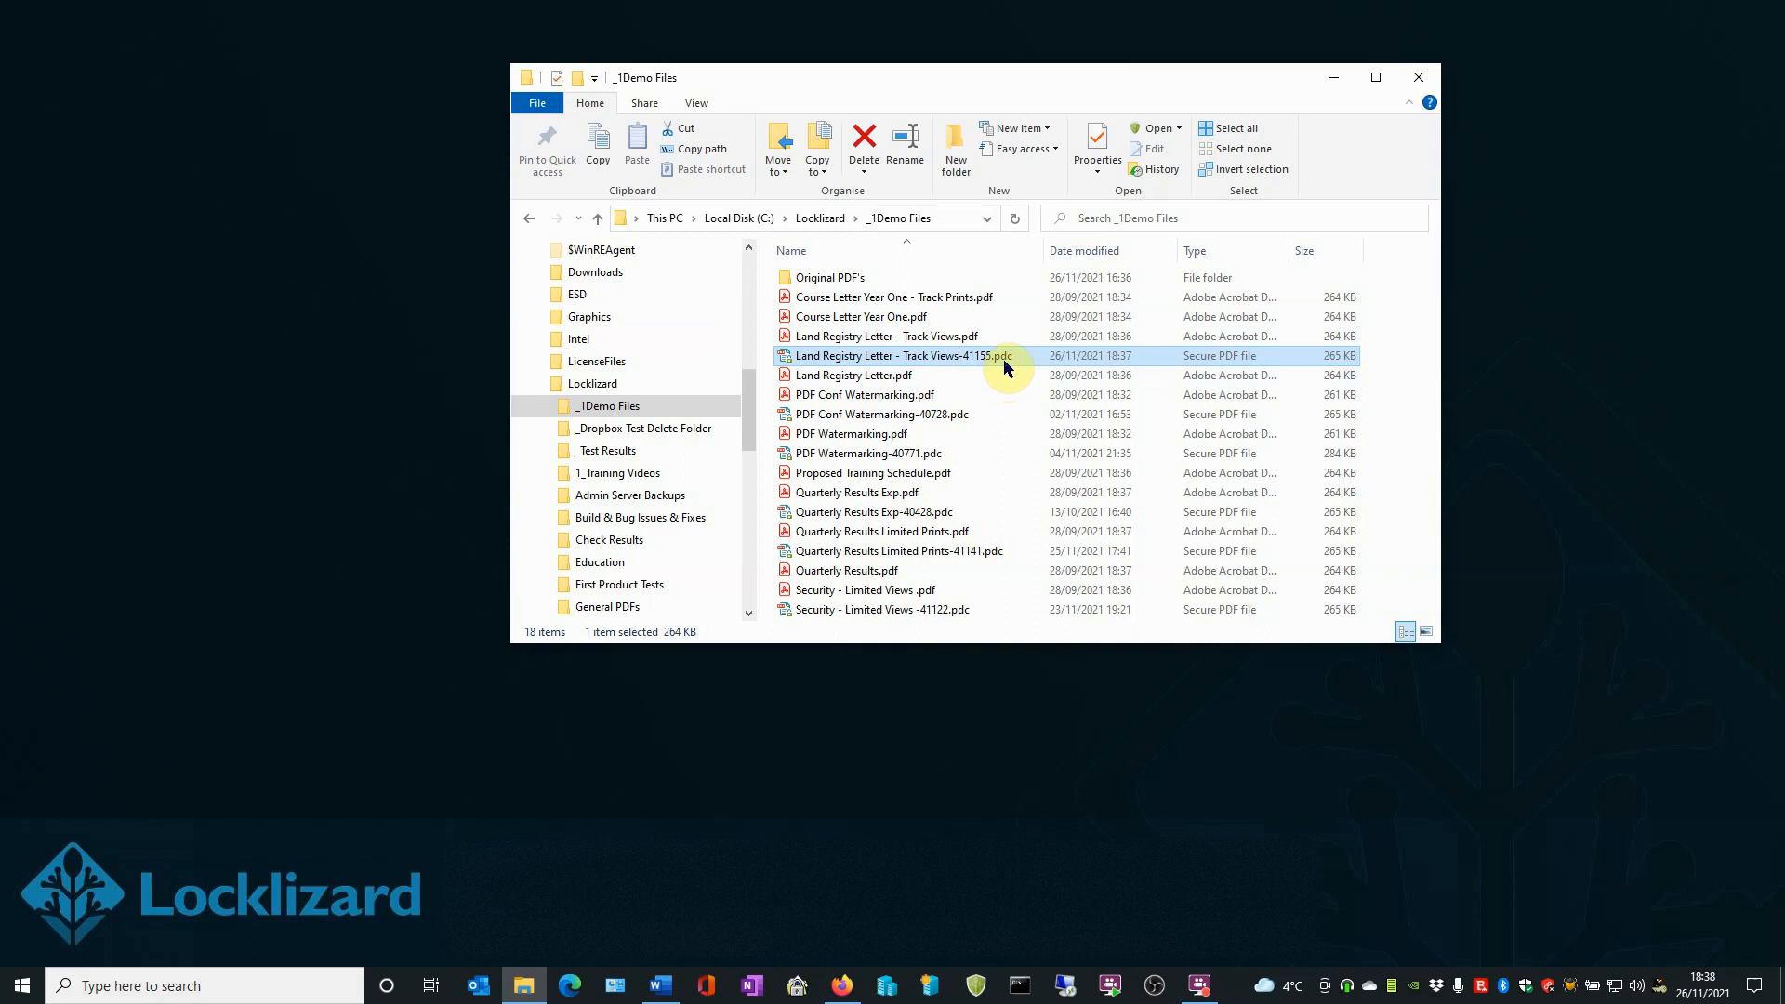
mouse_move(863, 365)
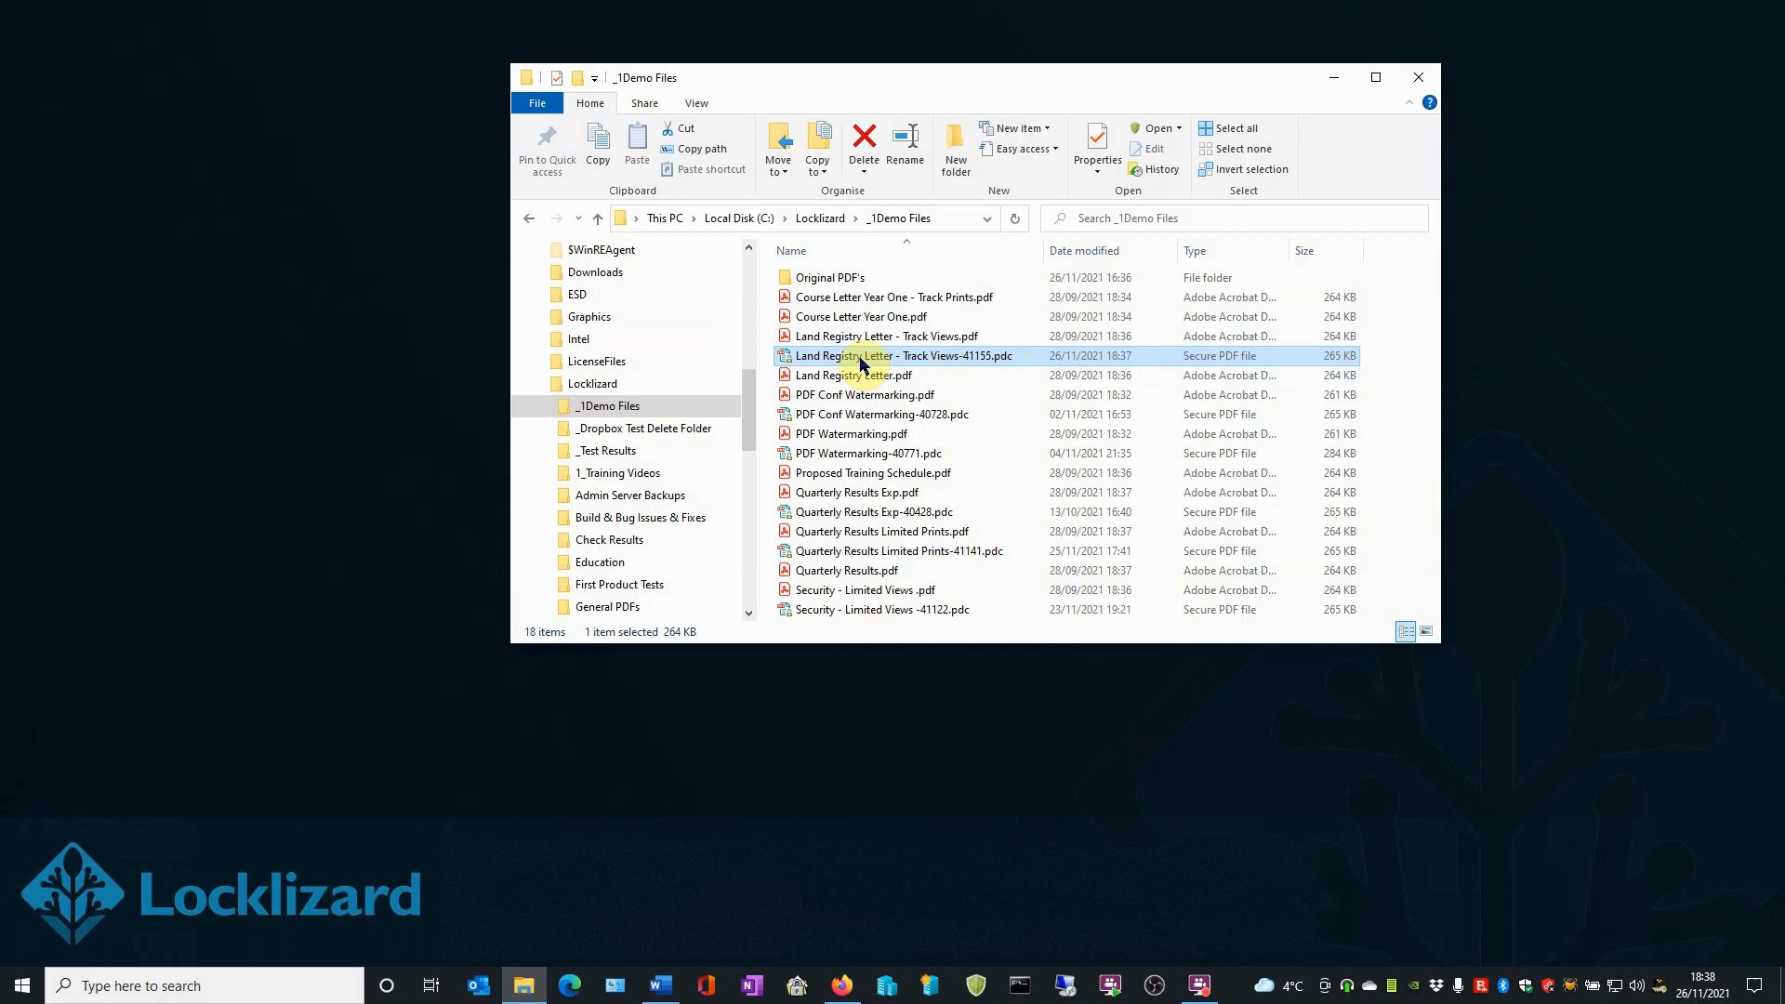
View the protected letter in Safeguard Viewer for the first time and close it
double_click(904, 355)
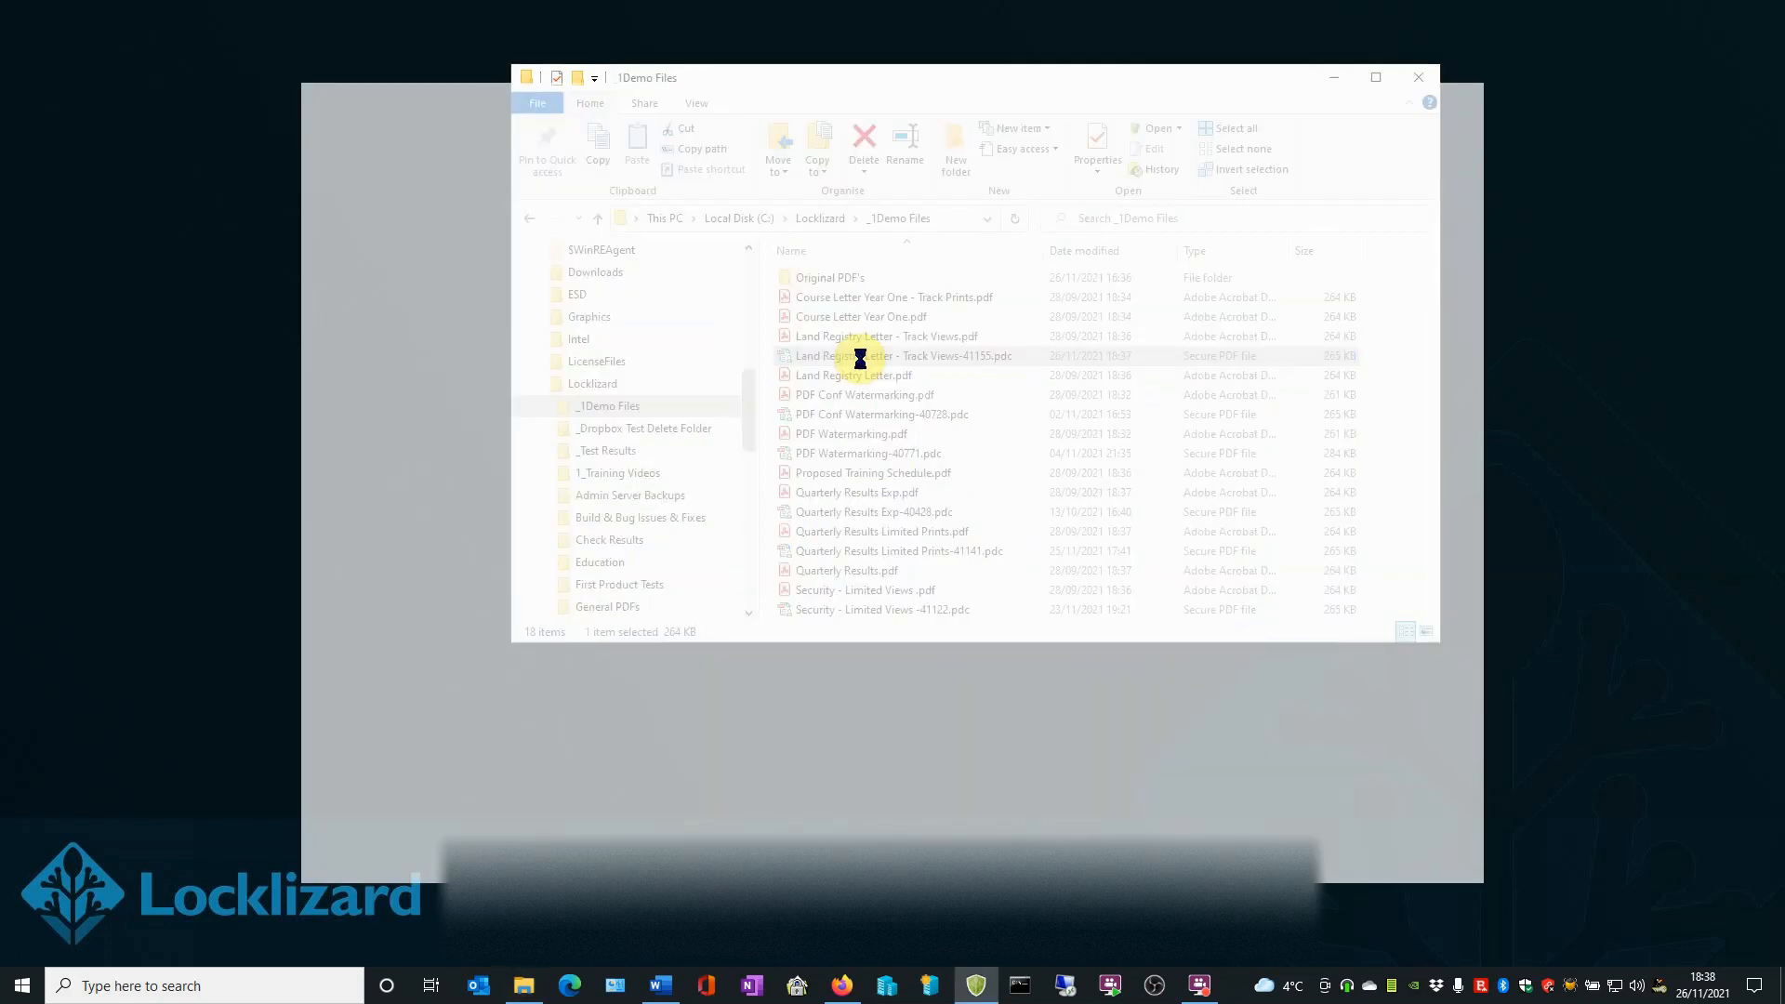
double_click(904, 355)
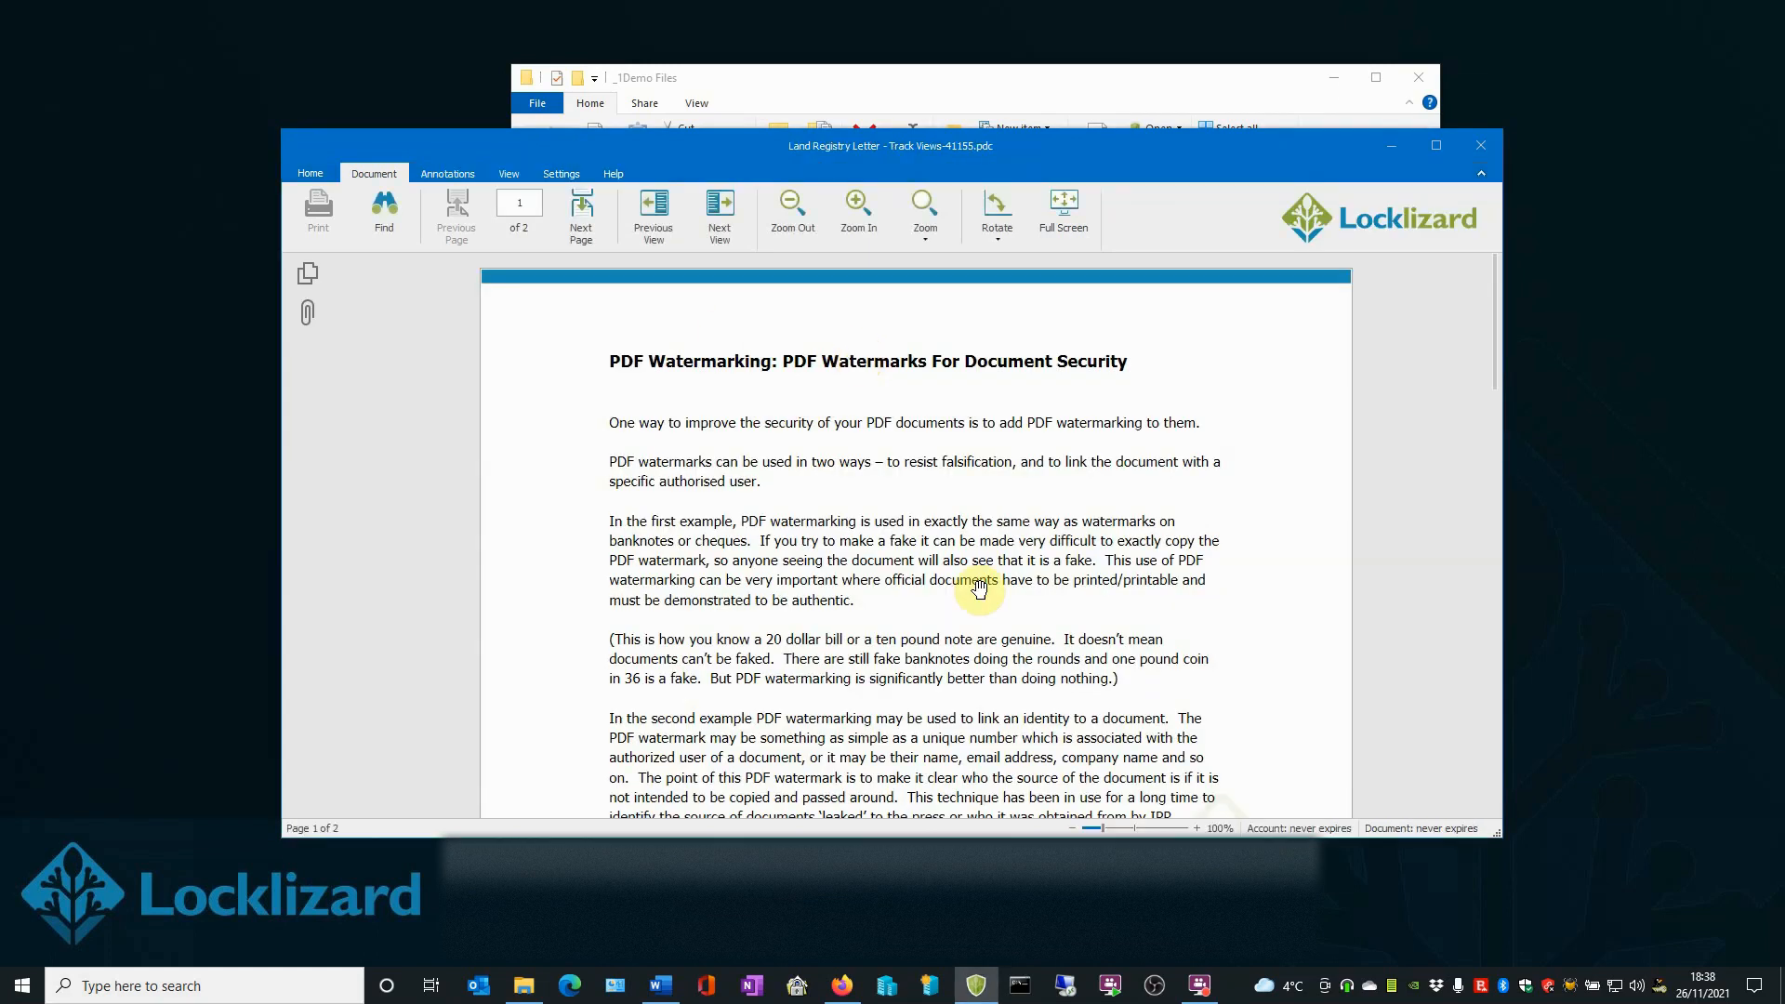
mouse_move(903, 470)
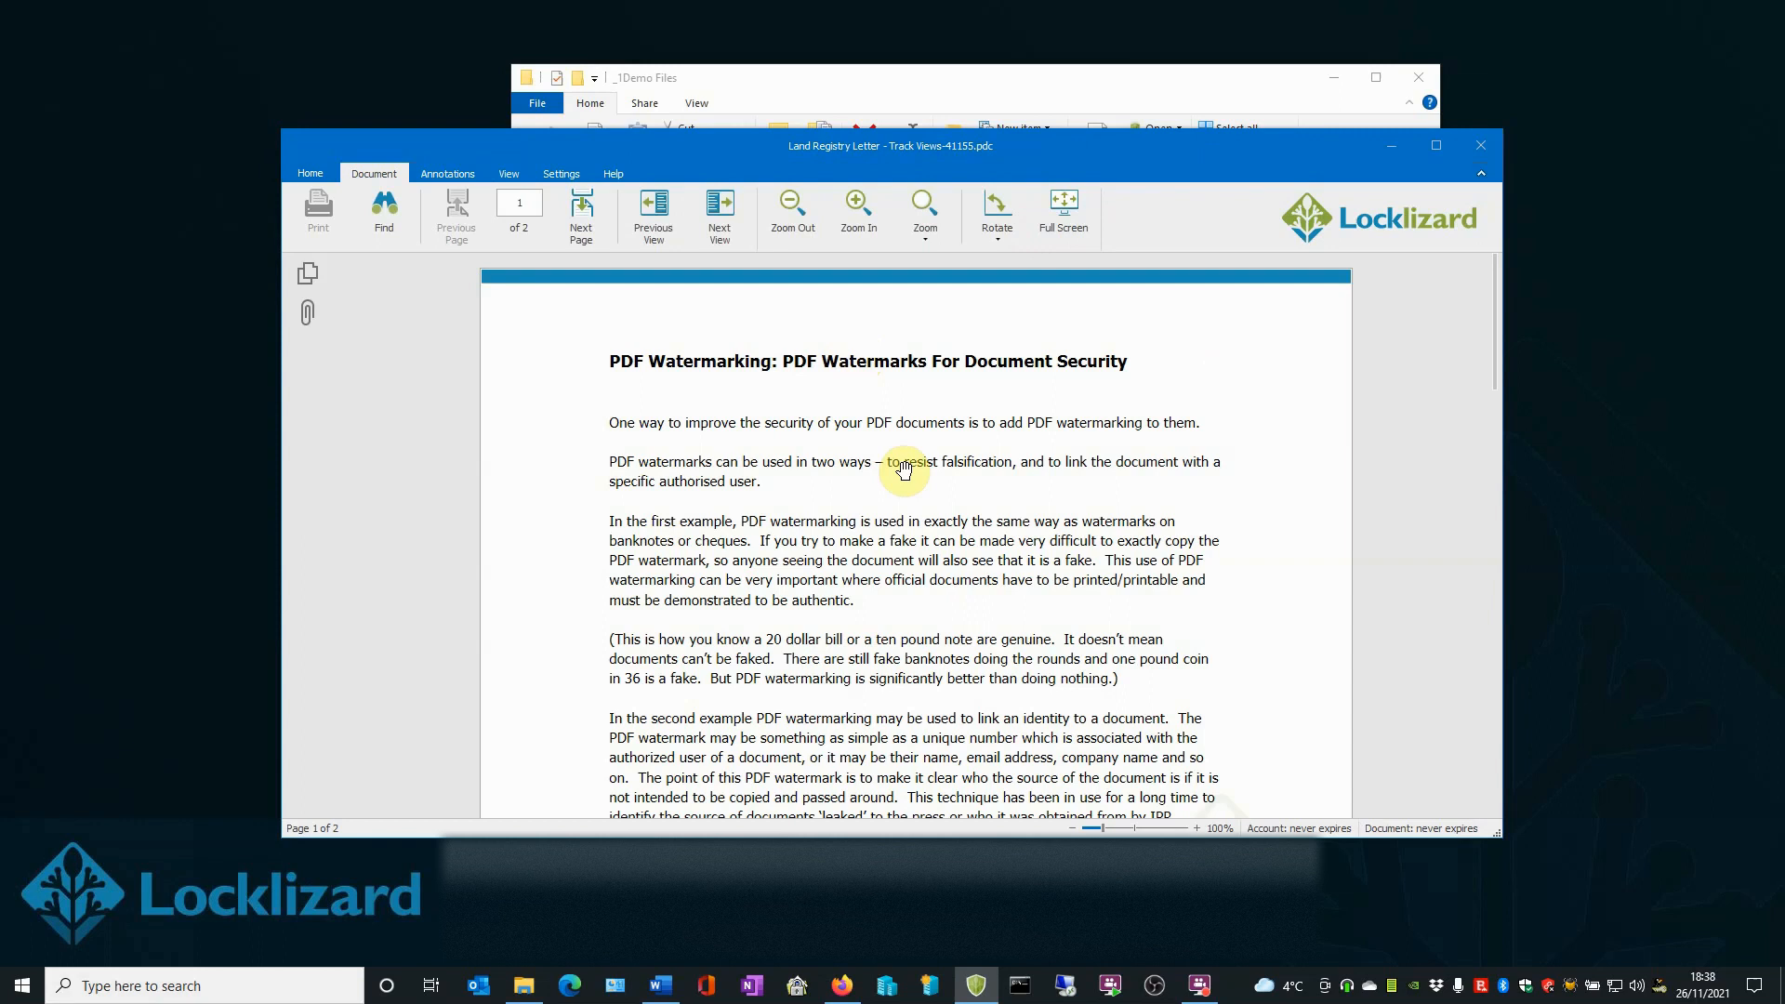
mouse_move(1480, 145)
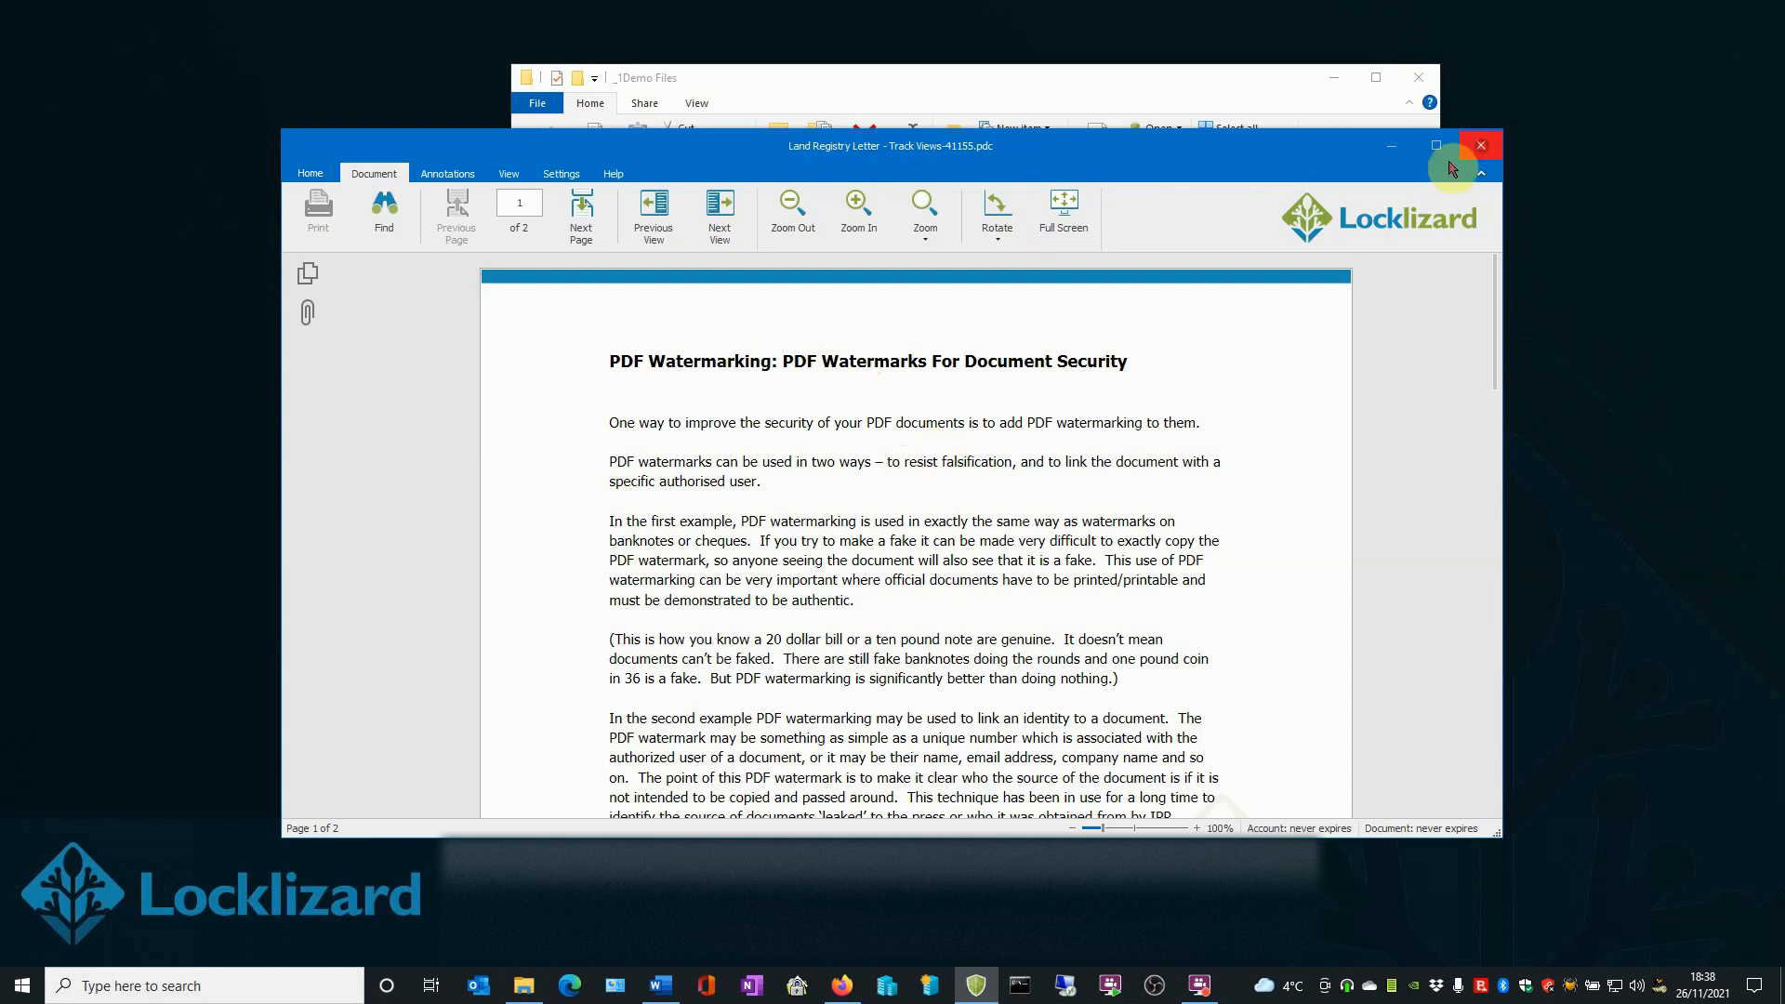
click(1481, 145)
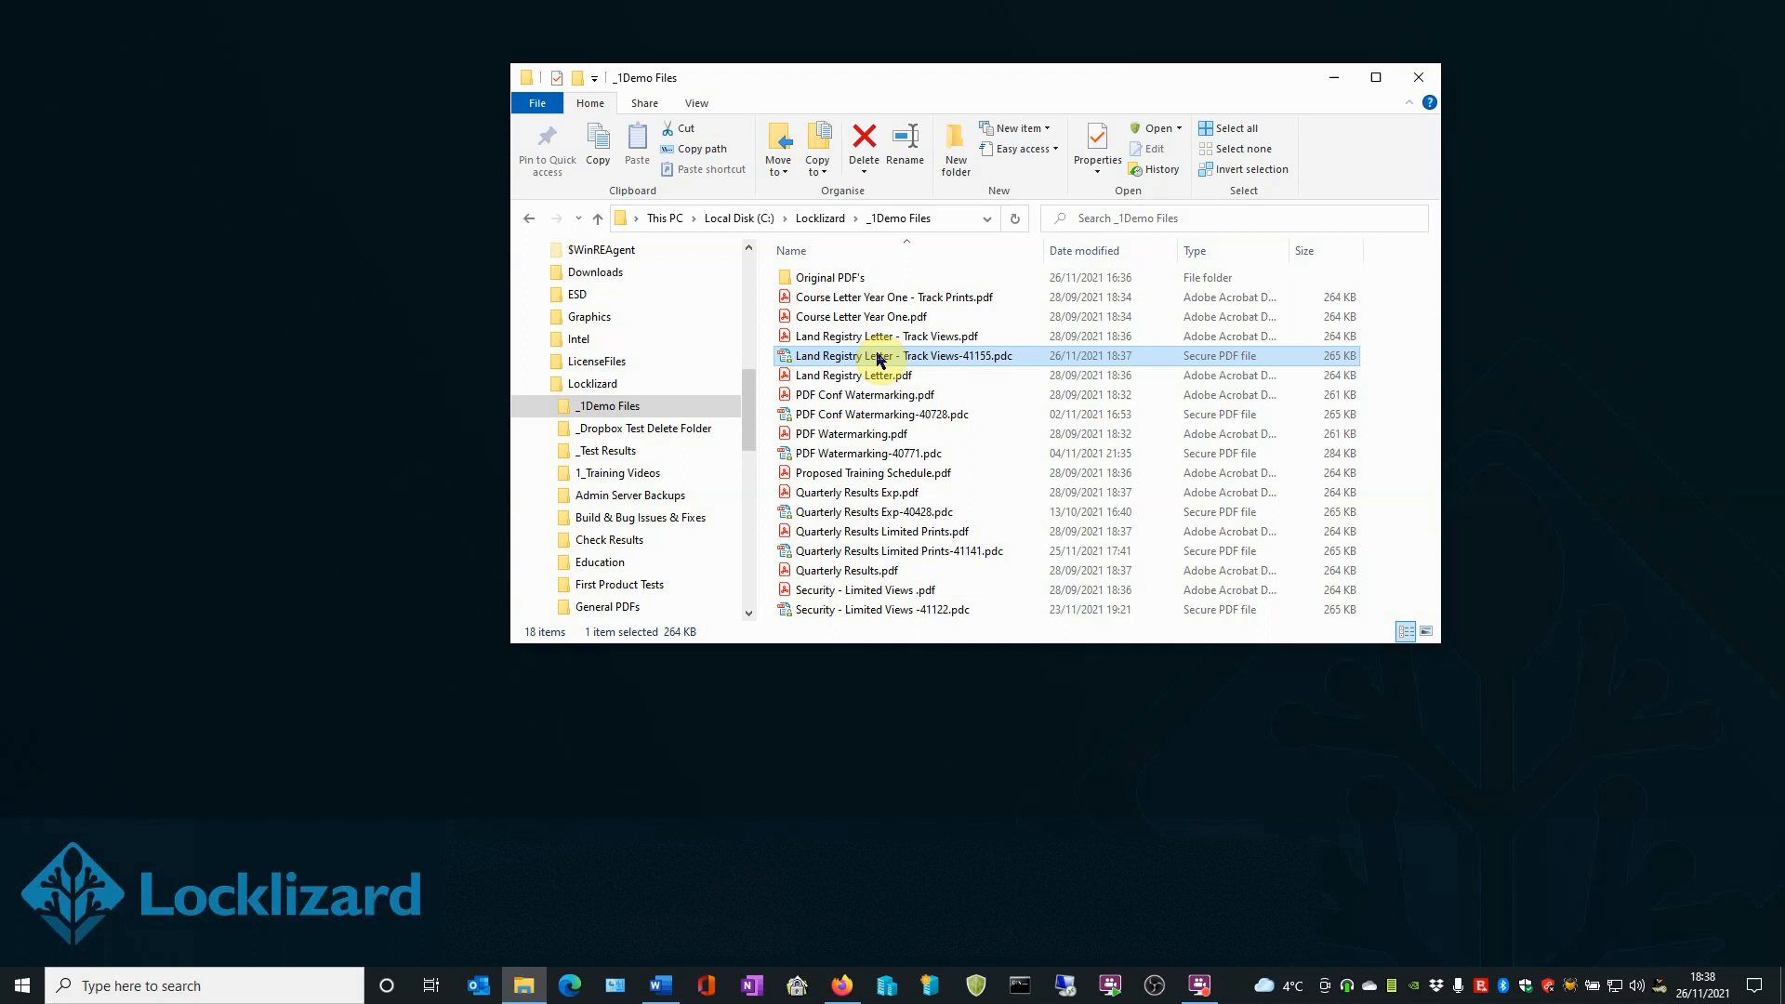
mouse_move(881, 359)
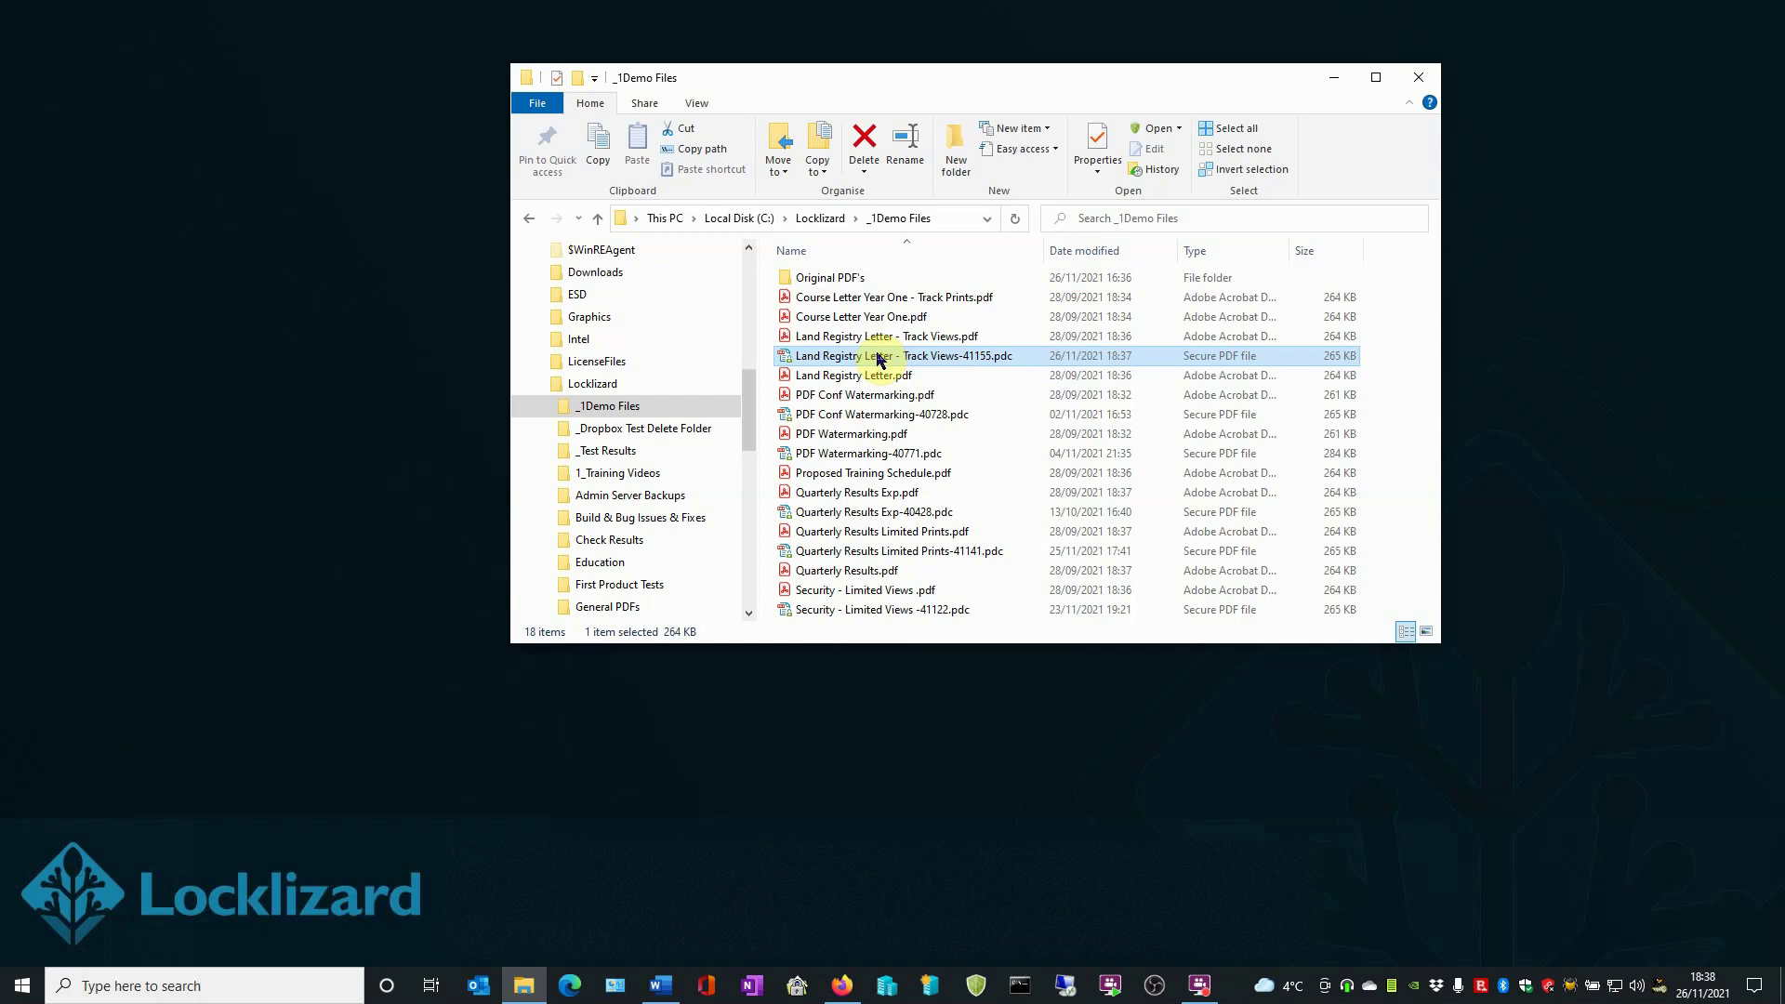
View the protected letter a second time, then close the viewer and File Explorer
double_click(896, 355)
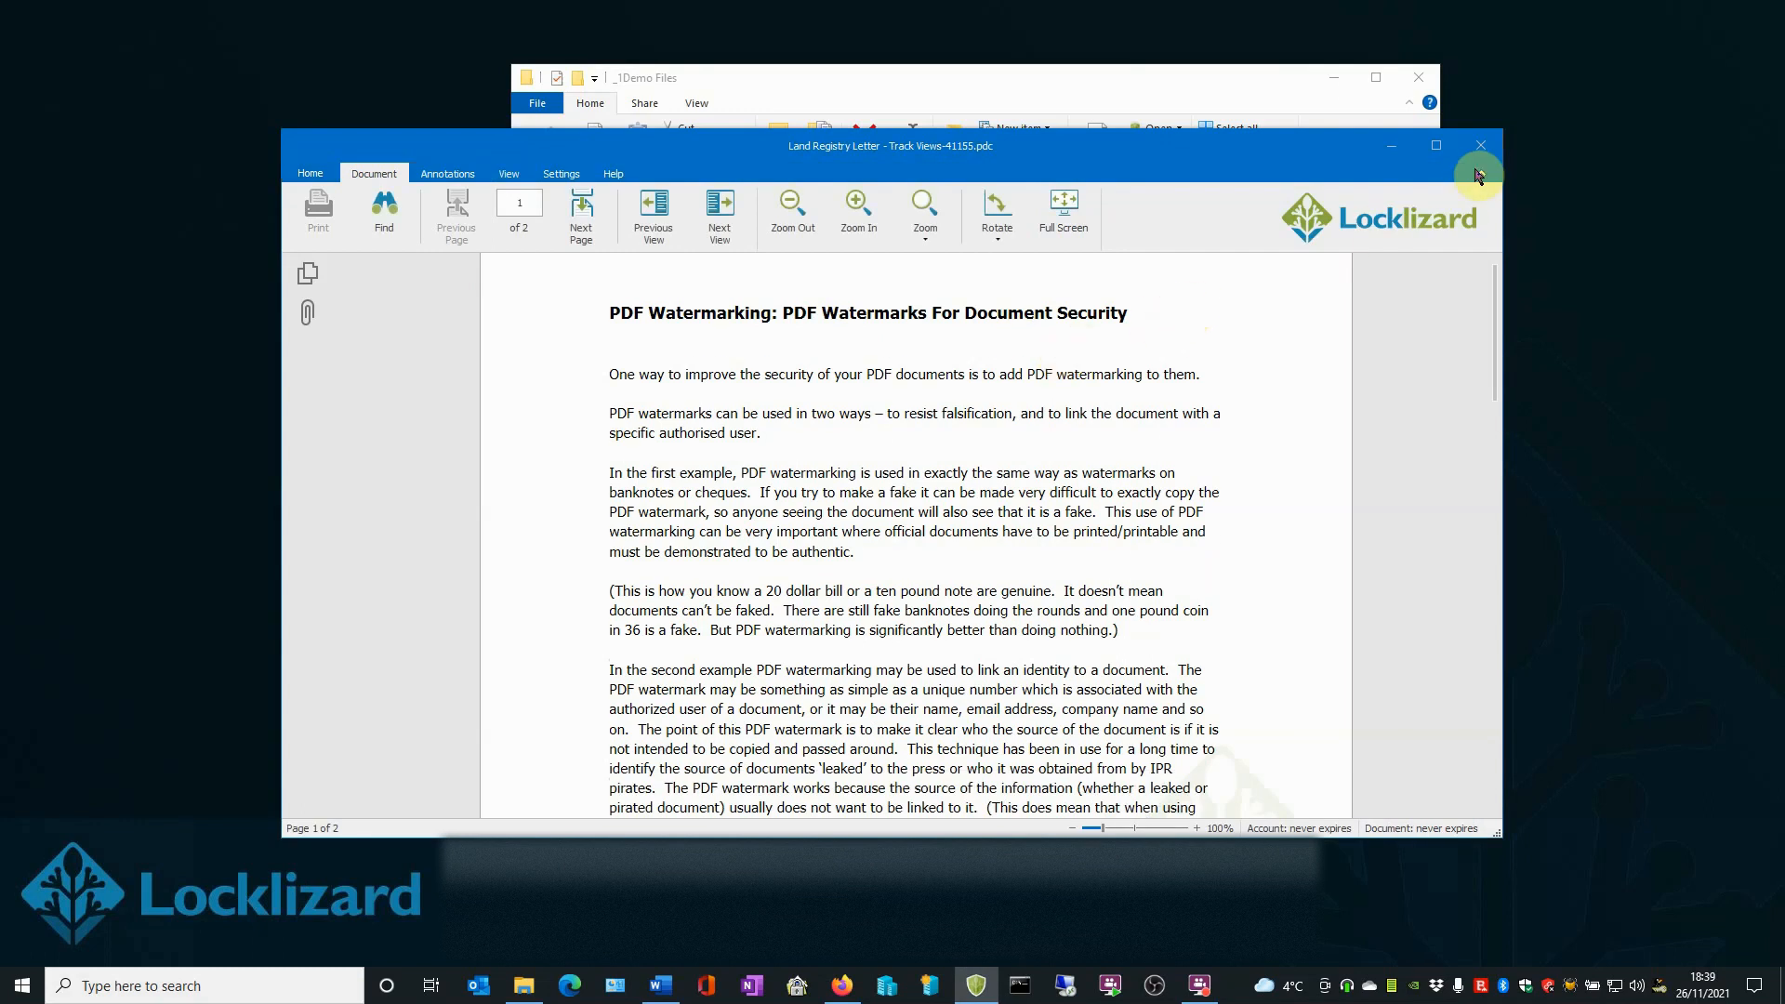
click(1478, 145)
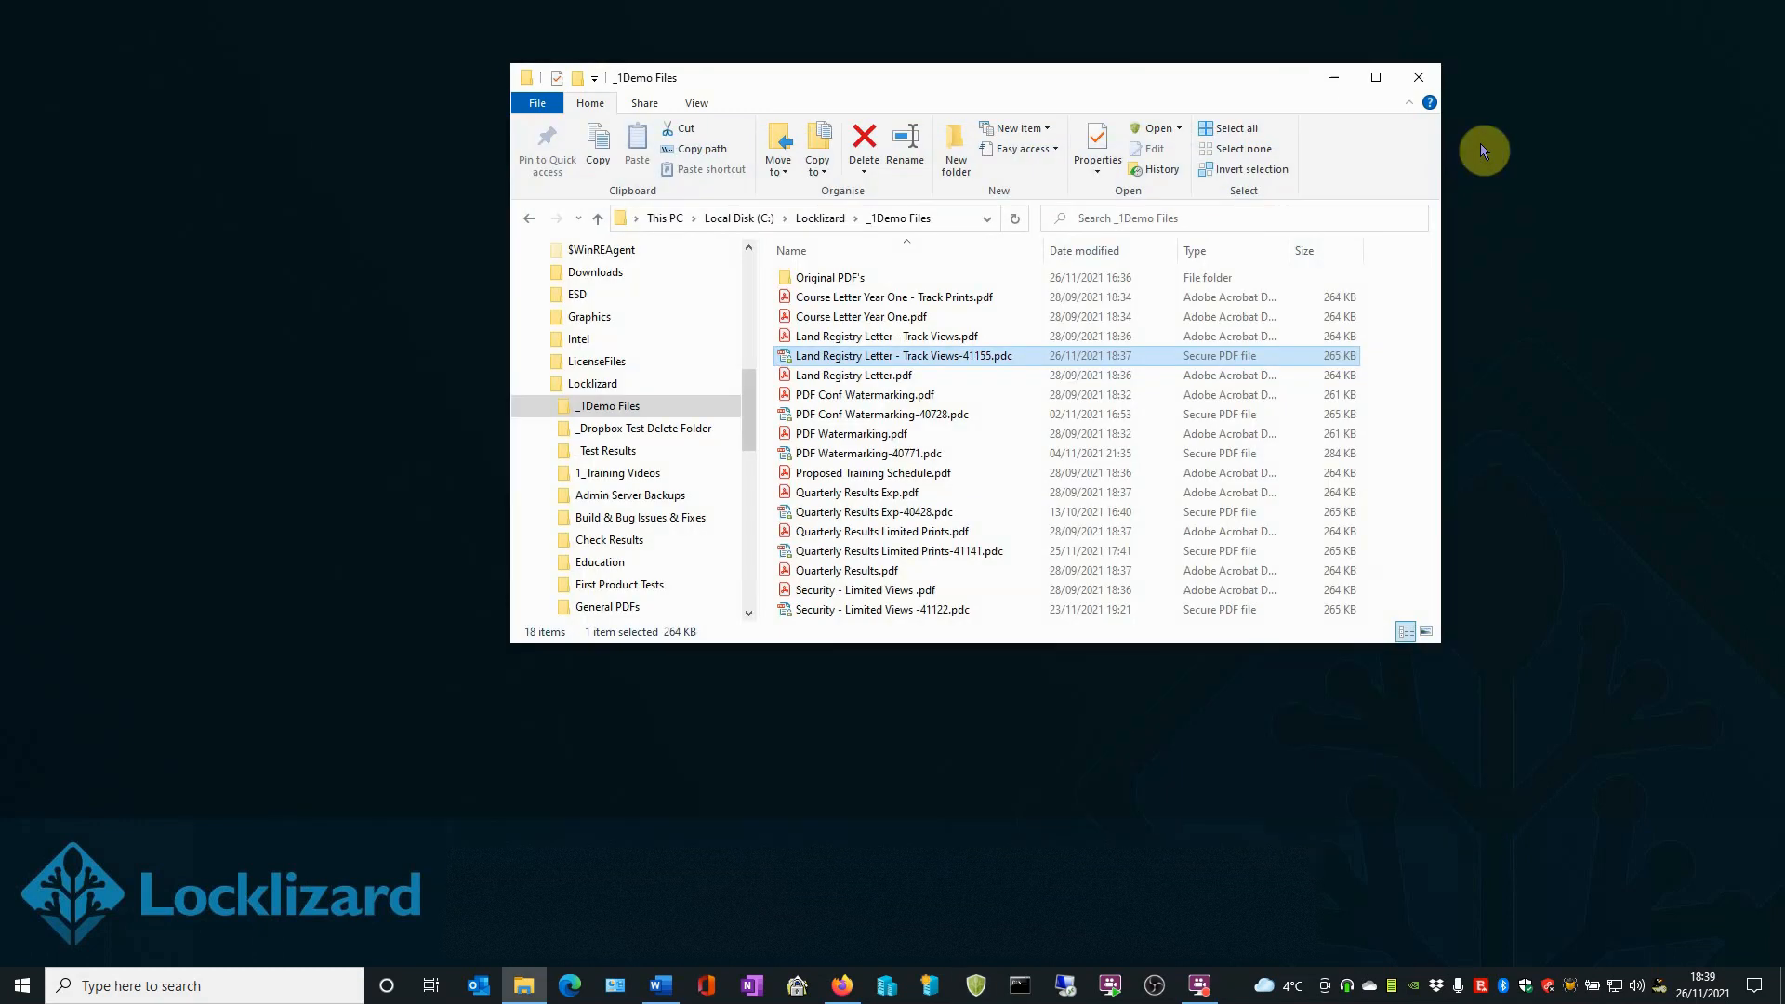
click(1417, 77)
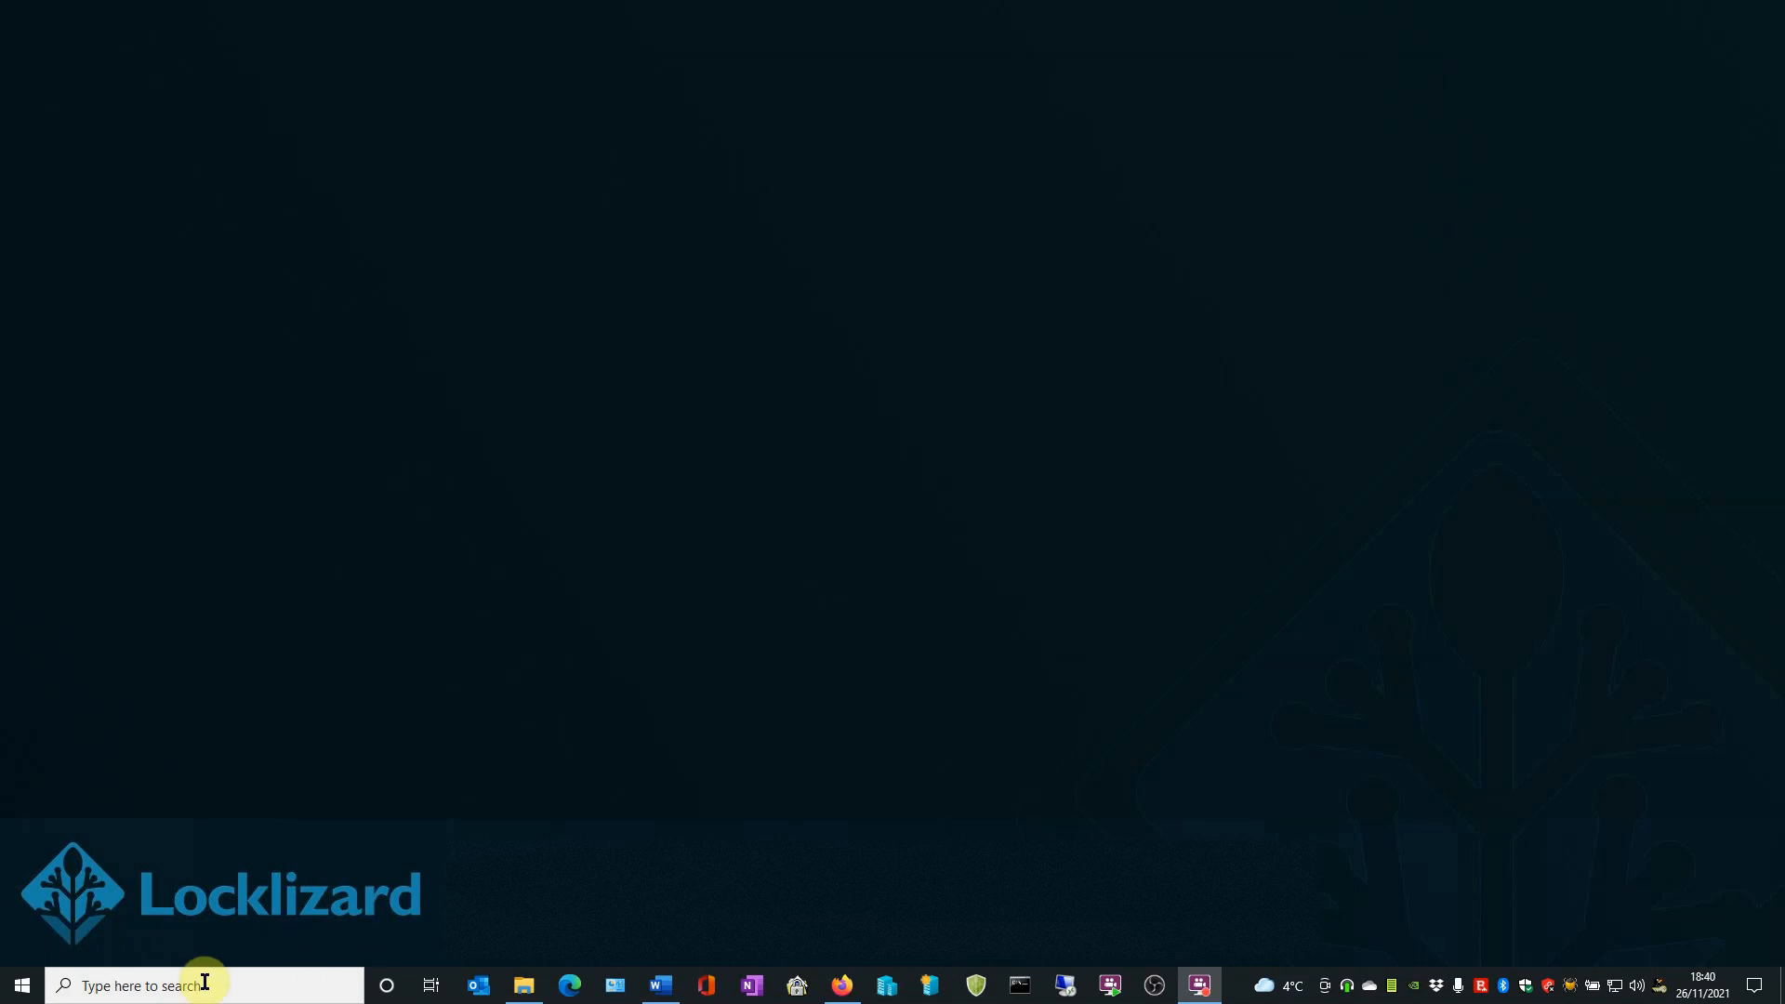
From the Start menu's Locklizard group, launch the Administration System
click(20, 985)
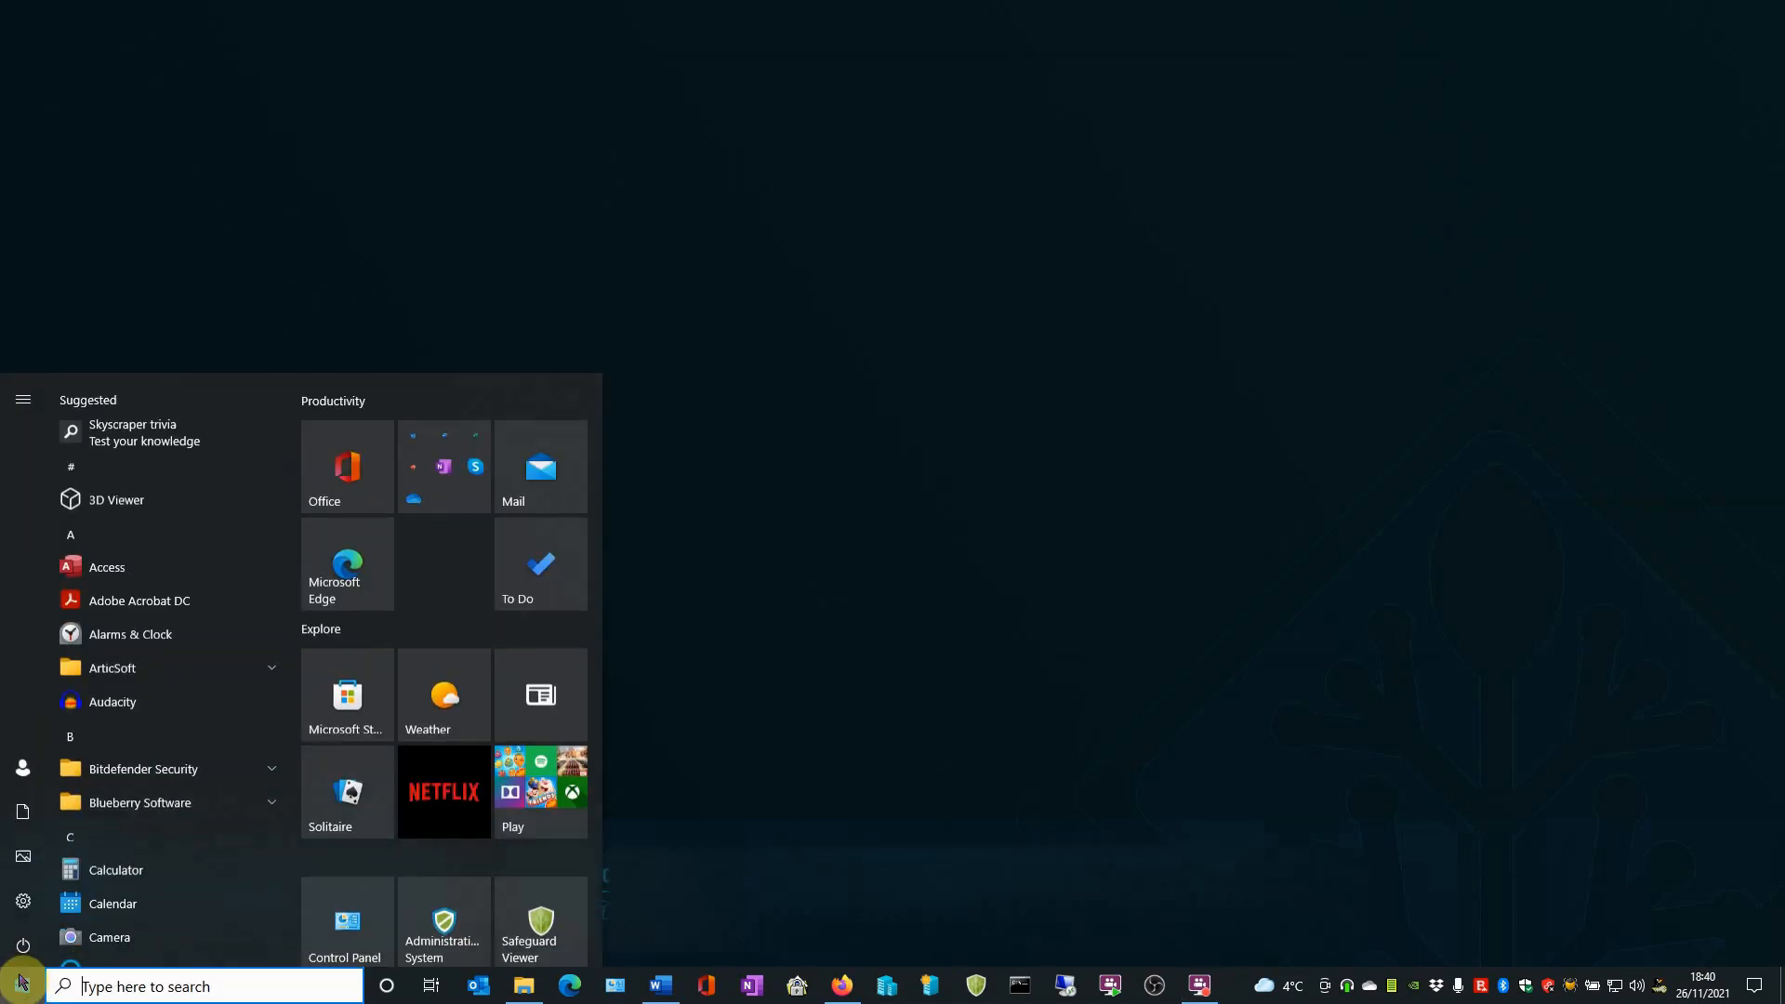
scroll(down, 3)
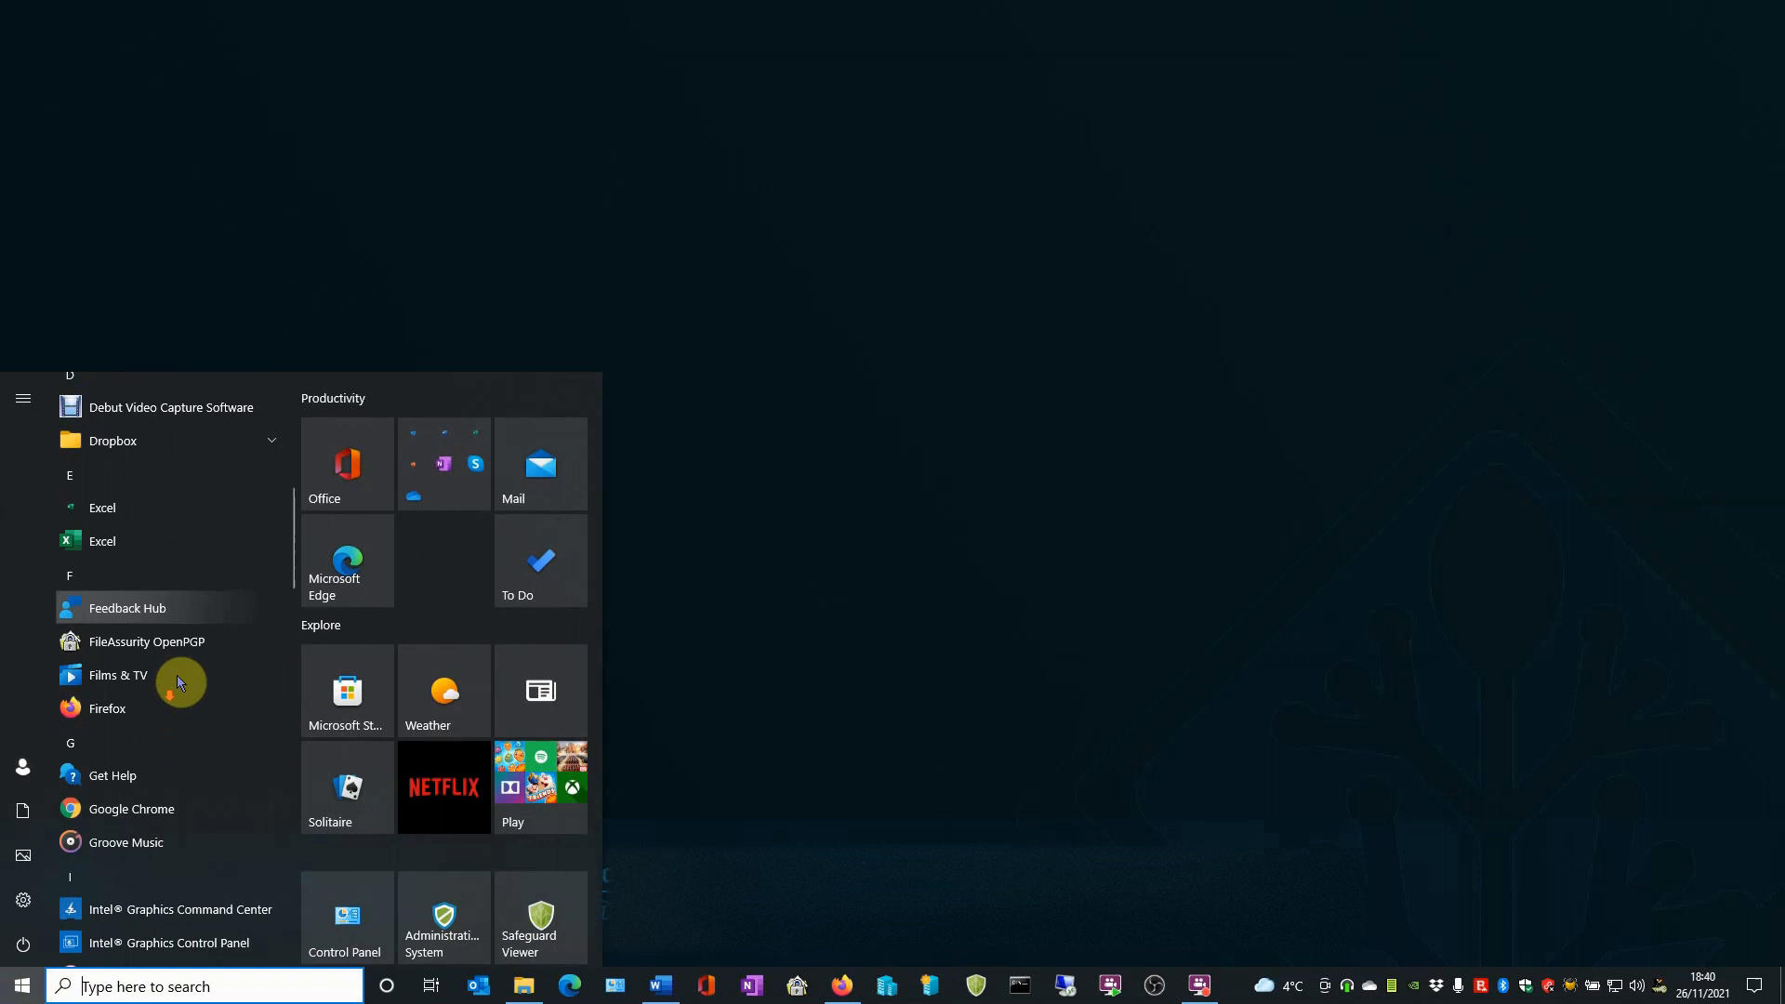
scroll(down, 3)
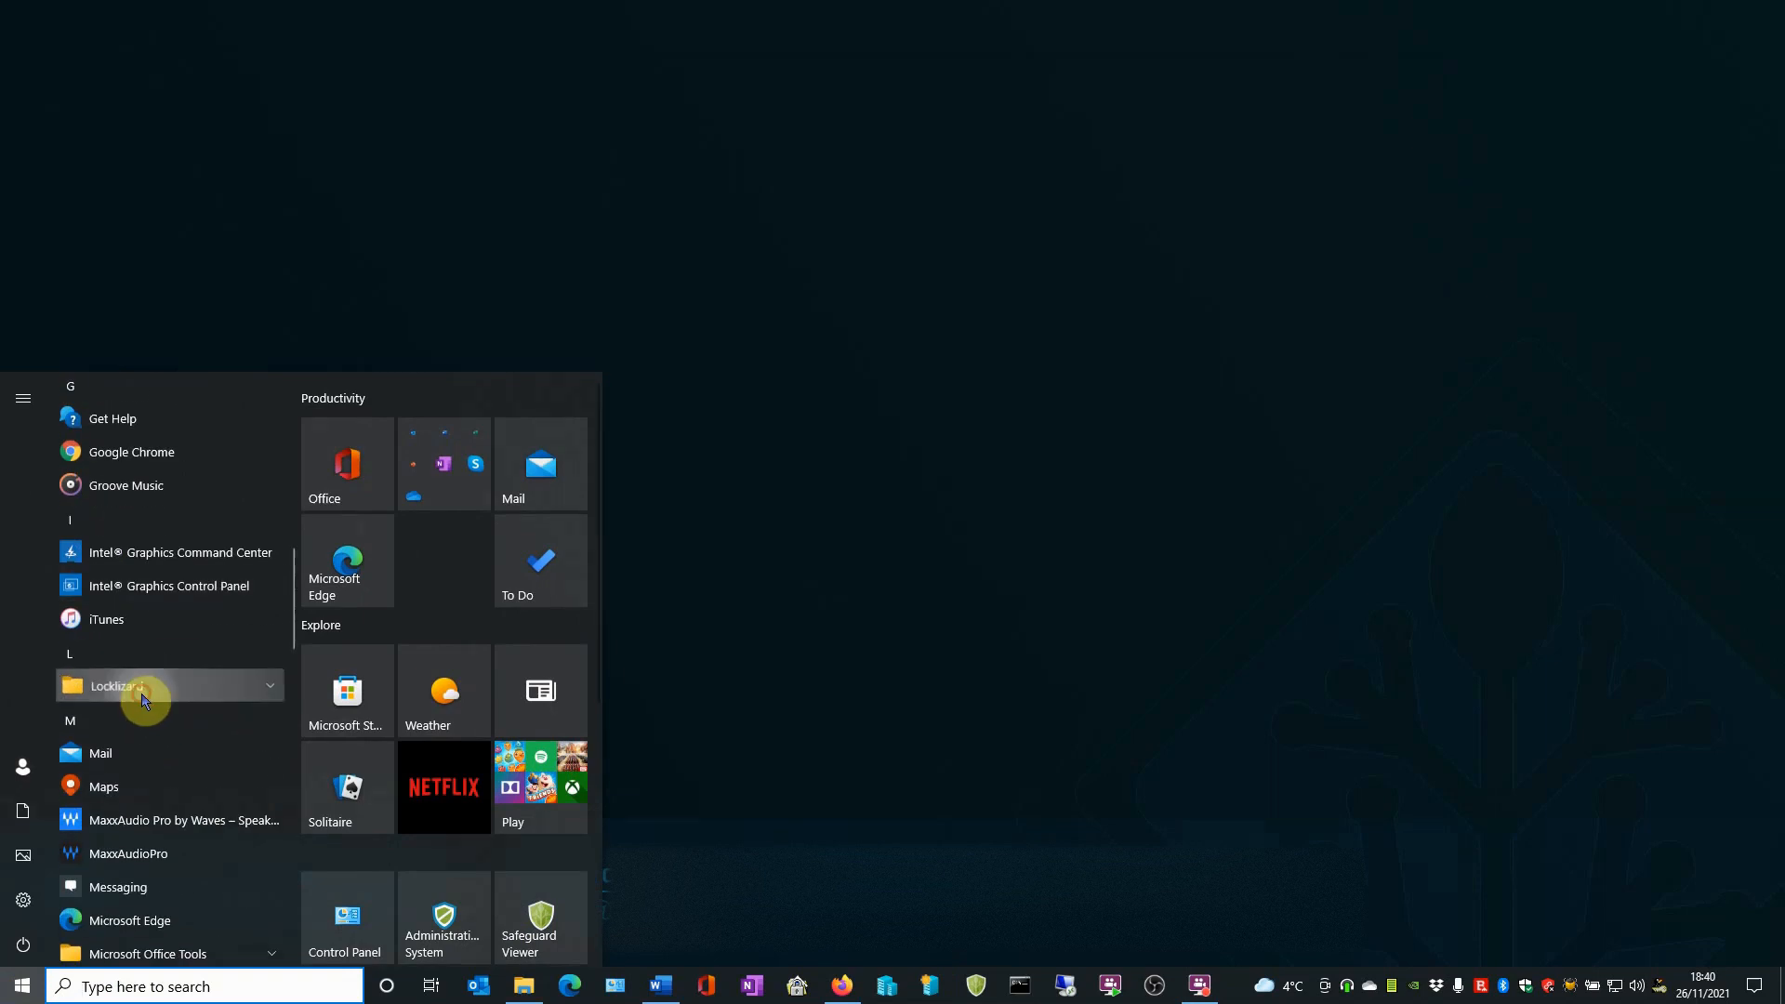
click(125, 686)
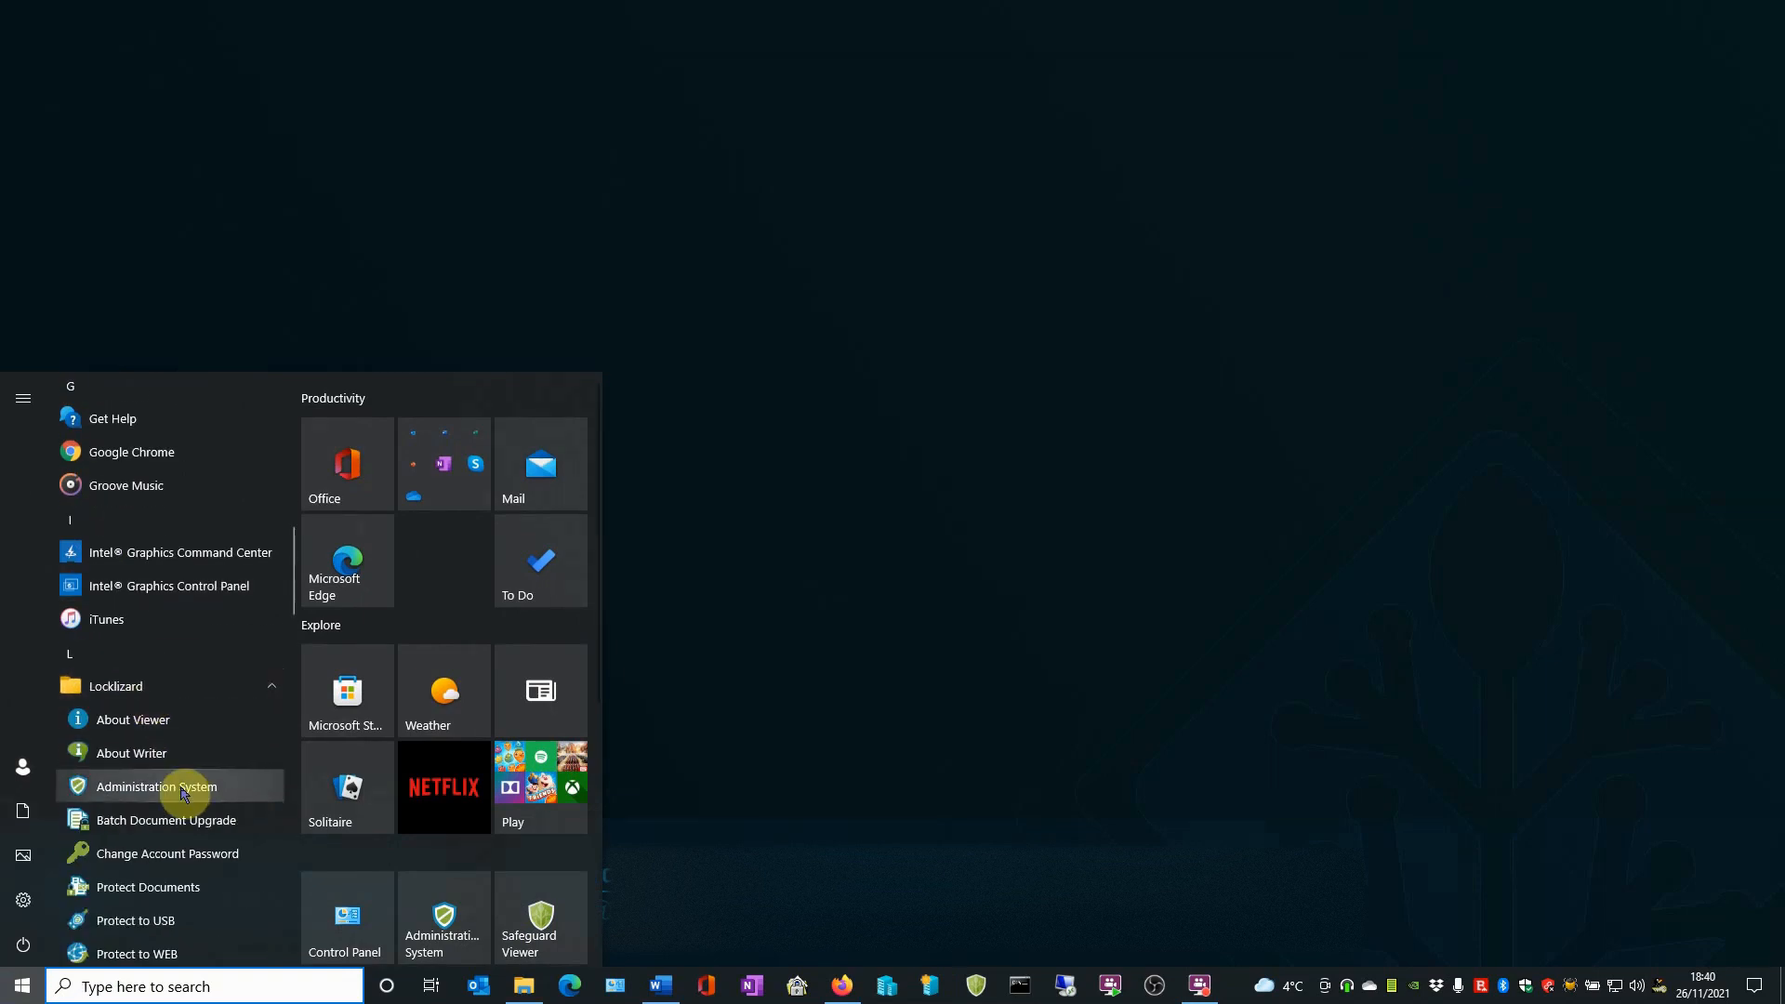
click(156, 786)
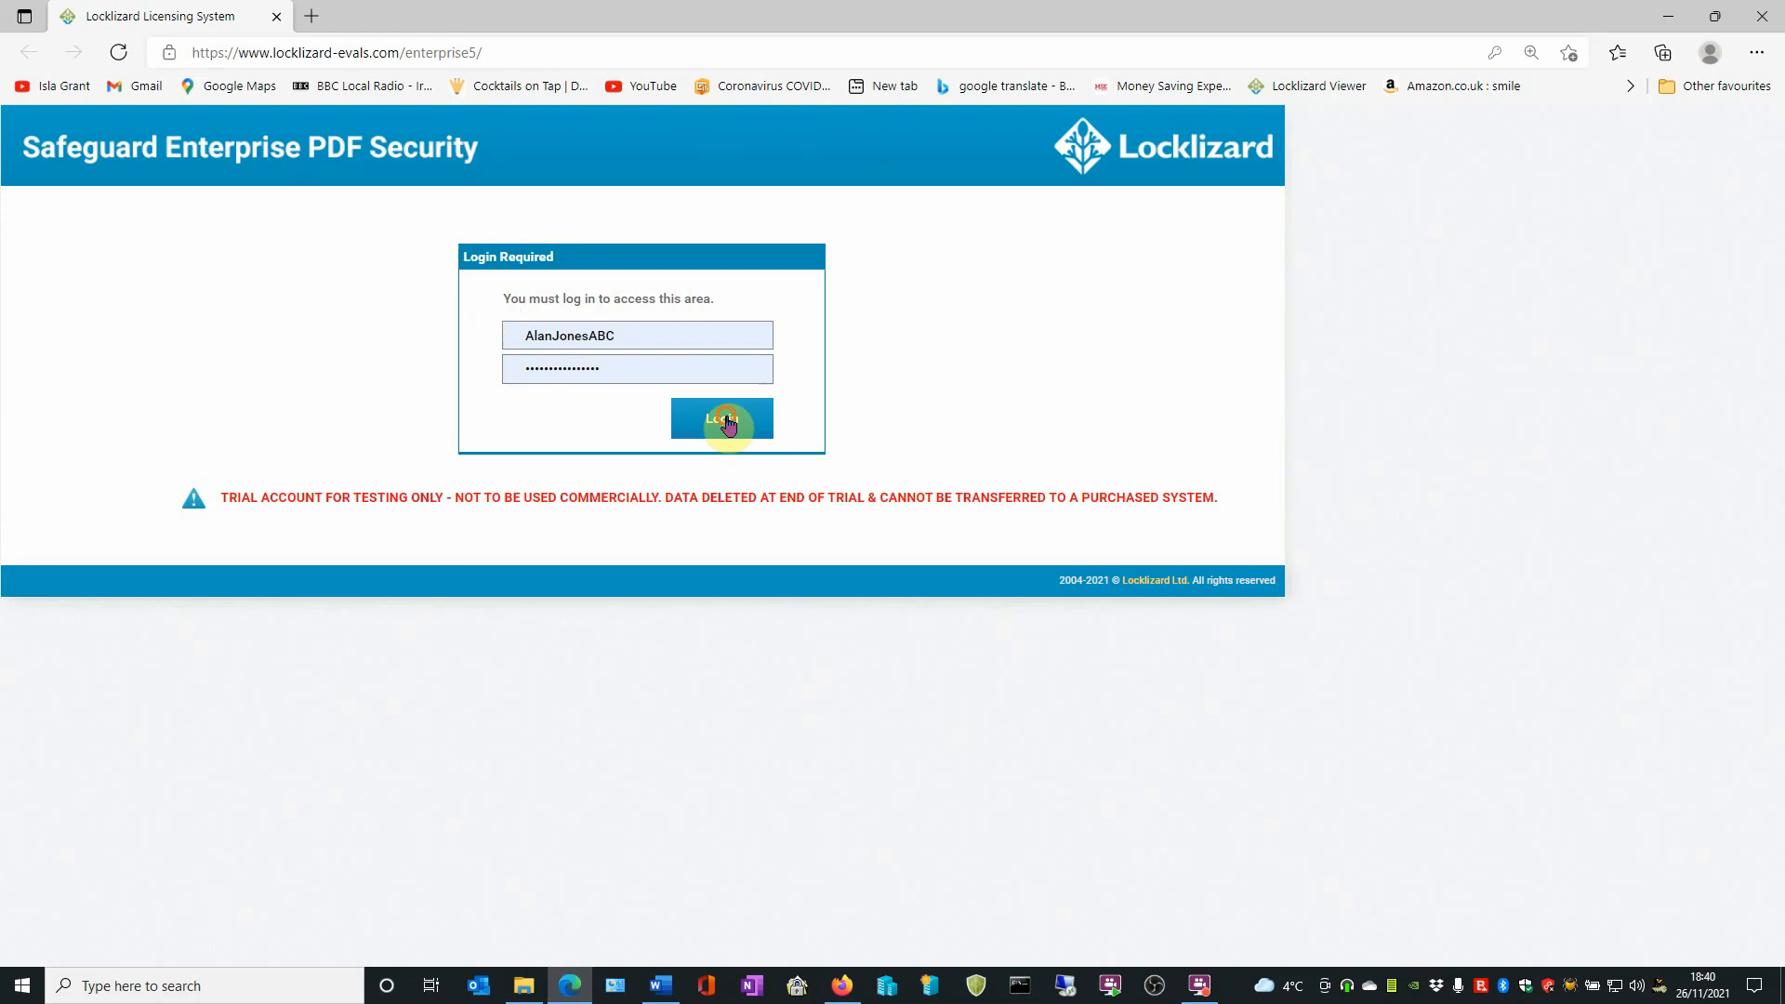
Log in to the admin site with the saved credentials and expand the Documents menu
click(722, 418)
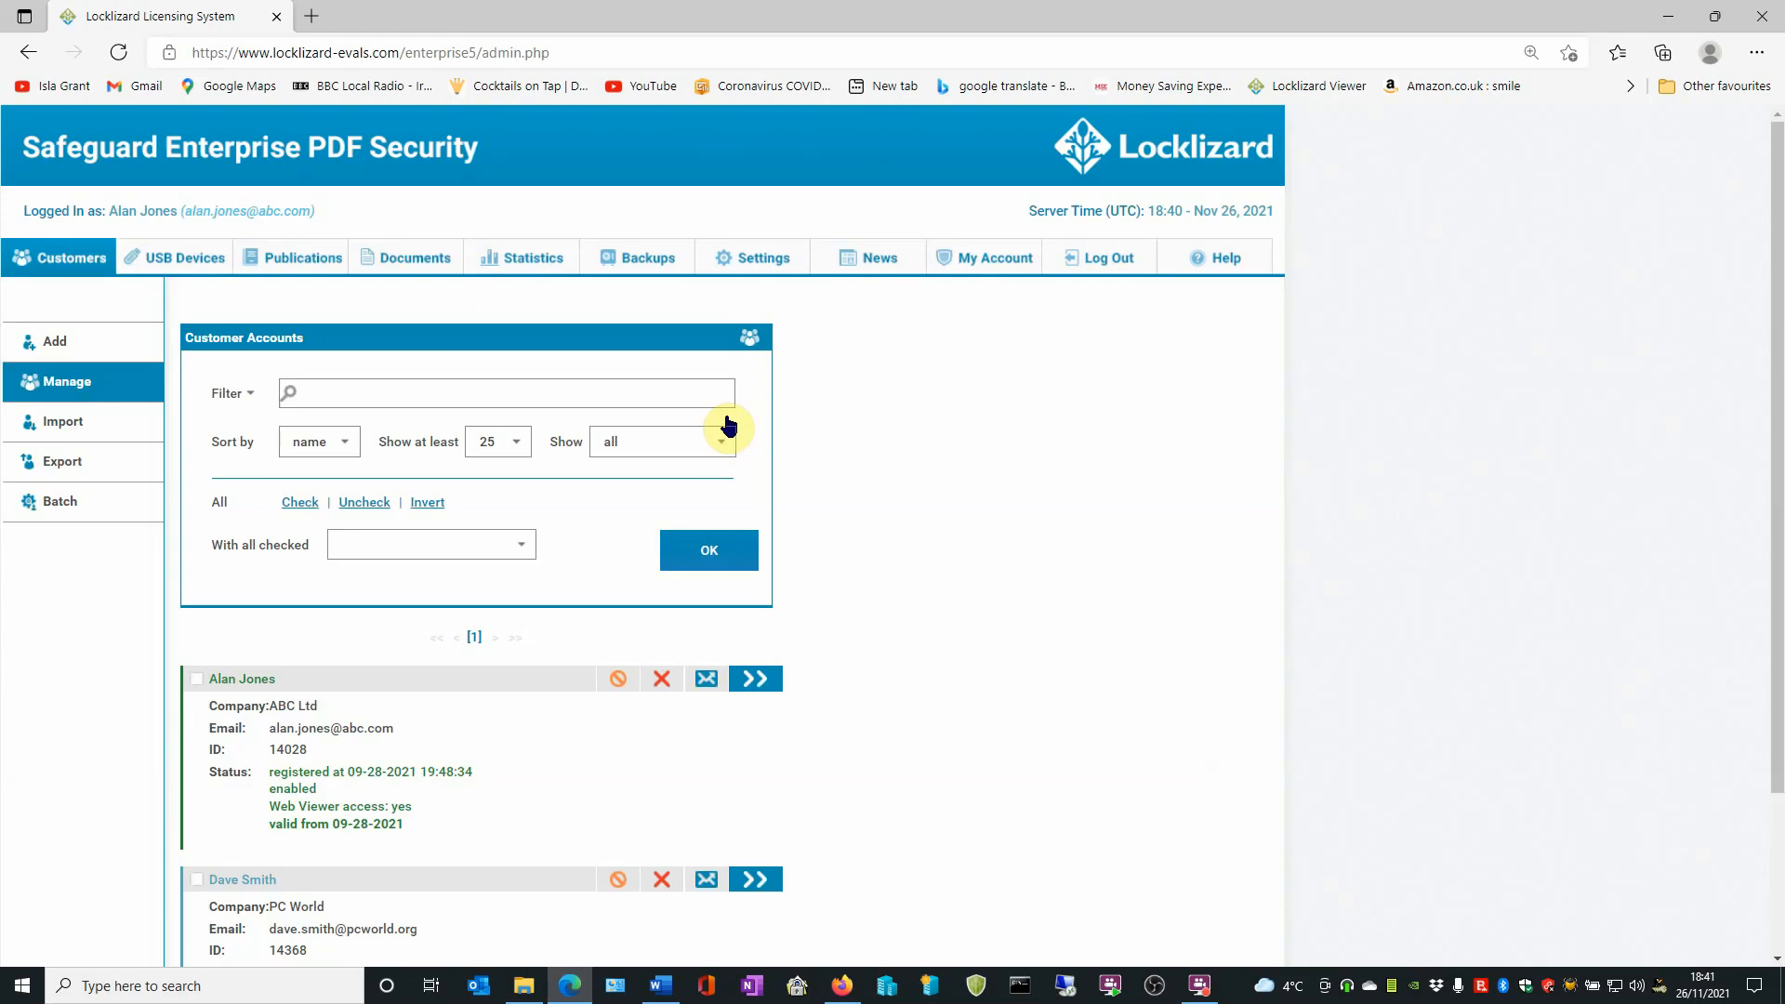
click(414, 257)
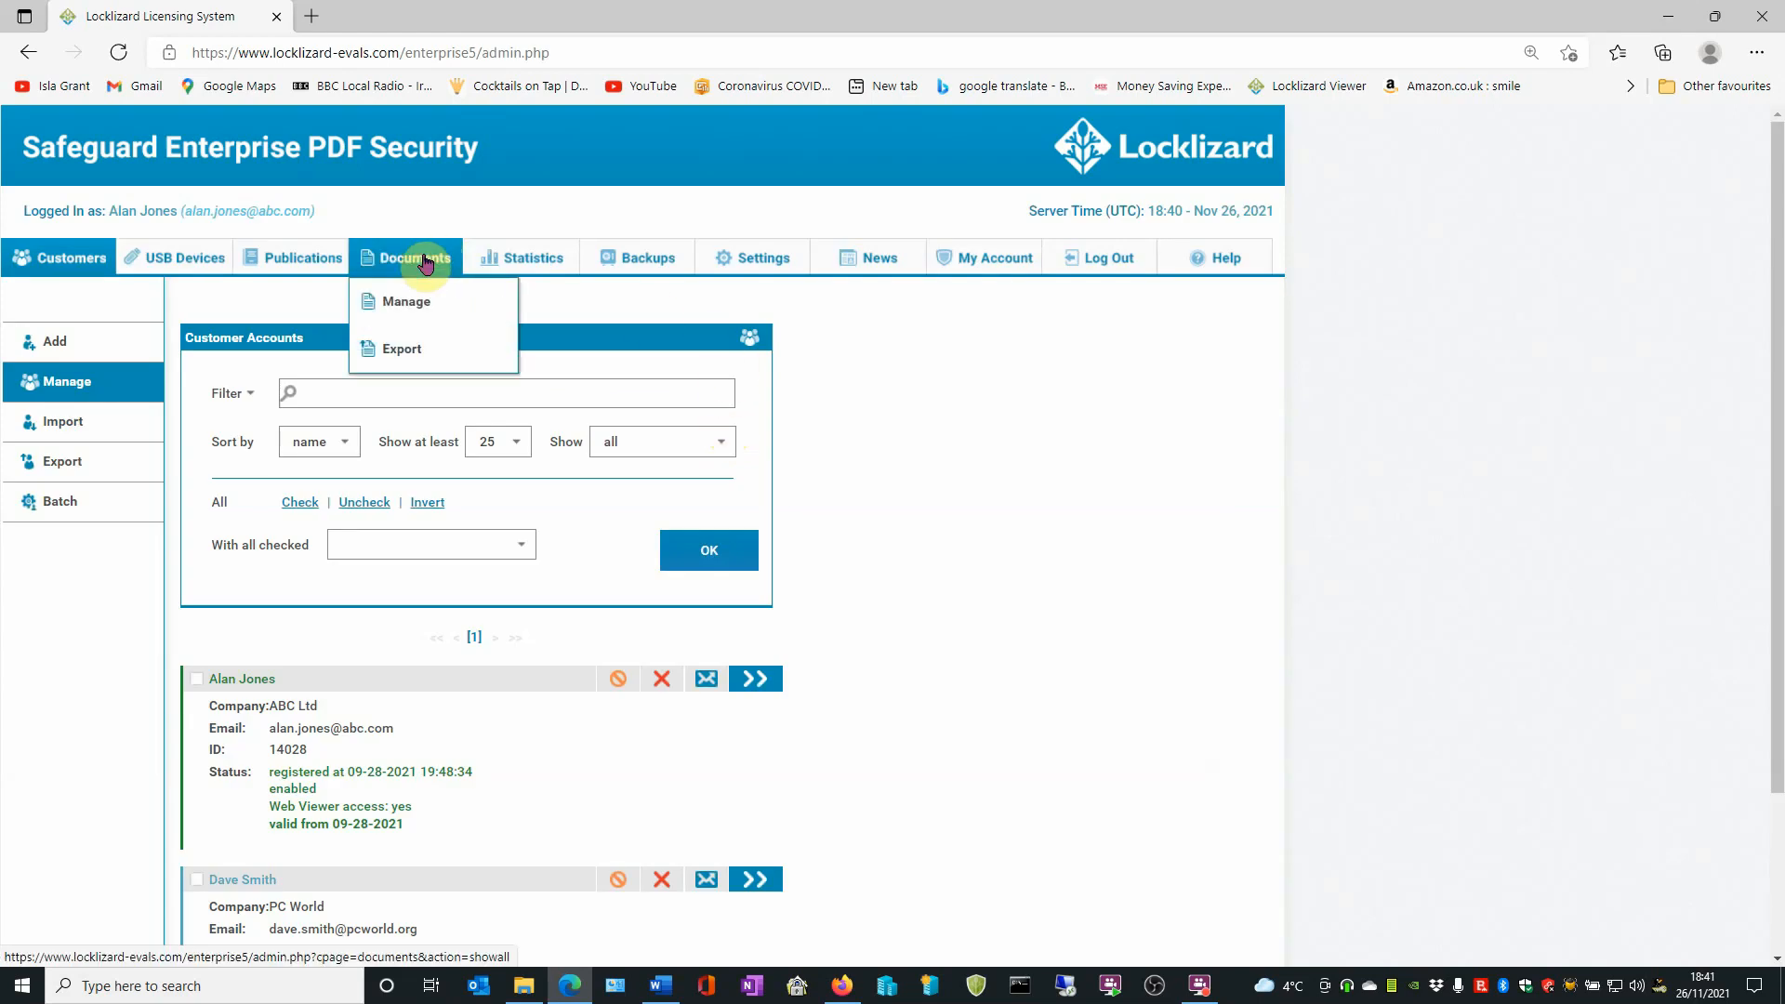
Show the protected documents list and locate Land Registry Letter - Track Views
click(406, 302)
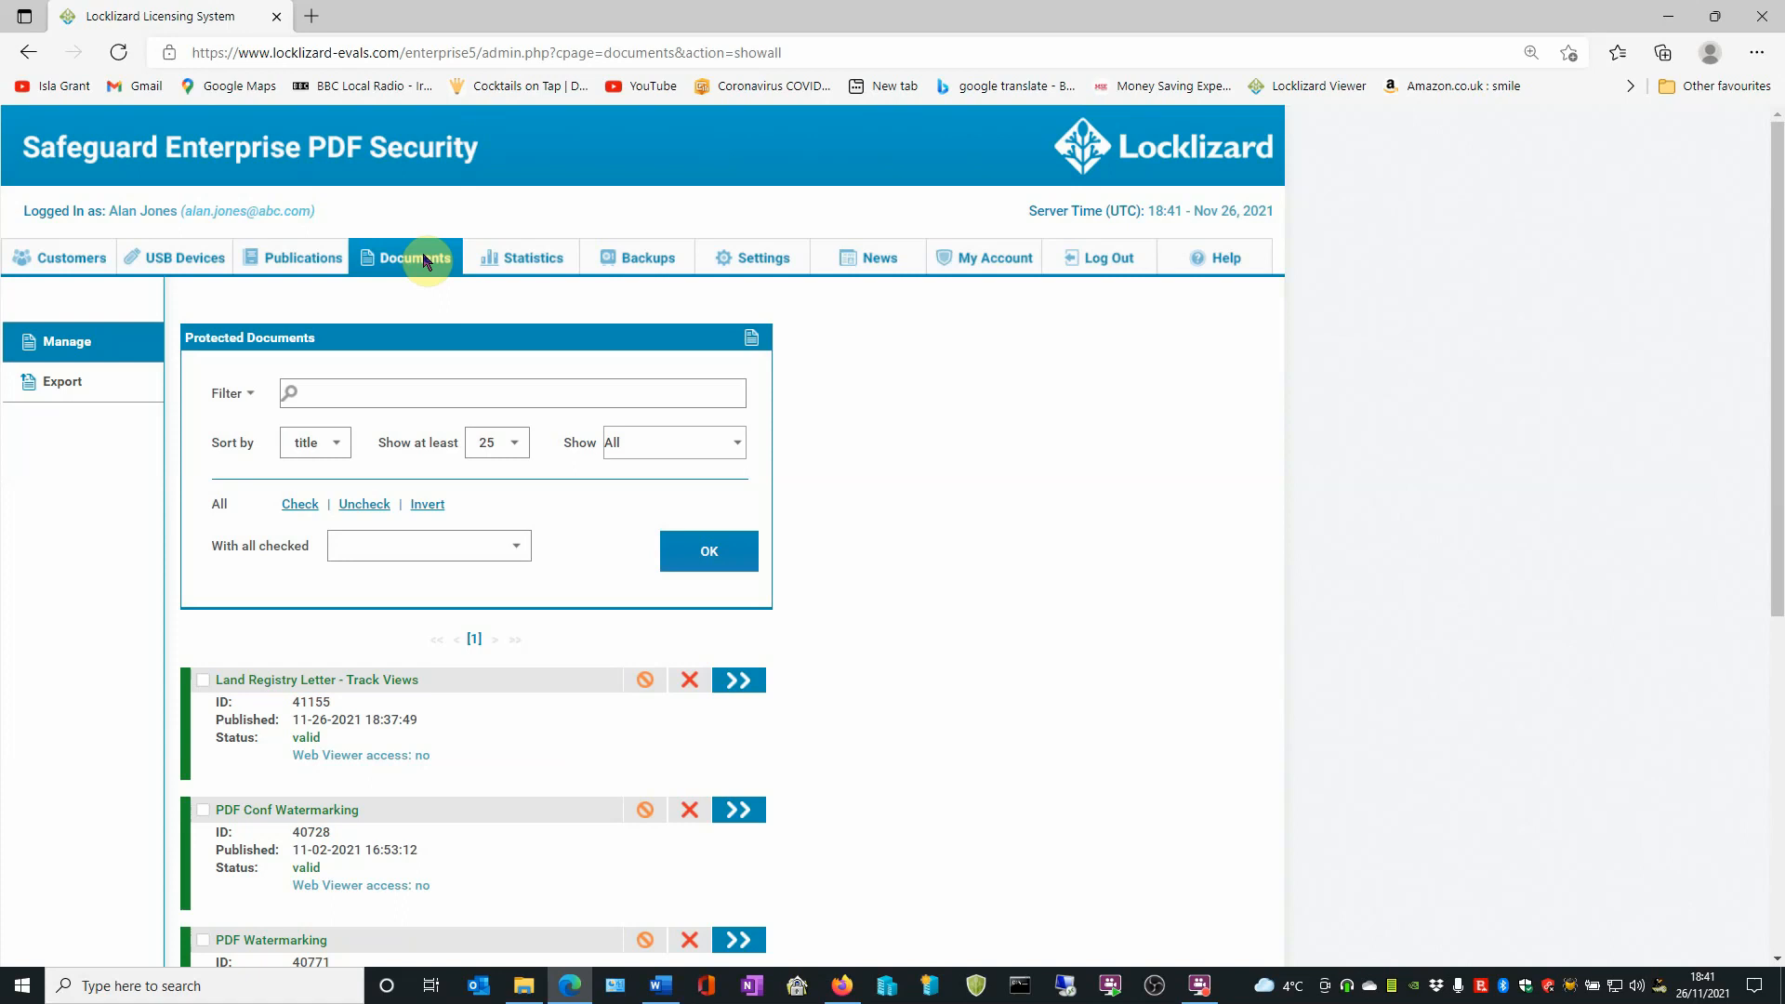
scroll(down, 3)
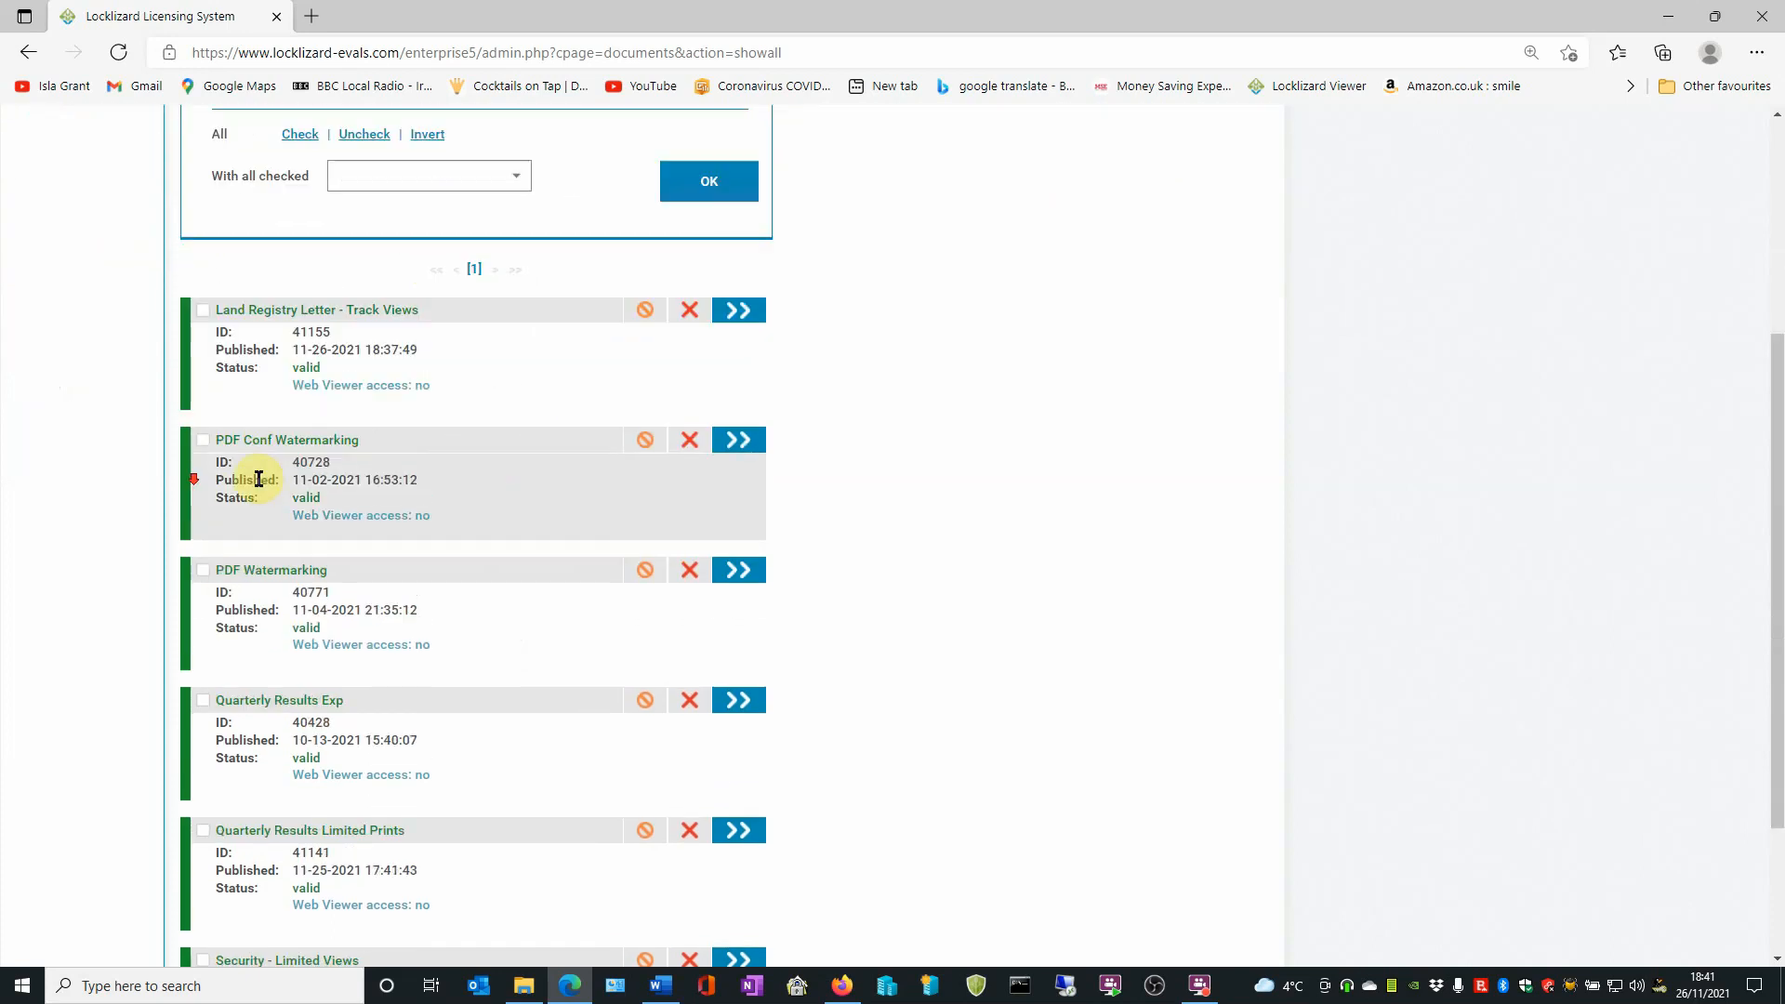
scroll(up, 3)
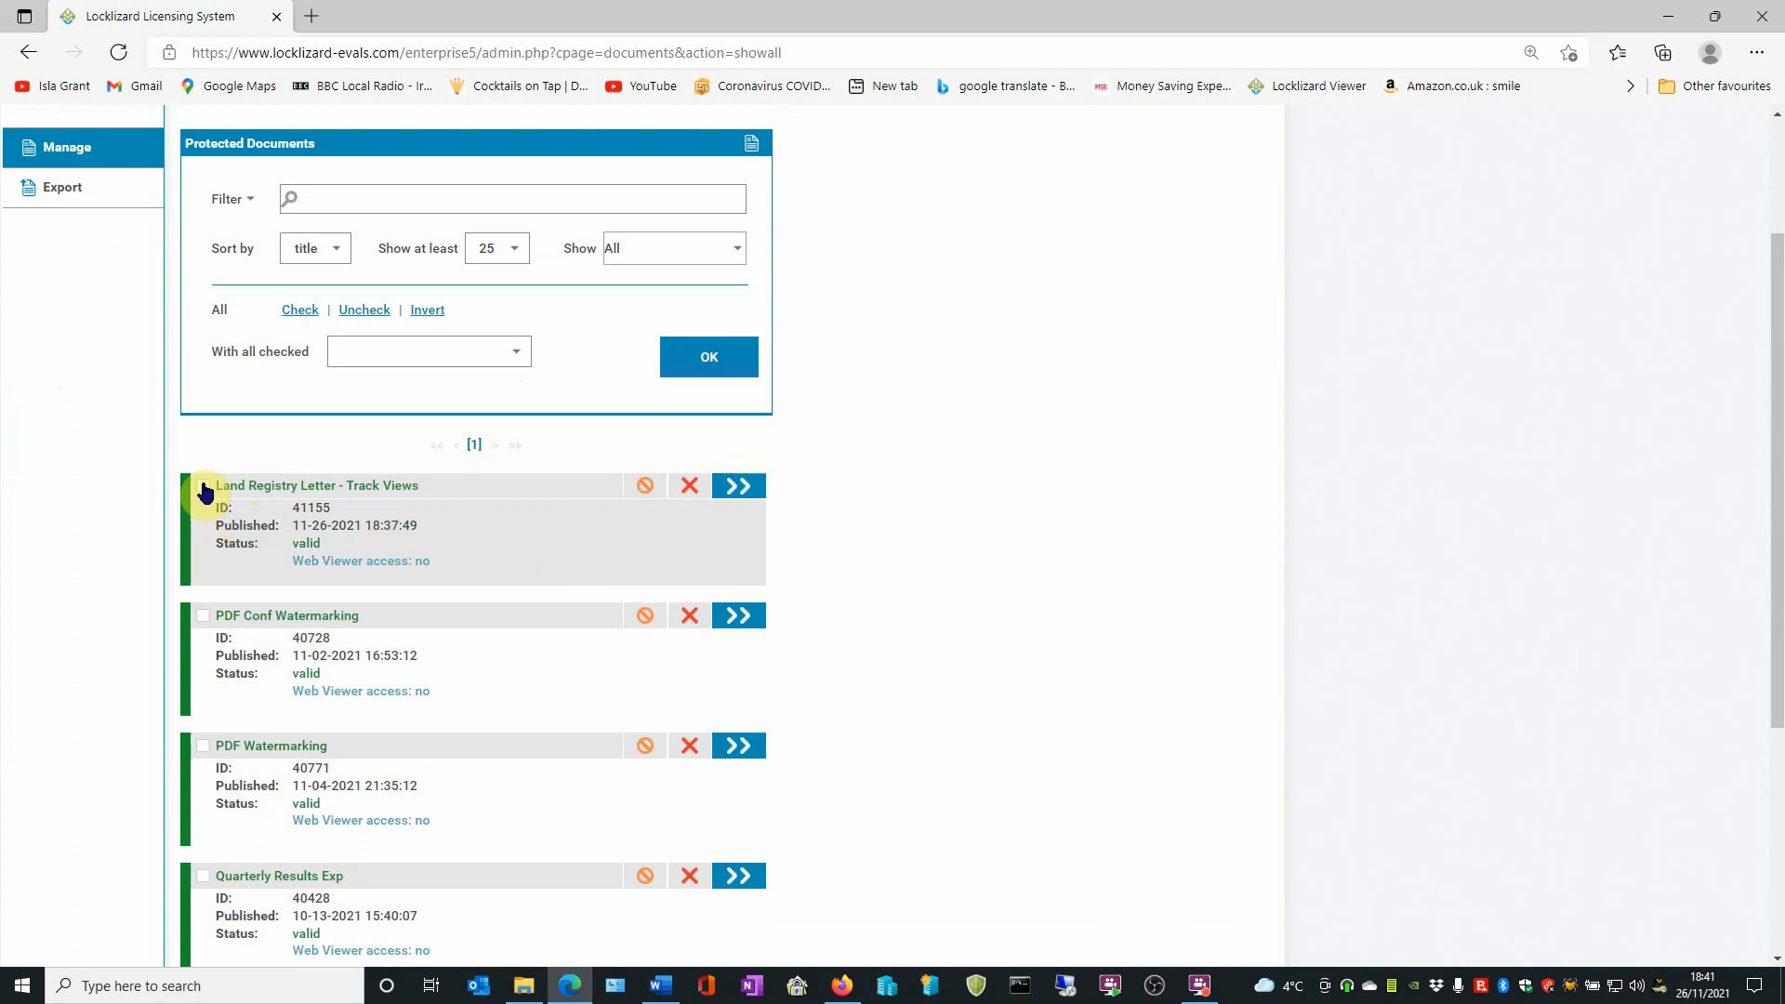
click(203, 485)
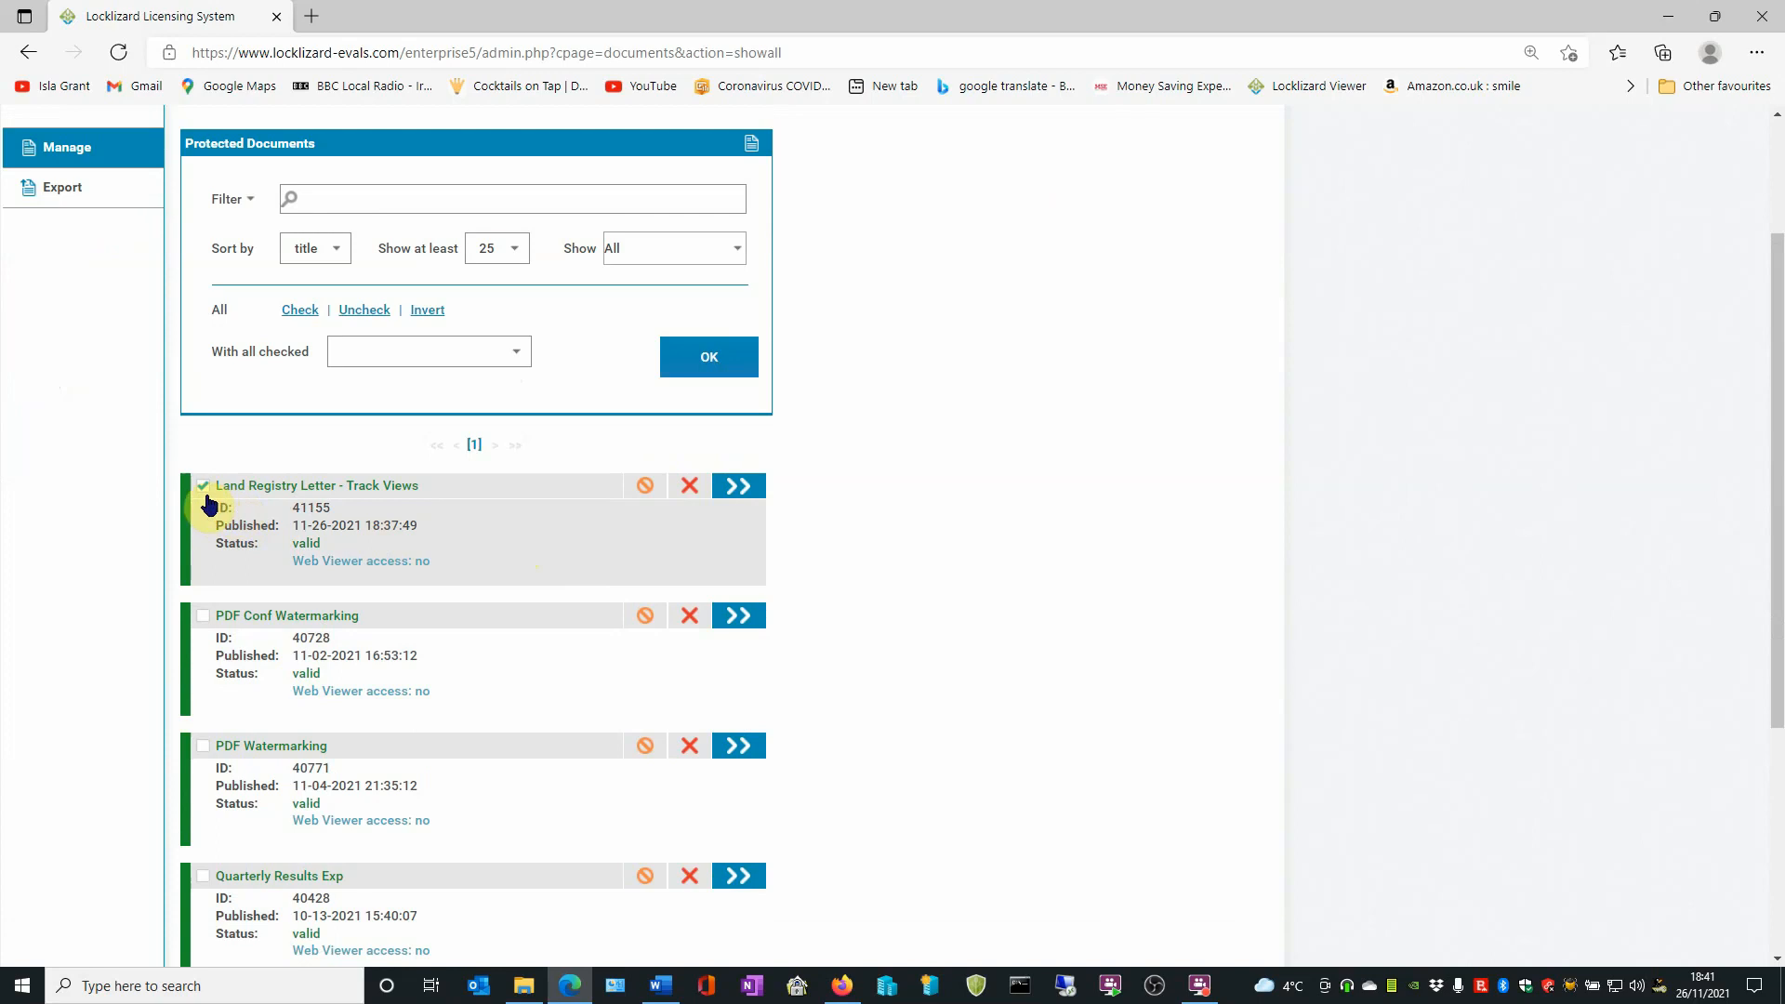
click(203, 485)
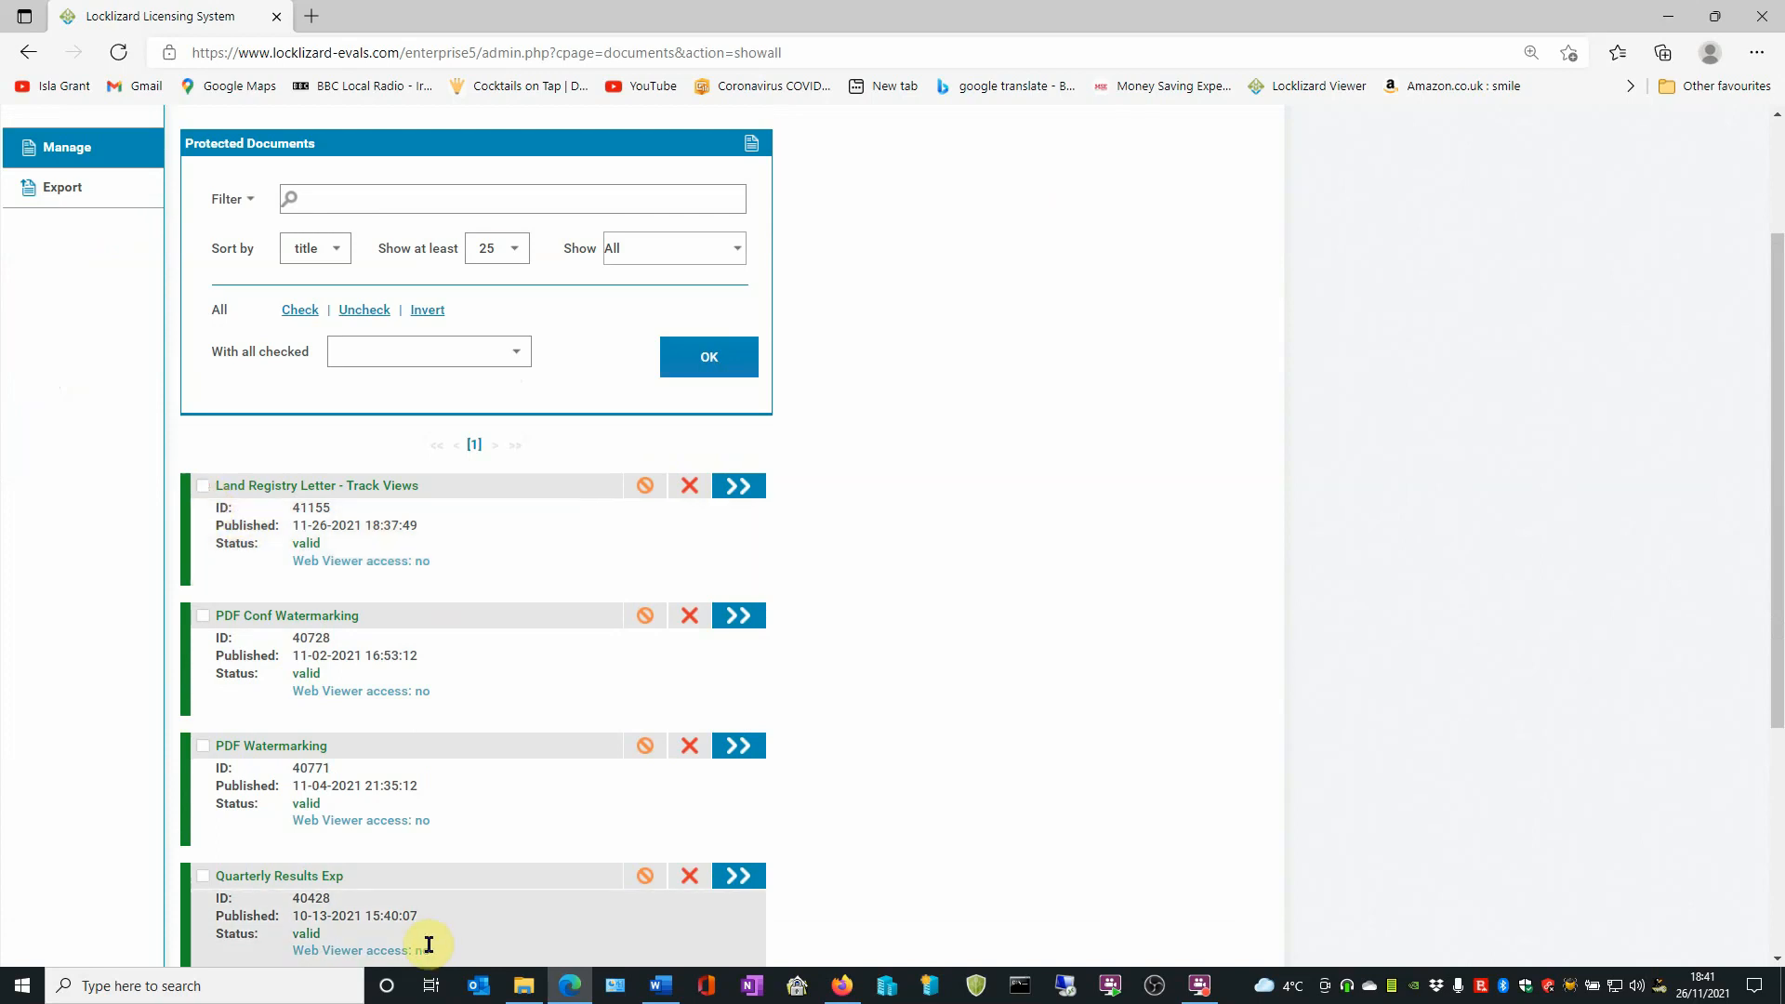
mouse_move(311, 273)
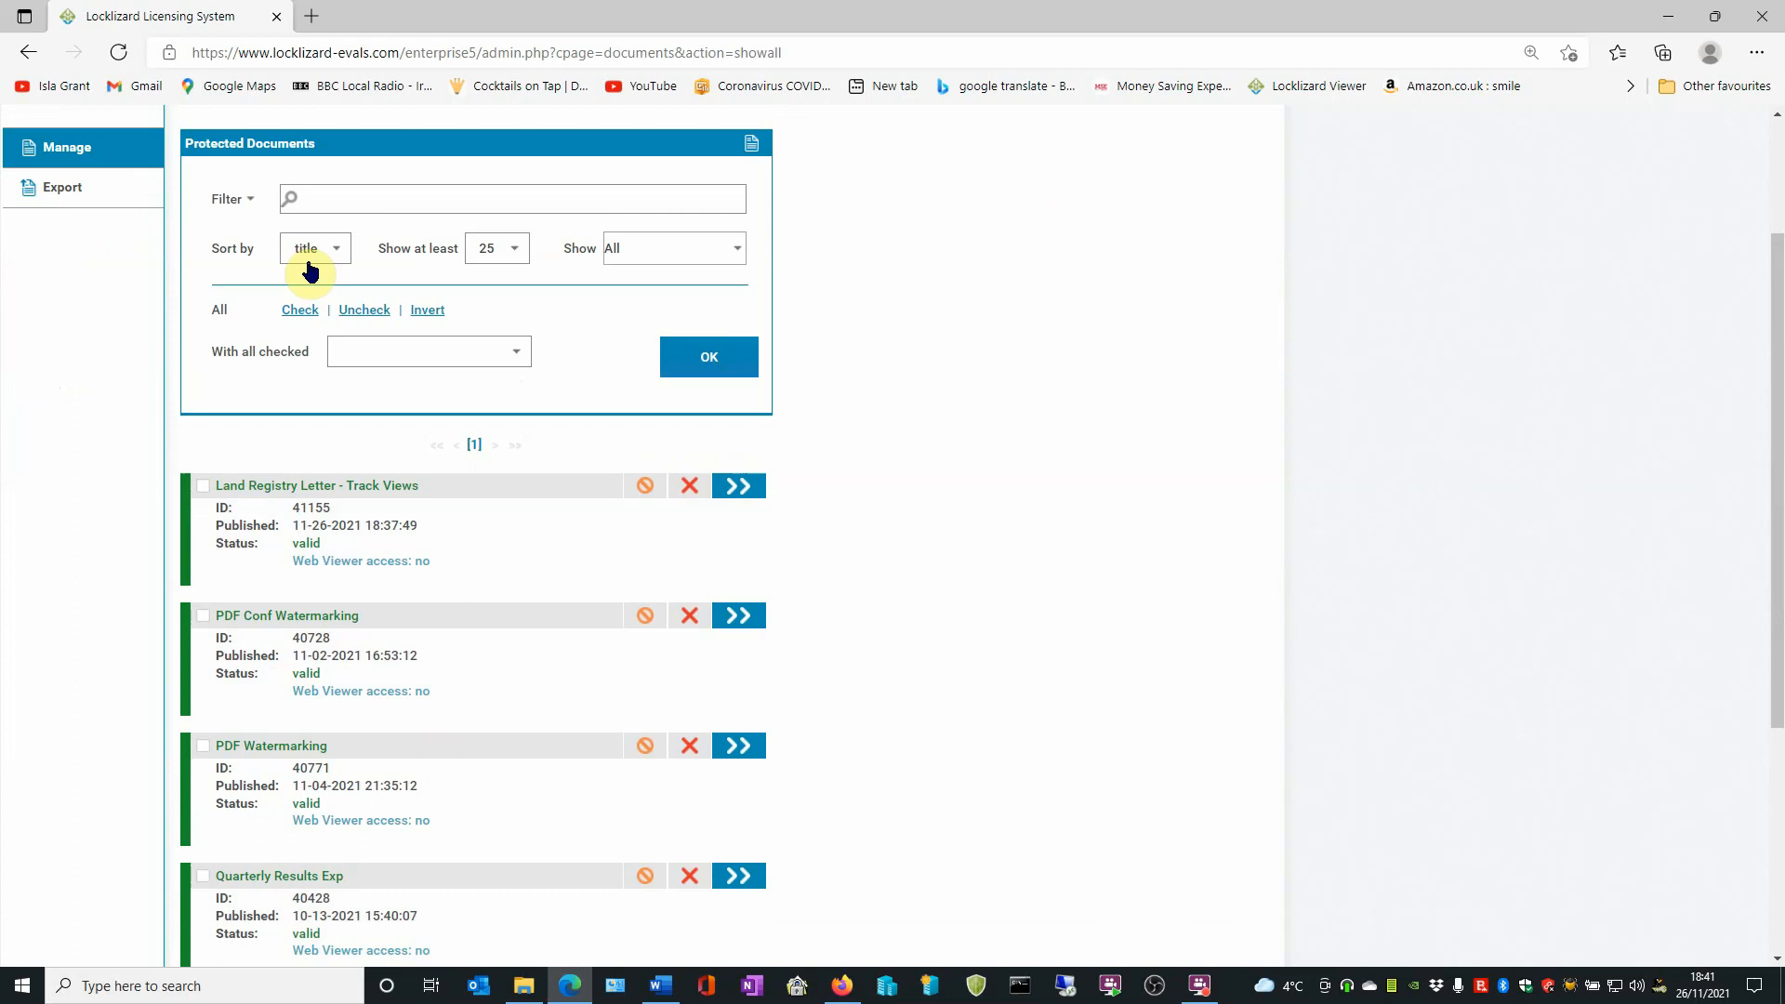
Filter the documents by name 'lan' to Land Registry Letter - Track Views
click(512, 199)
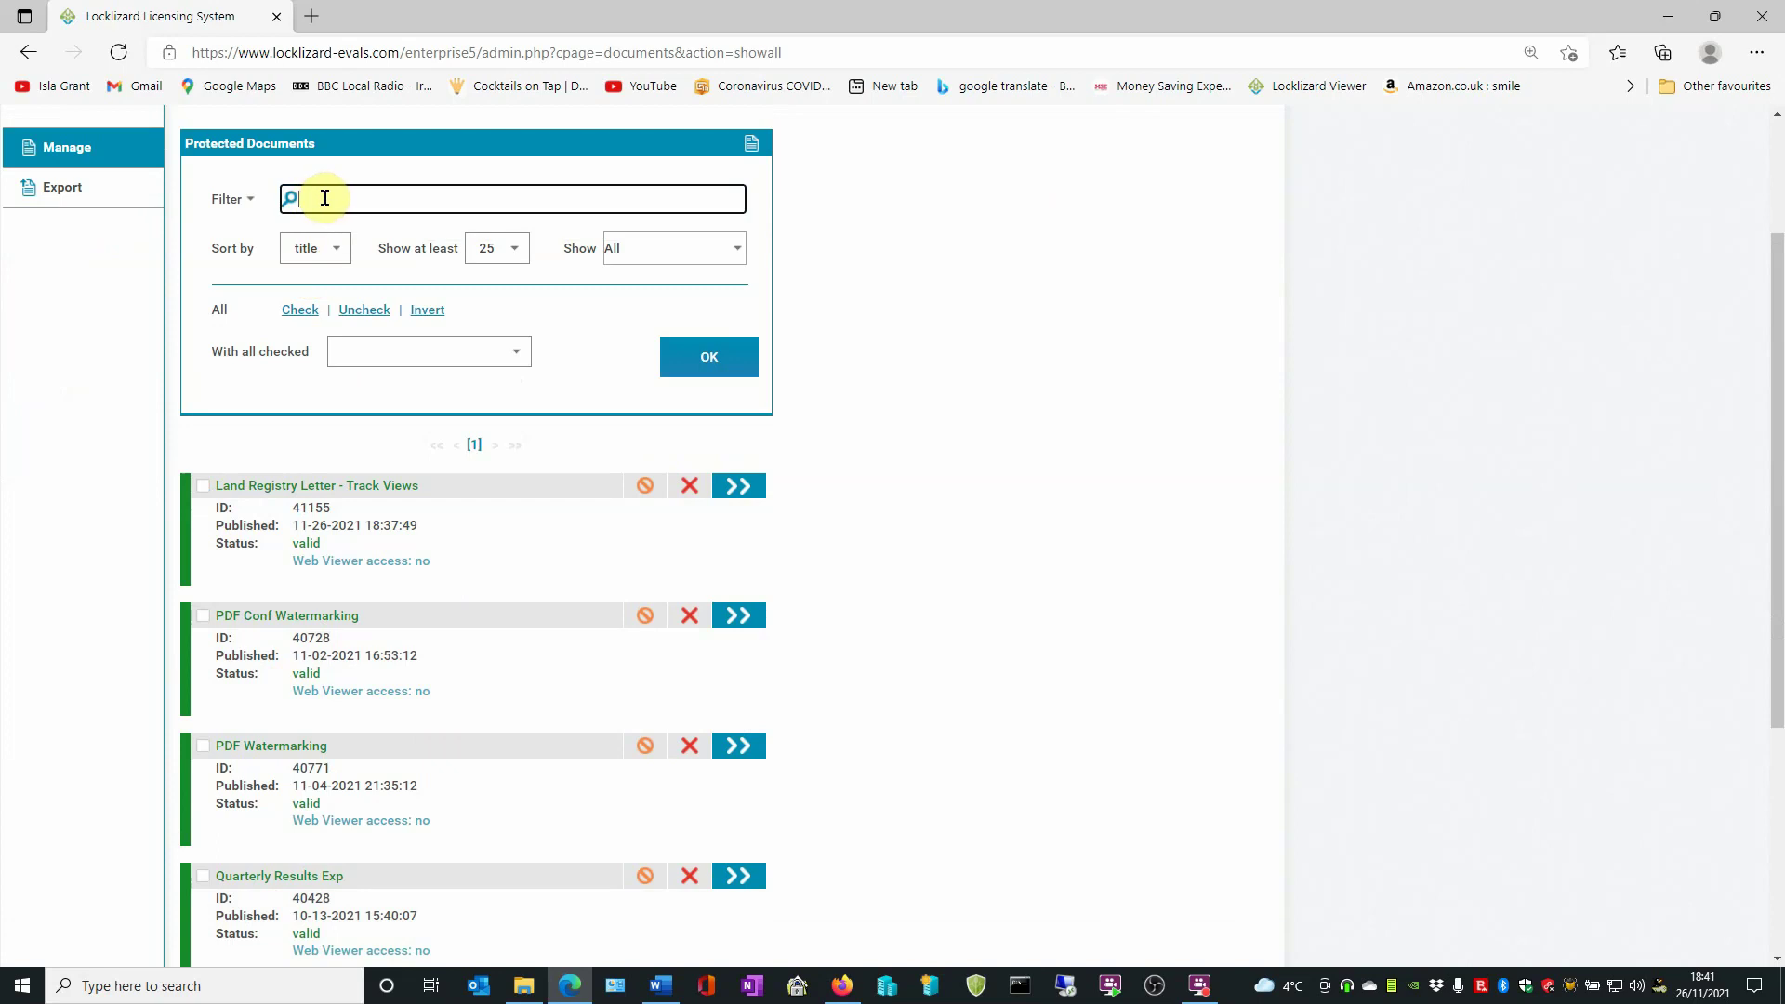
text(lan)
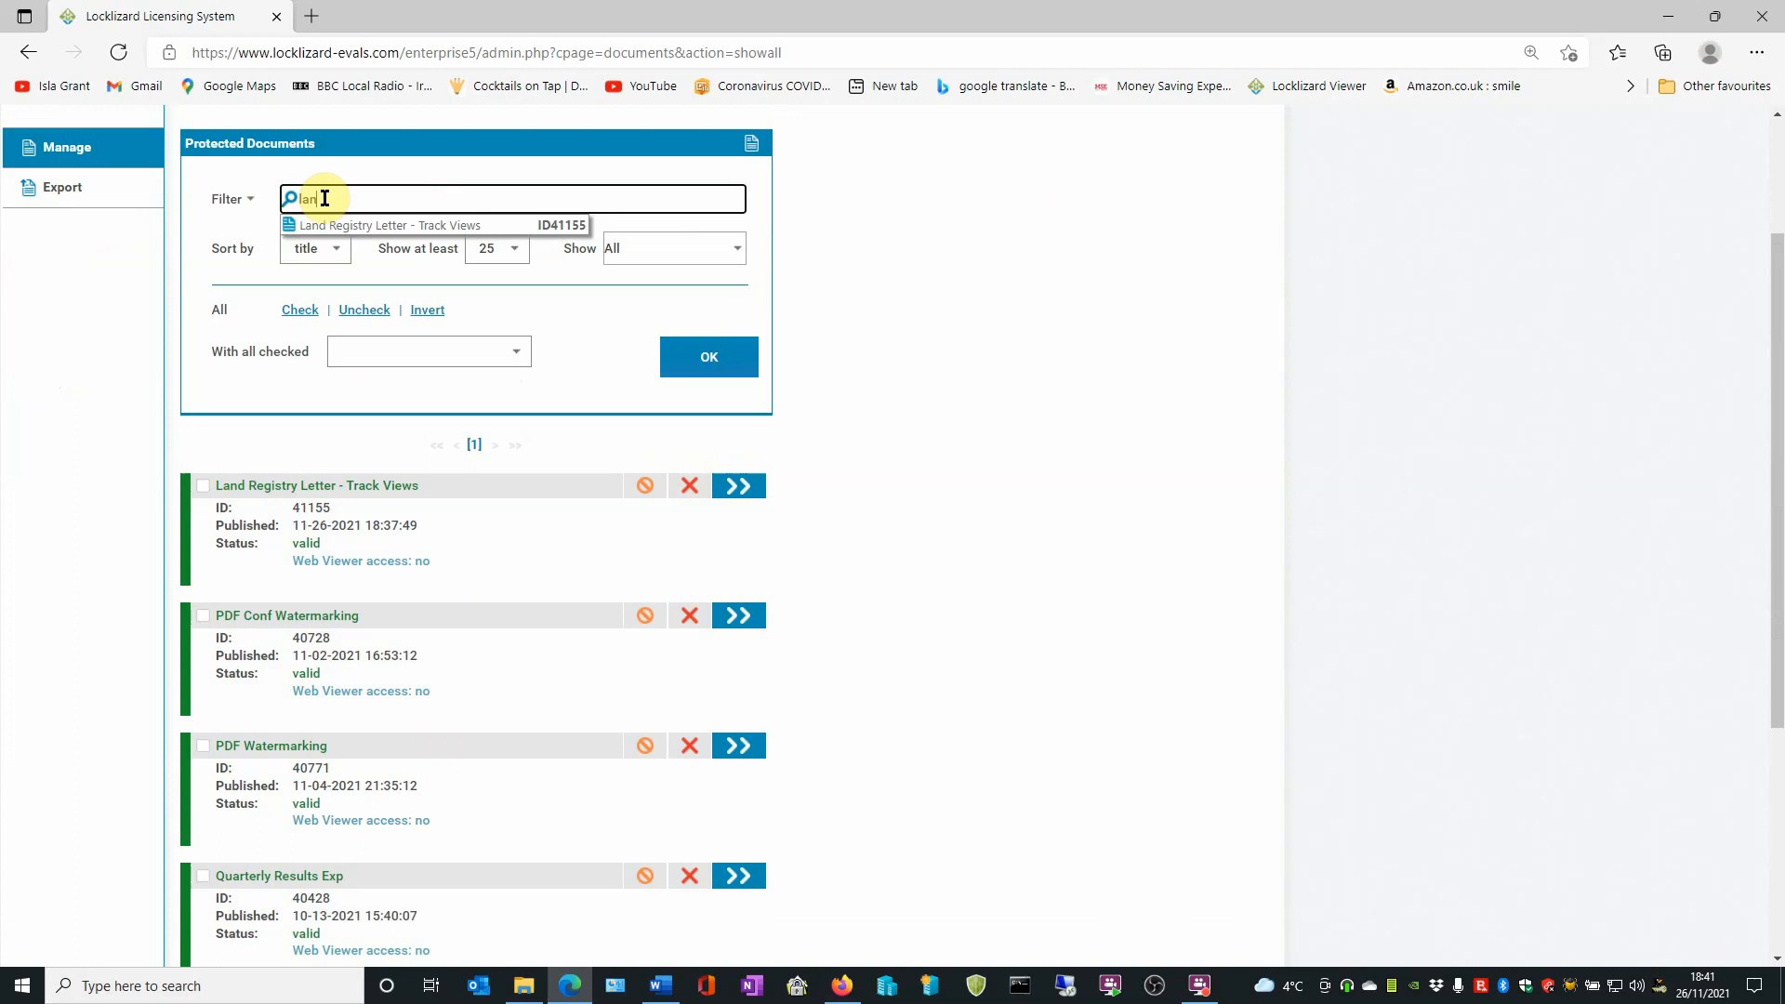
mouse_move(285, 190)
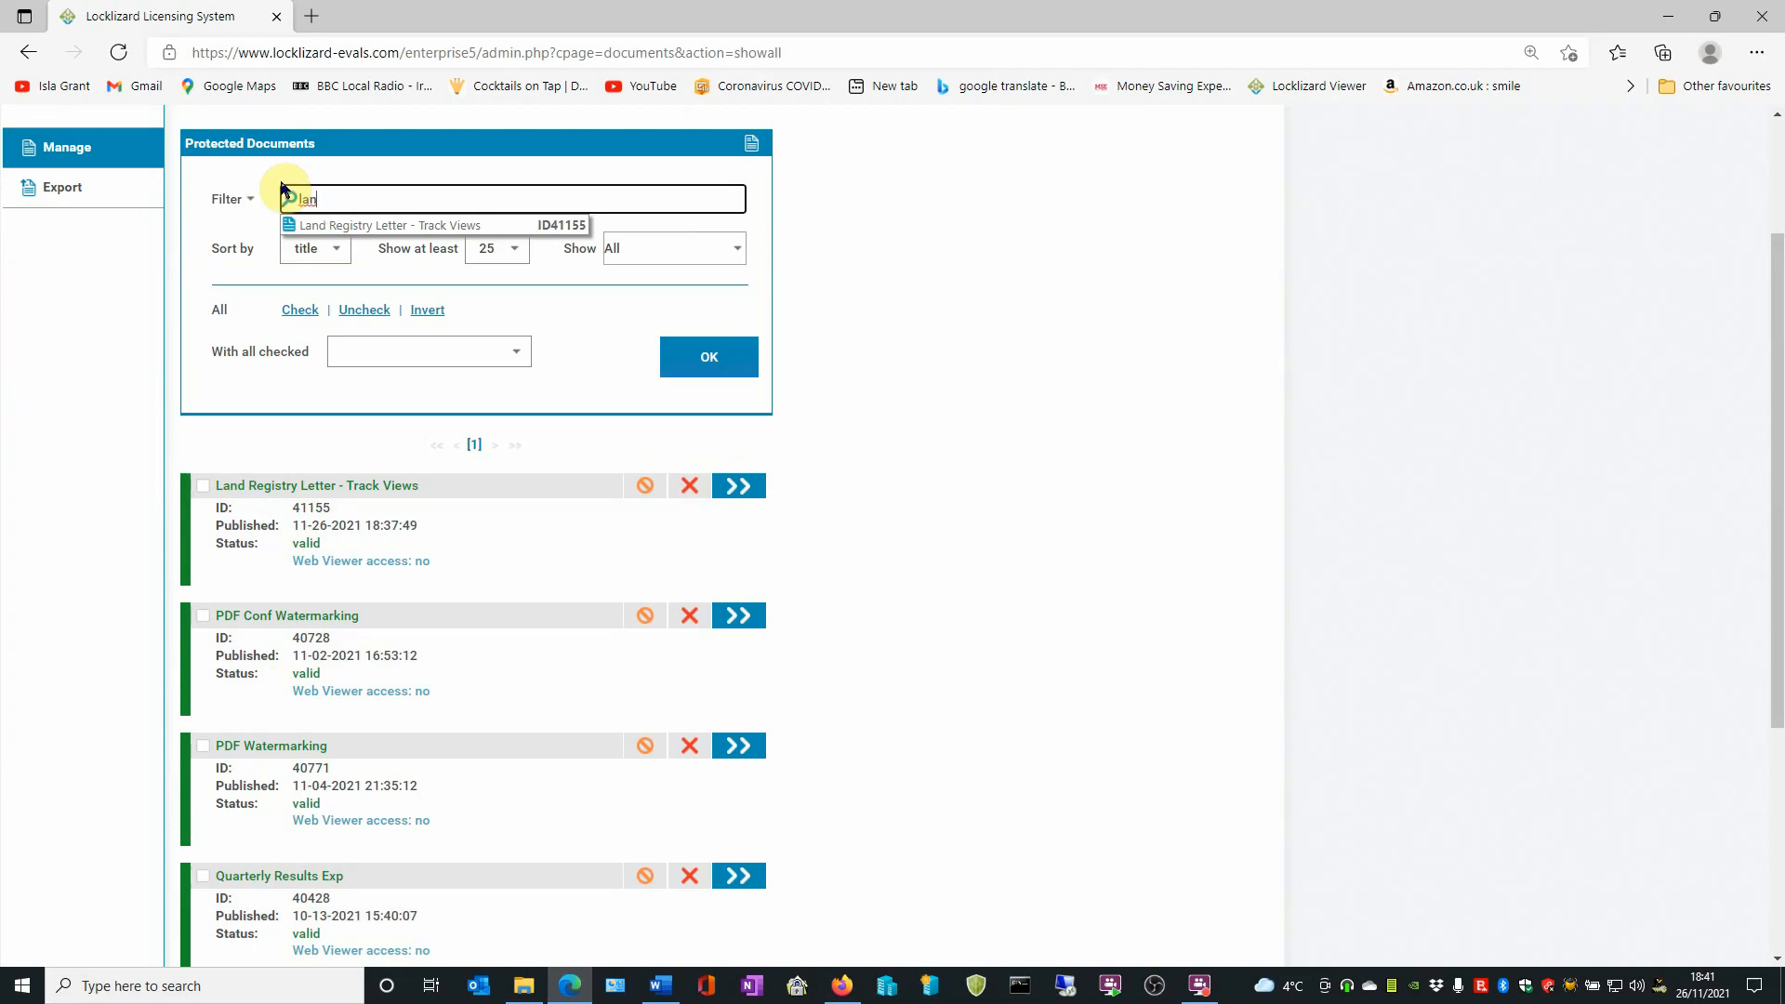
click(433, 225)
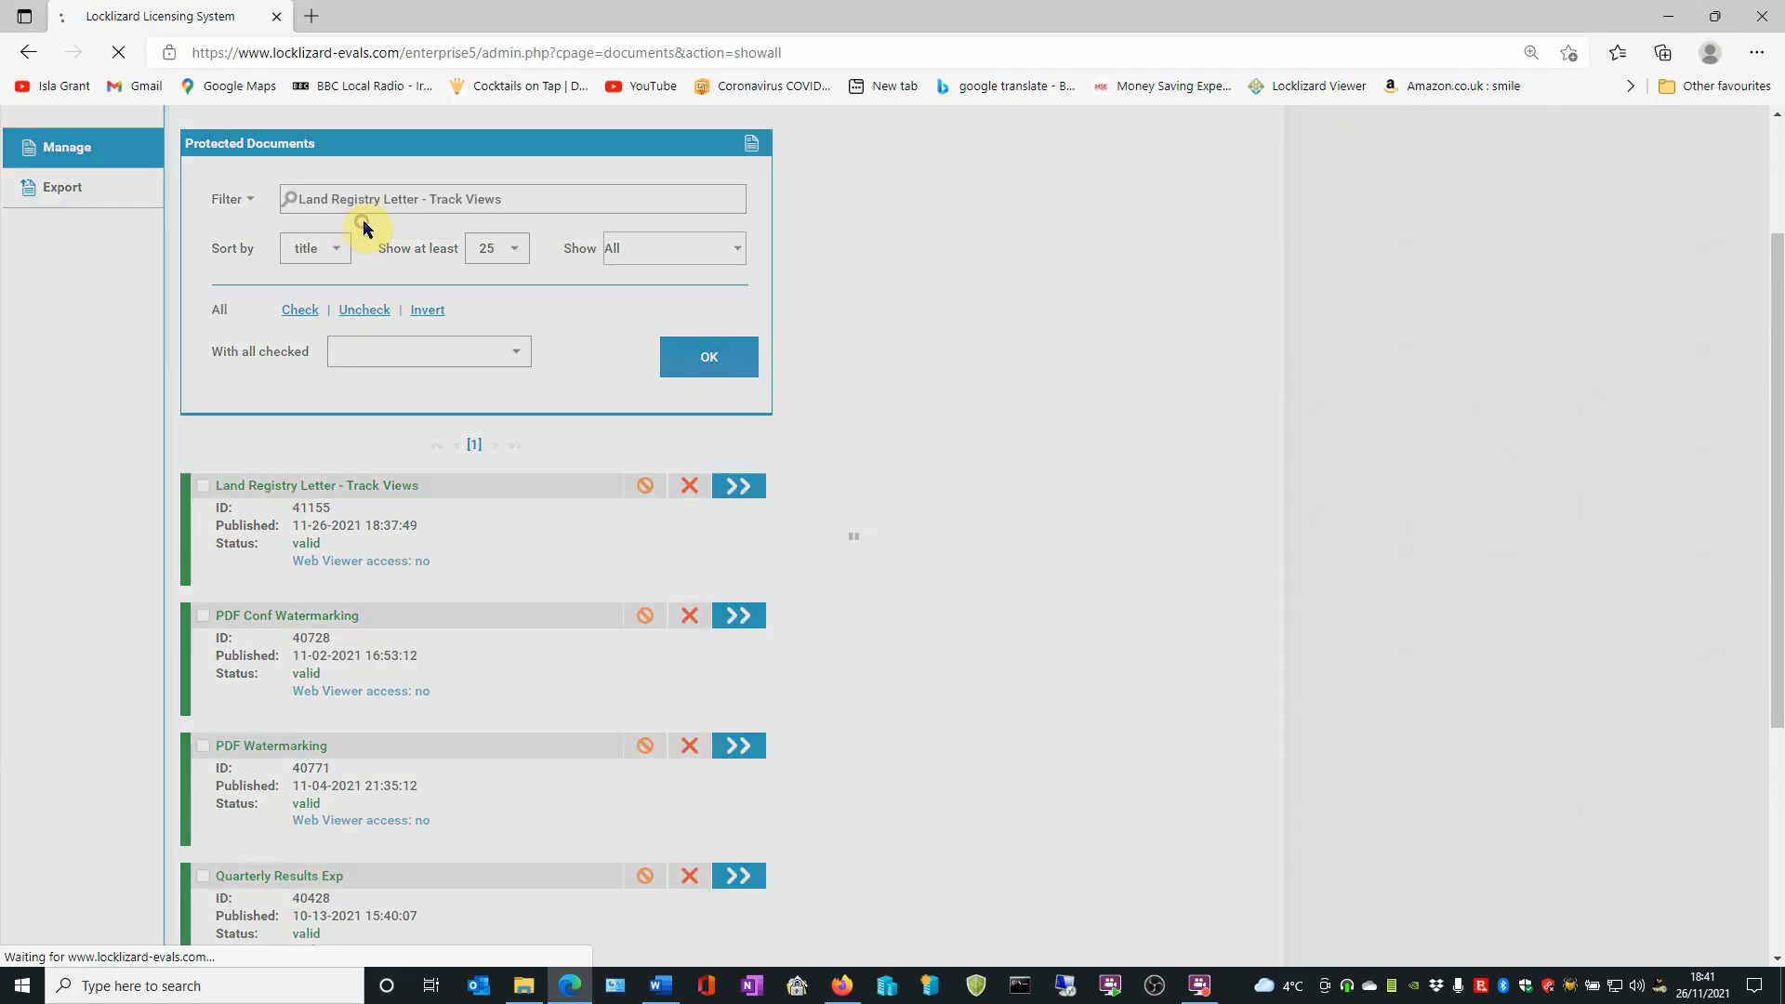
click(707, 357)
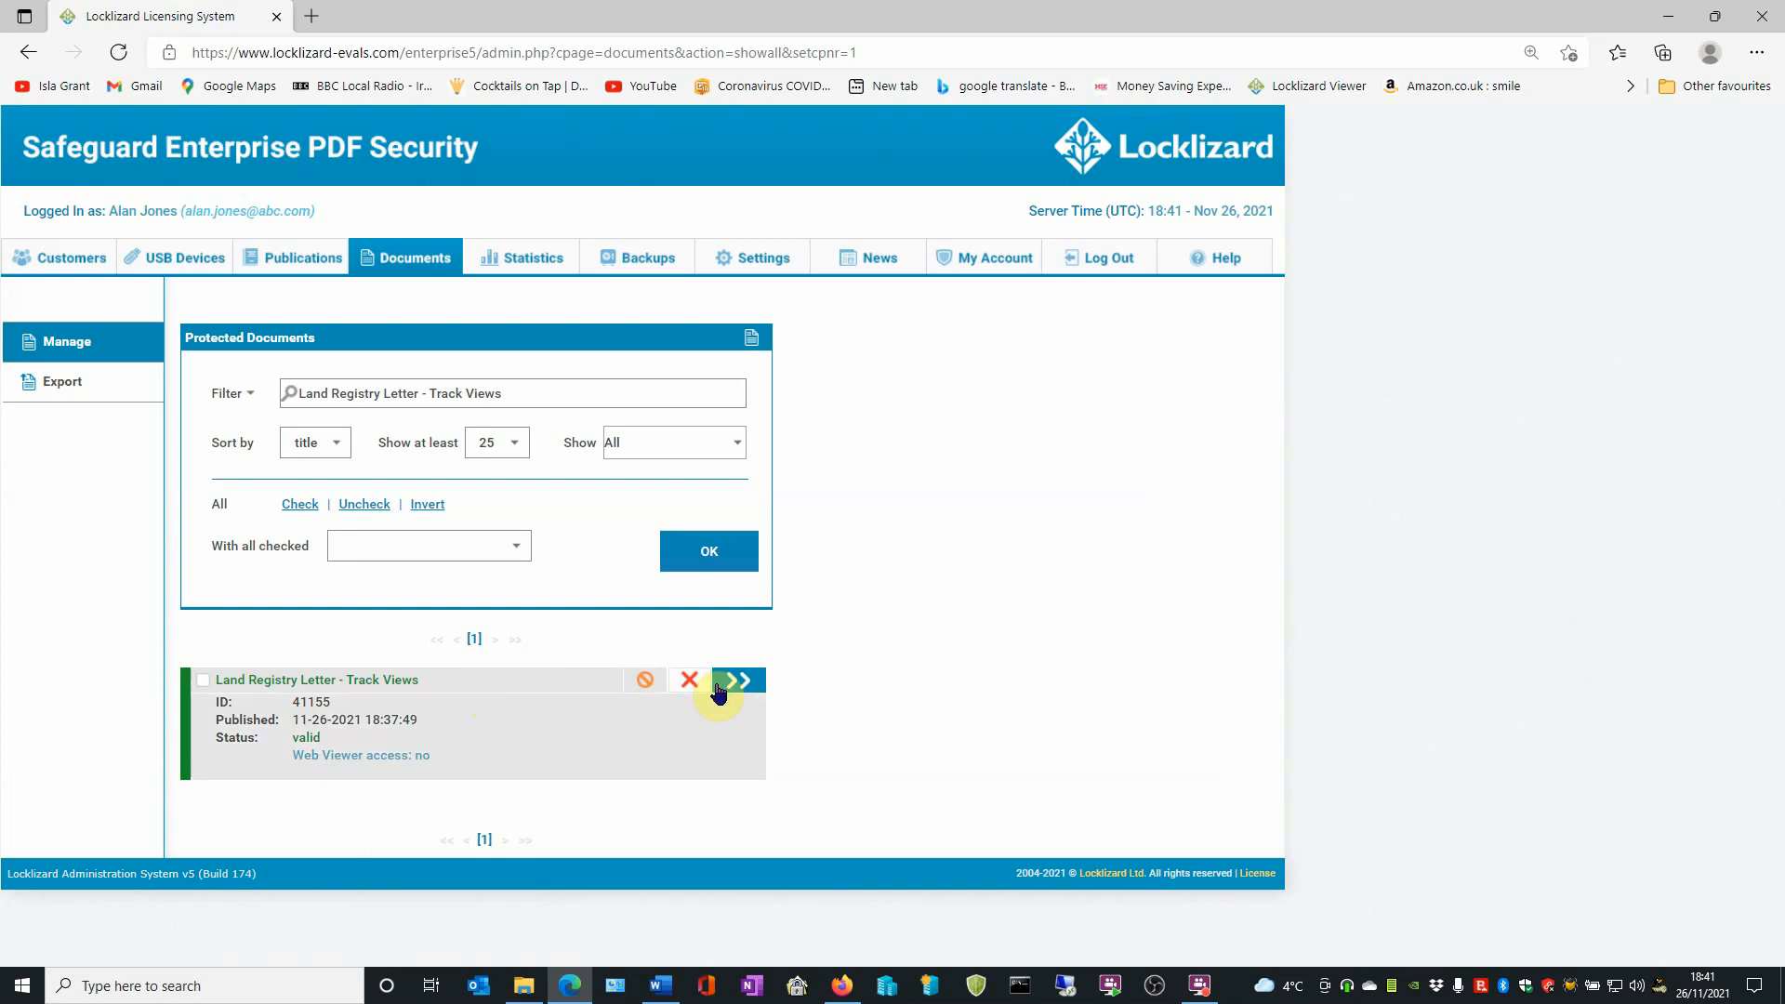
Show the details of document 41155 and bring up its open history
click(738, 680)
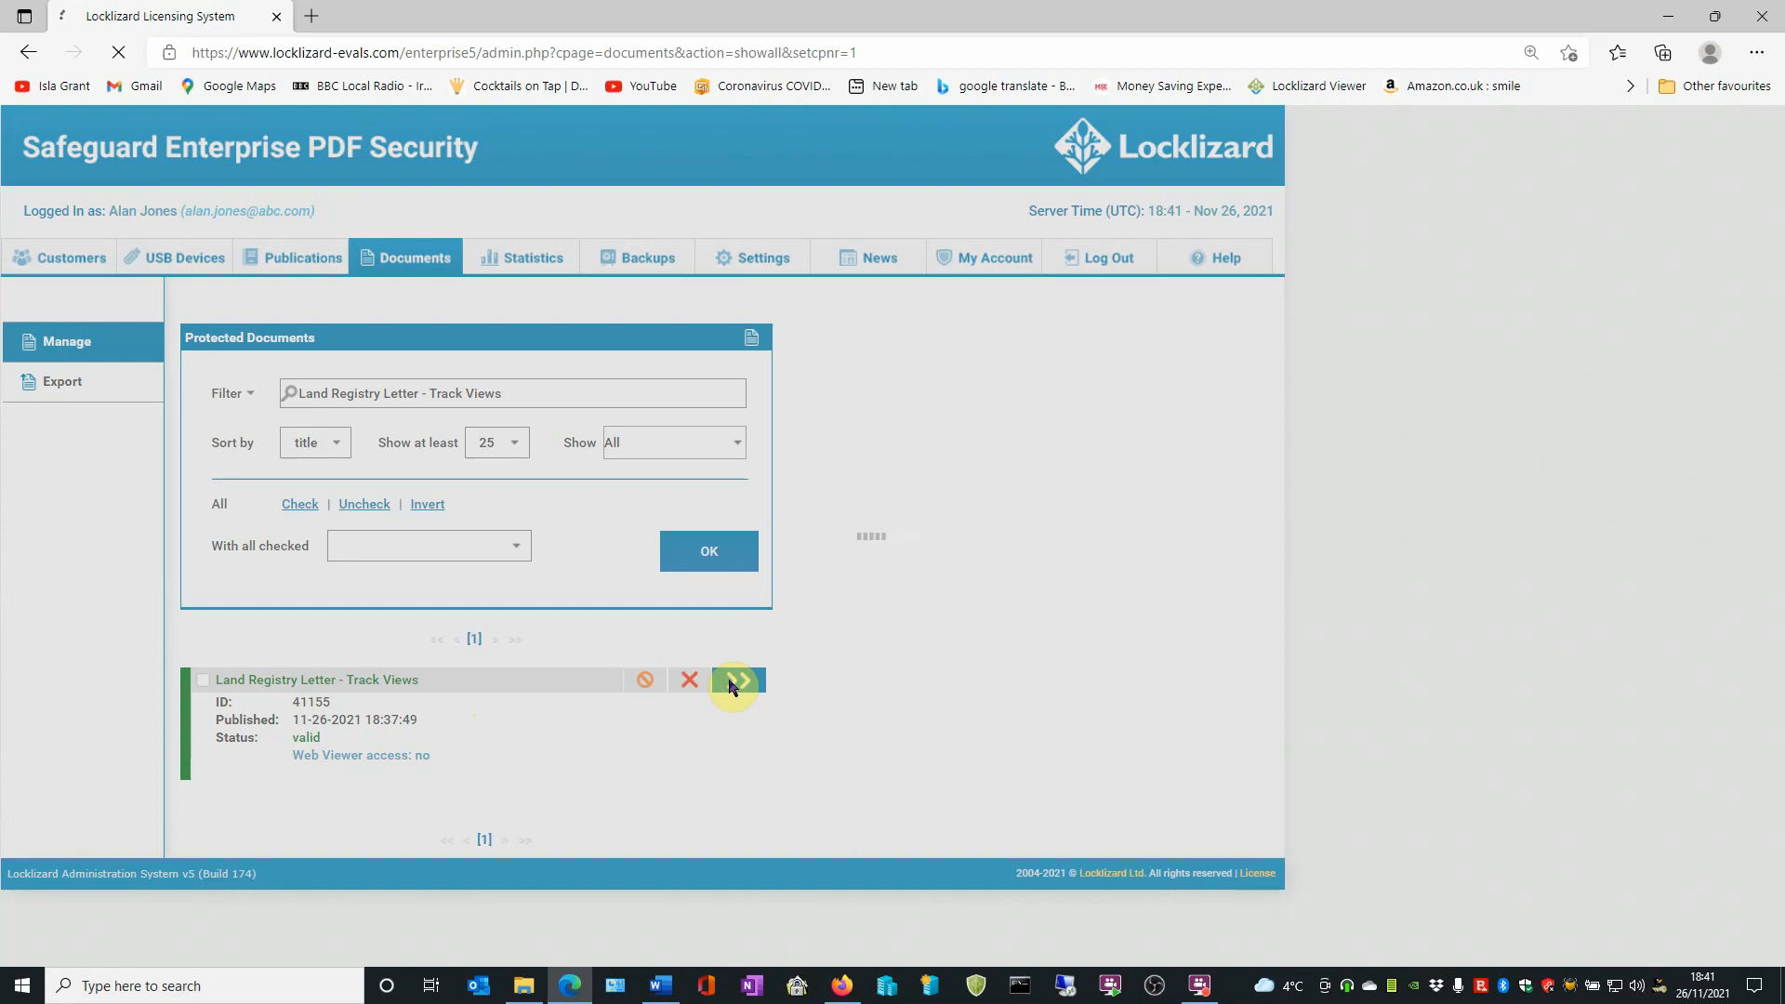
click(738, 680)
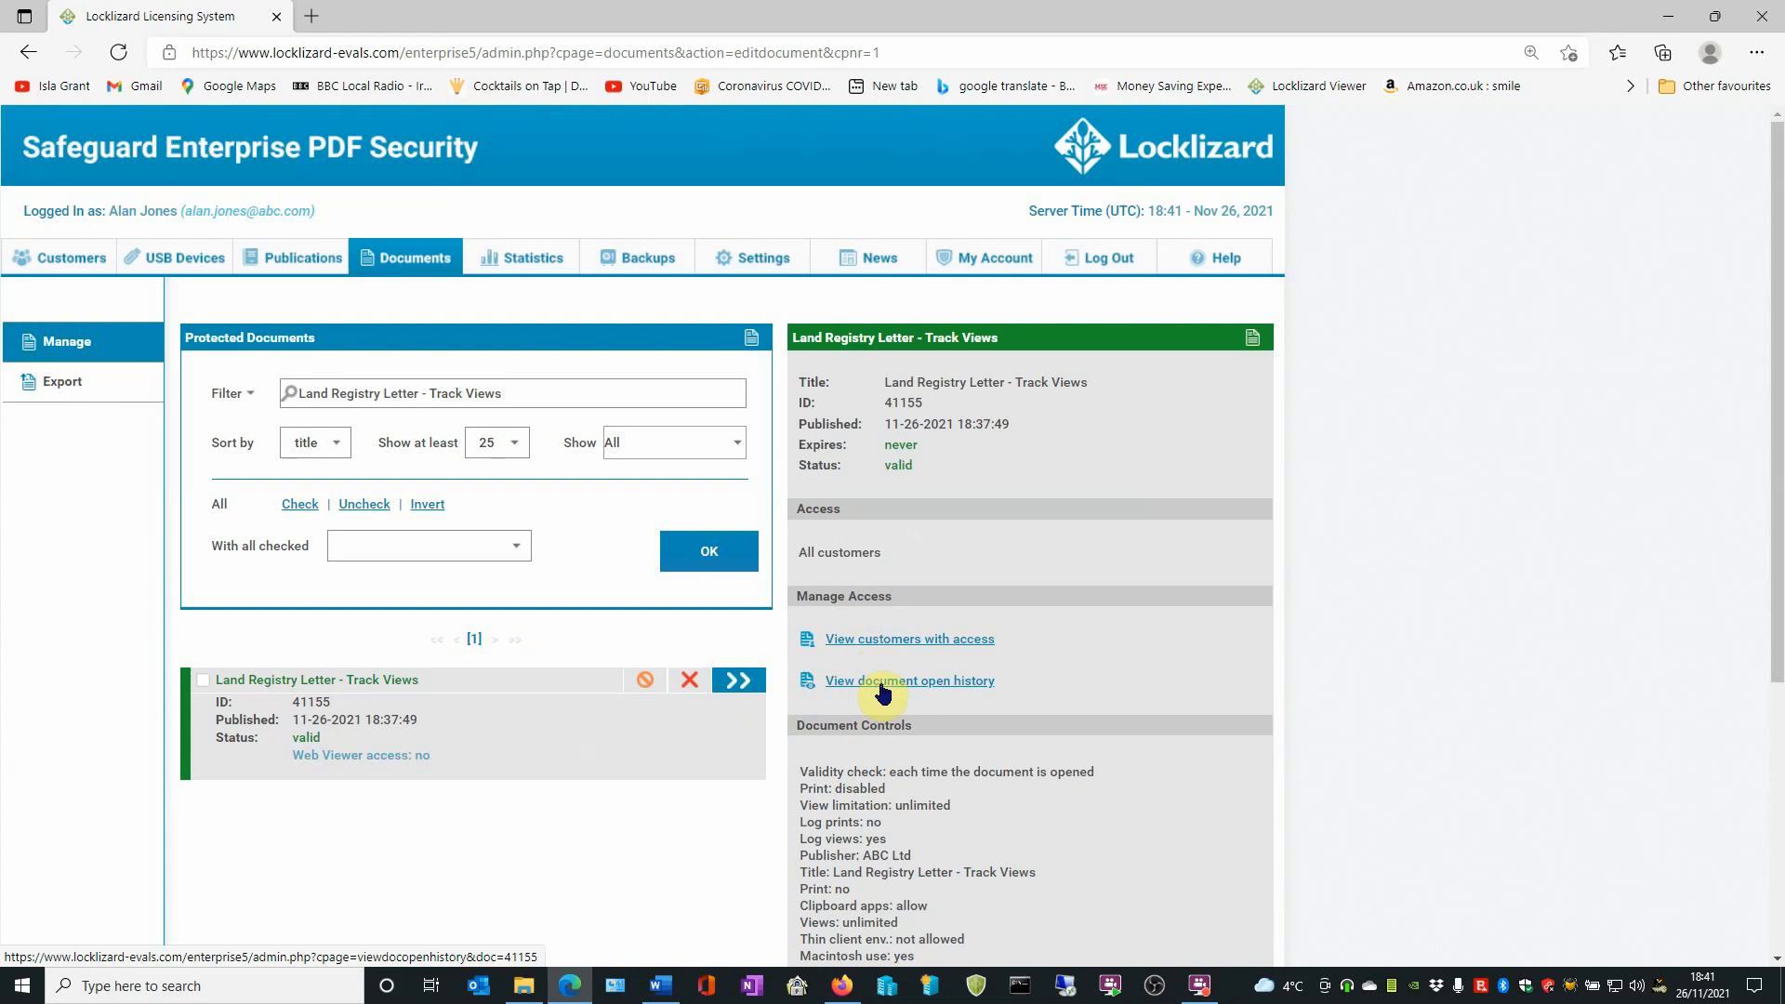
click(909, 681)
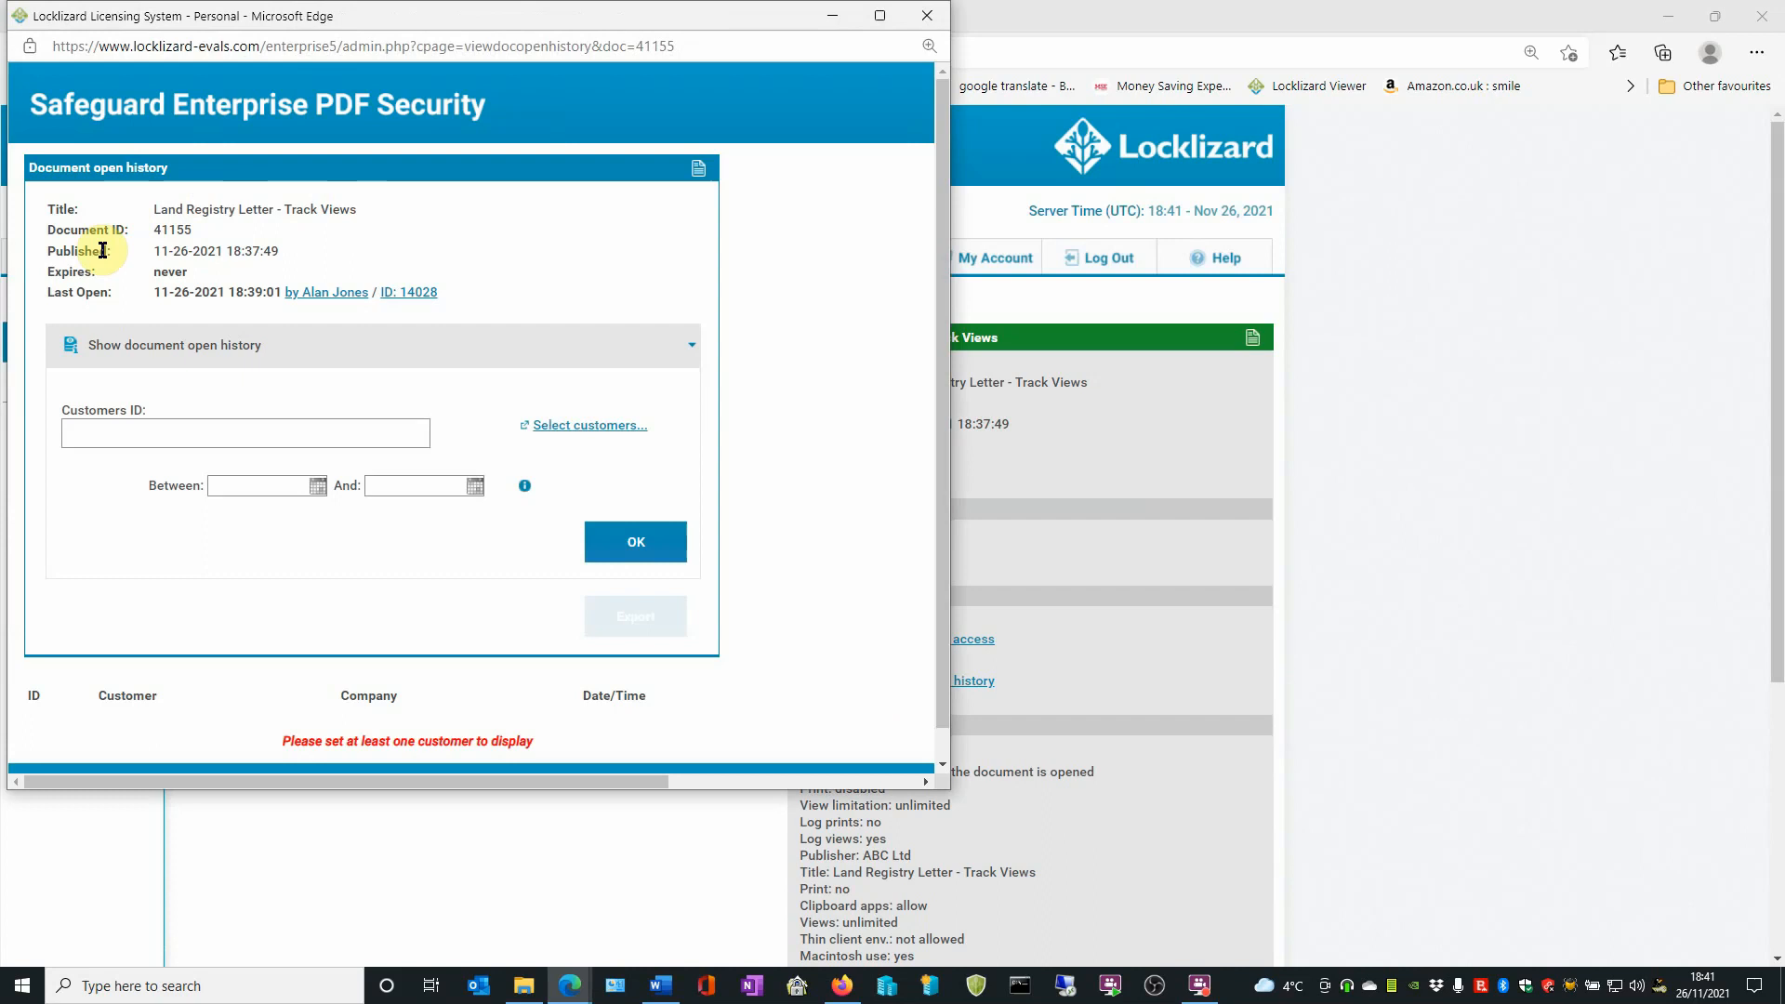
mouse_move(188, 318)
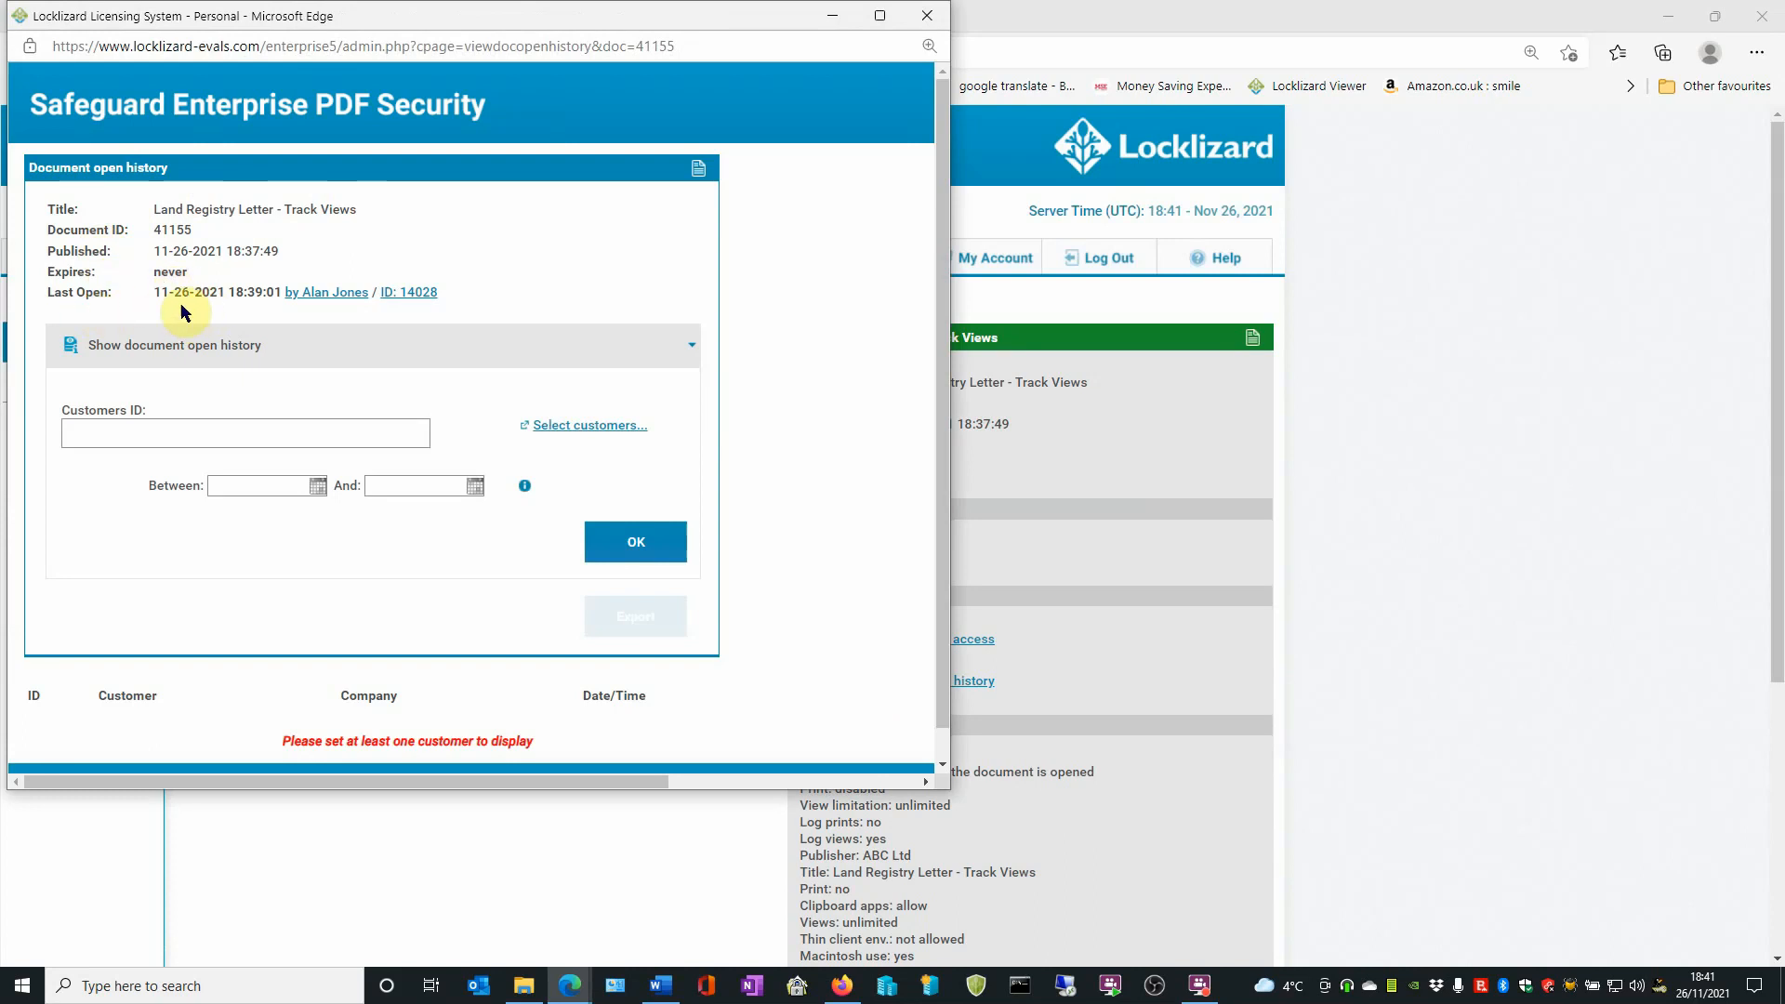
mouse_move(333, 299)
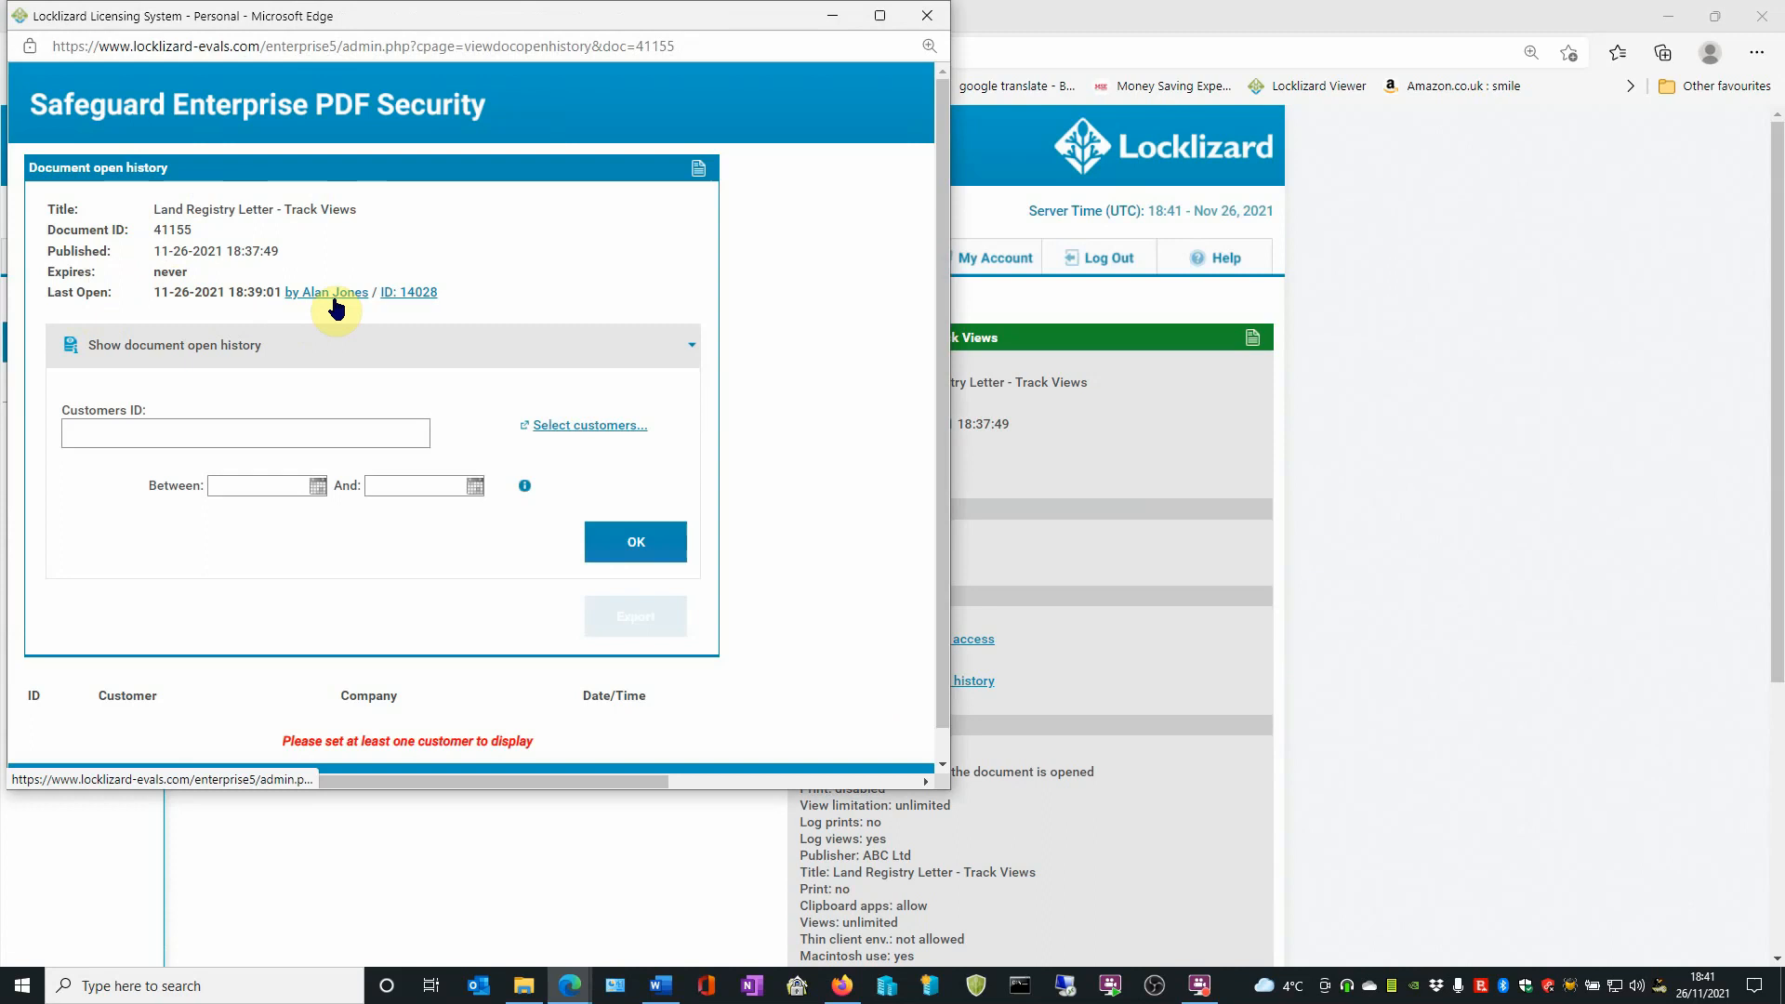
mouse_move(427, 310)
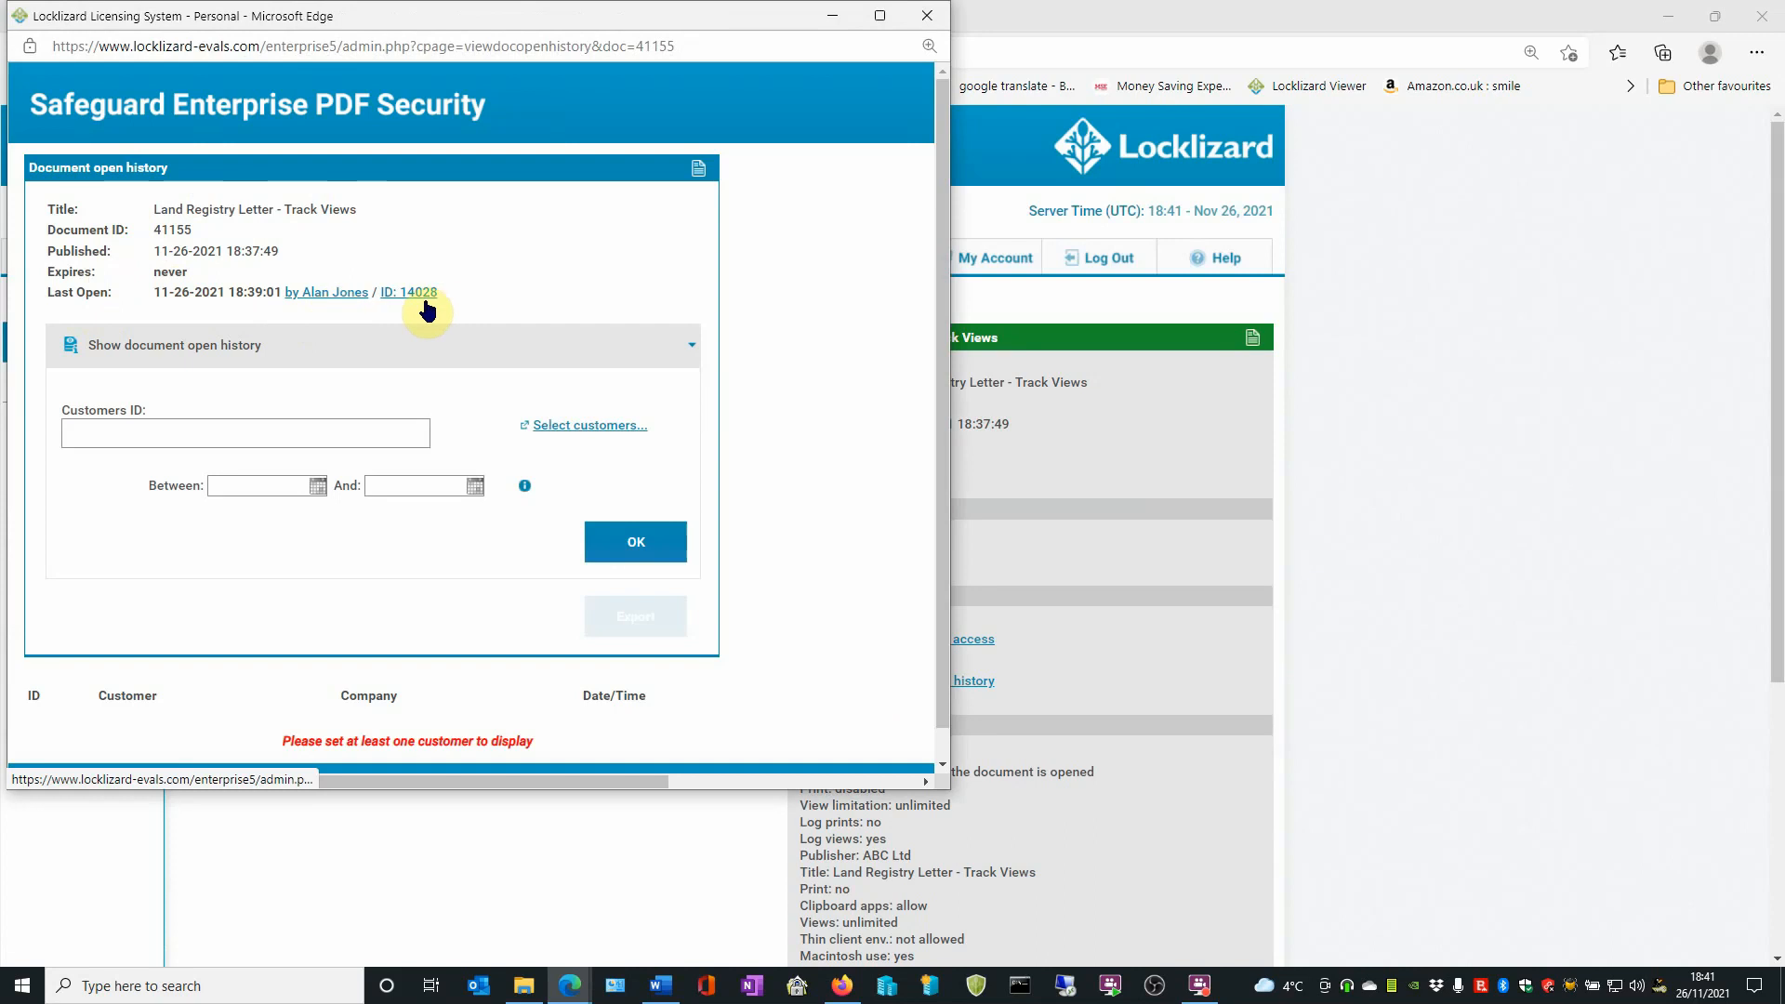
mouse_move(545, 424)
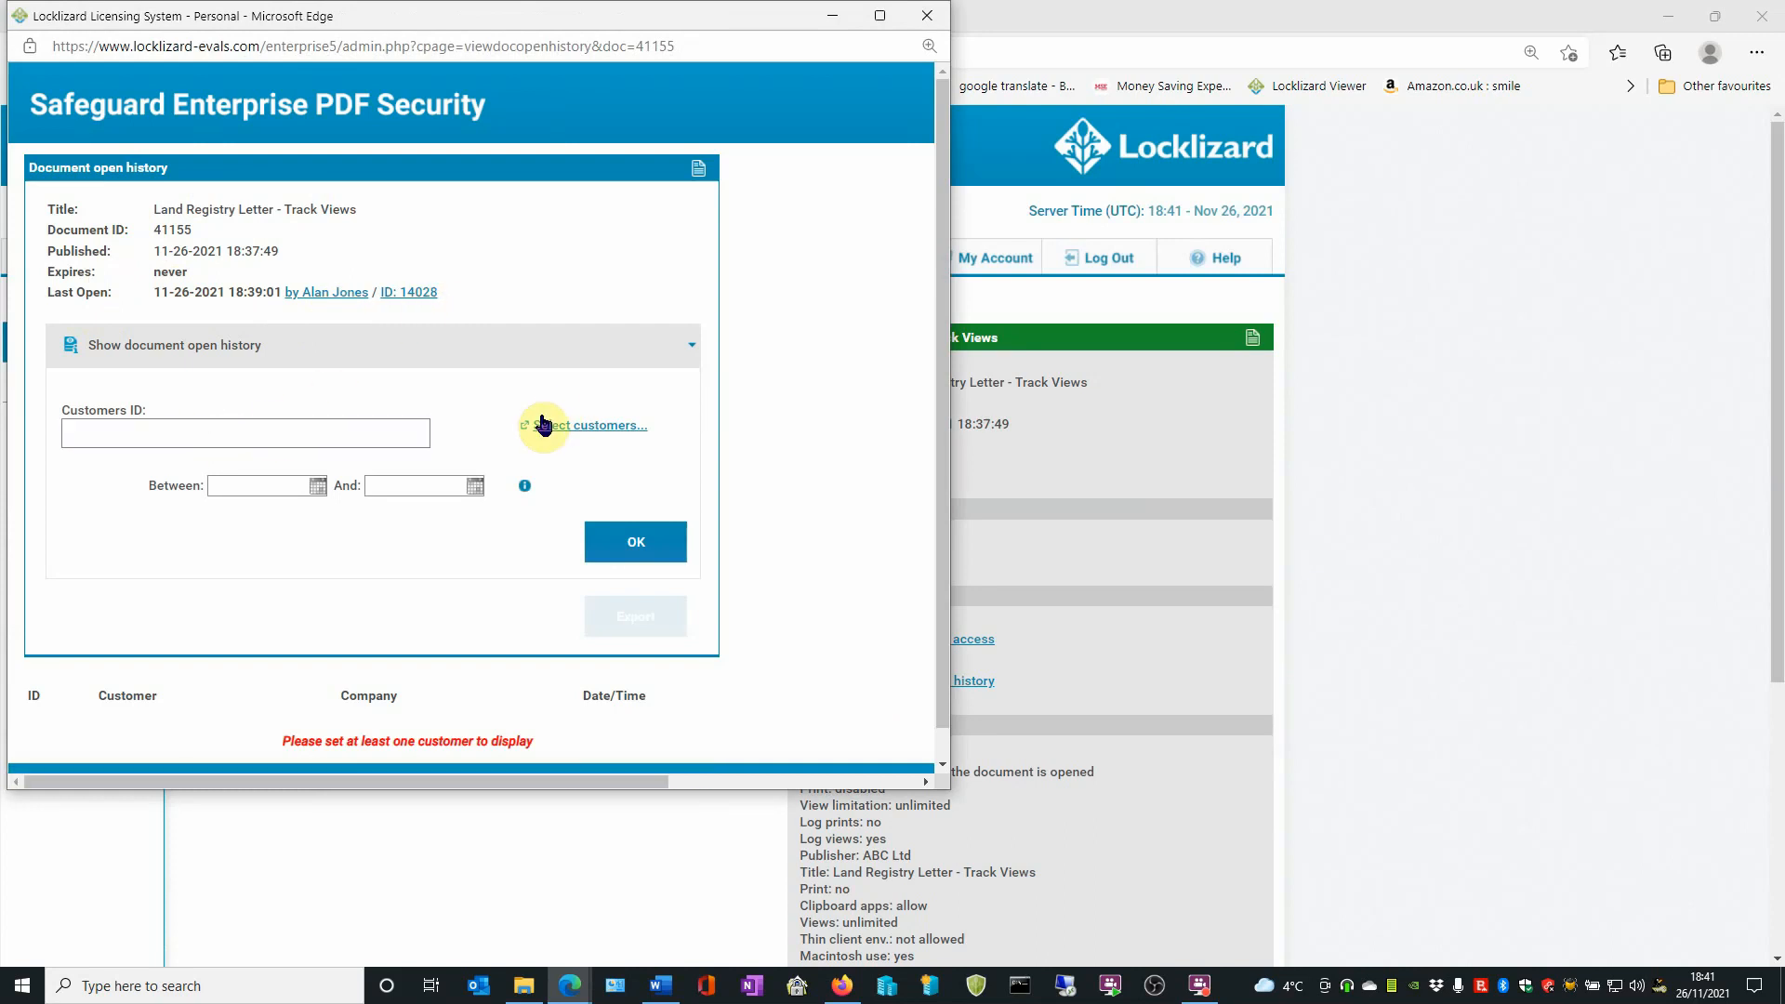
mouse_move(503, 370)
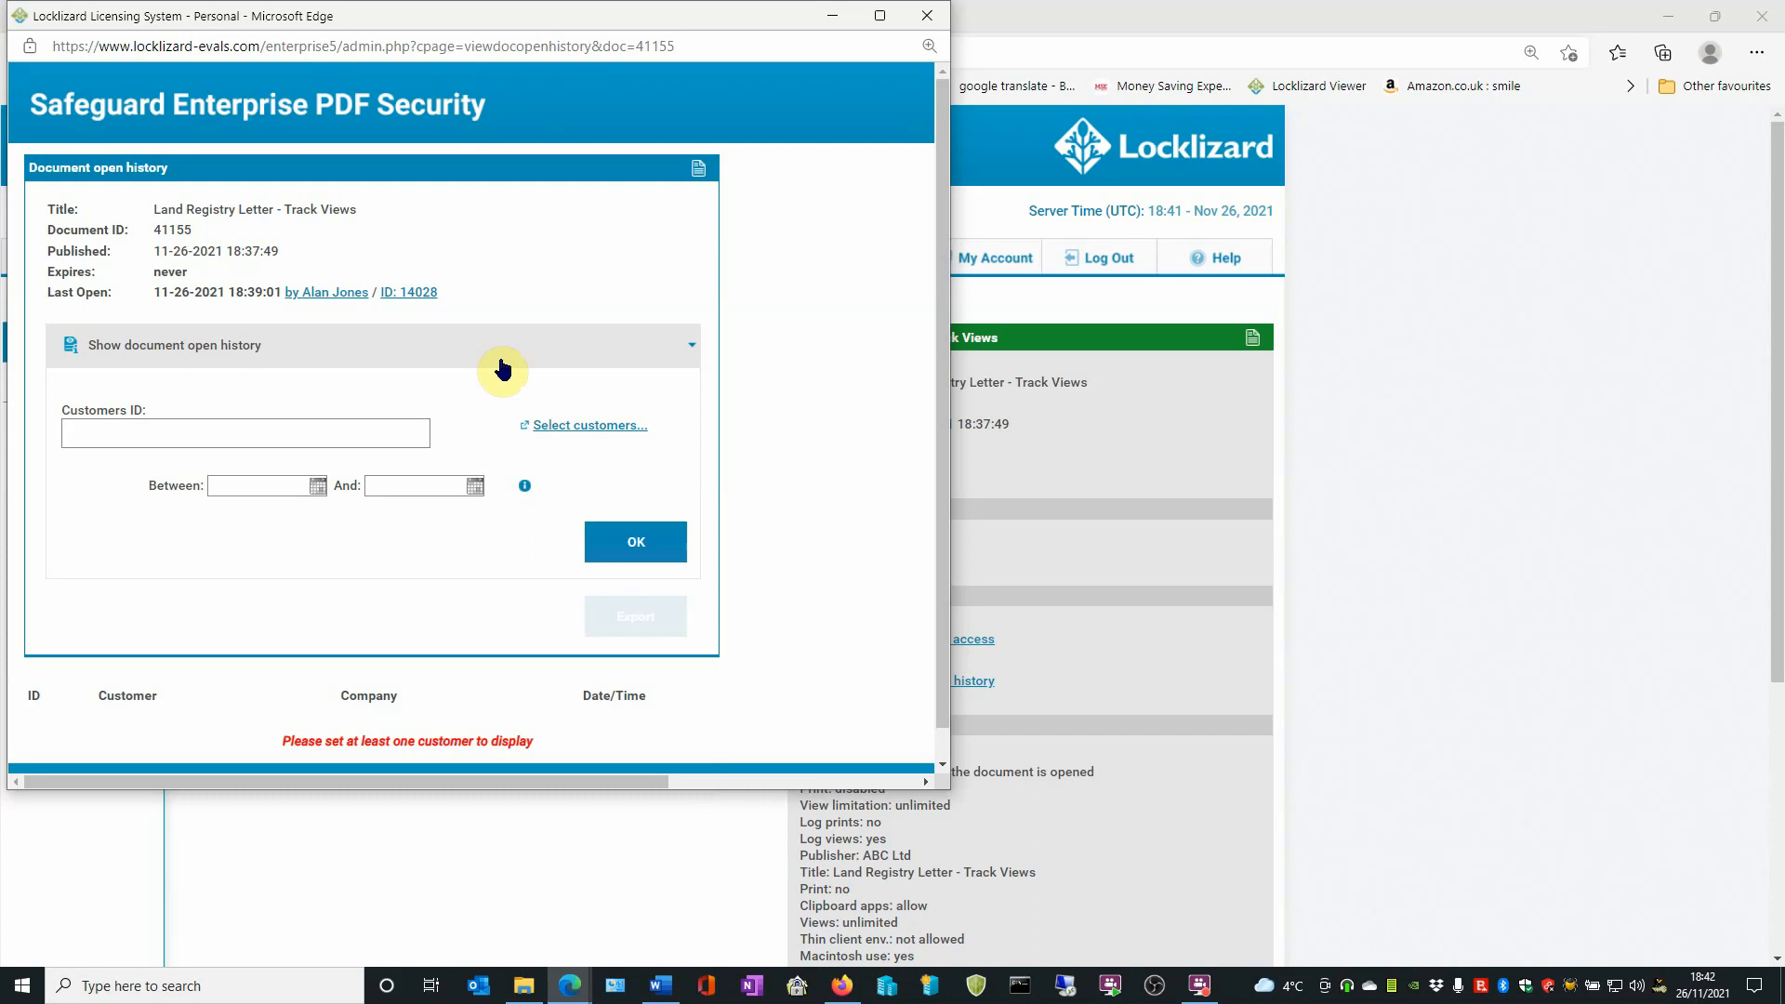
mouse_move(487, 434)
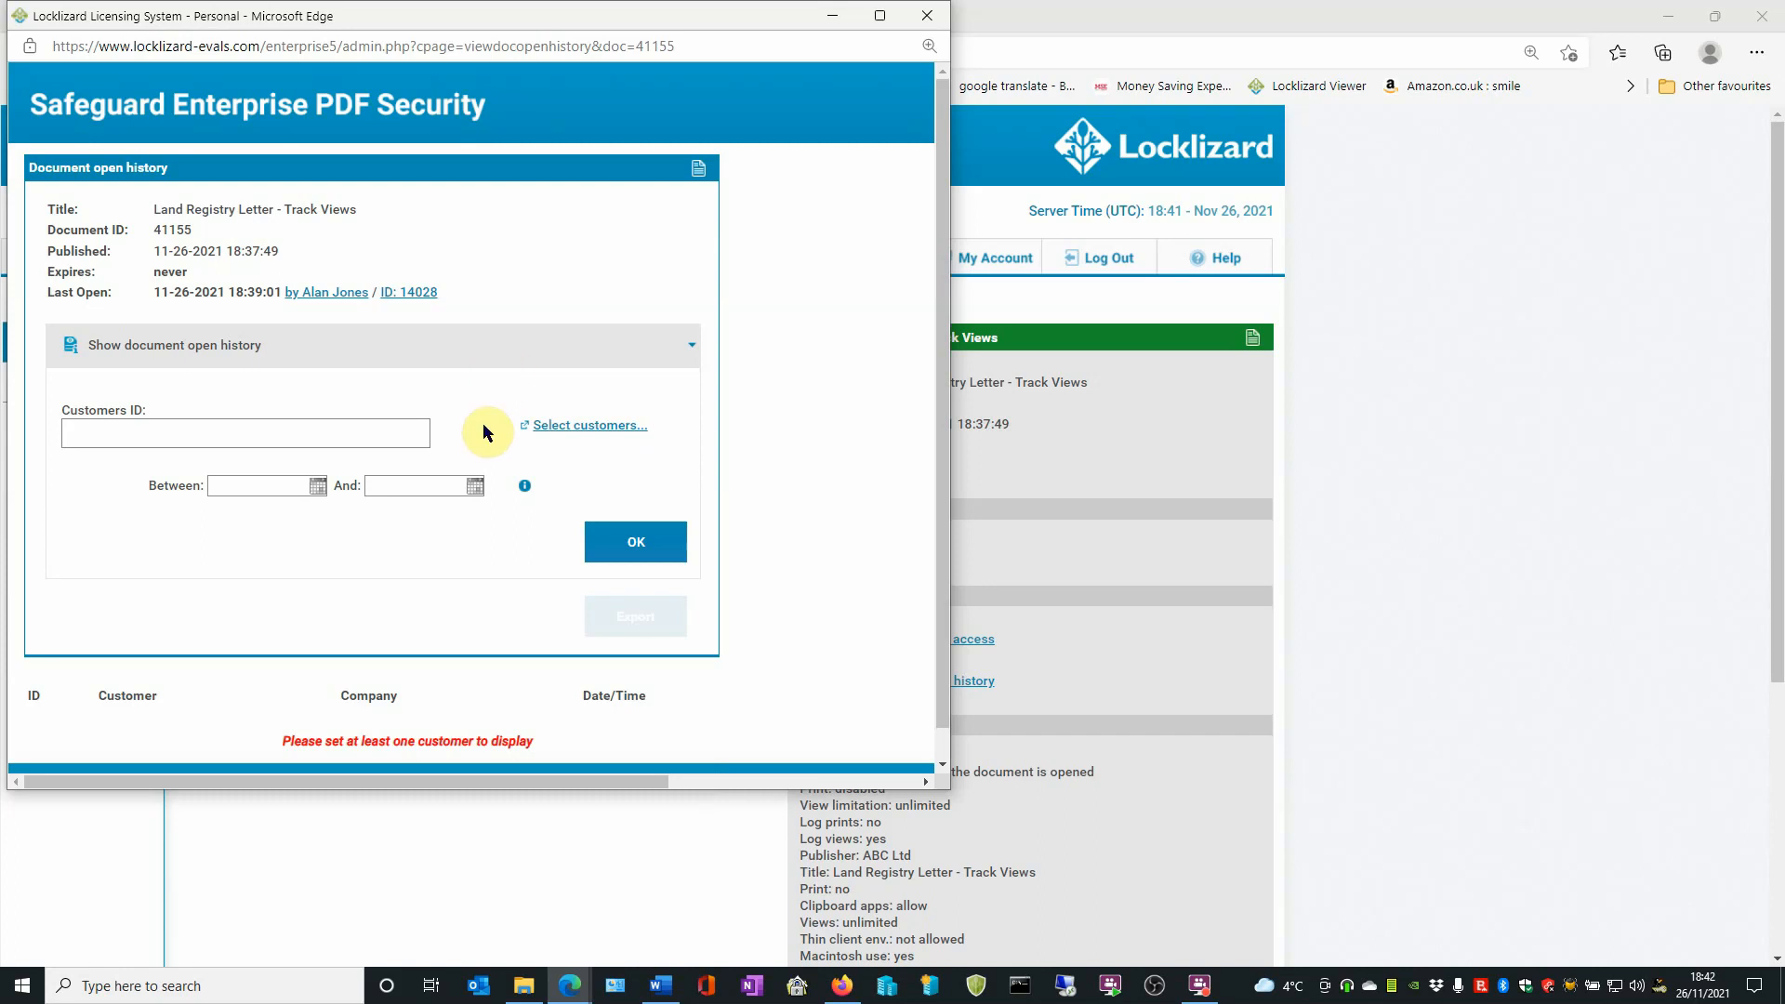
mouse_move(586, 424)
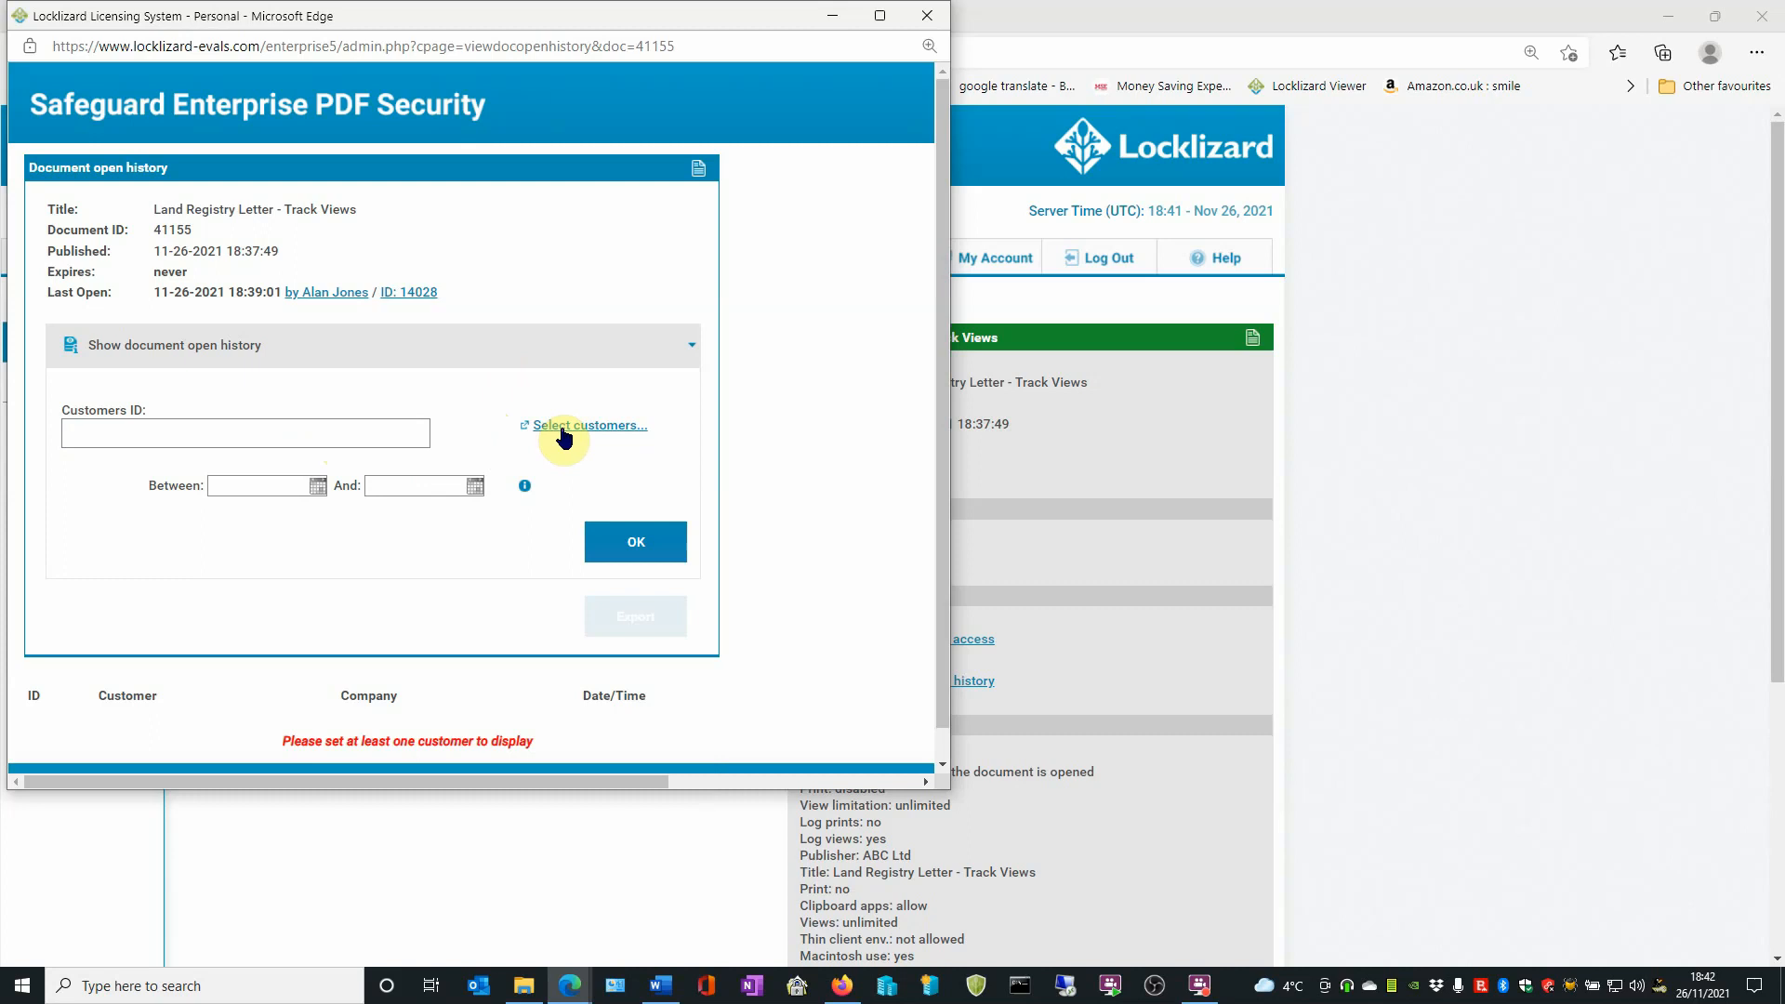
click(587, 424)
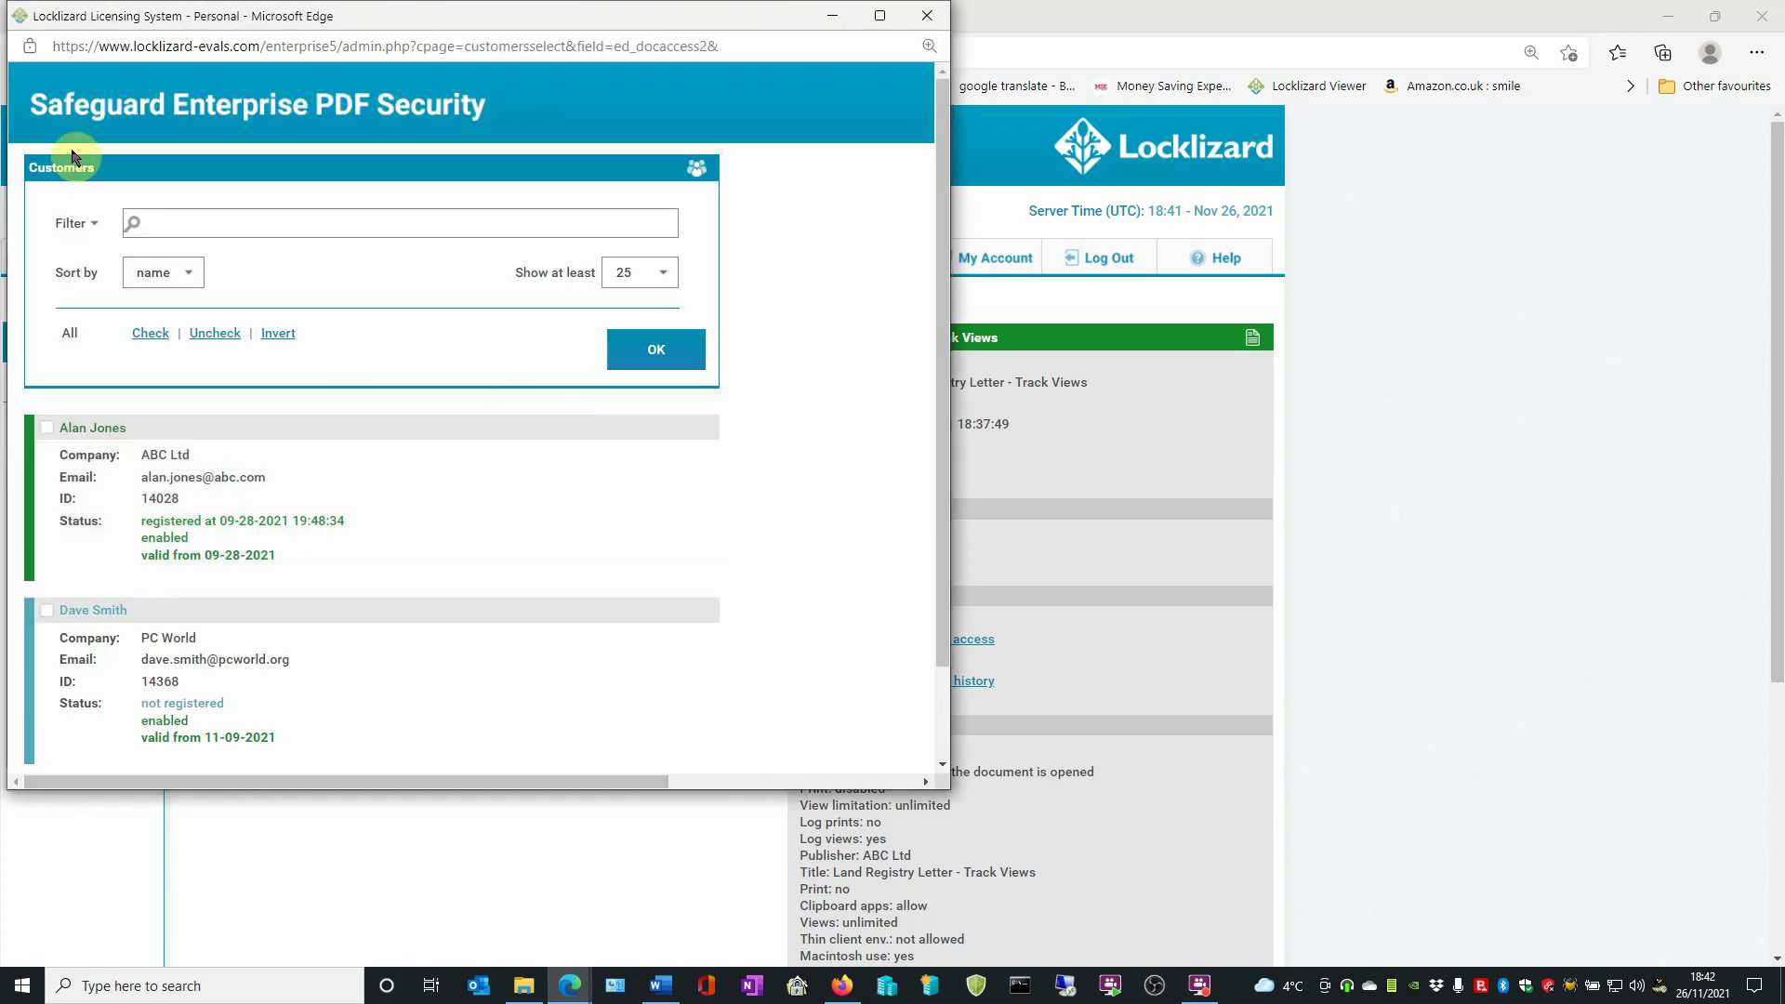
click(47, 427)
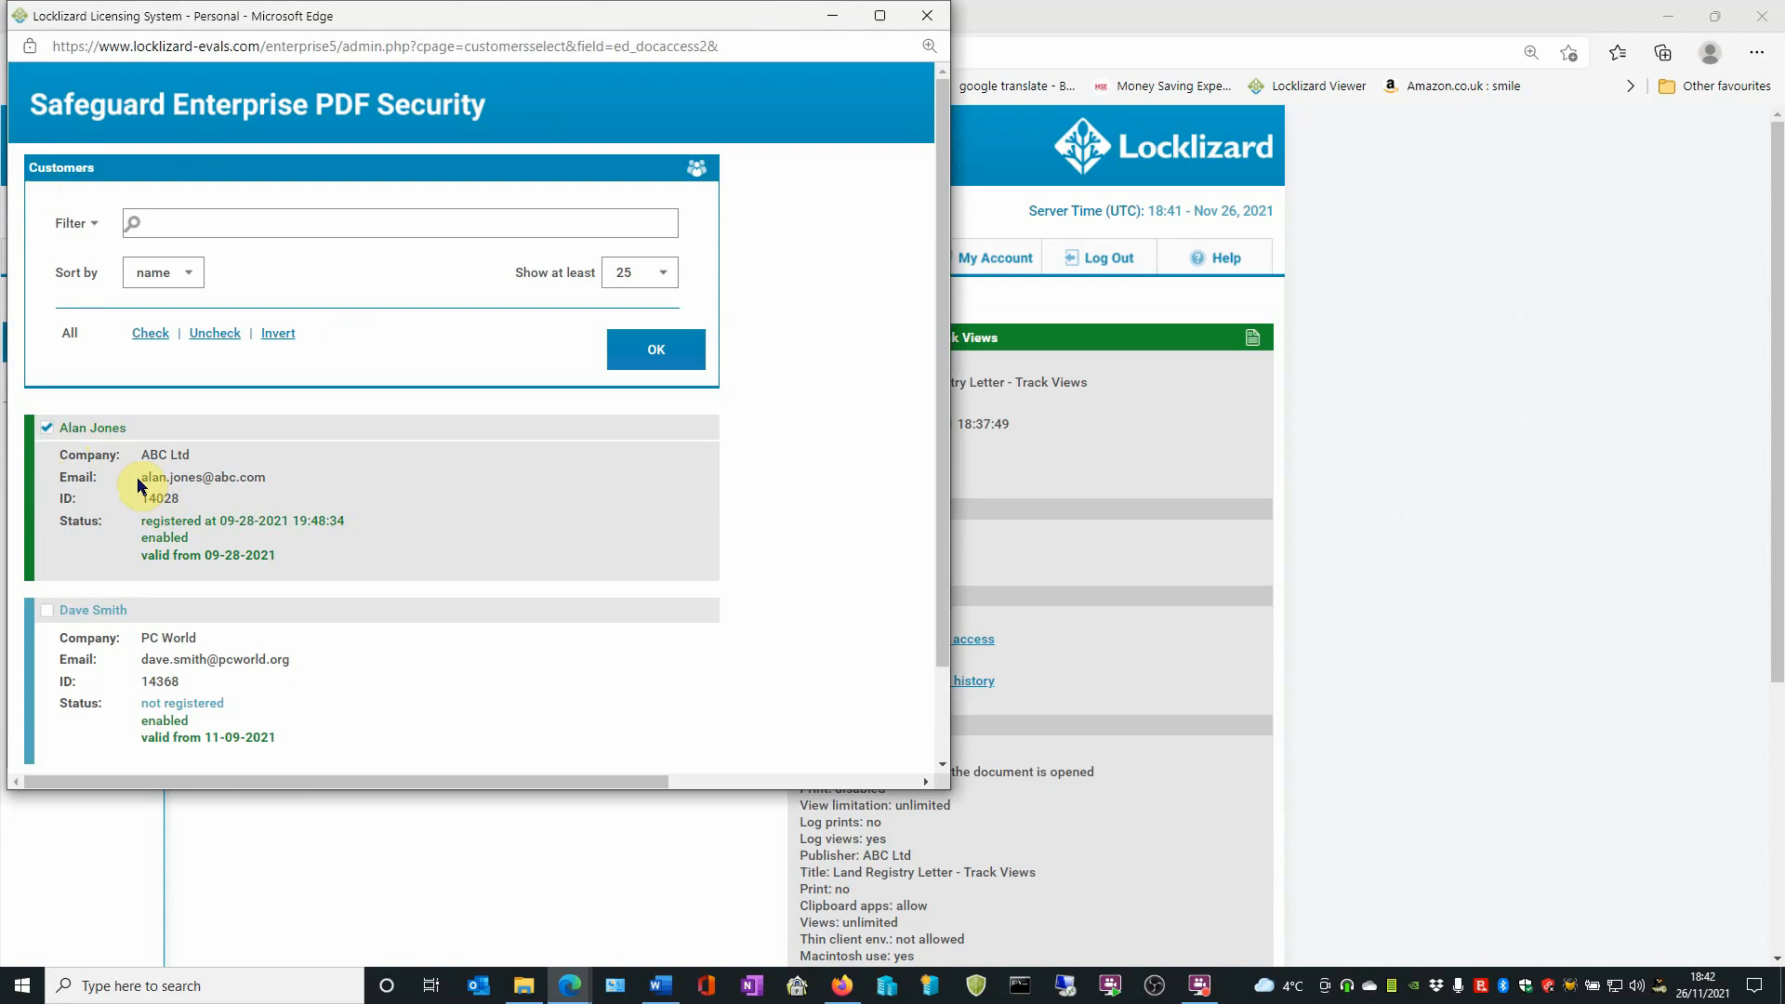
click(46, 428)
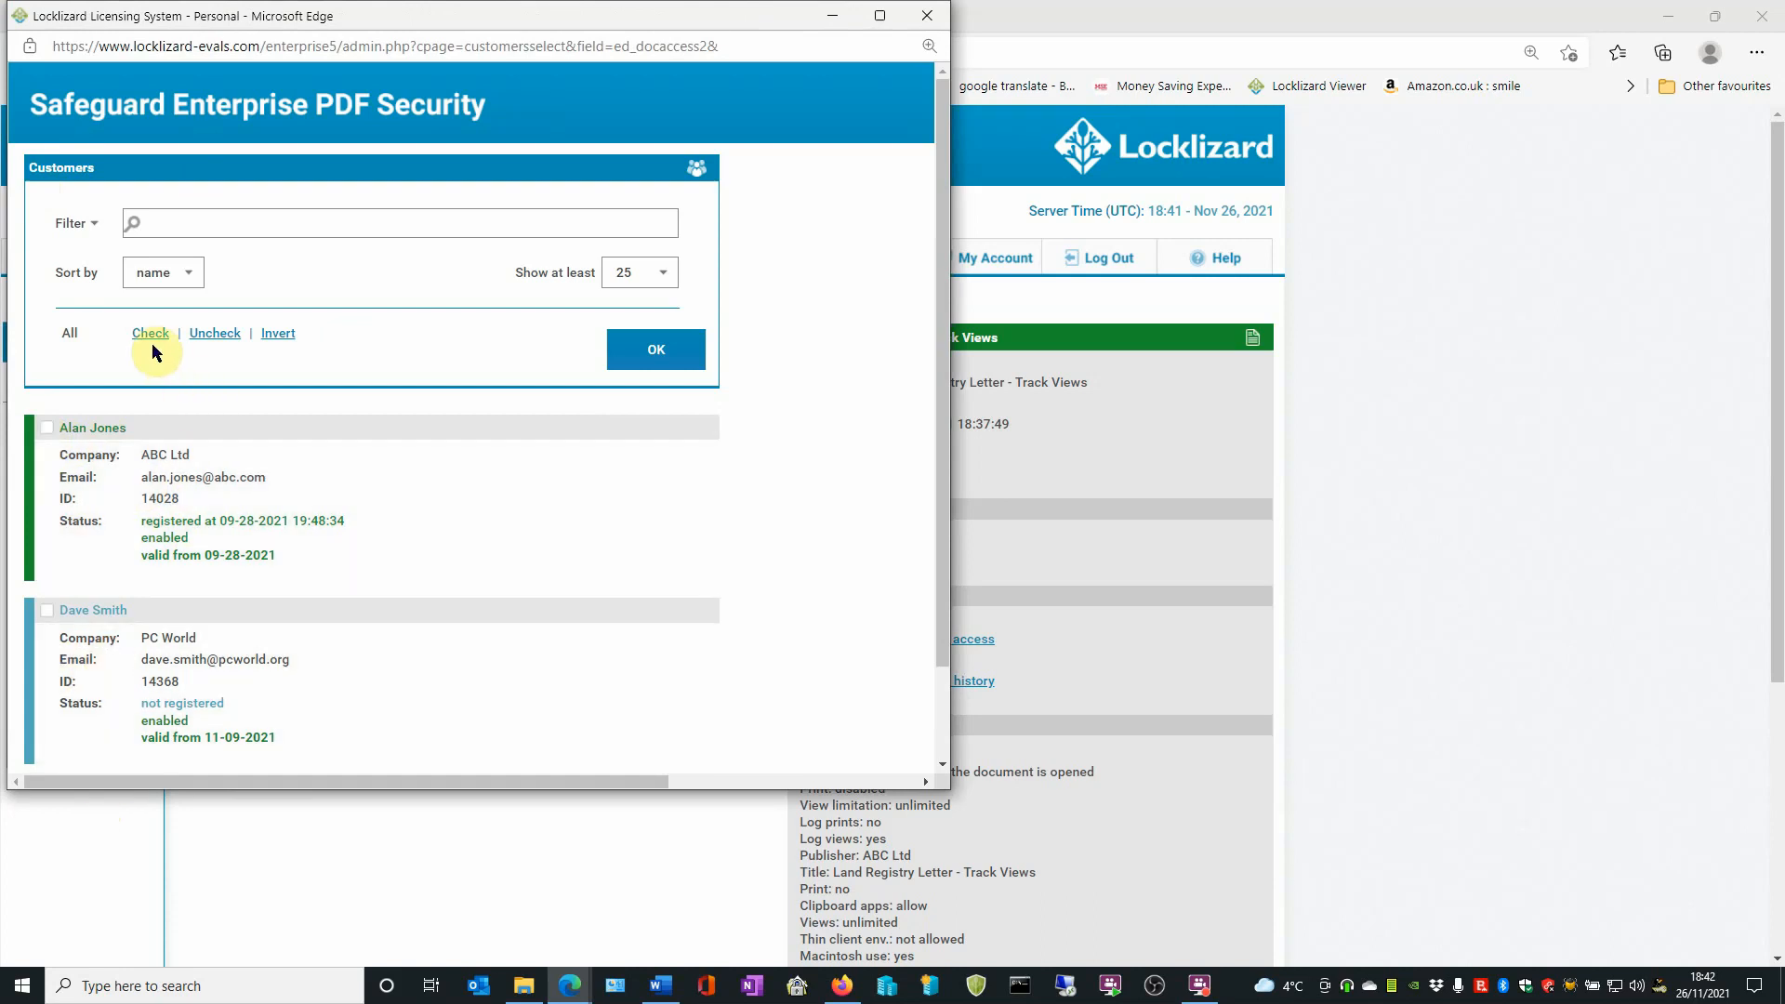
click(148, 333)
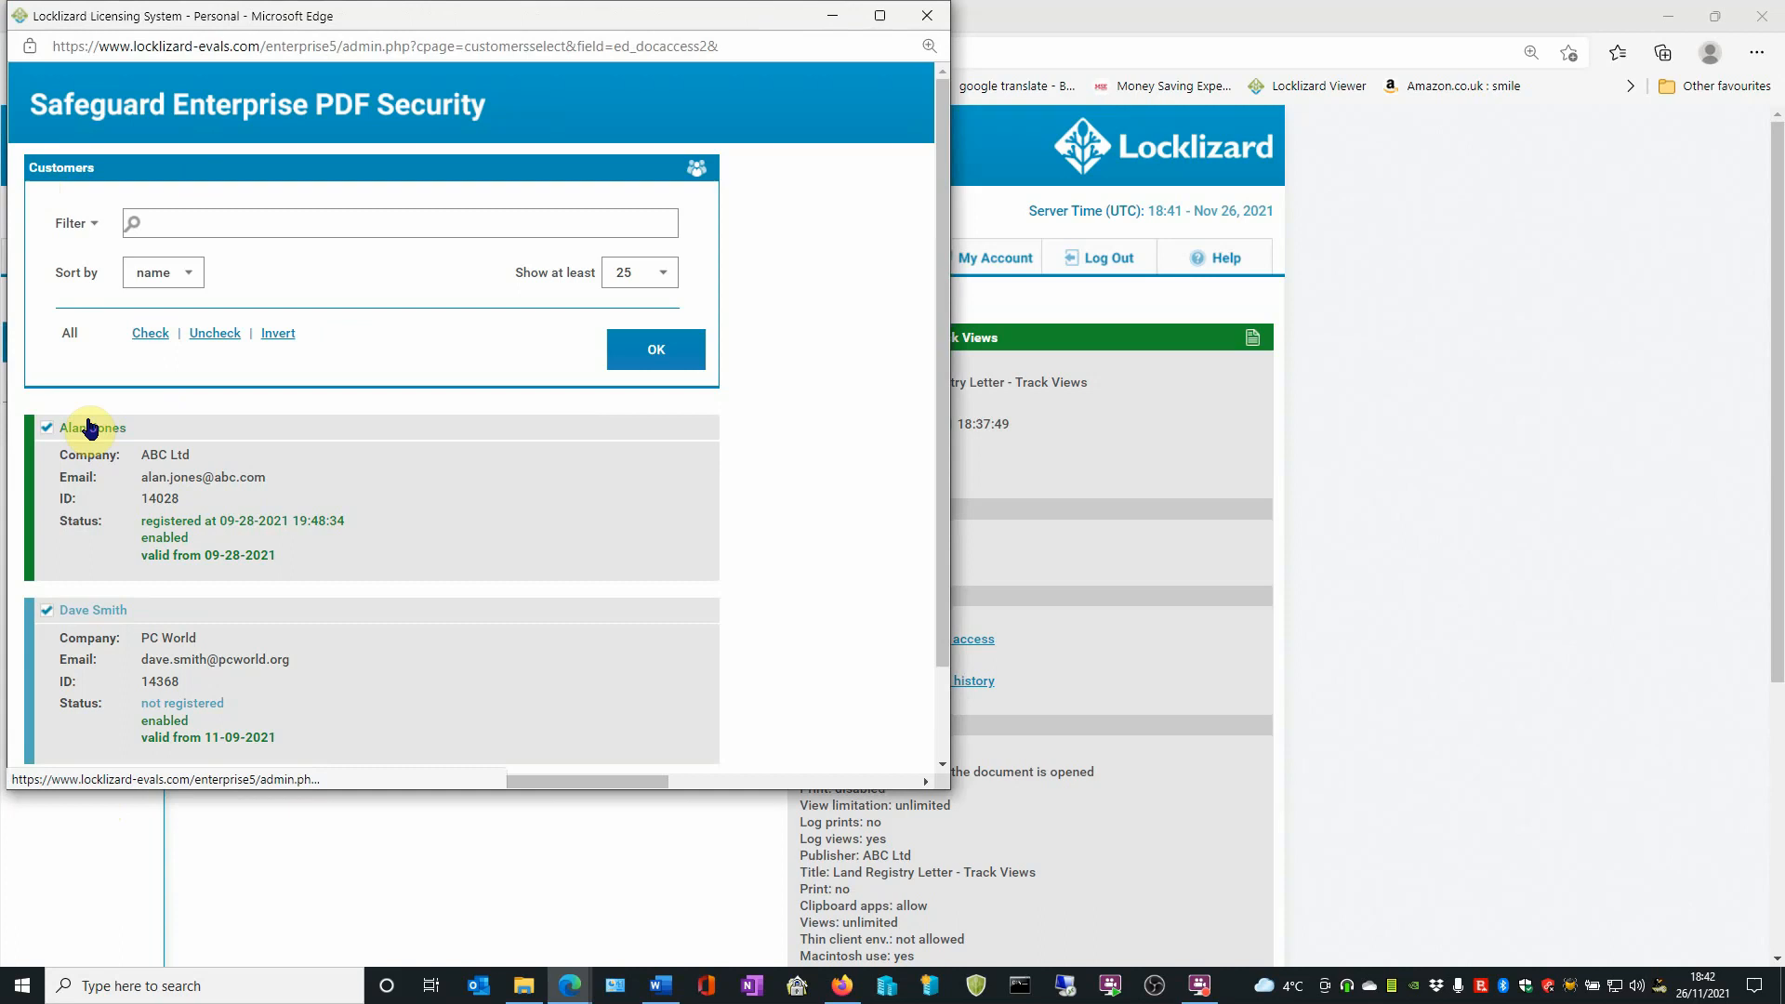
mouse_move(85, 681)
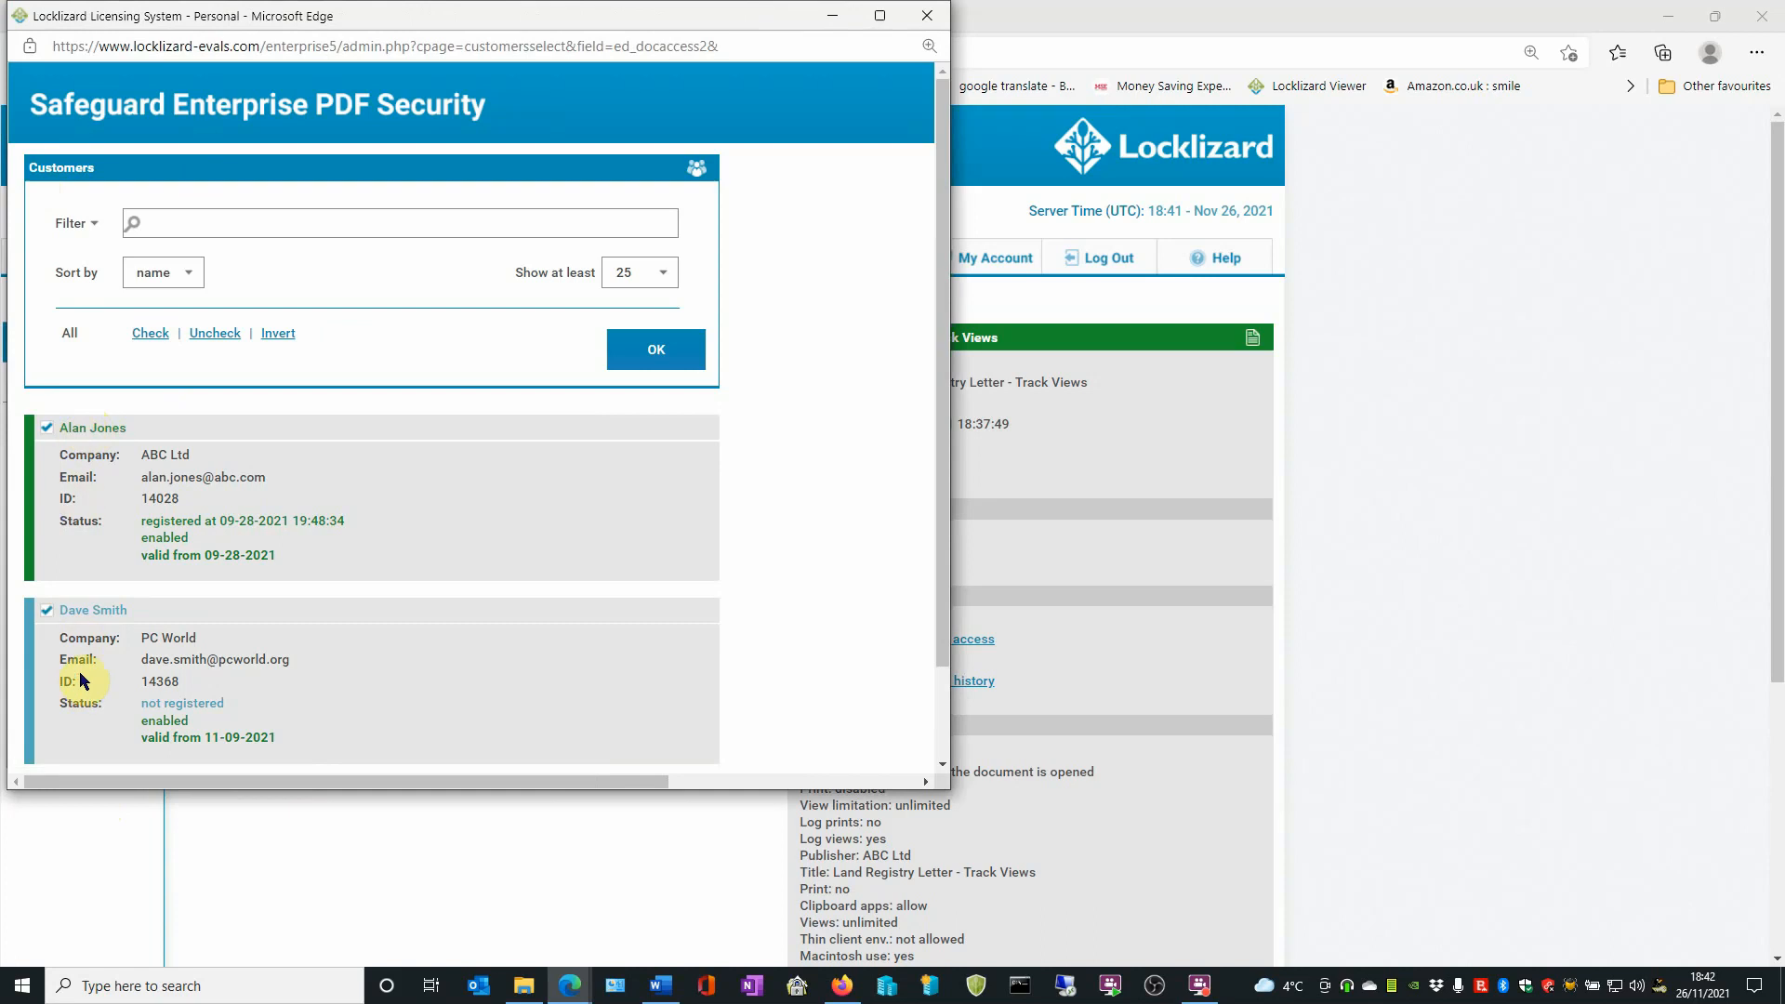
click(654, 347)
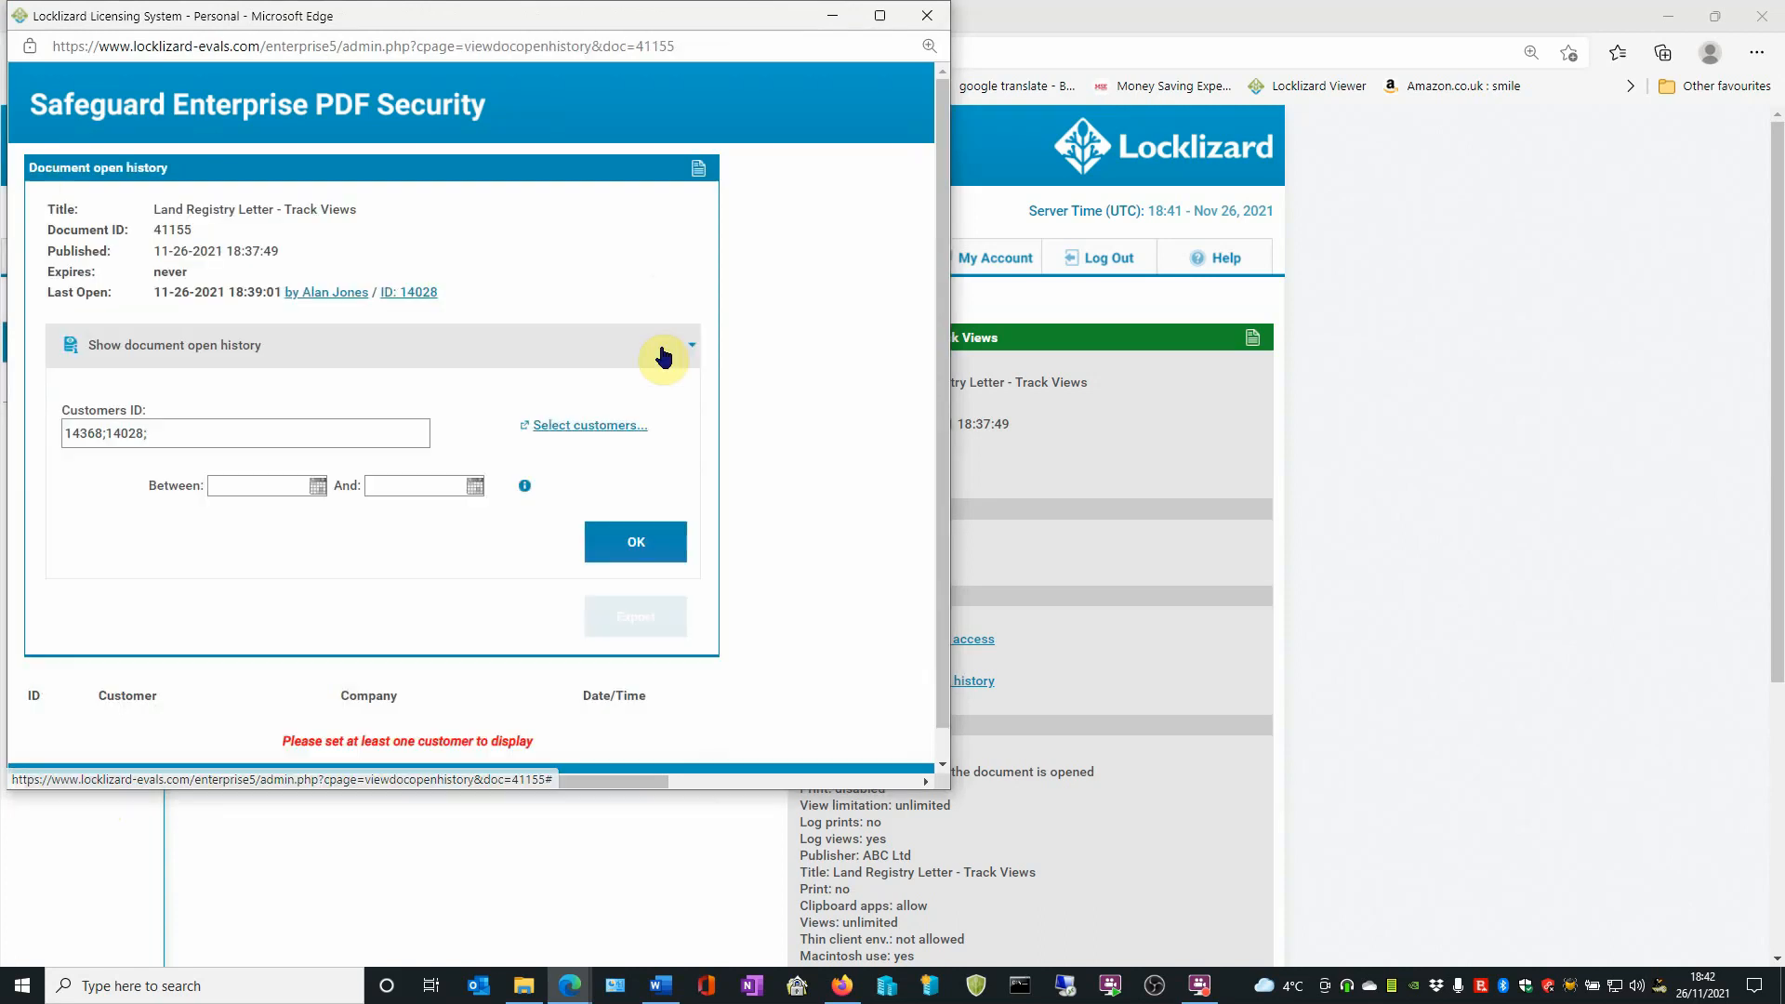
click(76, 444)
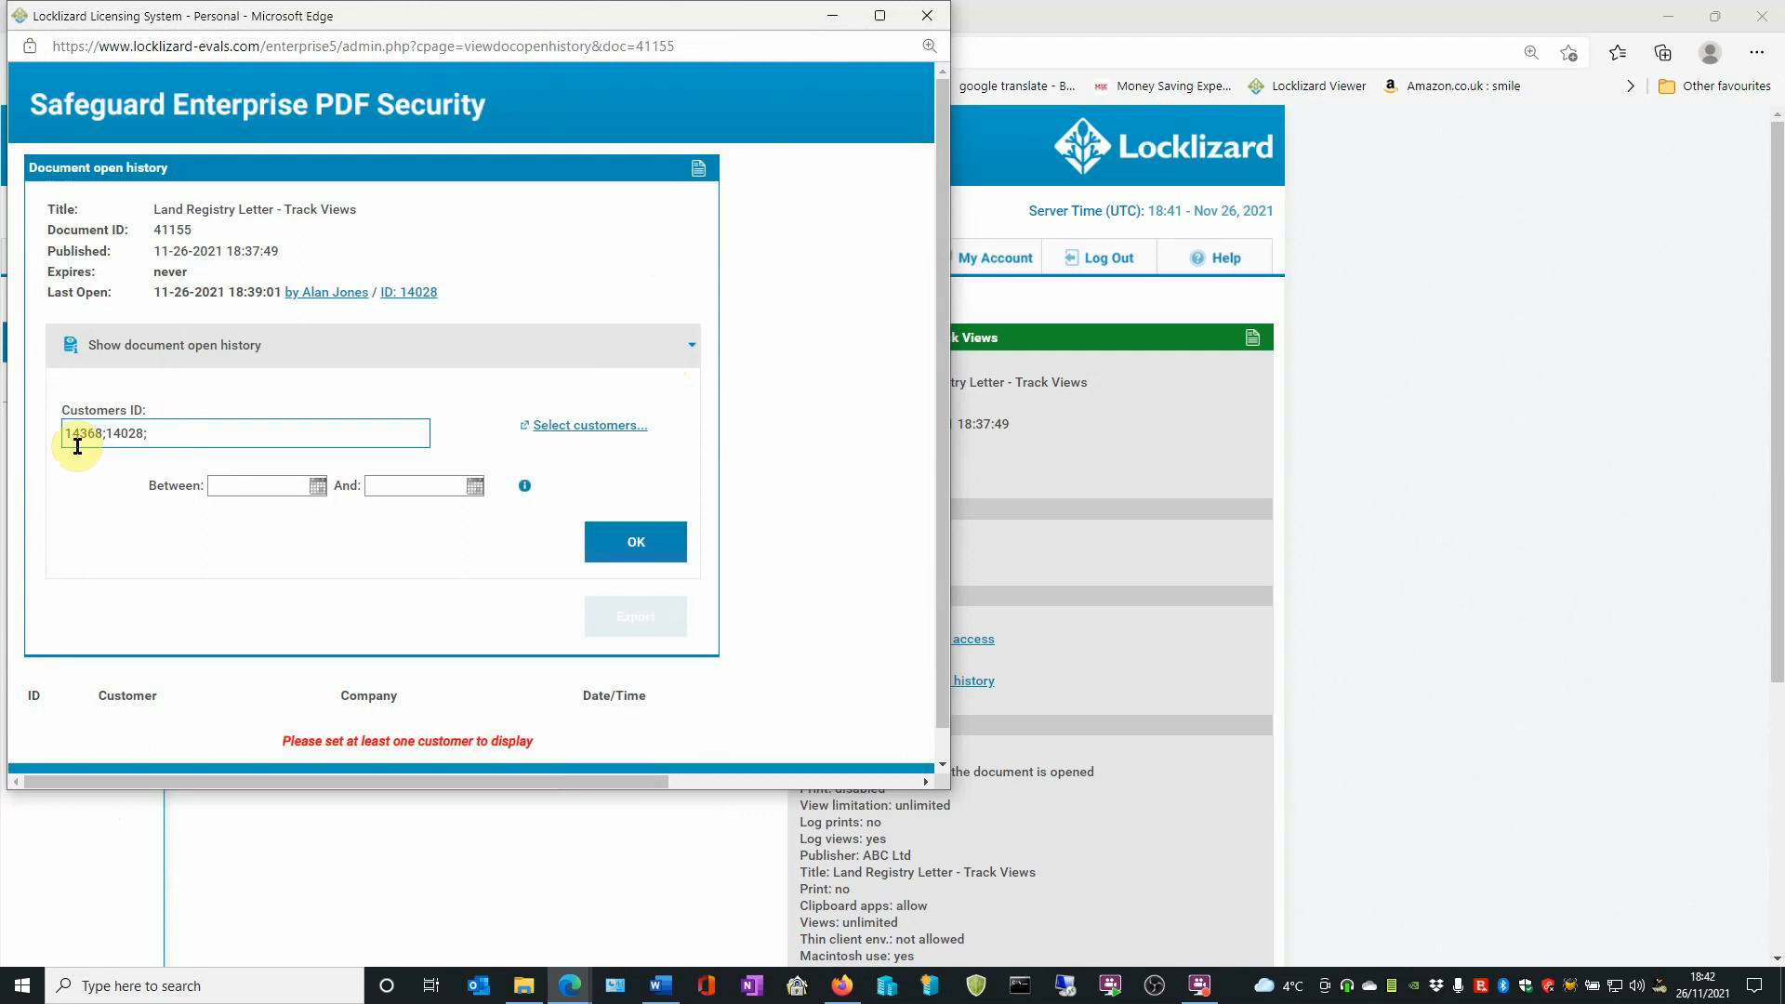
mouse_move(160, 443)
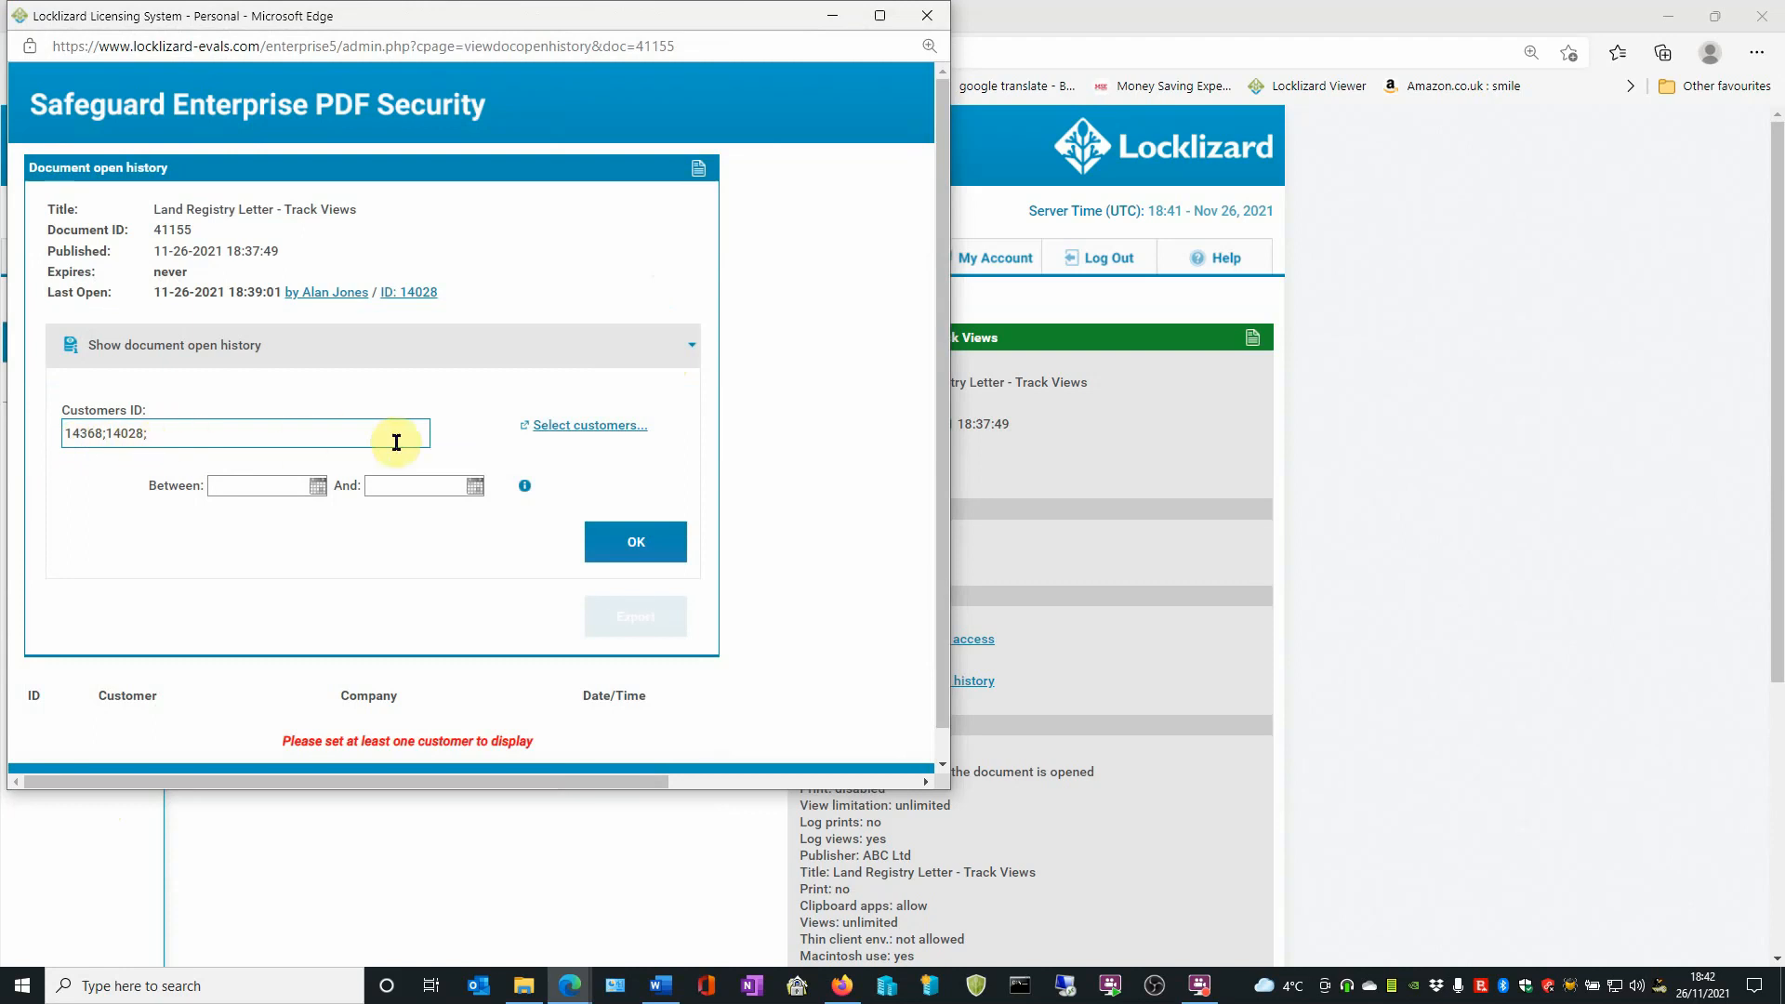
click(262, 485)
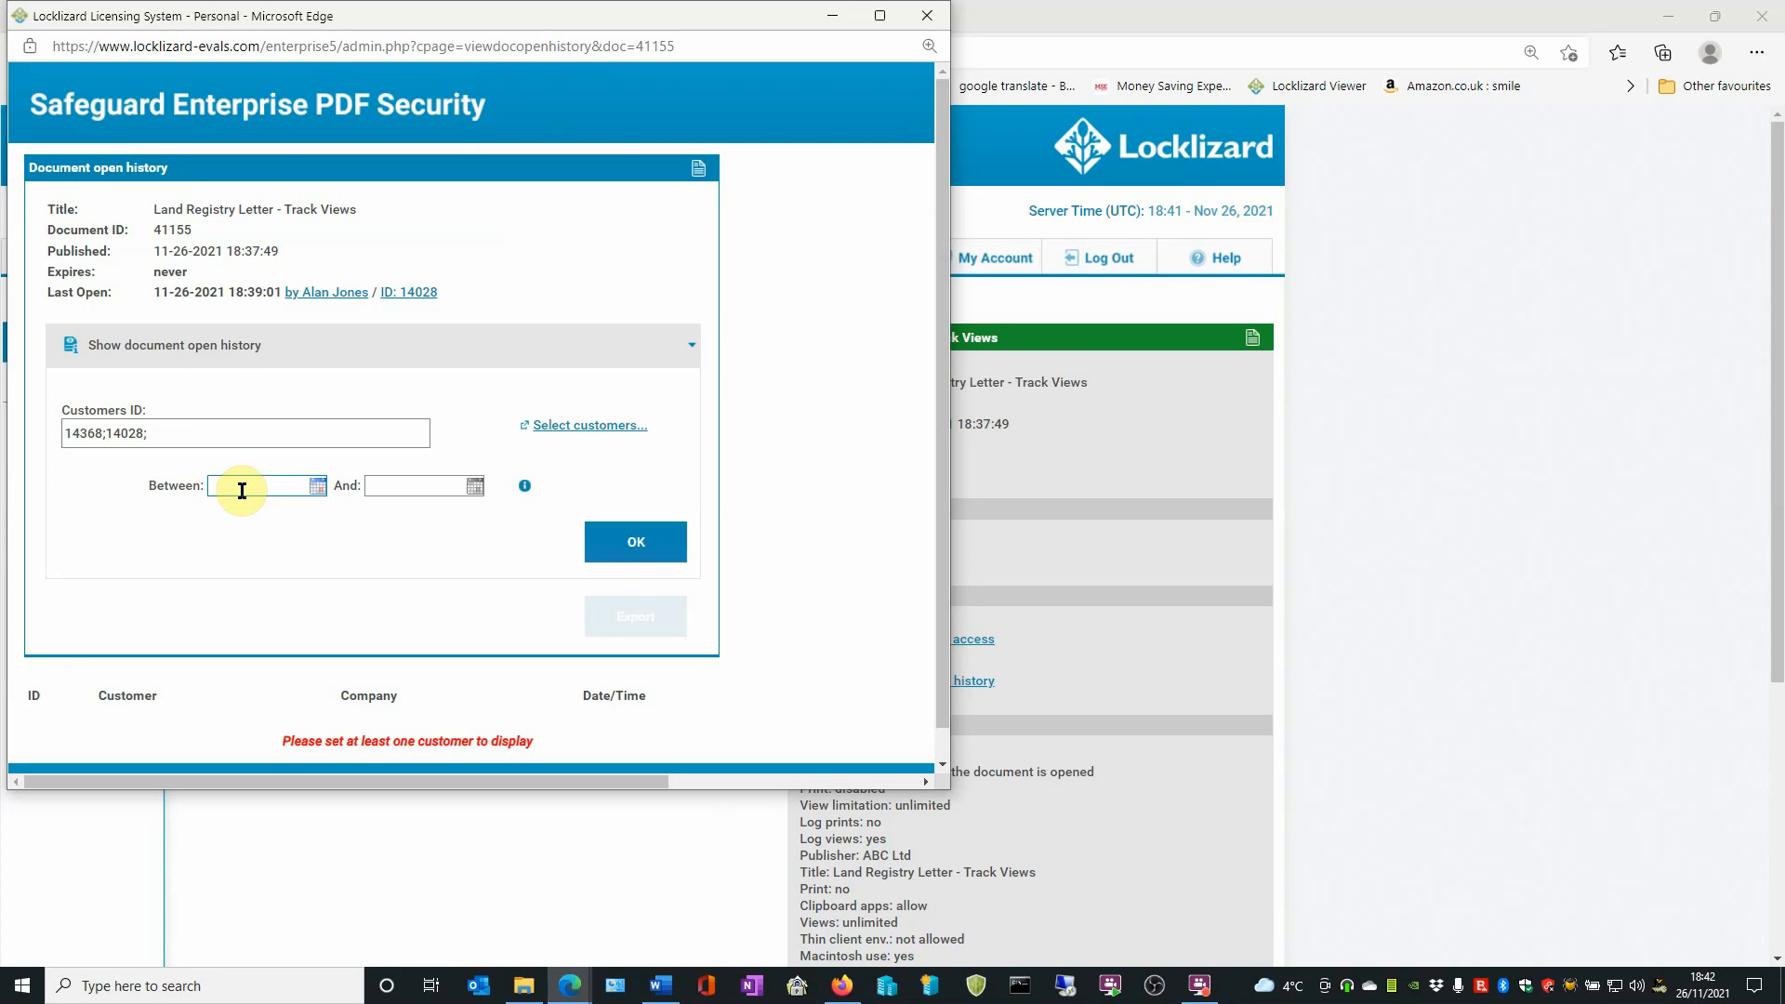
mouse_move(408, 292)
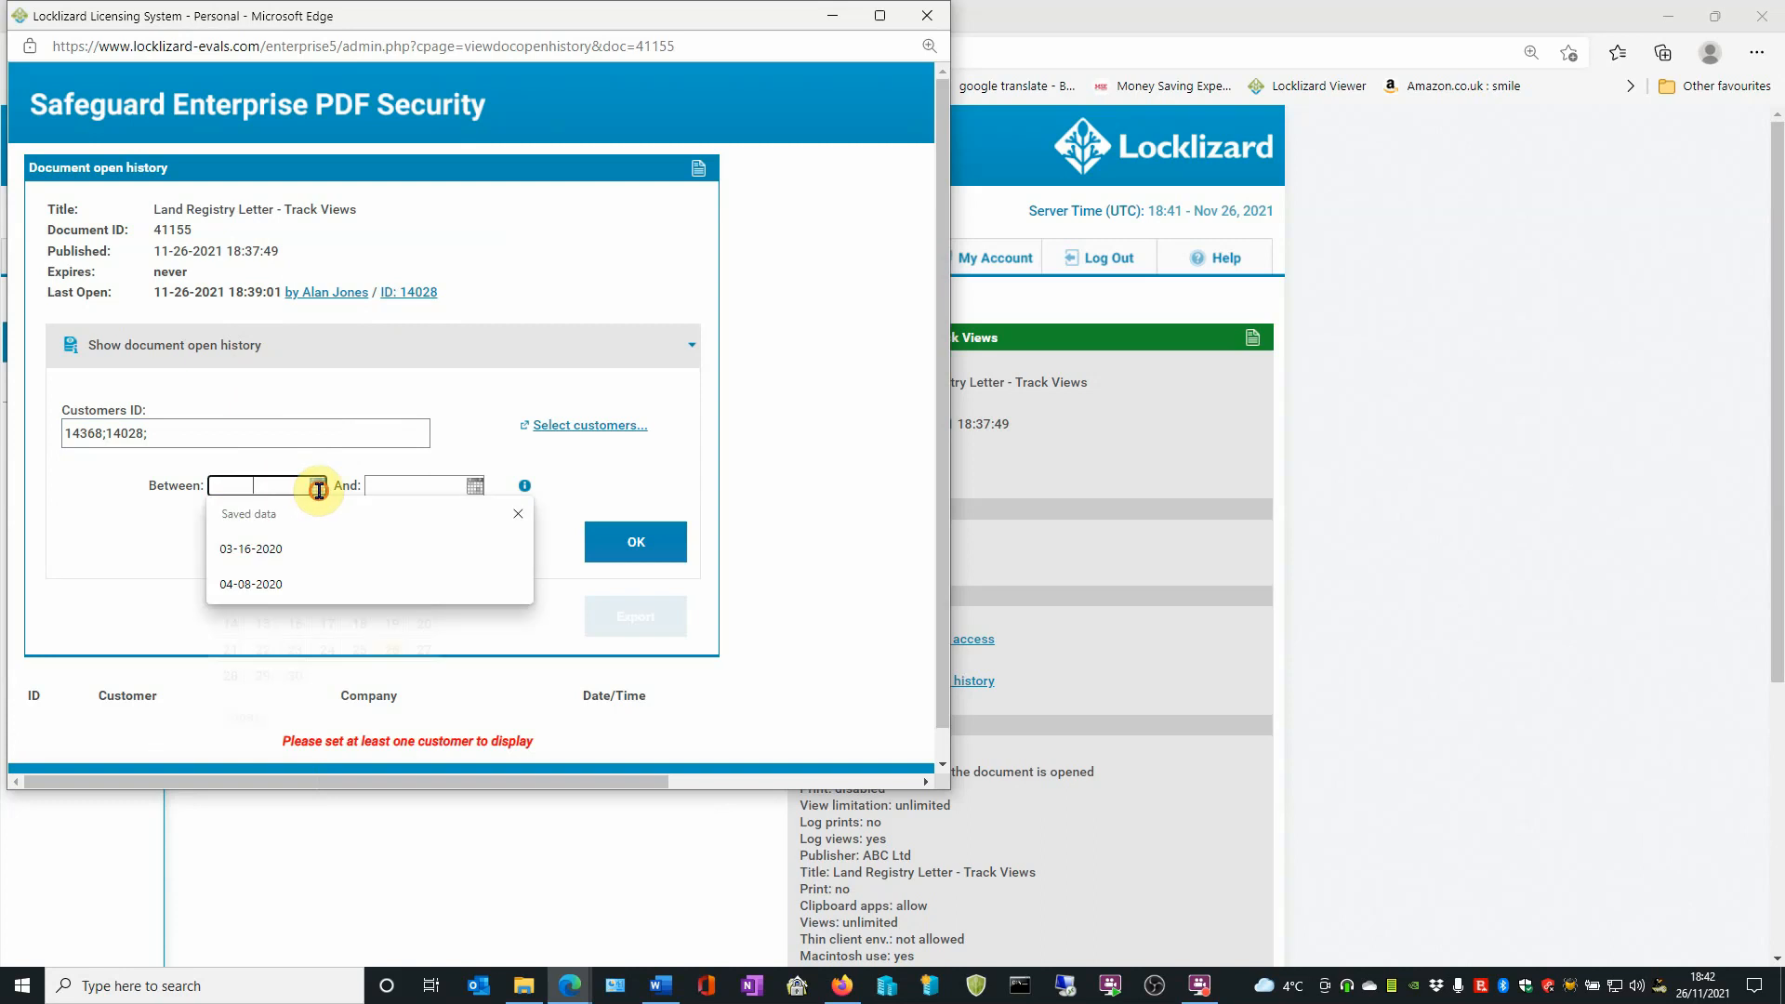
click(318, 489)
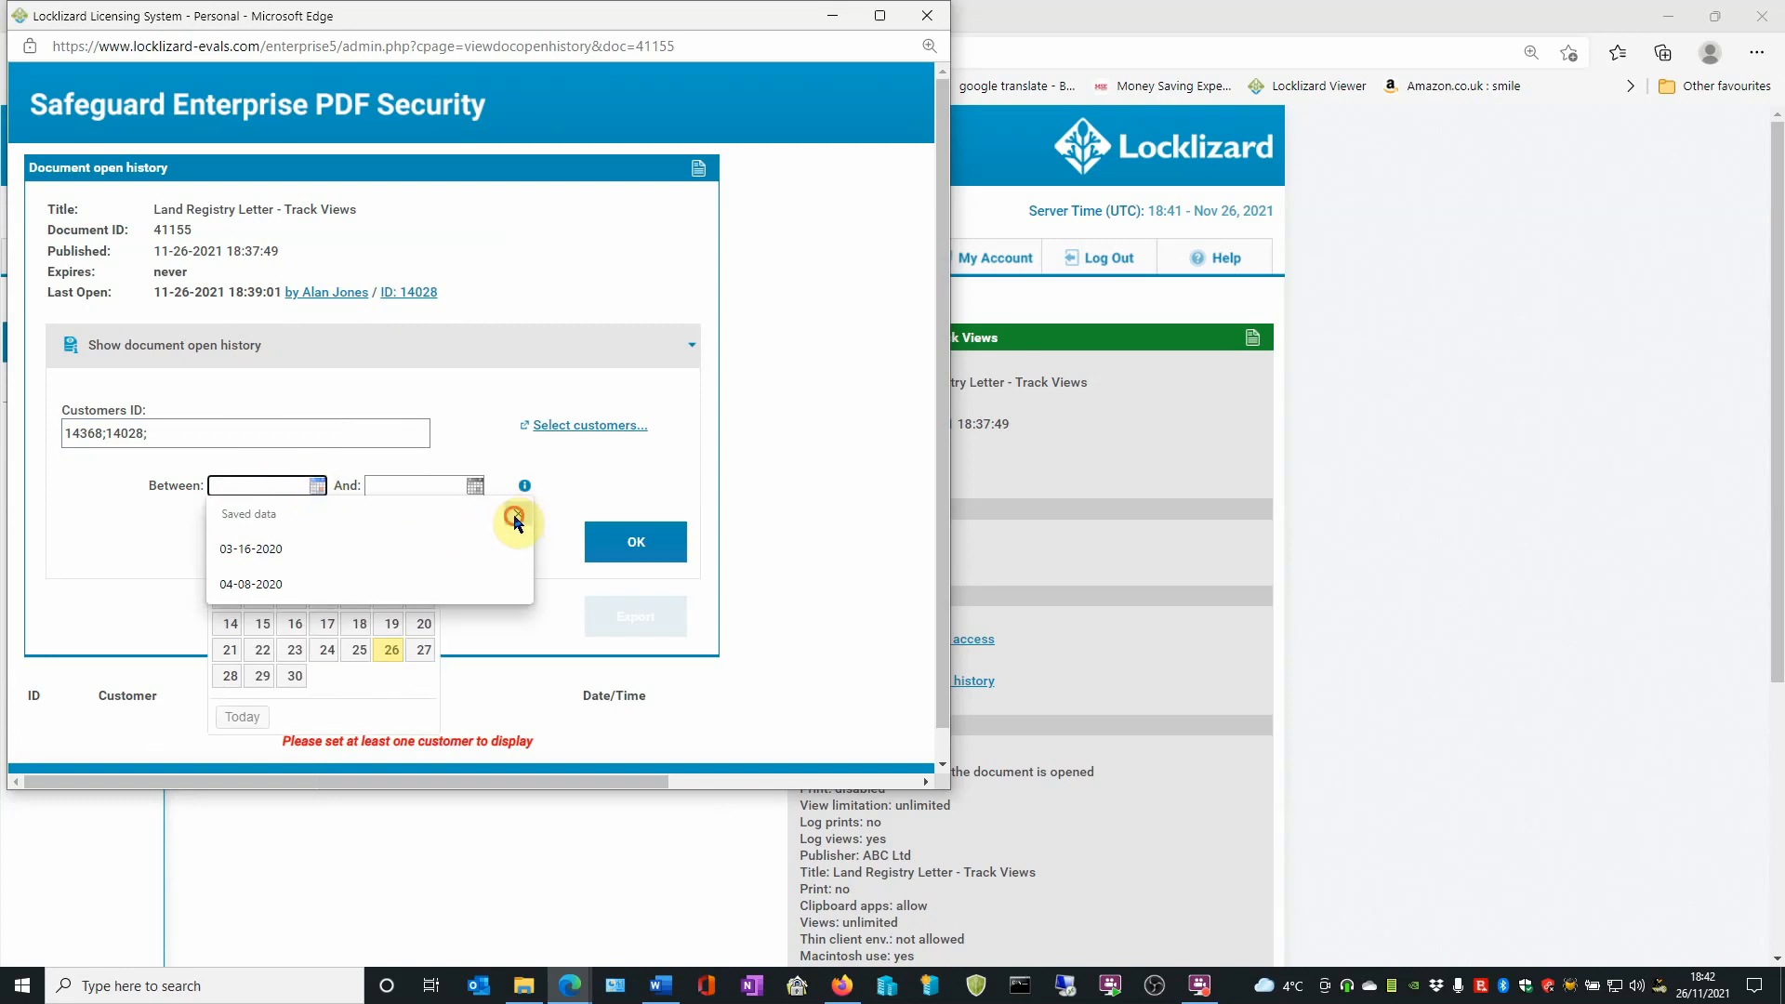
click(515, 515)
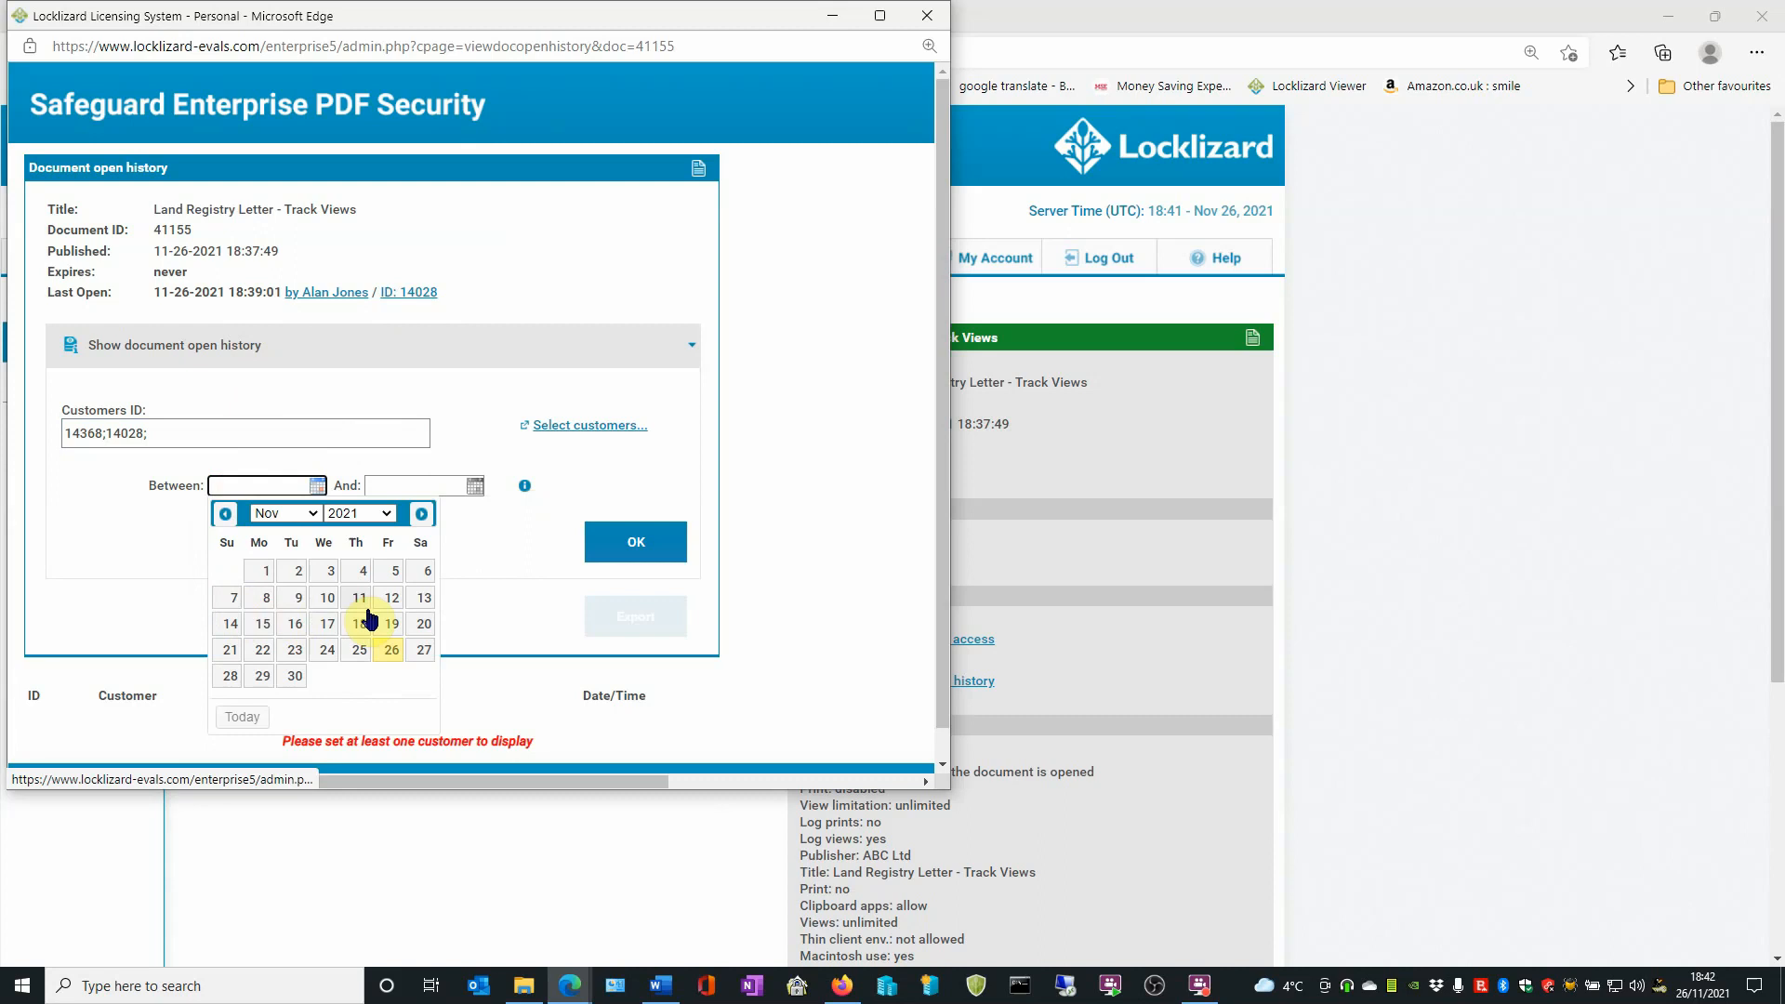
click(267, 485)
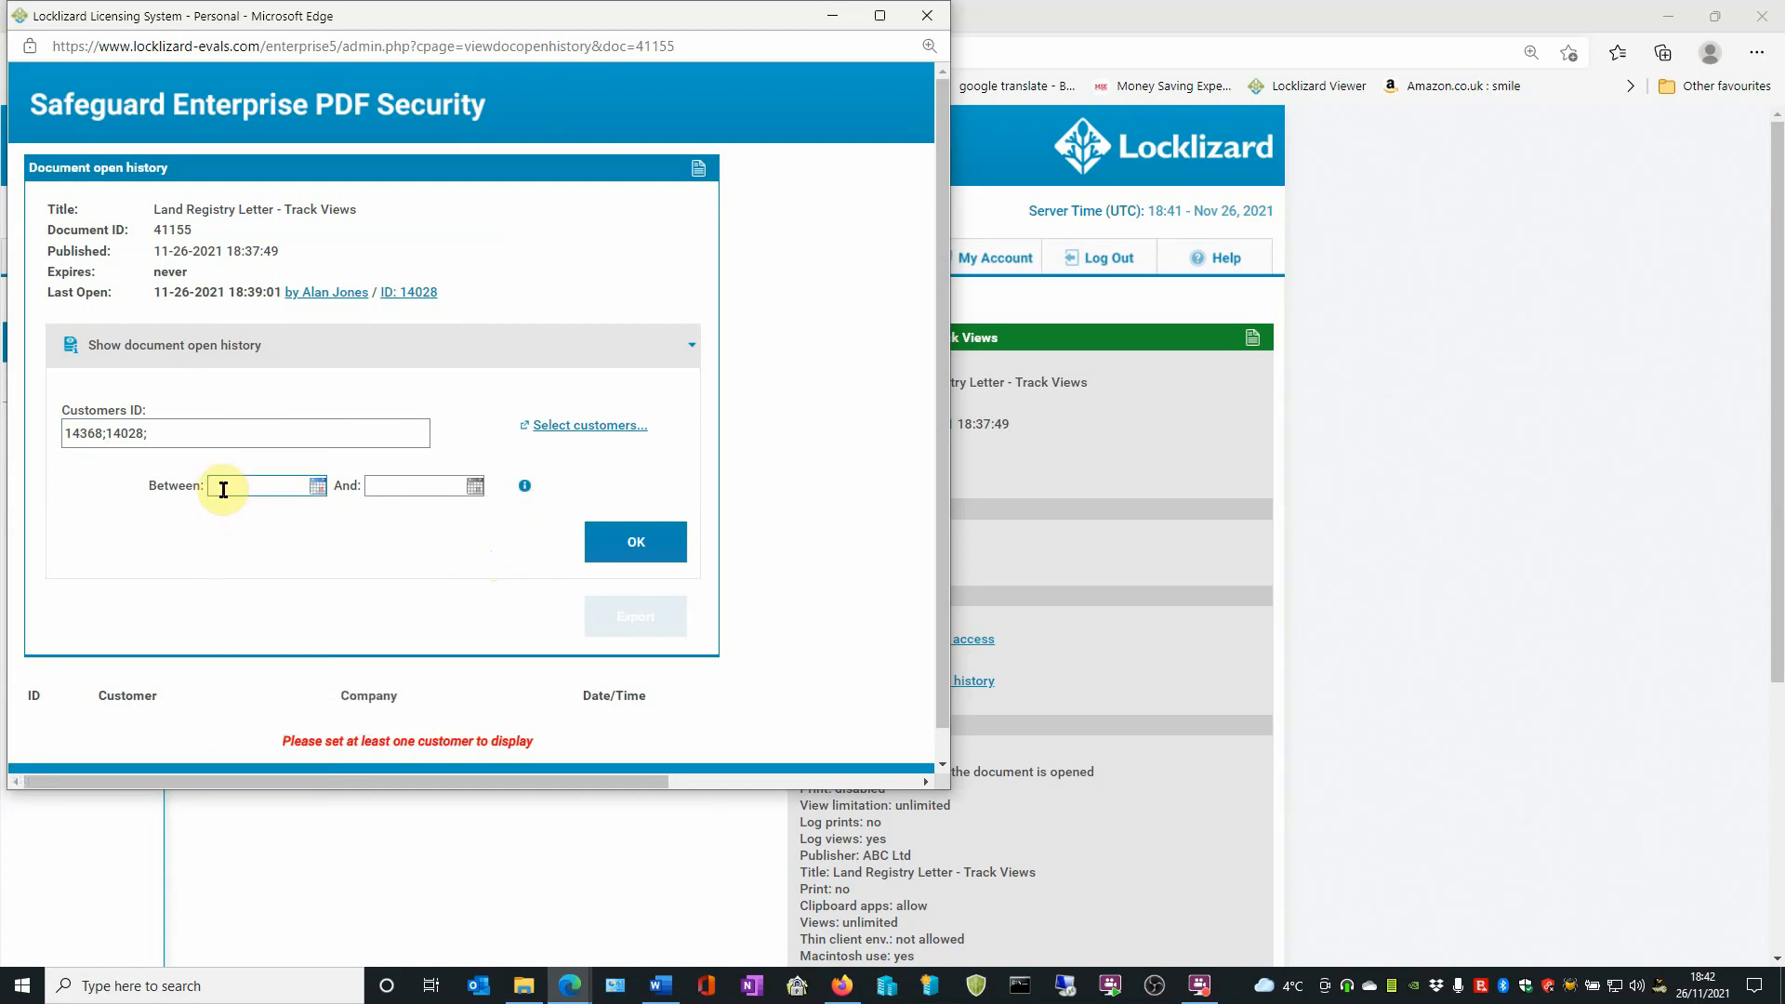
mouse_move(498, 508)
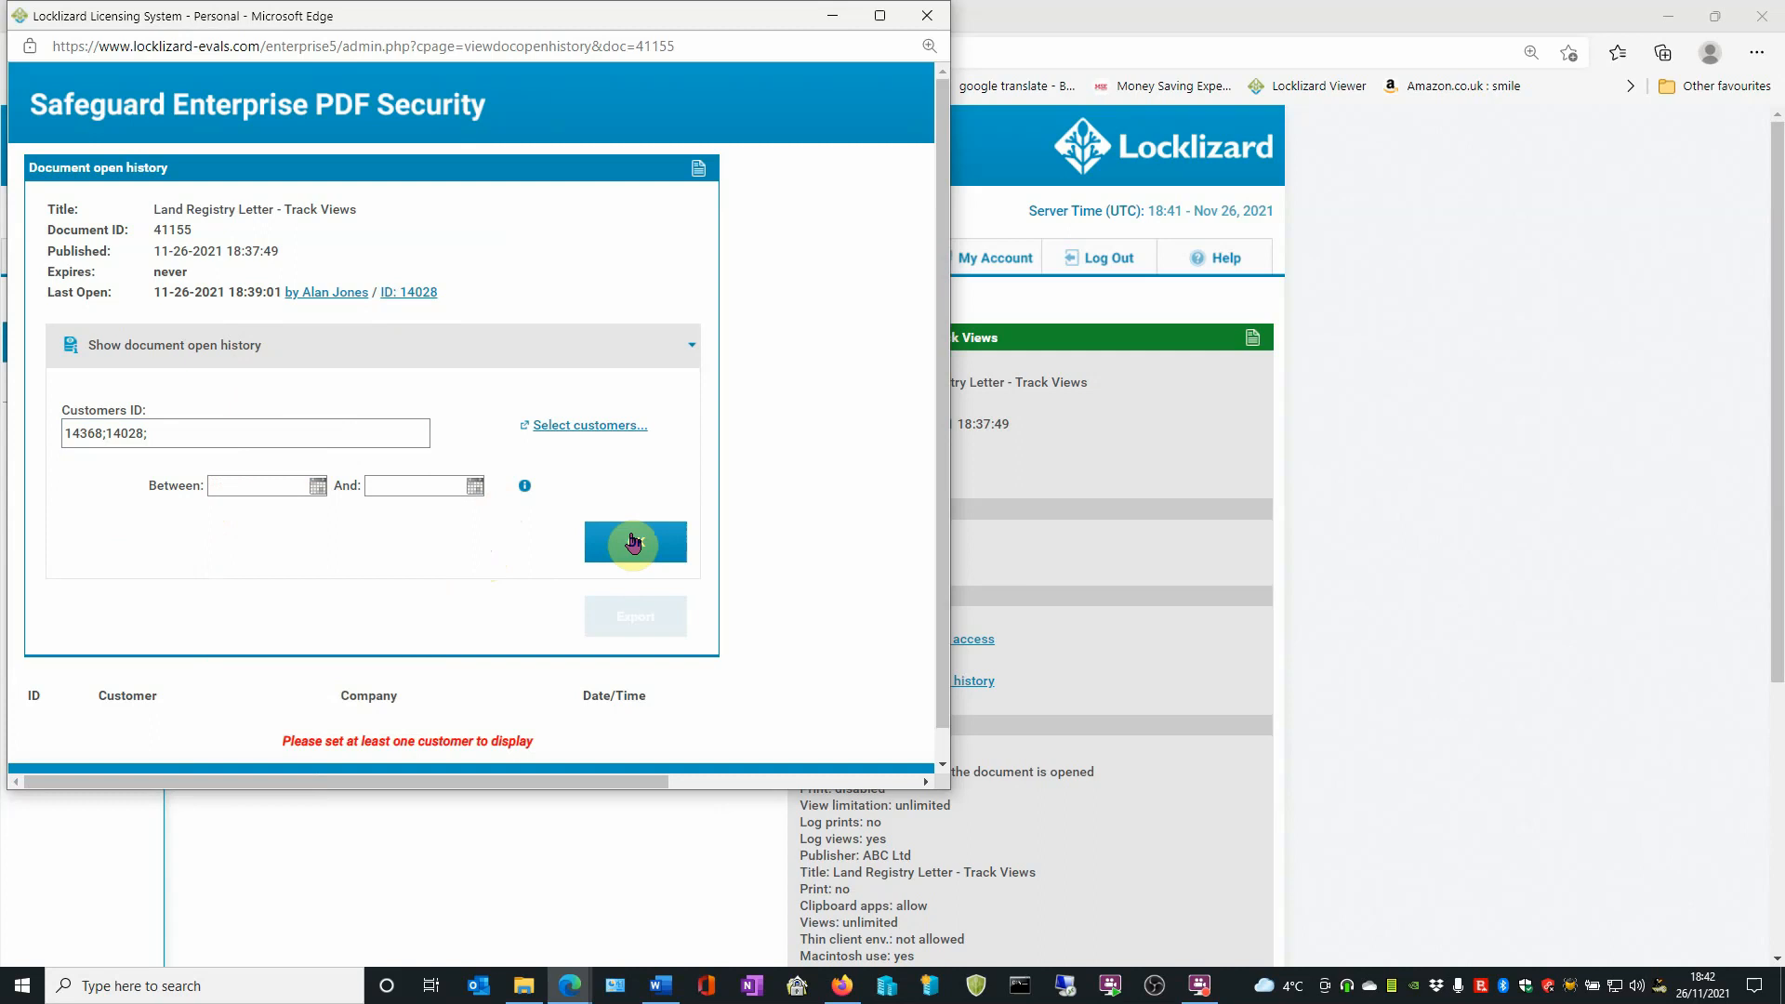
click(634, 541)
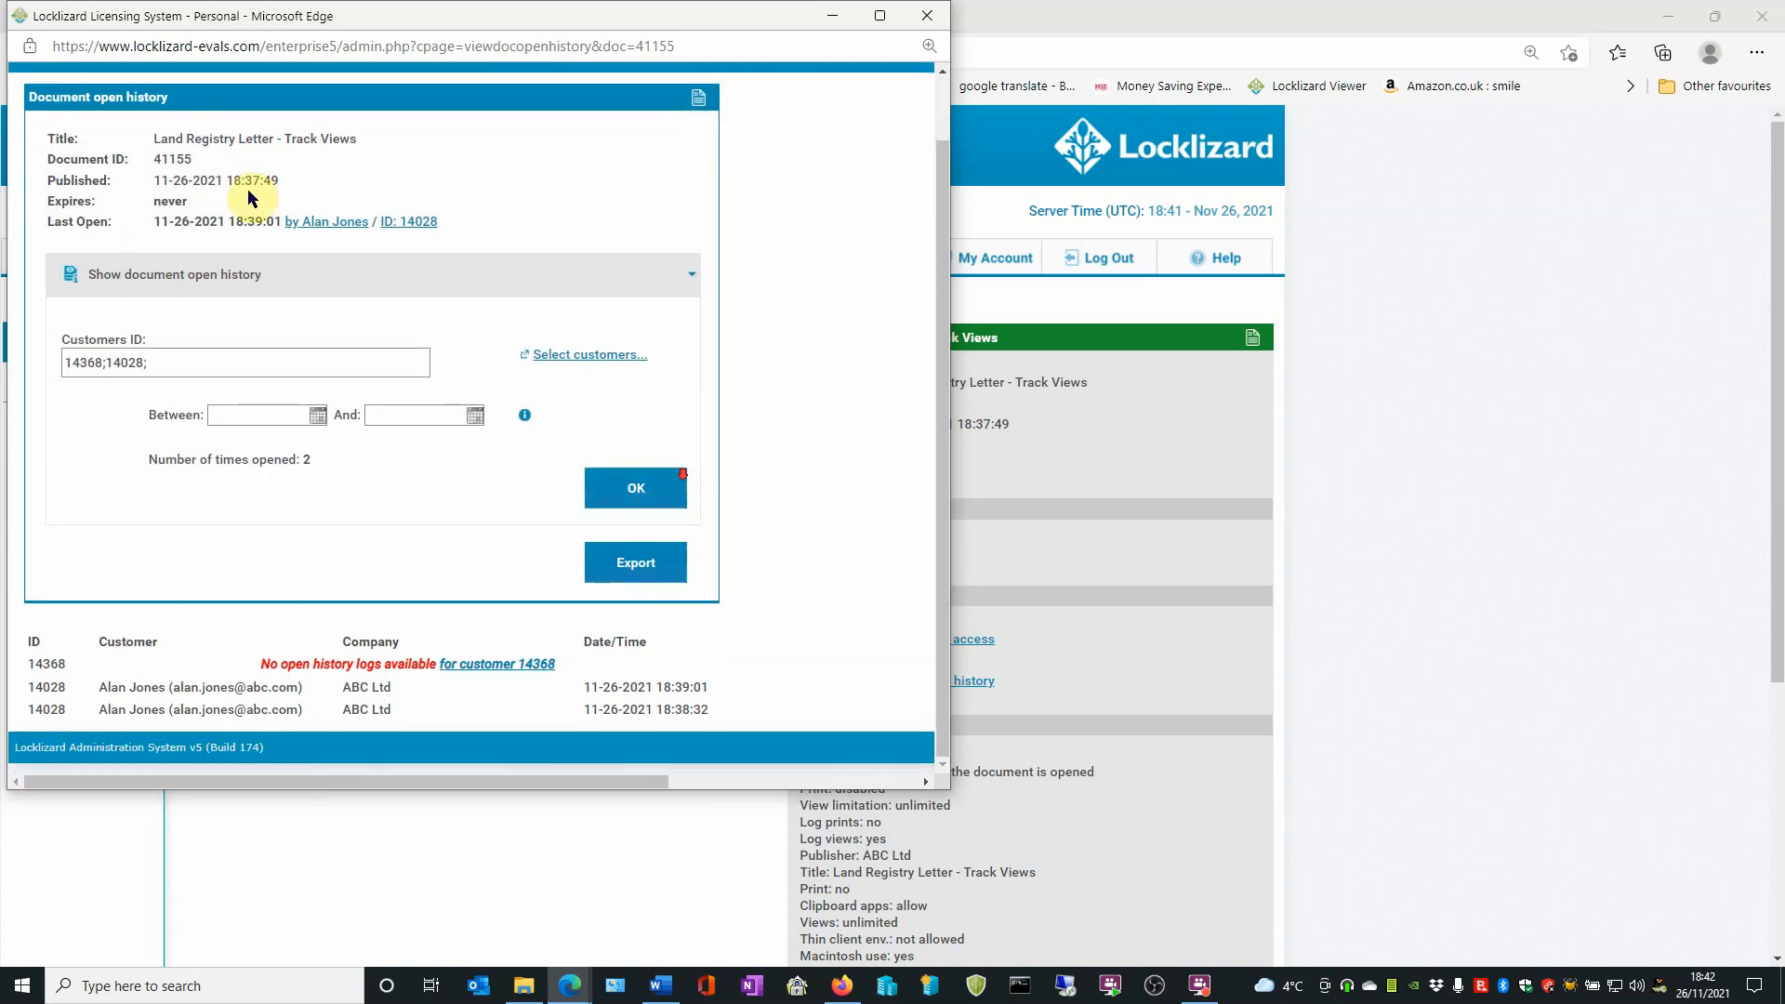
mouse_move(727, 708)
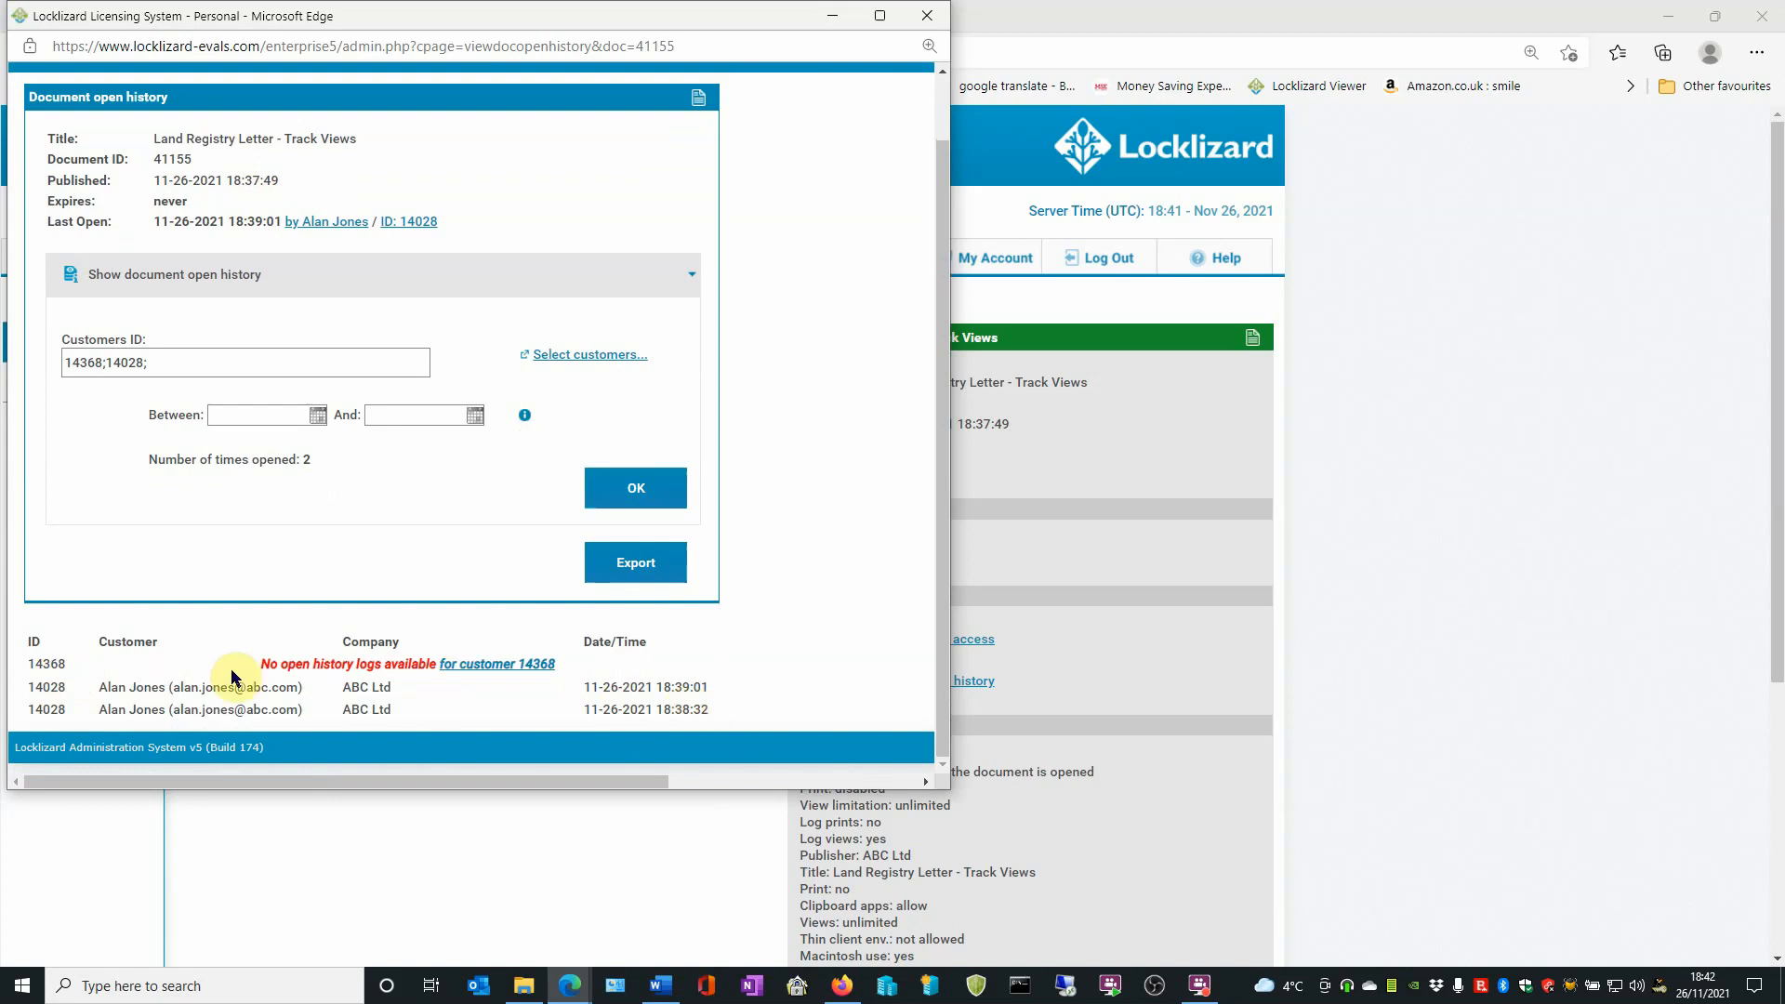
mouse_move(333, 701)
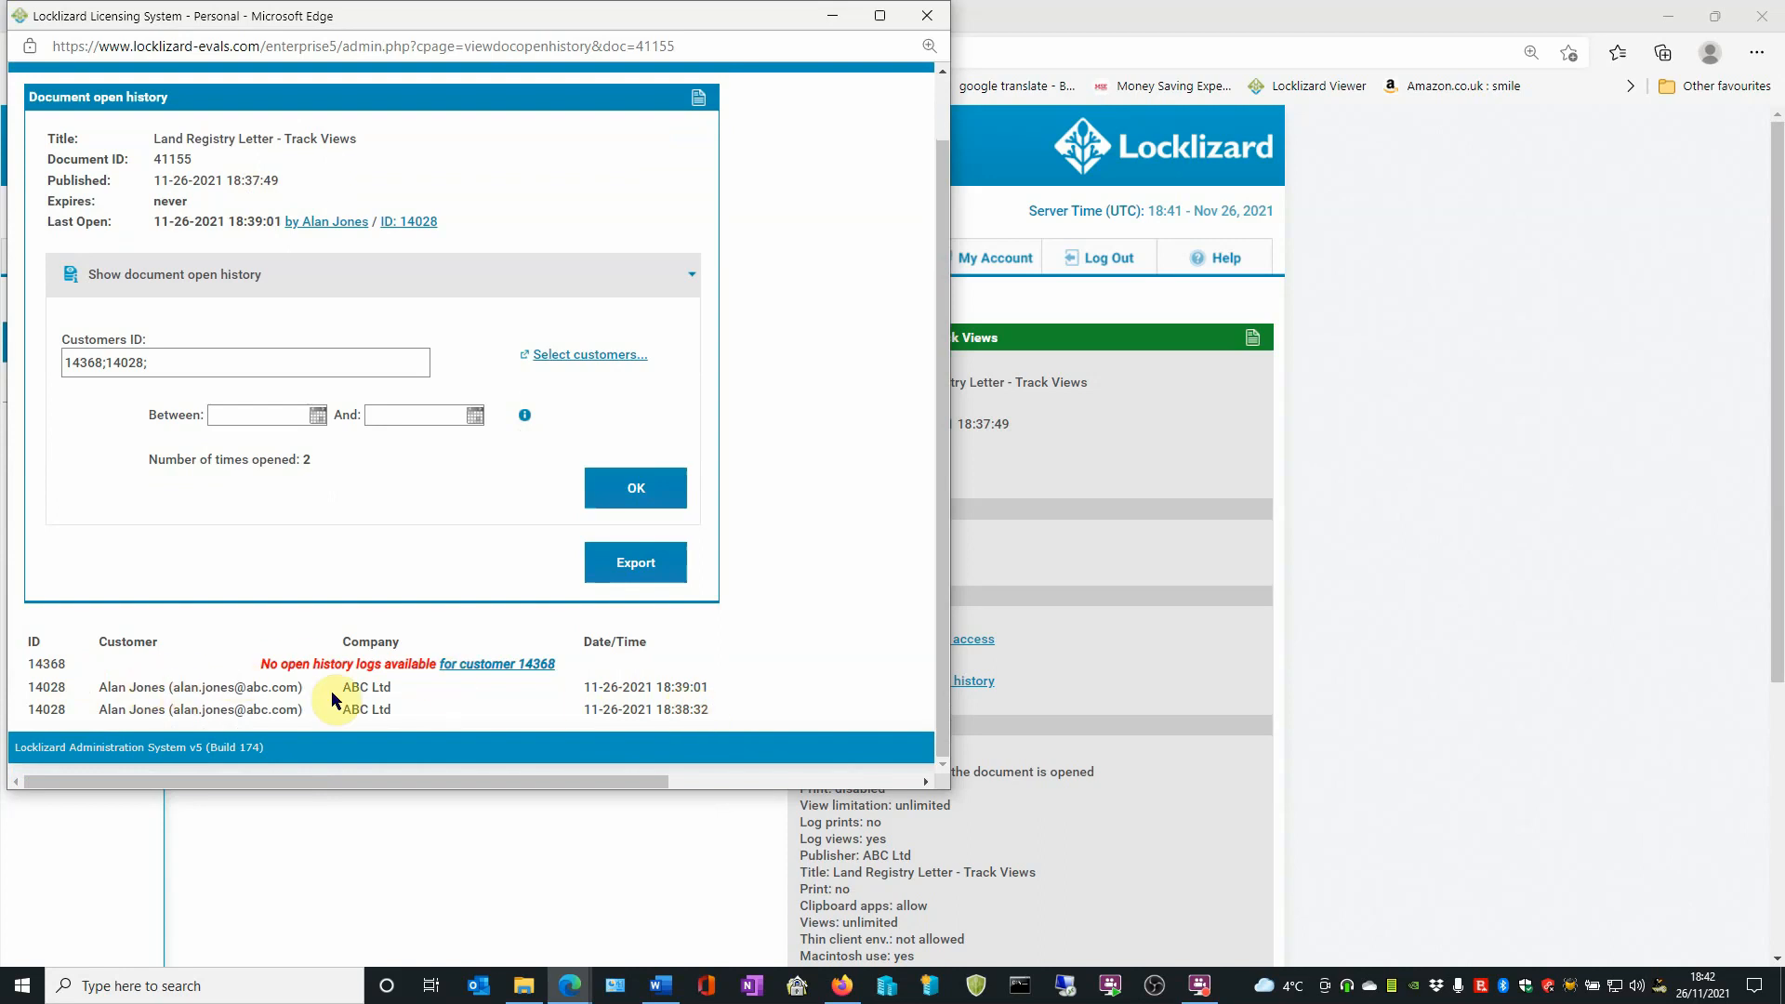
mouse_move(677, 707)
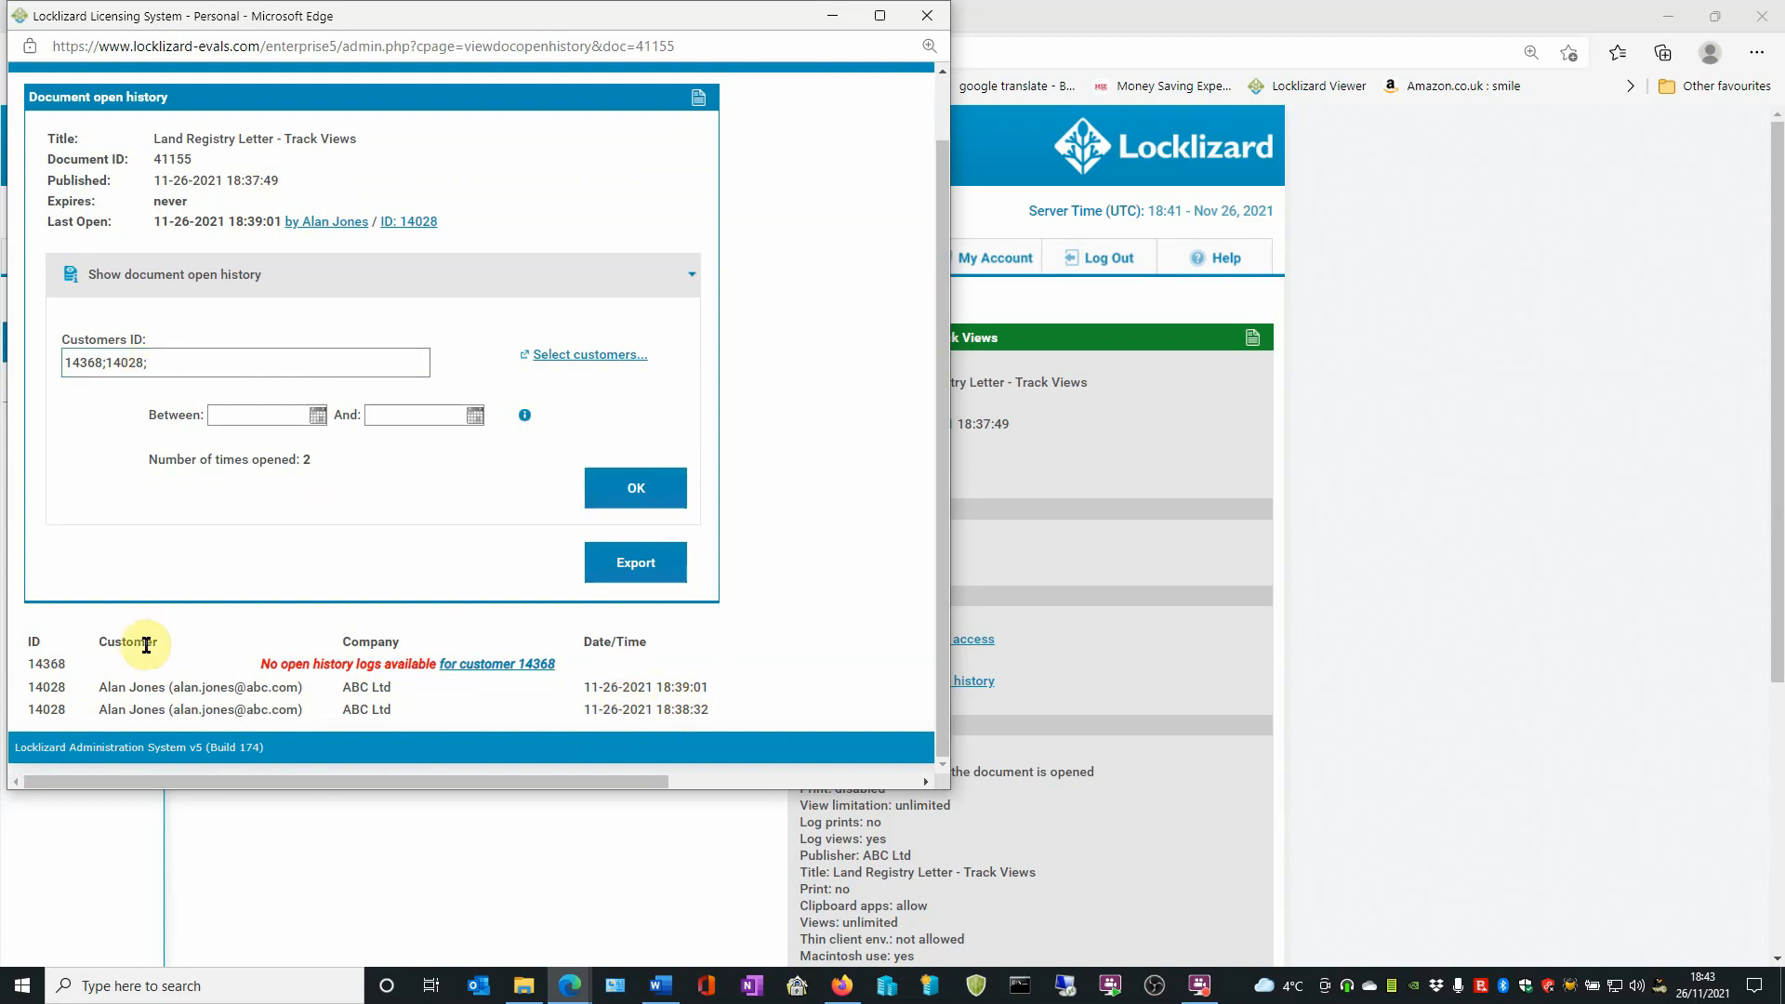
mouse_move(387, 664)
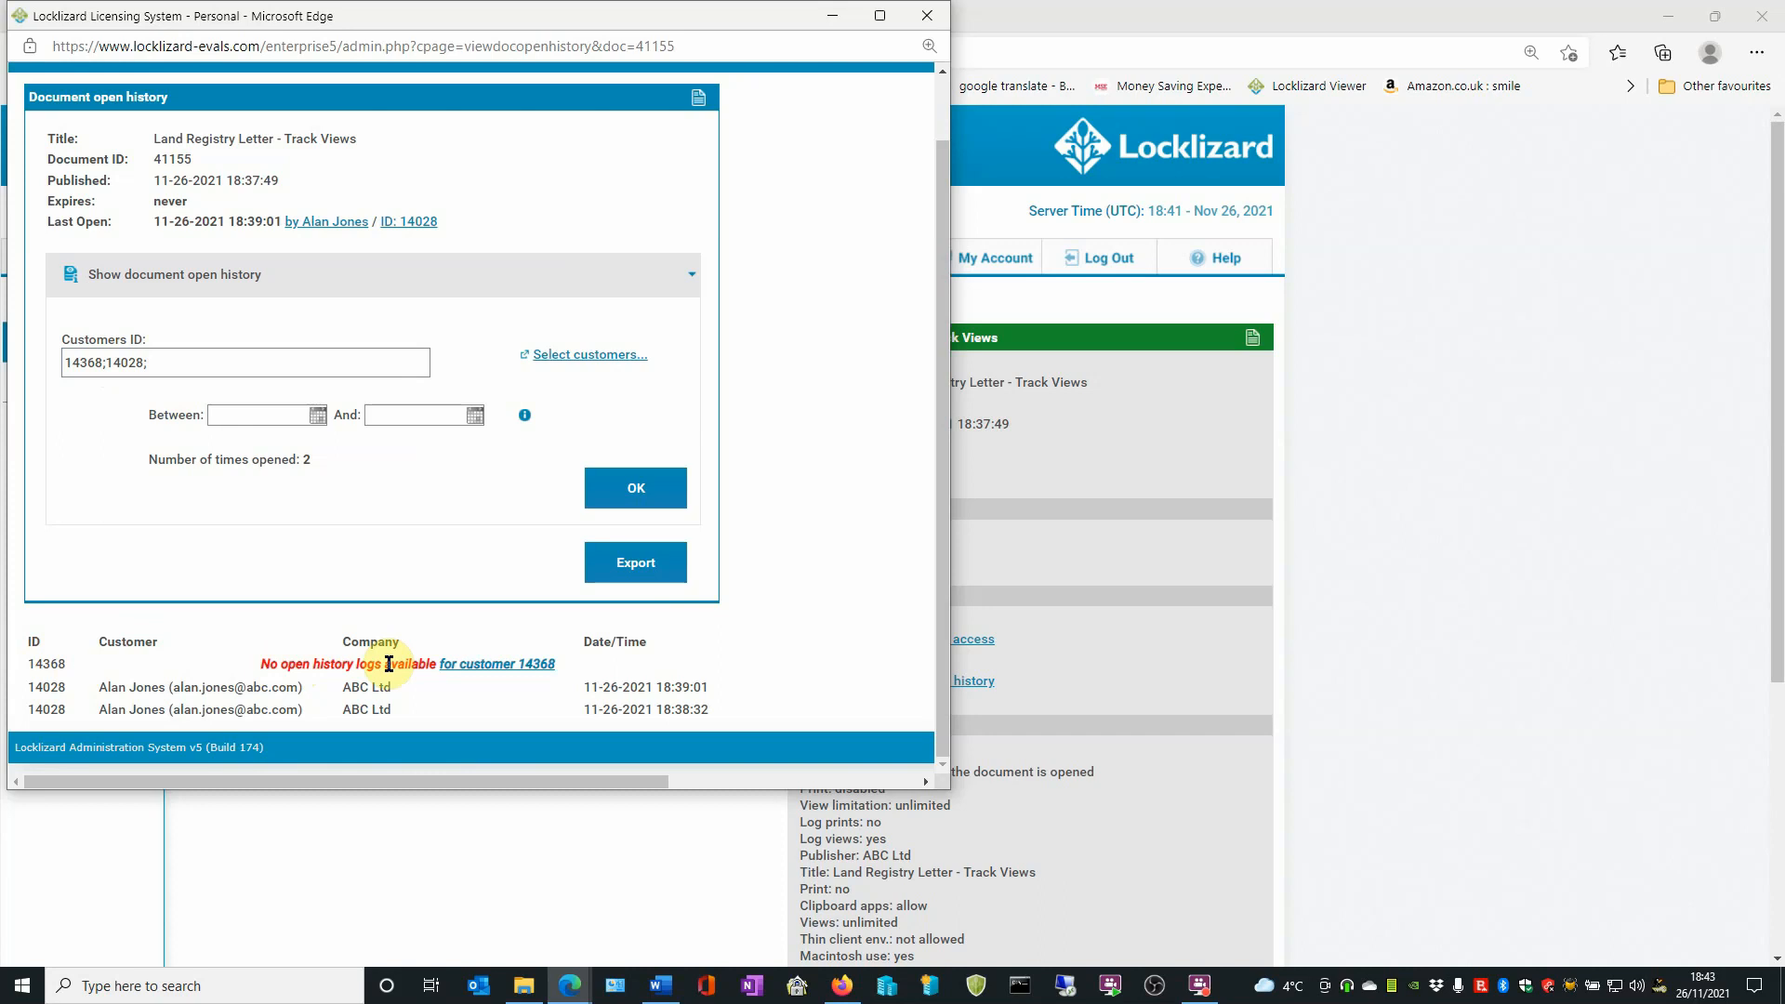
mouse_move(227, 655)
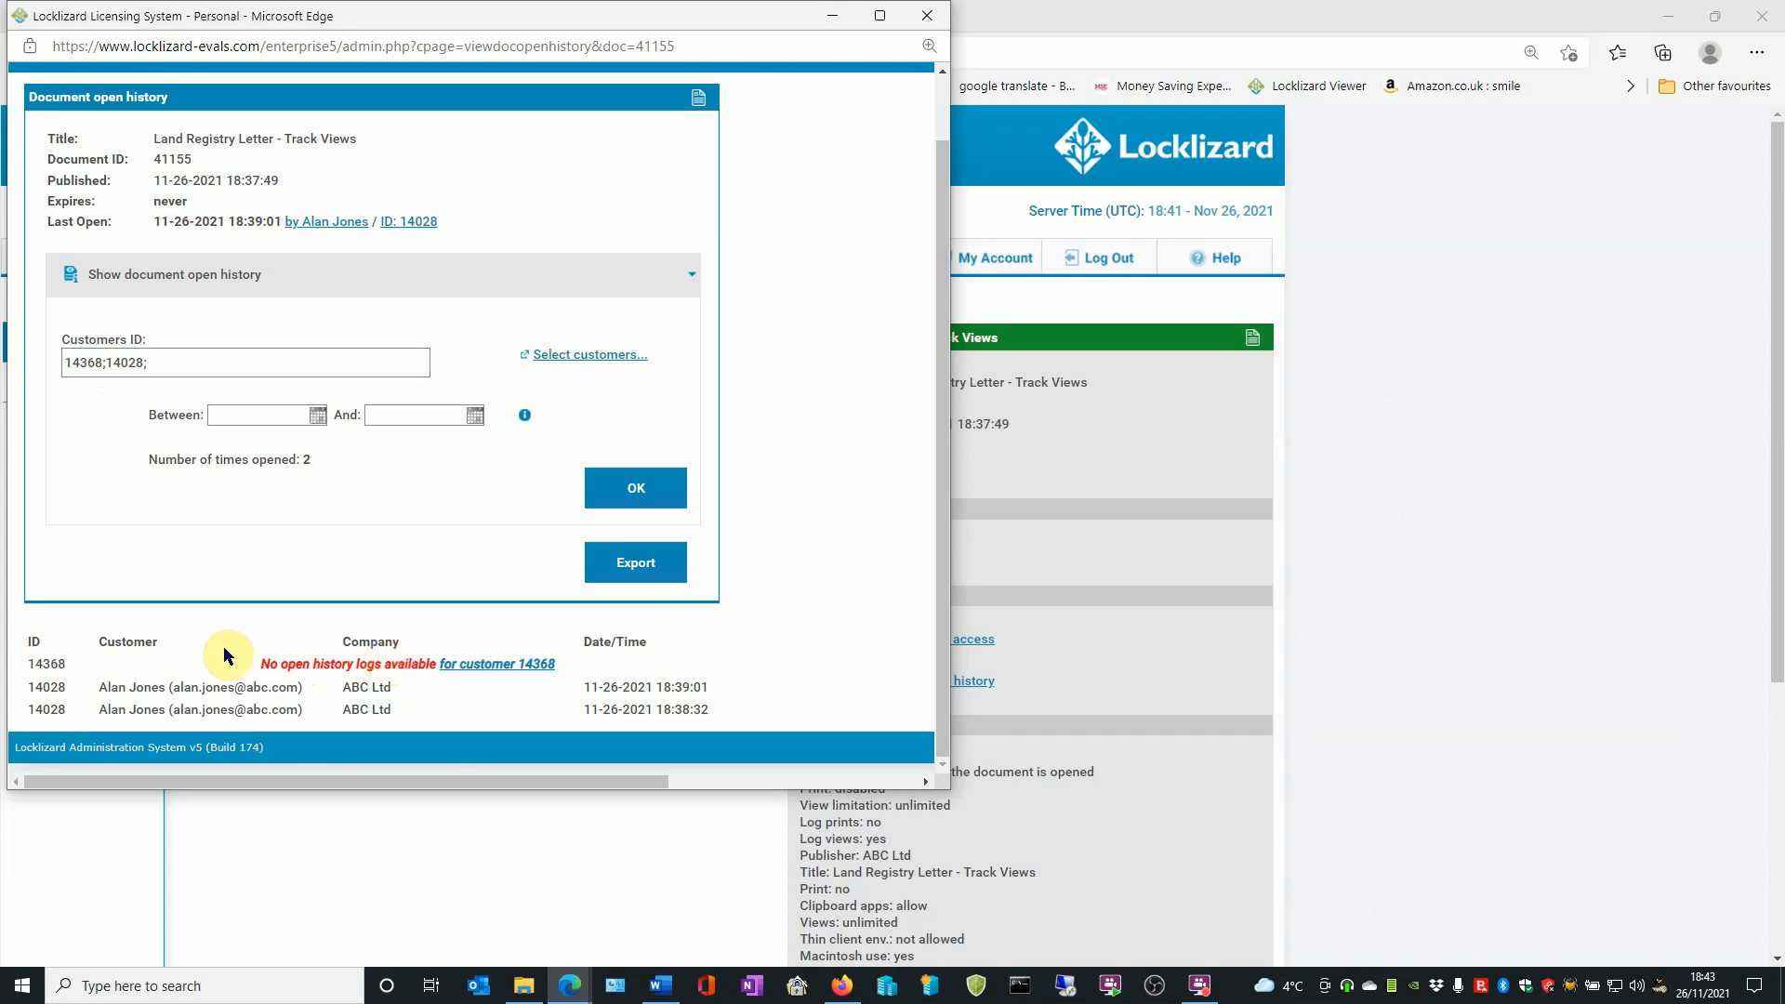
mouse_move(634, 561)
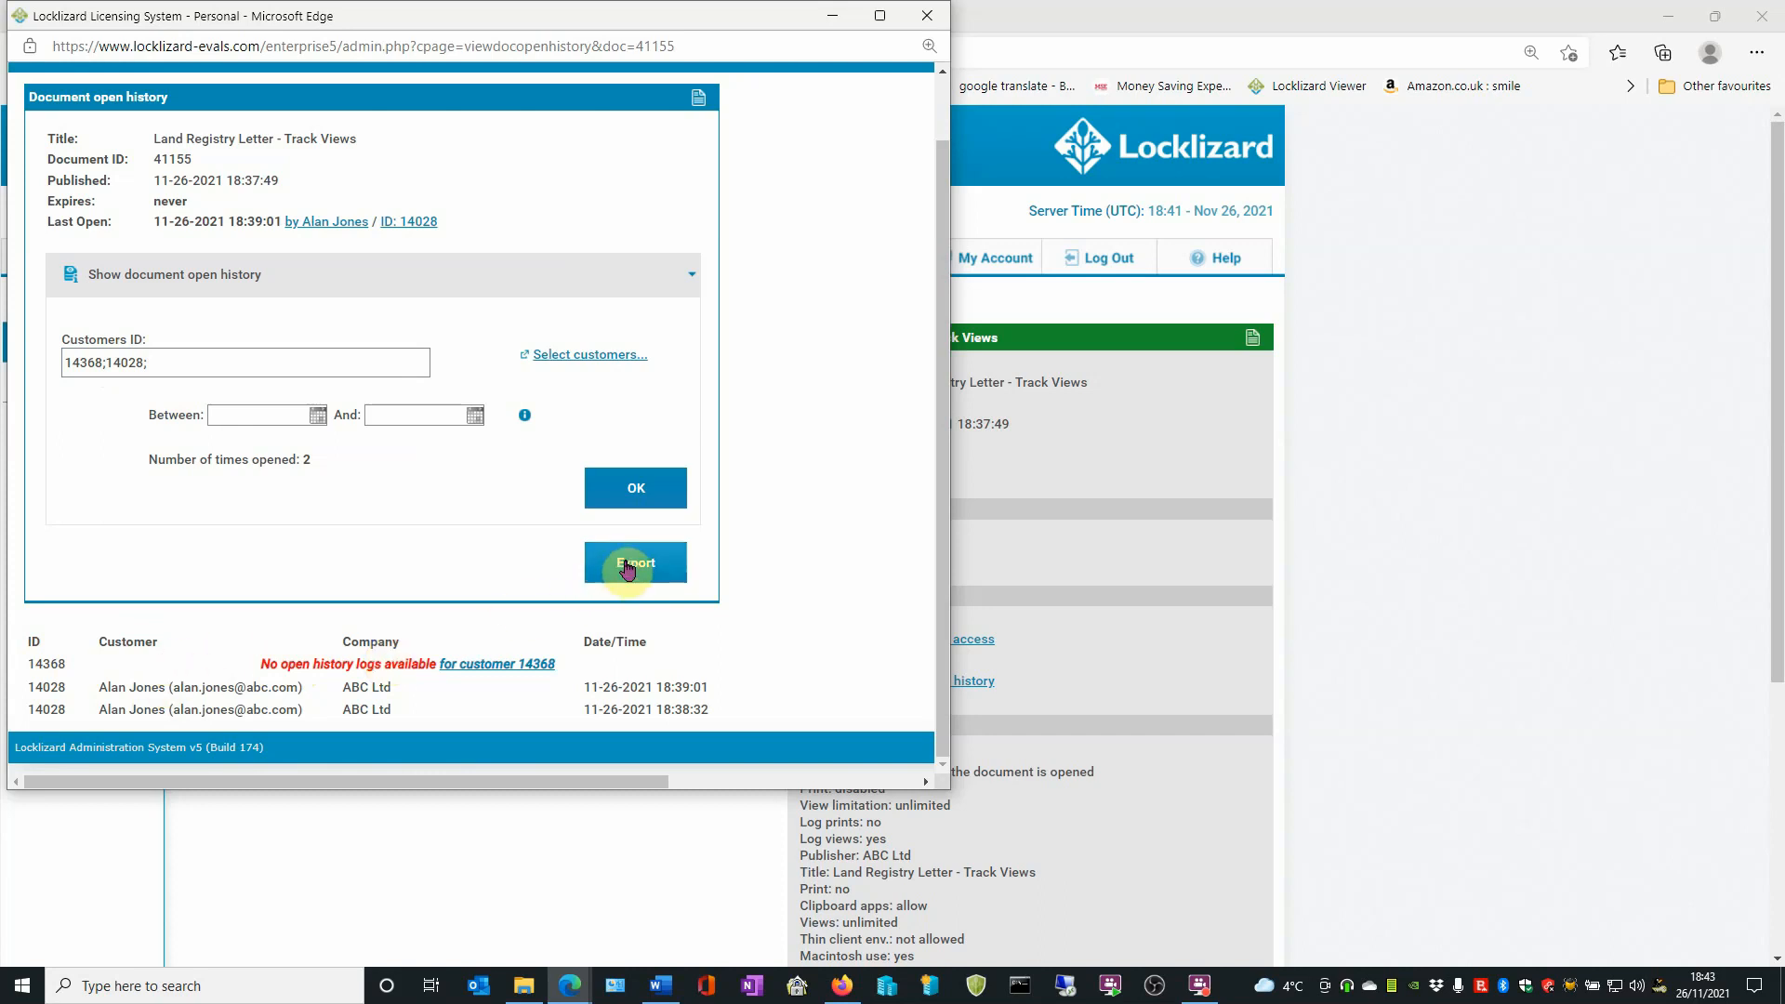
Export the open history to customers-report (19).csv and open it in Excel
click(634, 561)
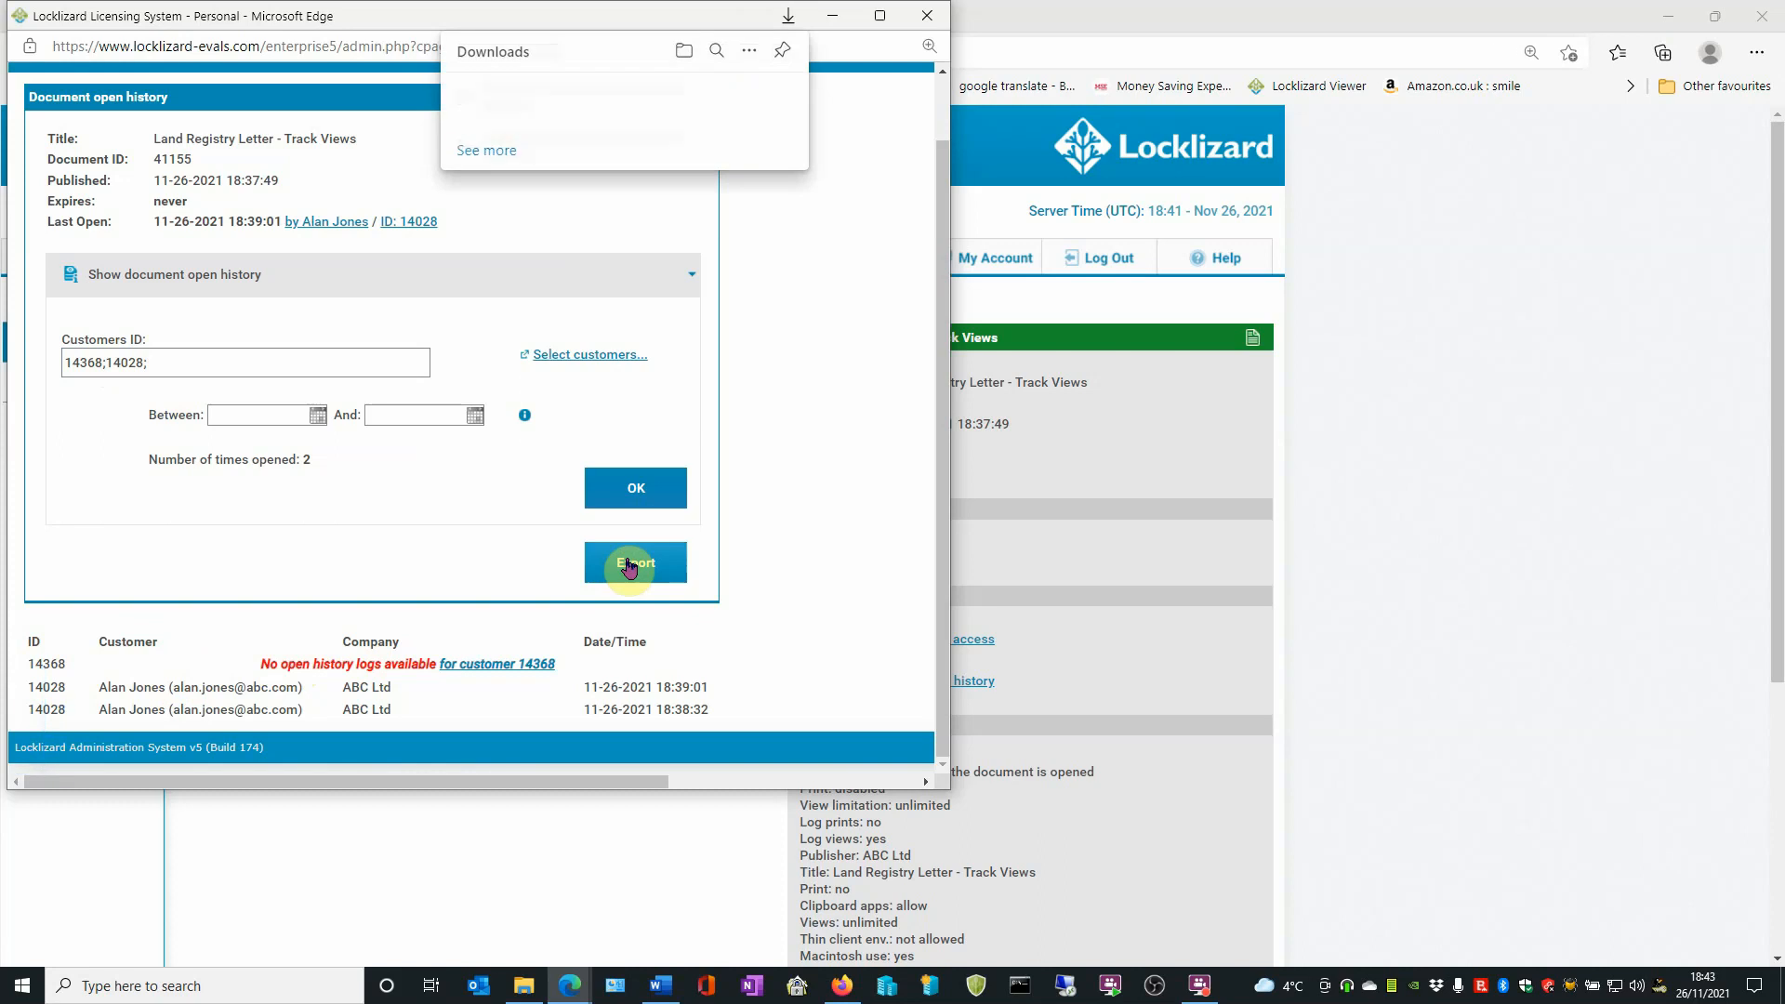
click(634, 561)
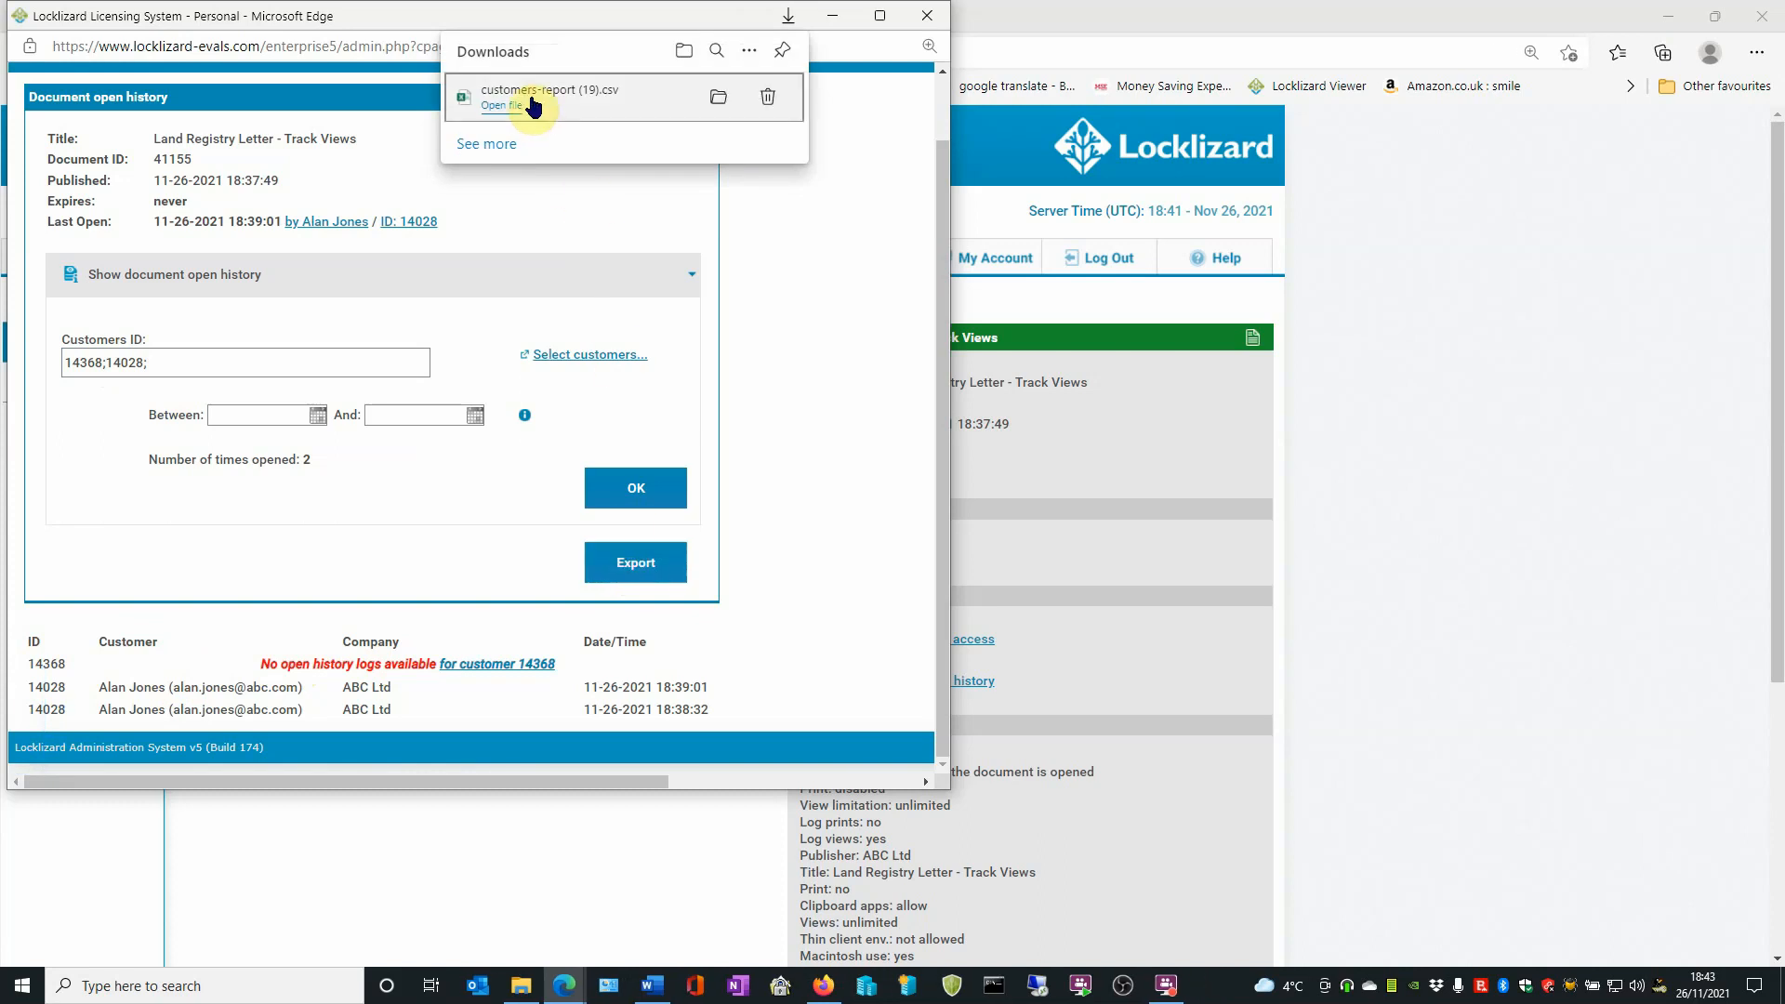
click(500, 104)
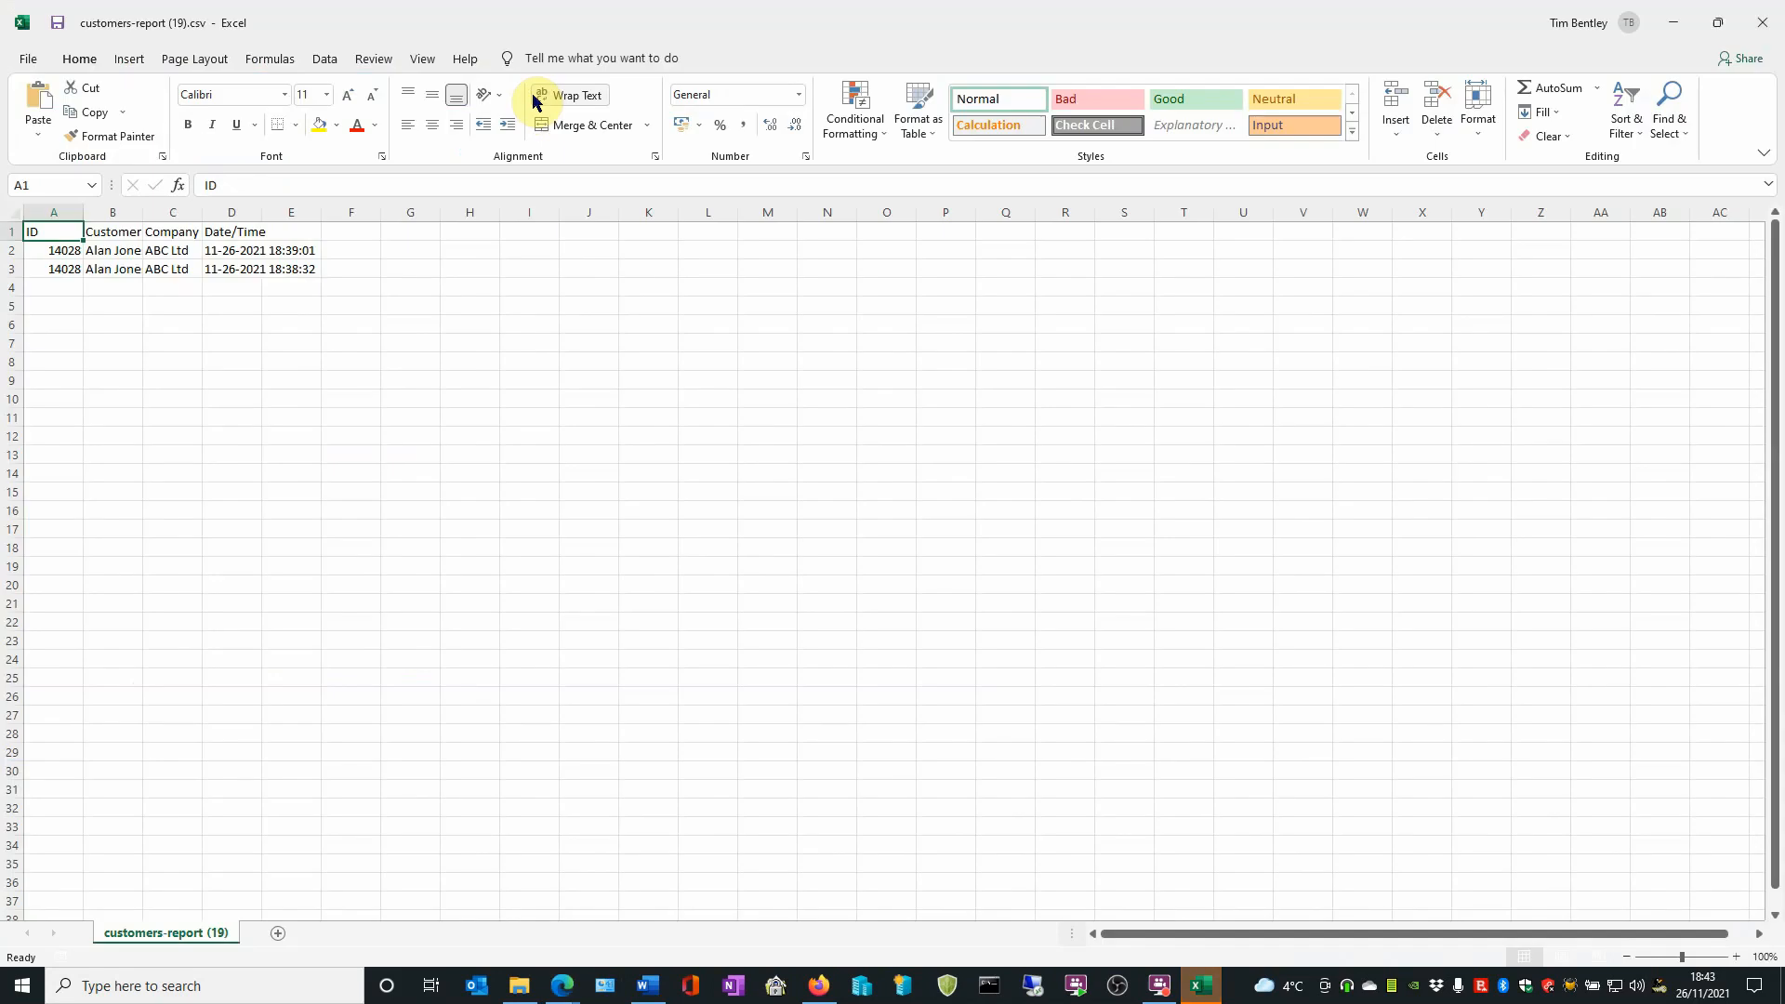
mouse_move(127, 420)
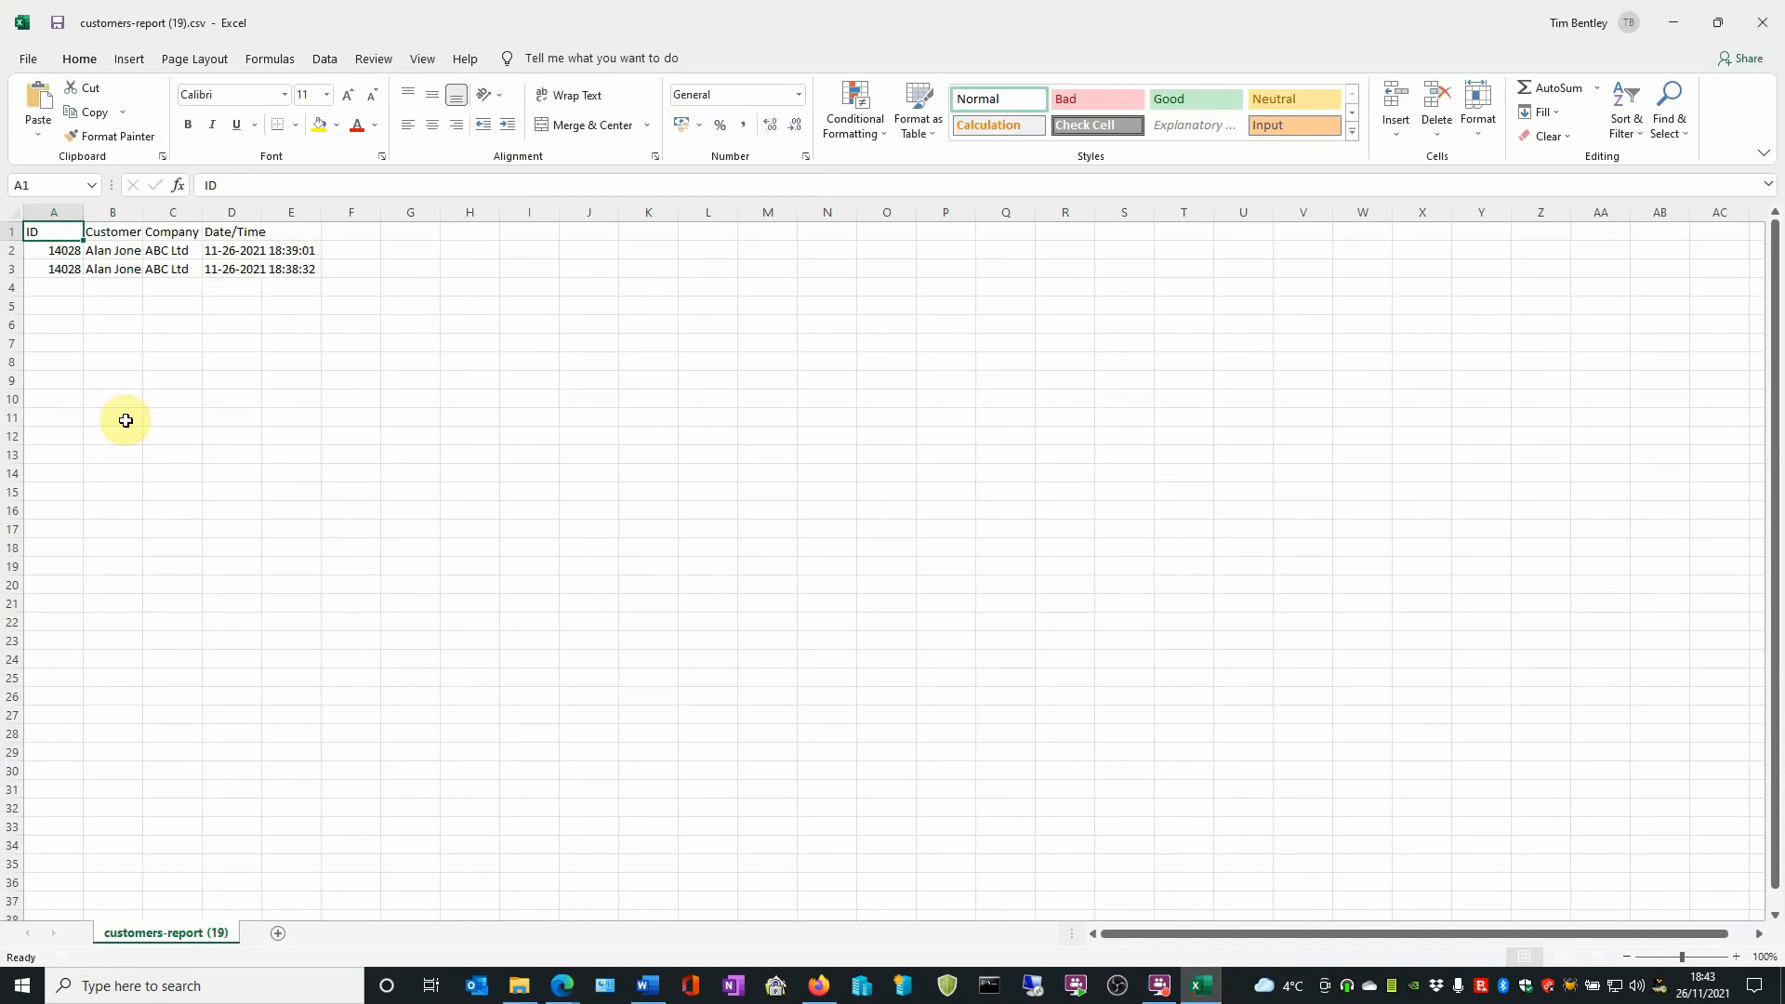
mouse_move(357, 358)
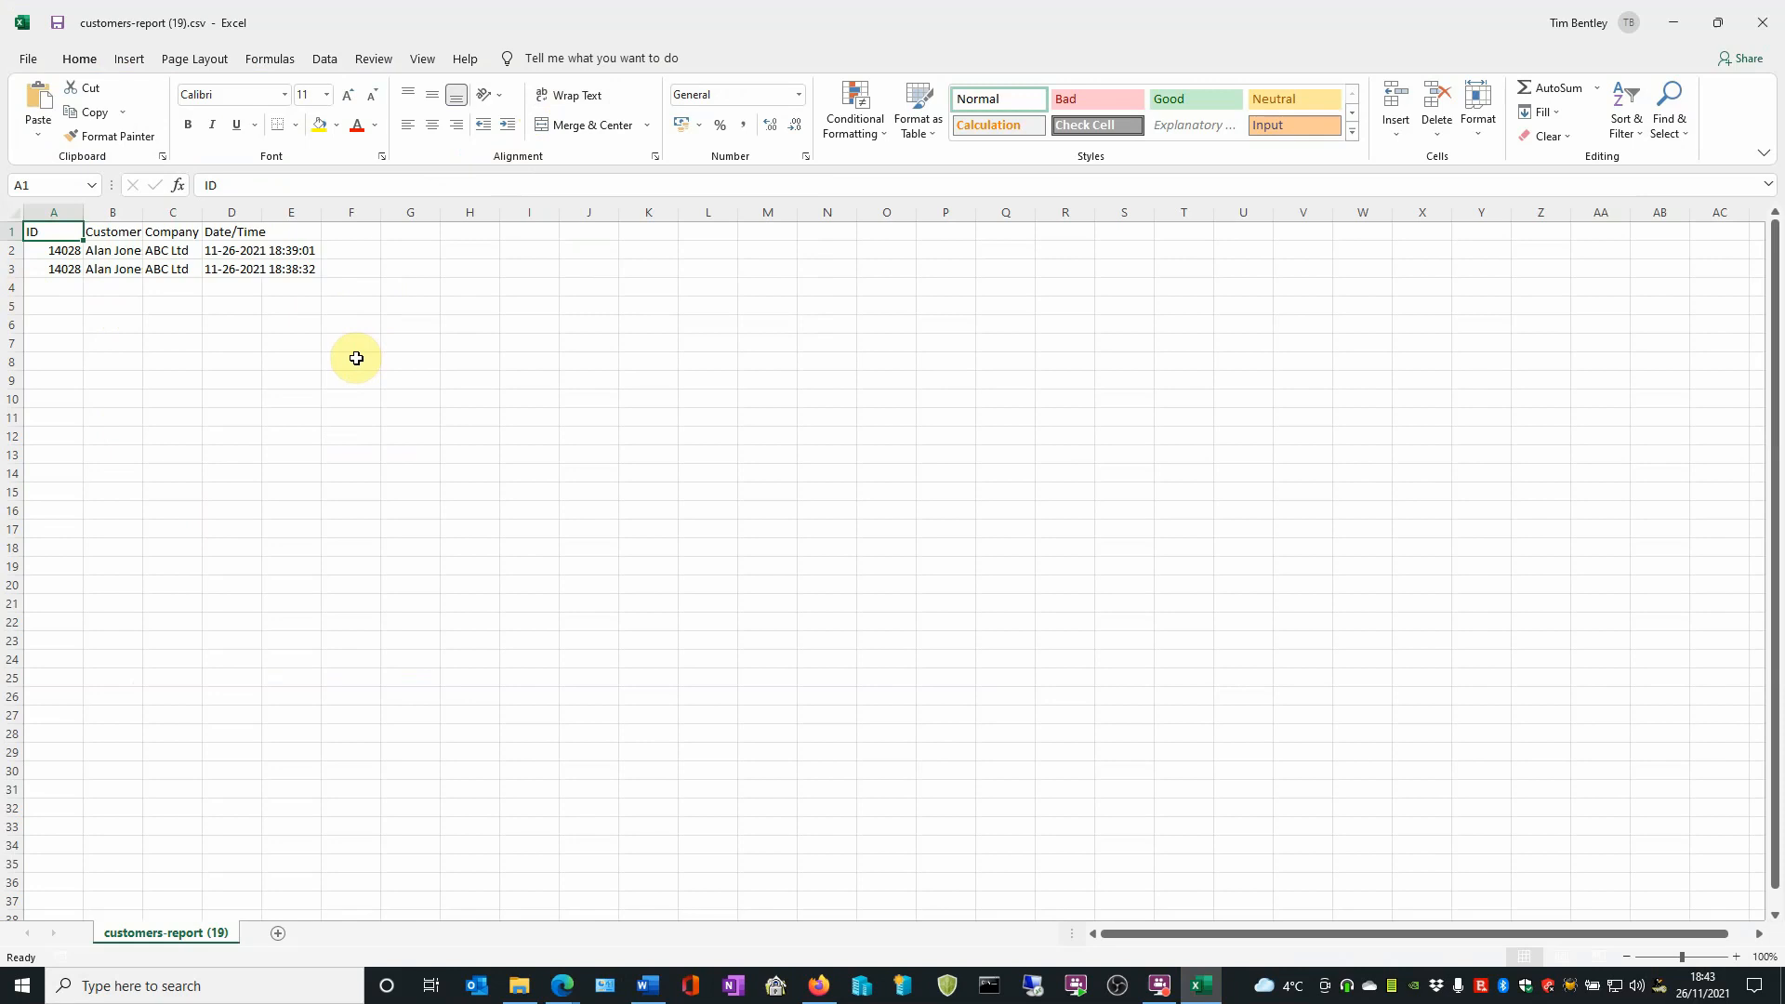
mouse_move(1763, 22)
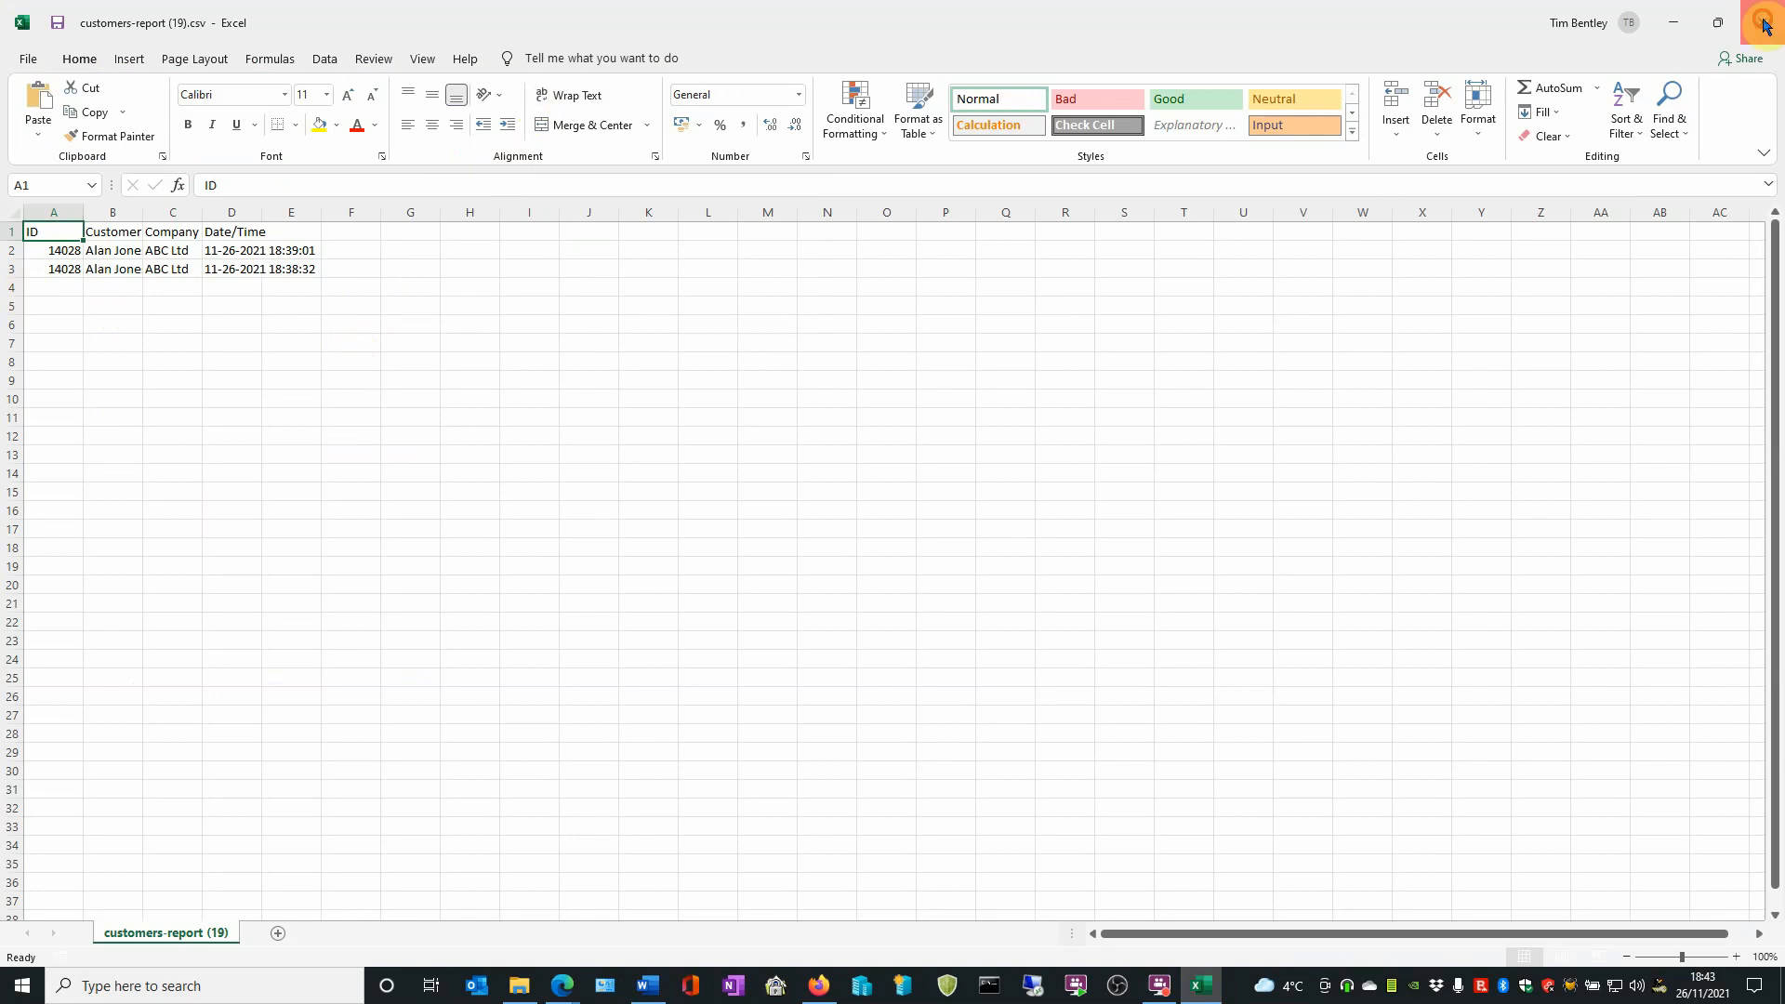
click(567, 986)
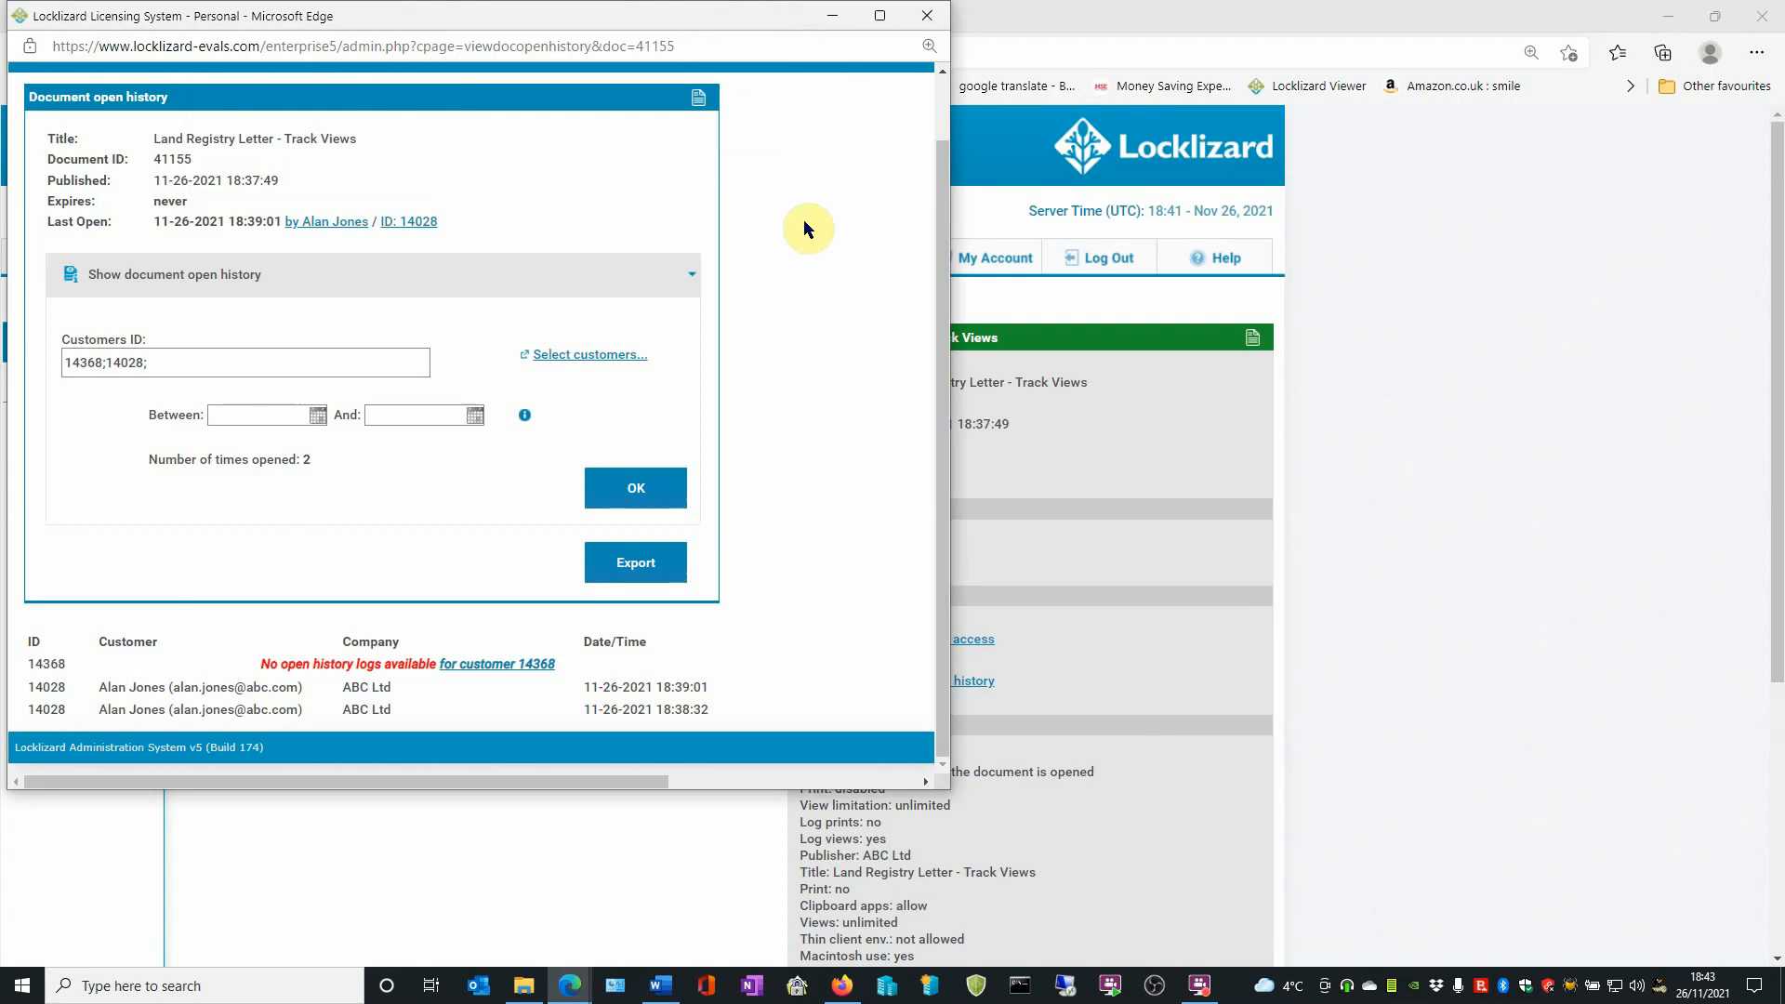
mouse_move(915, 49)
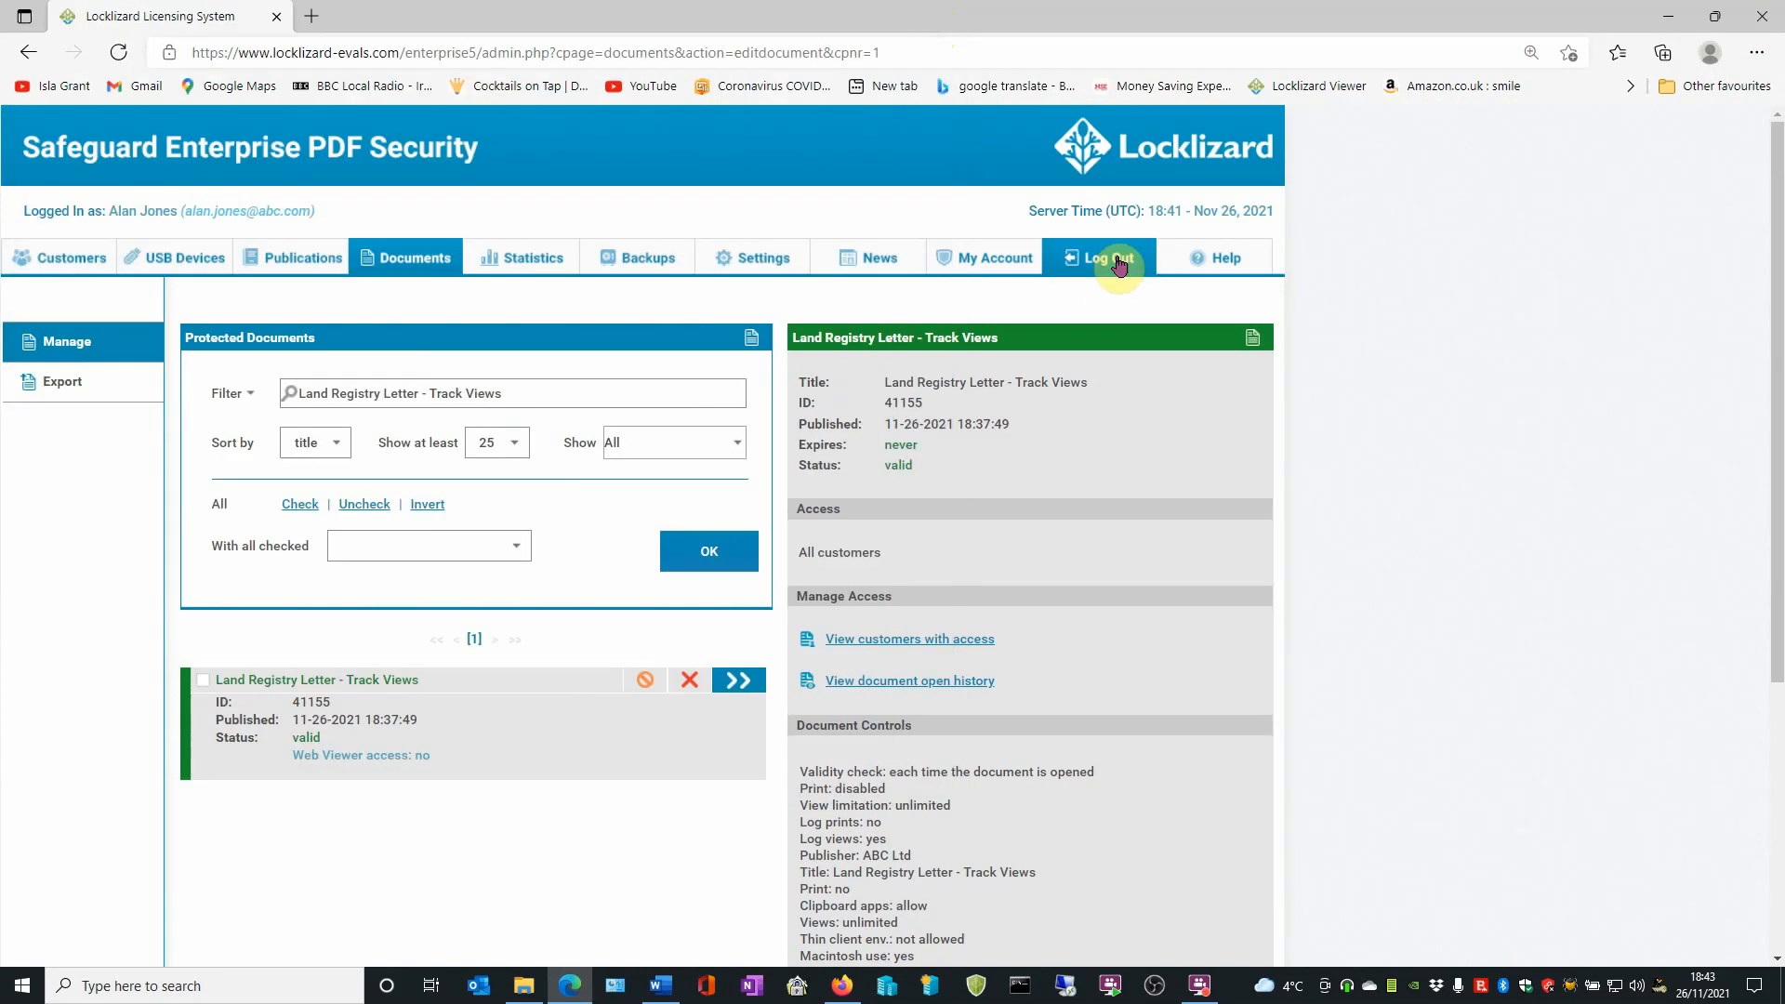
Log out of the Locklizard admin system, returning to the login page
click(1099, 256)
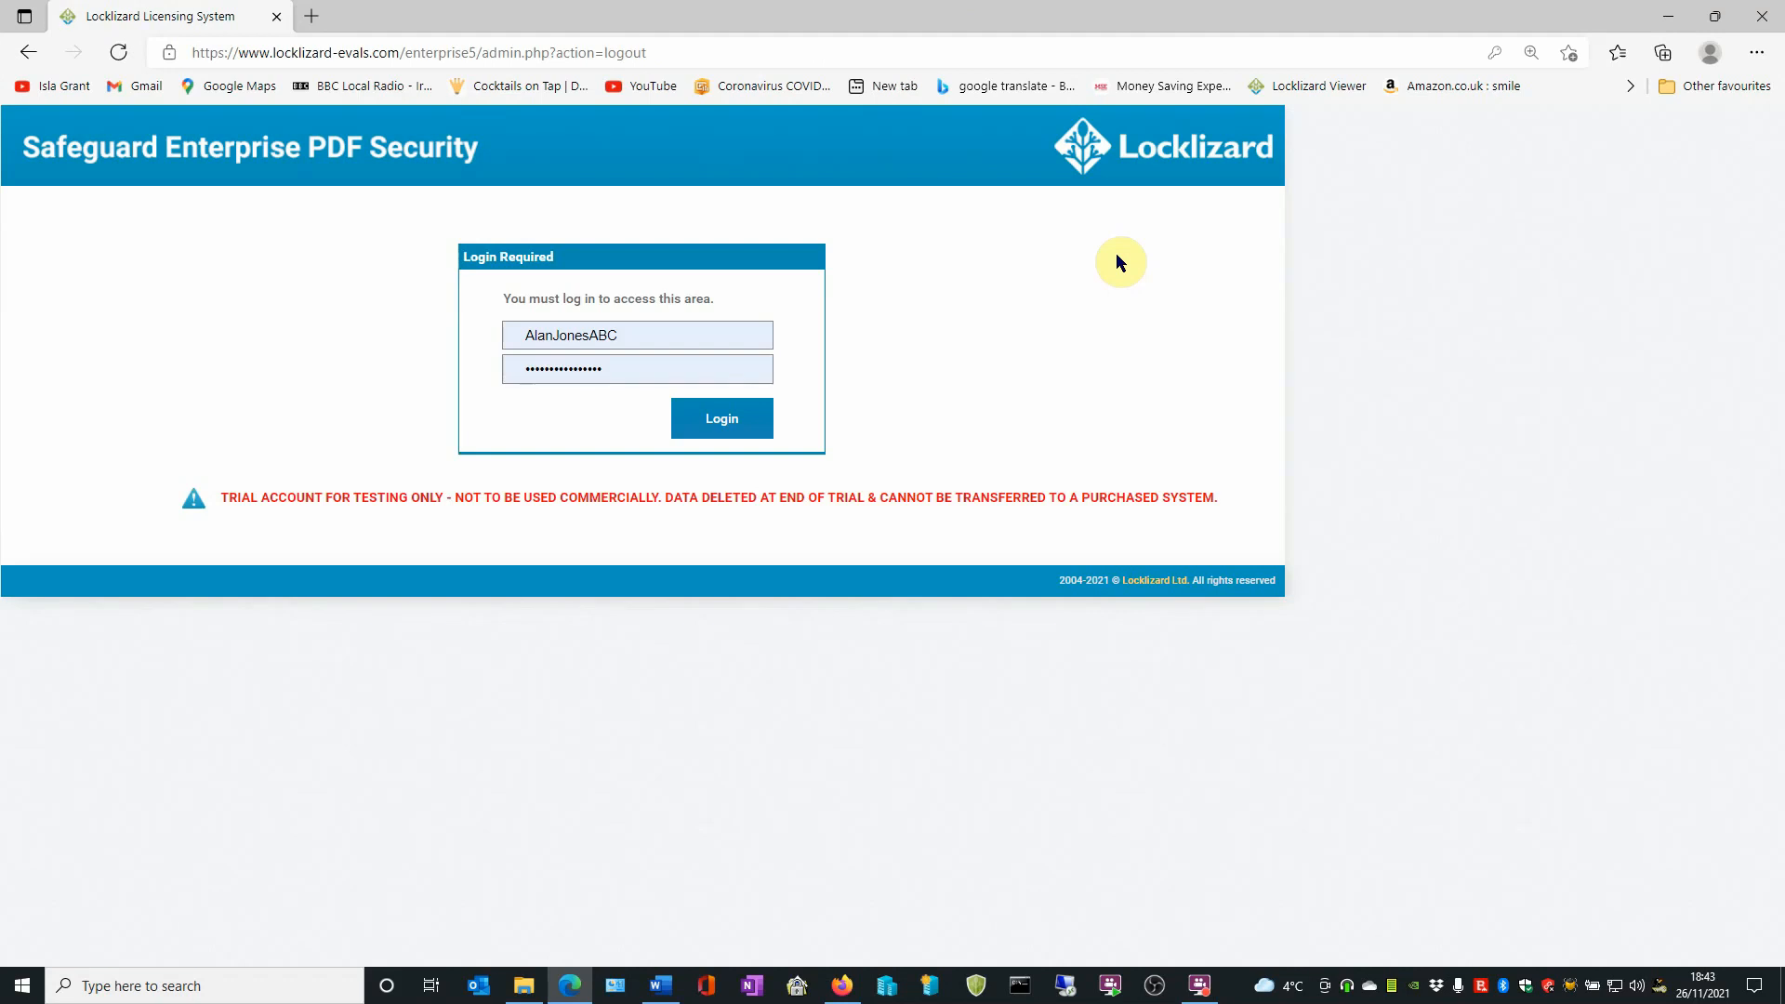
mouse_move(1759, 18)
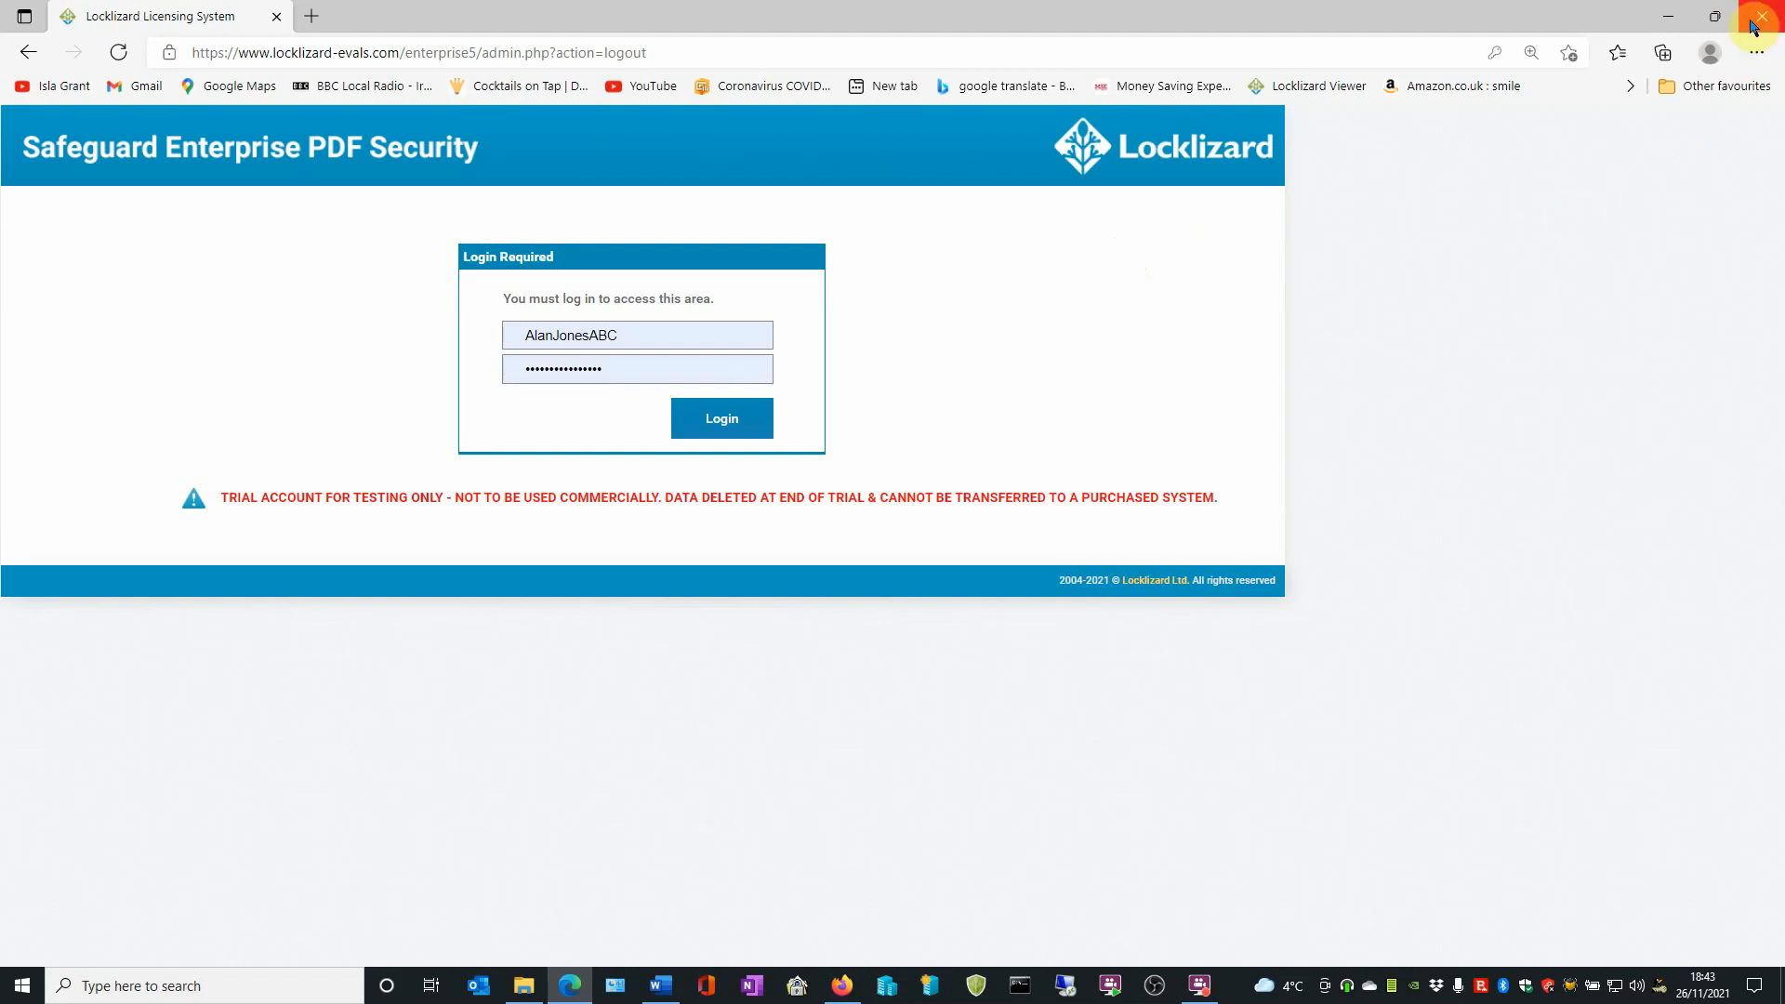